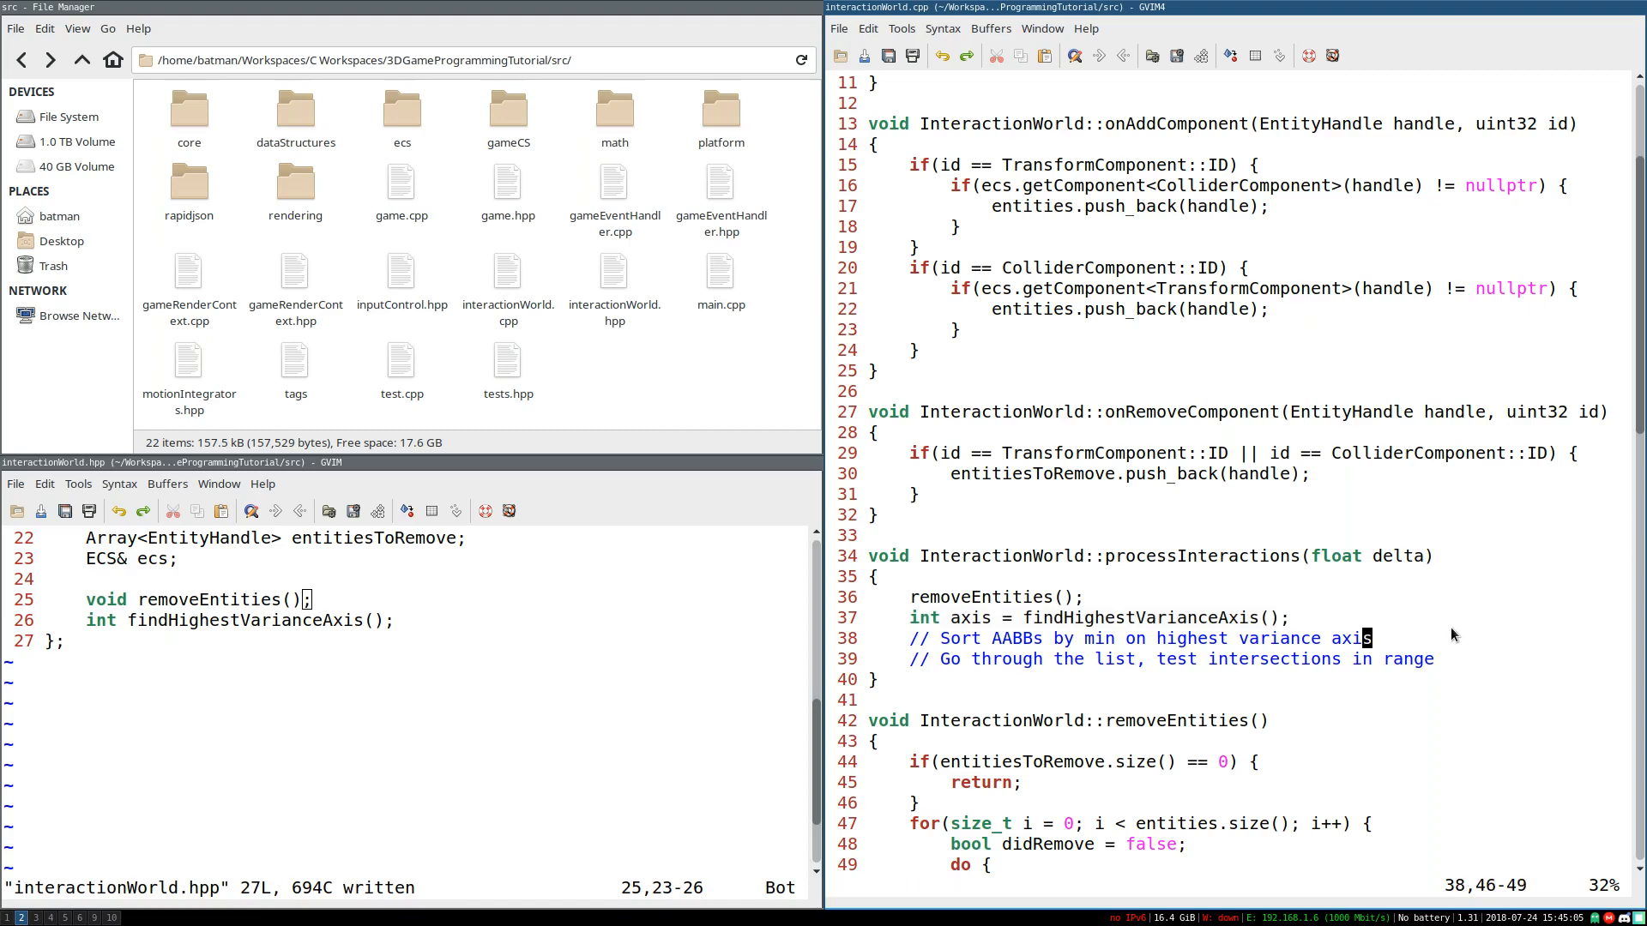
pyautogui.moveTo(1419, 652)
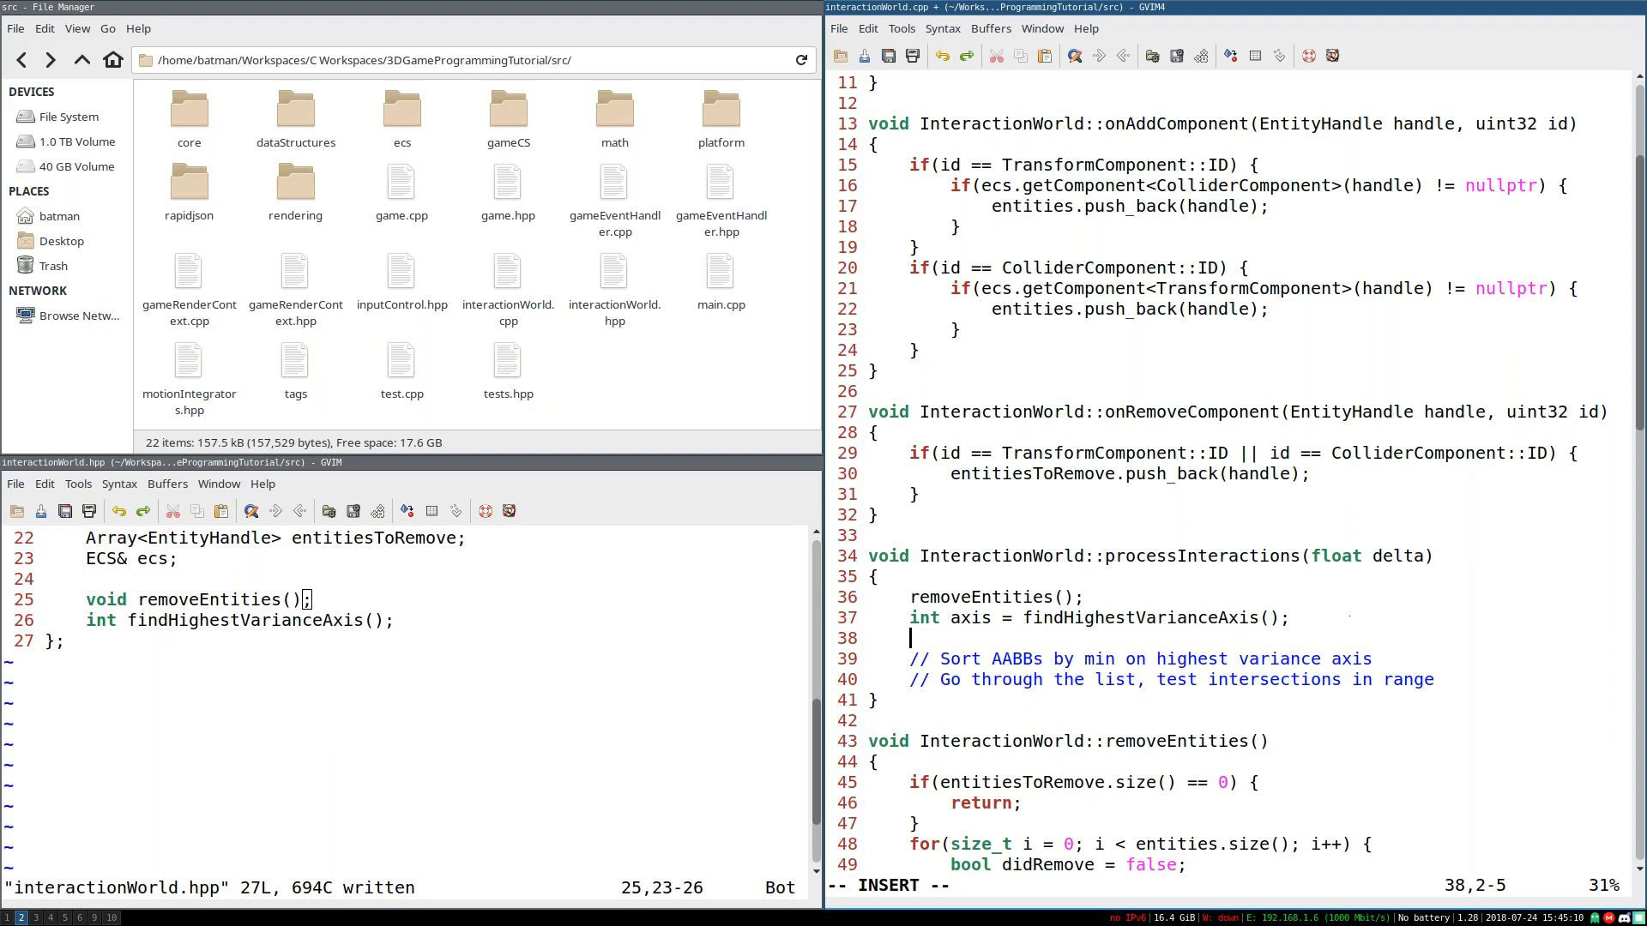
# Step: Insert std::sort(entities.begin(), entities.end(), ) above the comments, leaving the comparator empty
pyautogui.write('std::sort(')
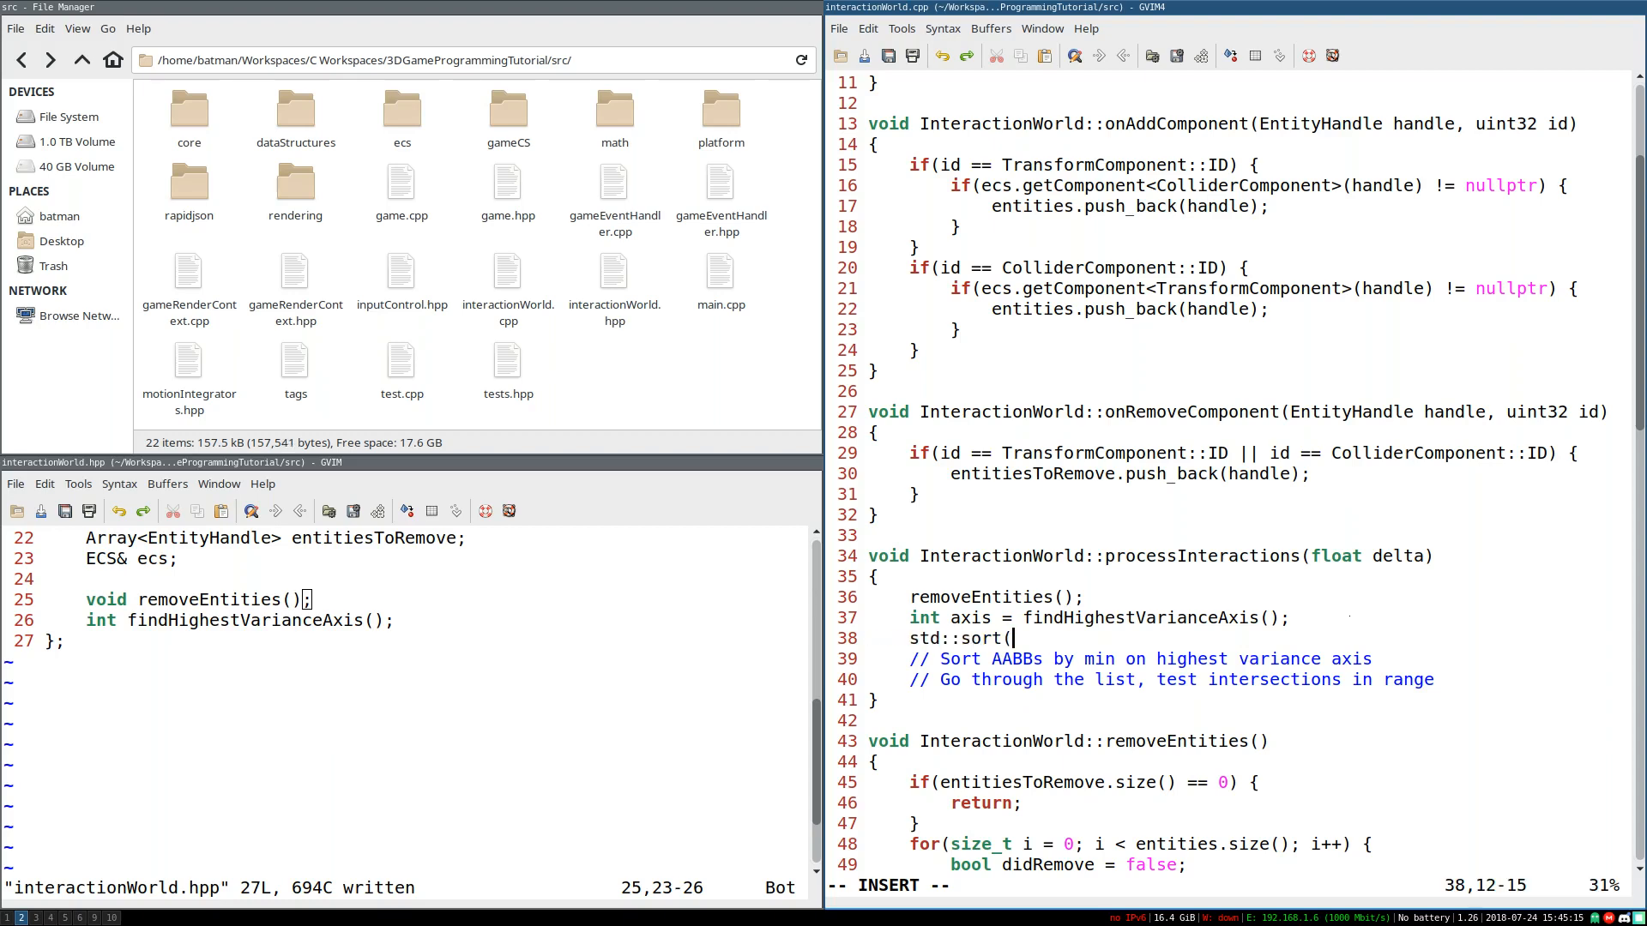
pyautogui.write('entities.begin(), entities.end(), );')
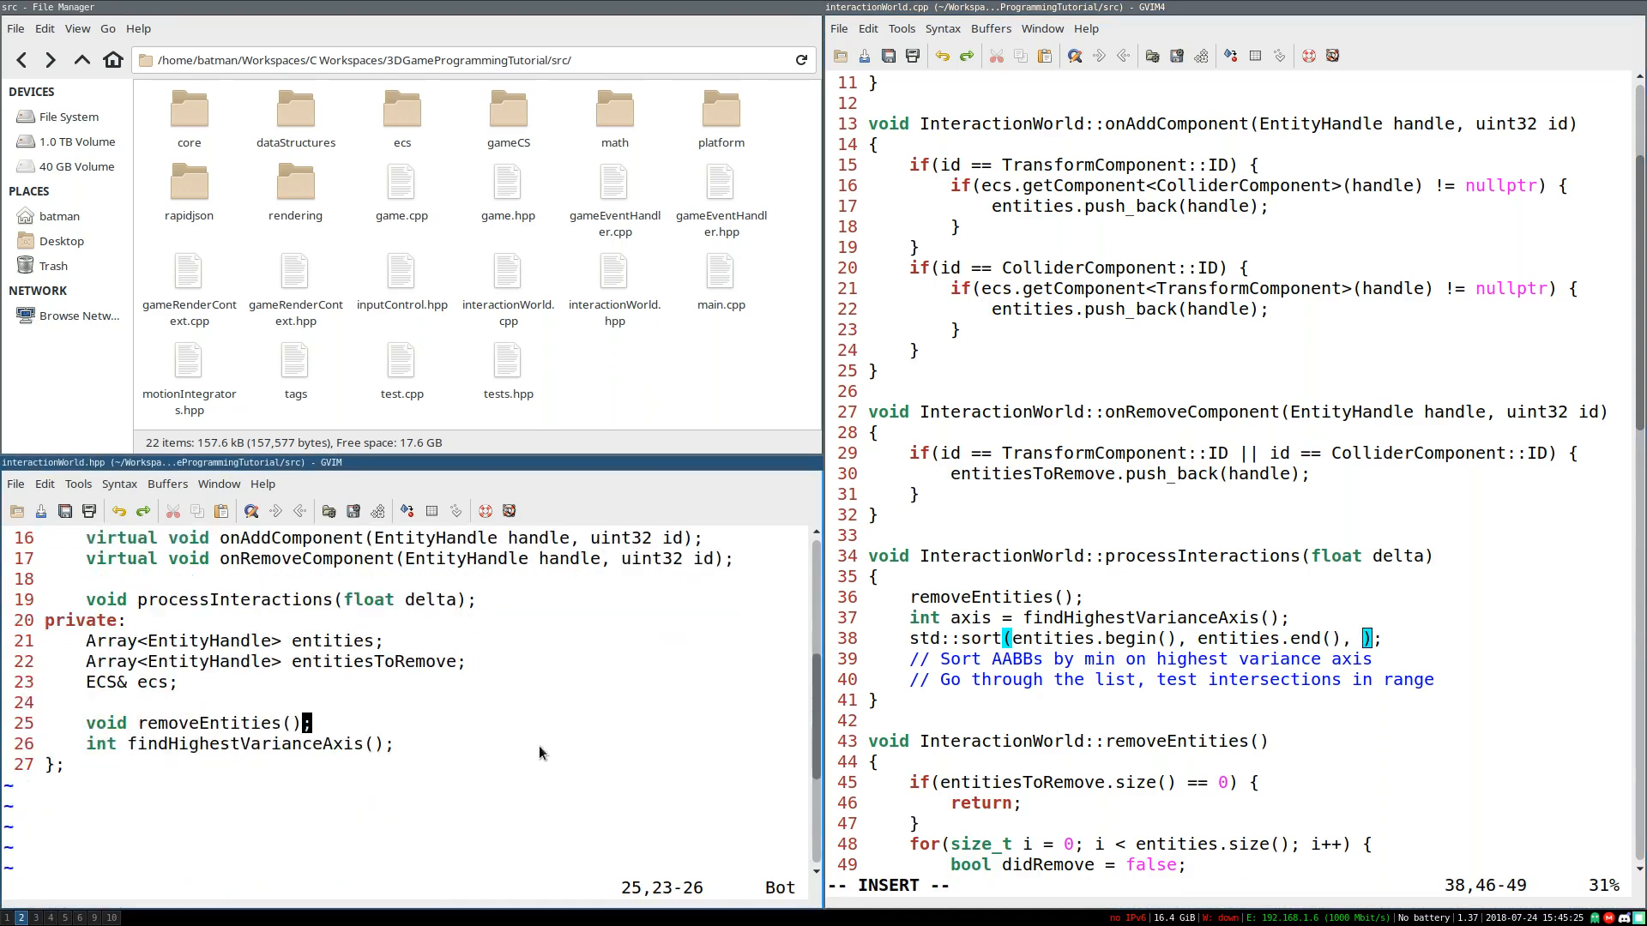
pyautogui.scroll(3)
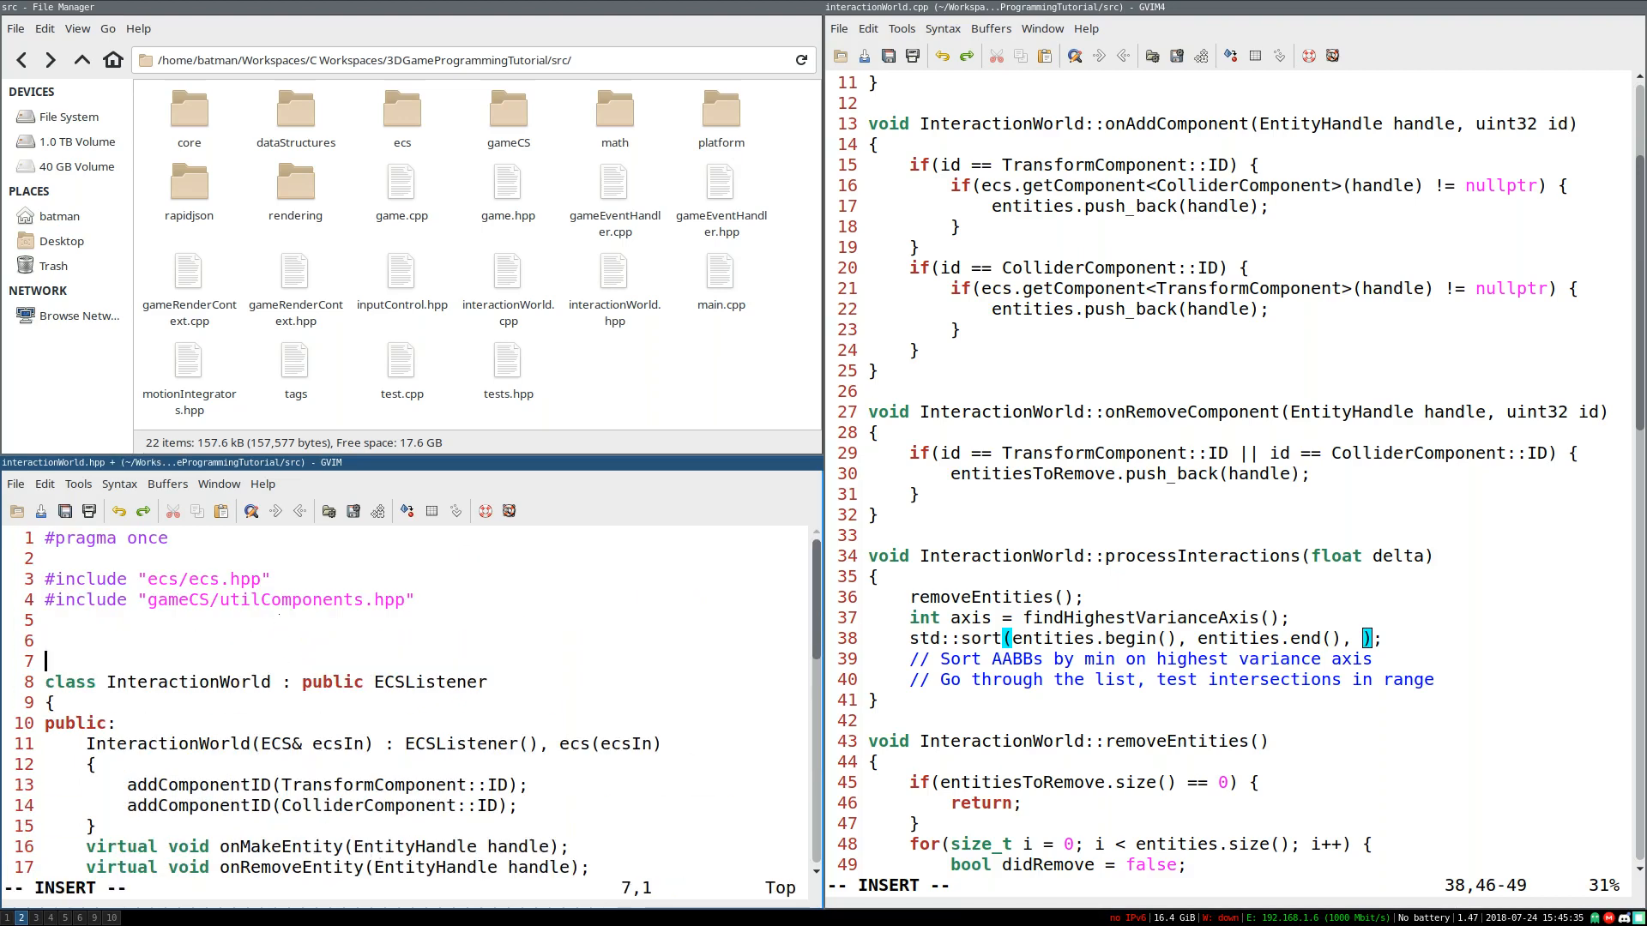
# Step: Define struct InteractionWorldCompare with a uint32 axis = 0 member
pyautogui.press('Up')
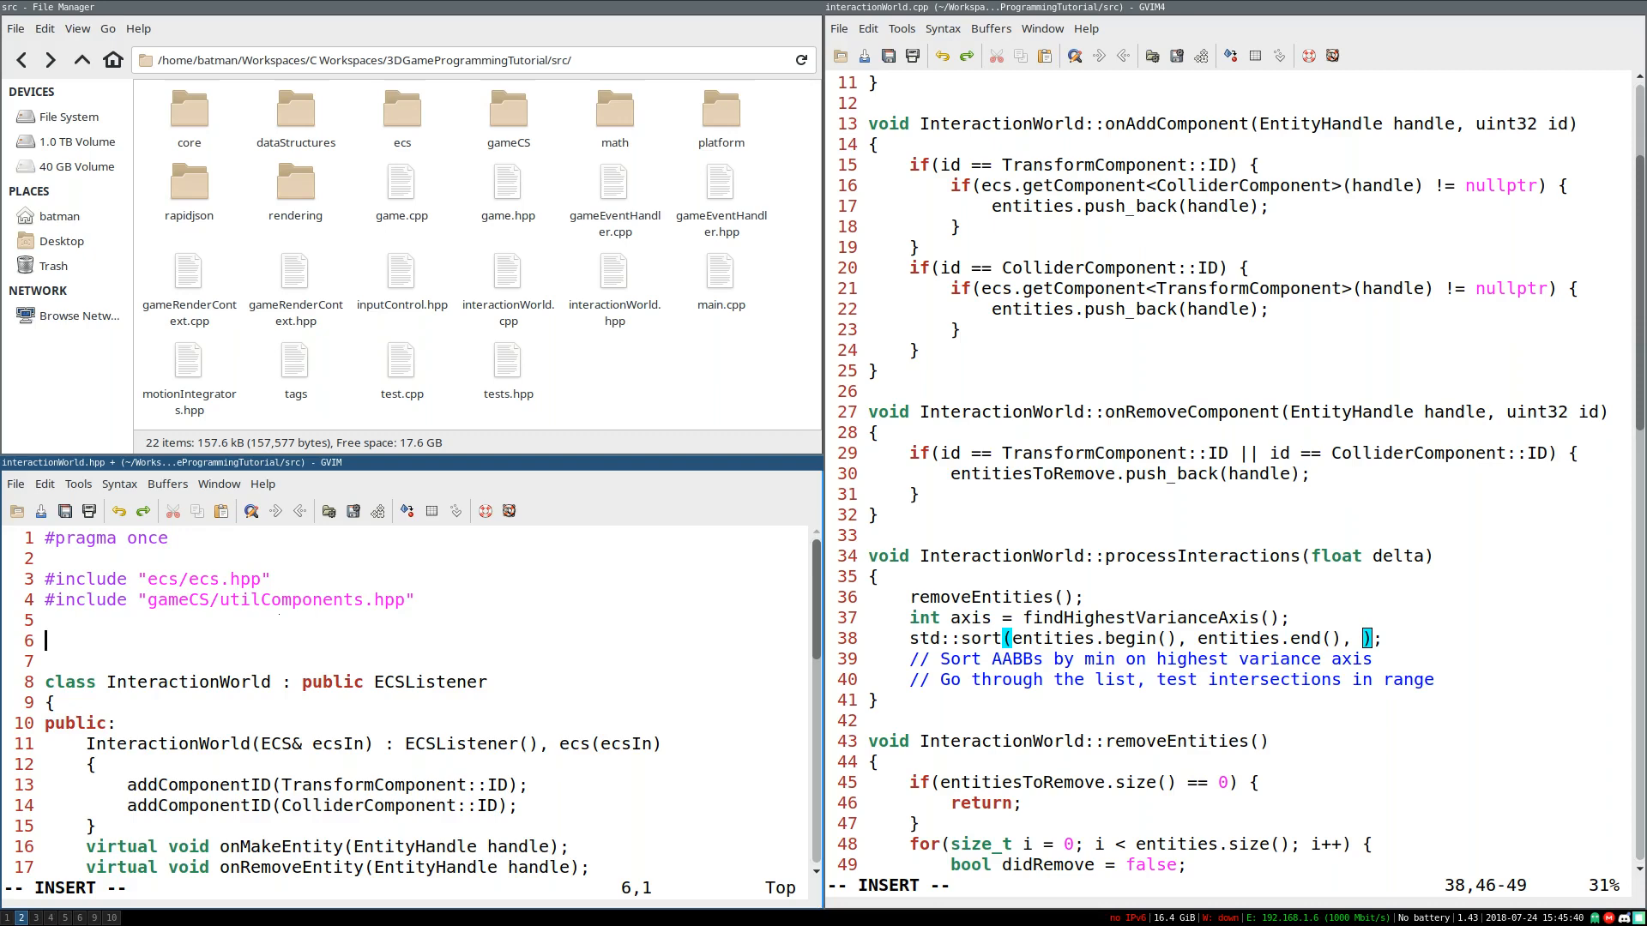
pyautogui.write('struct  {')
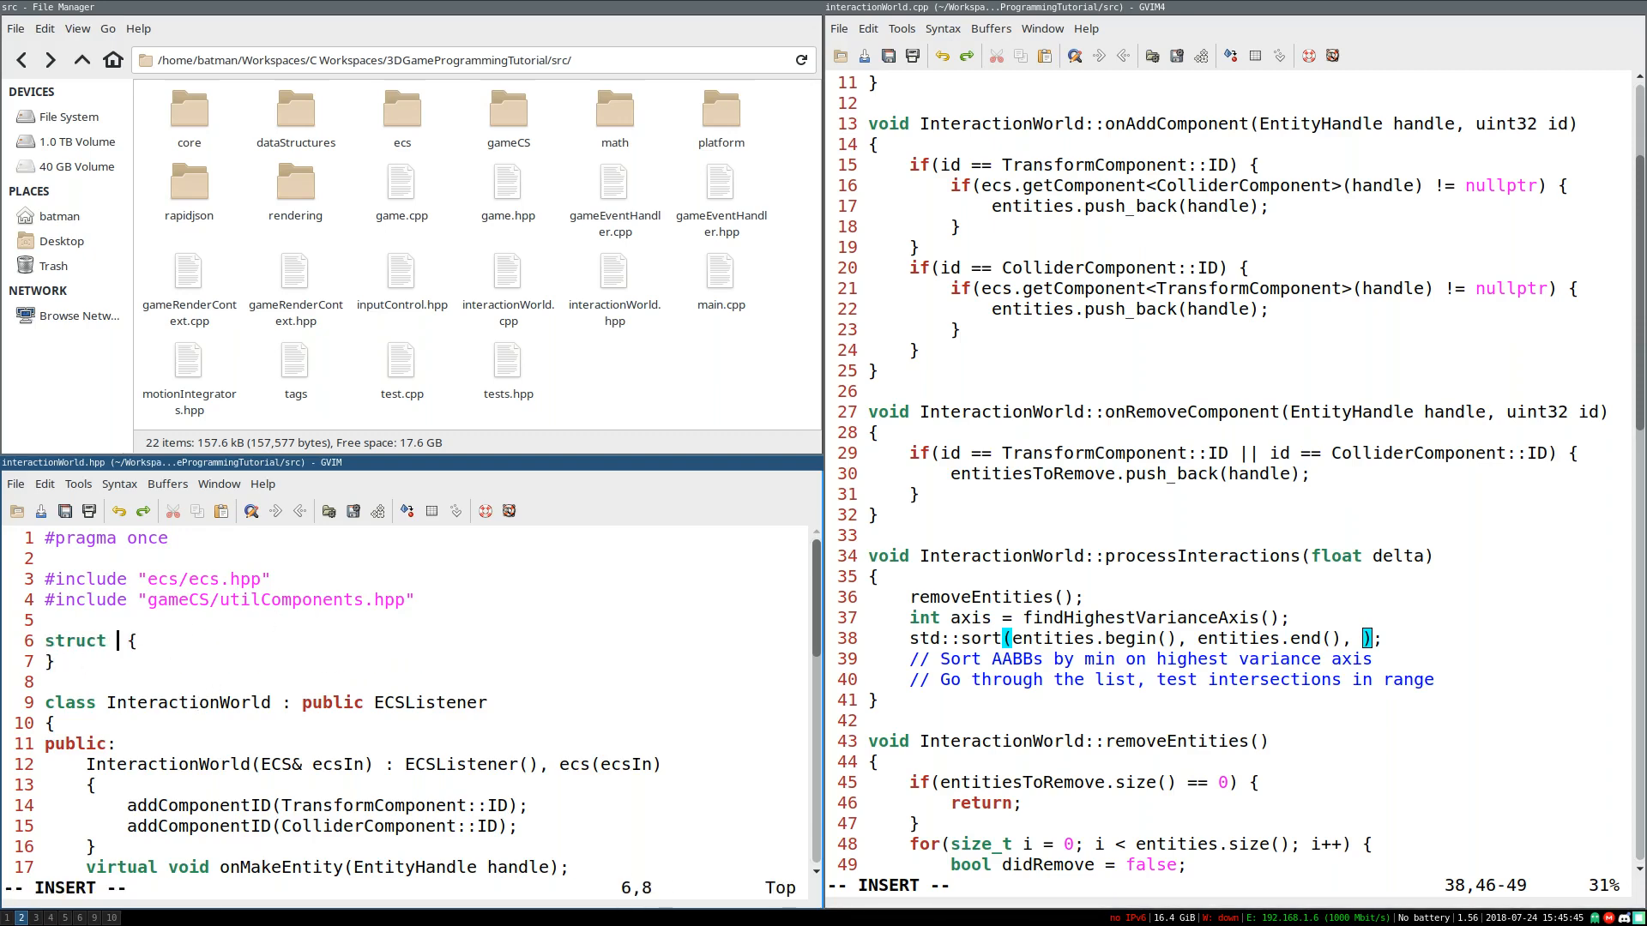
pyautogui.write('InteractionWorldCompare')
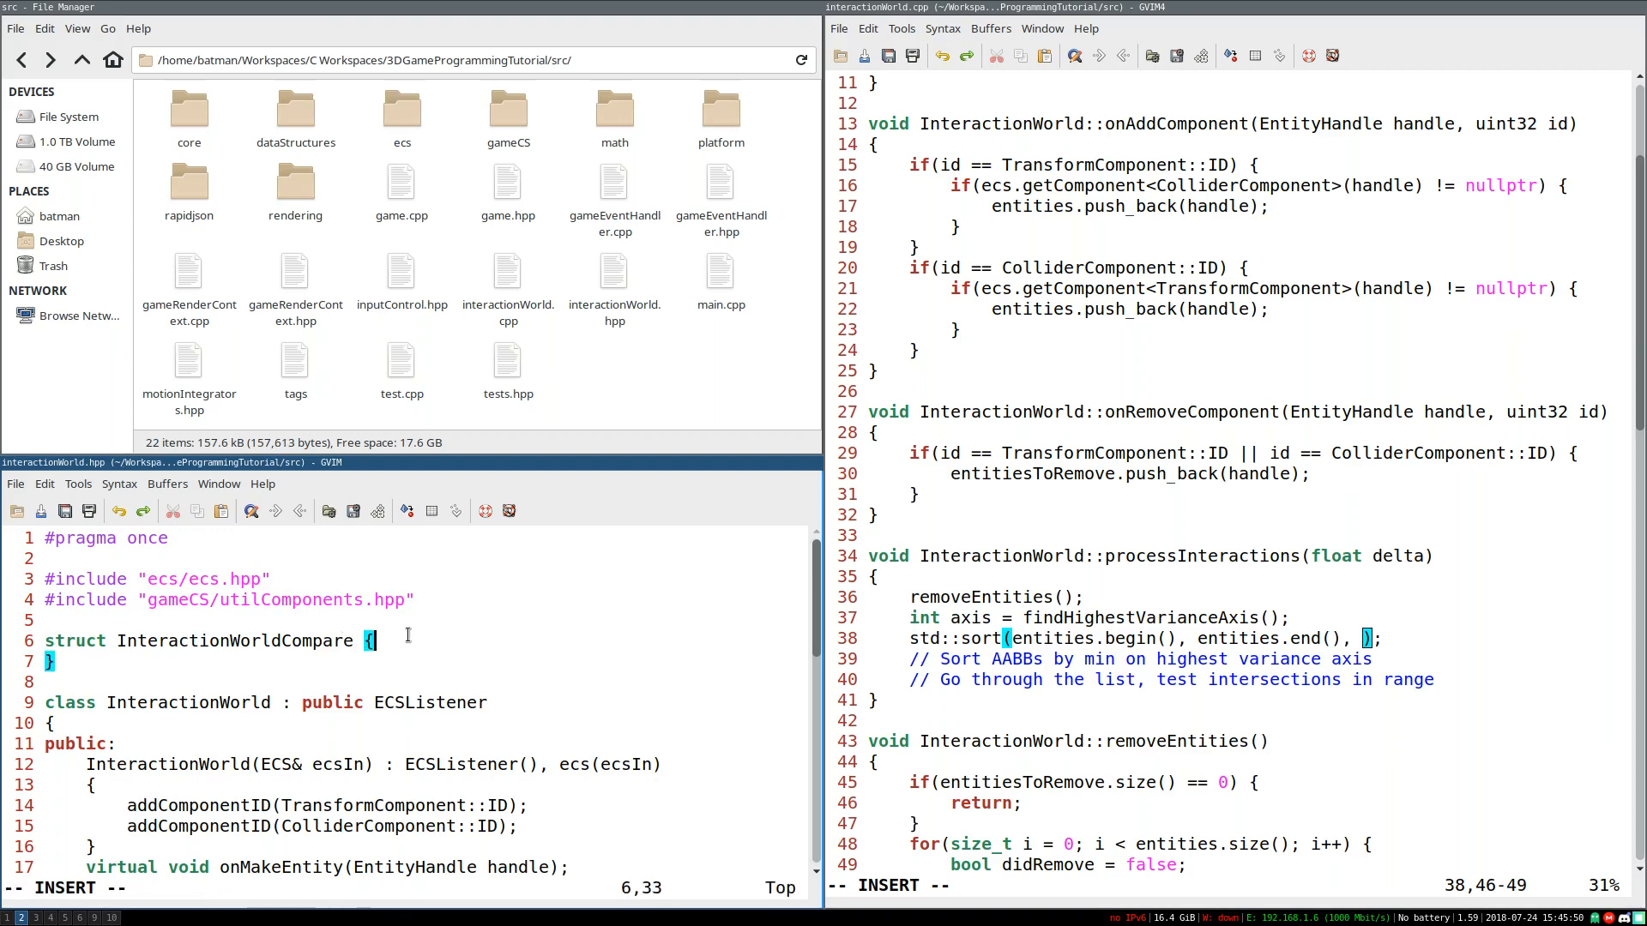
pyautogui.press('Return')
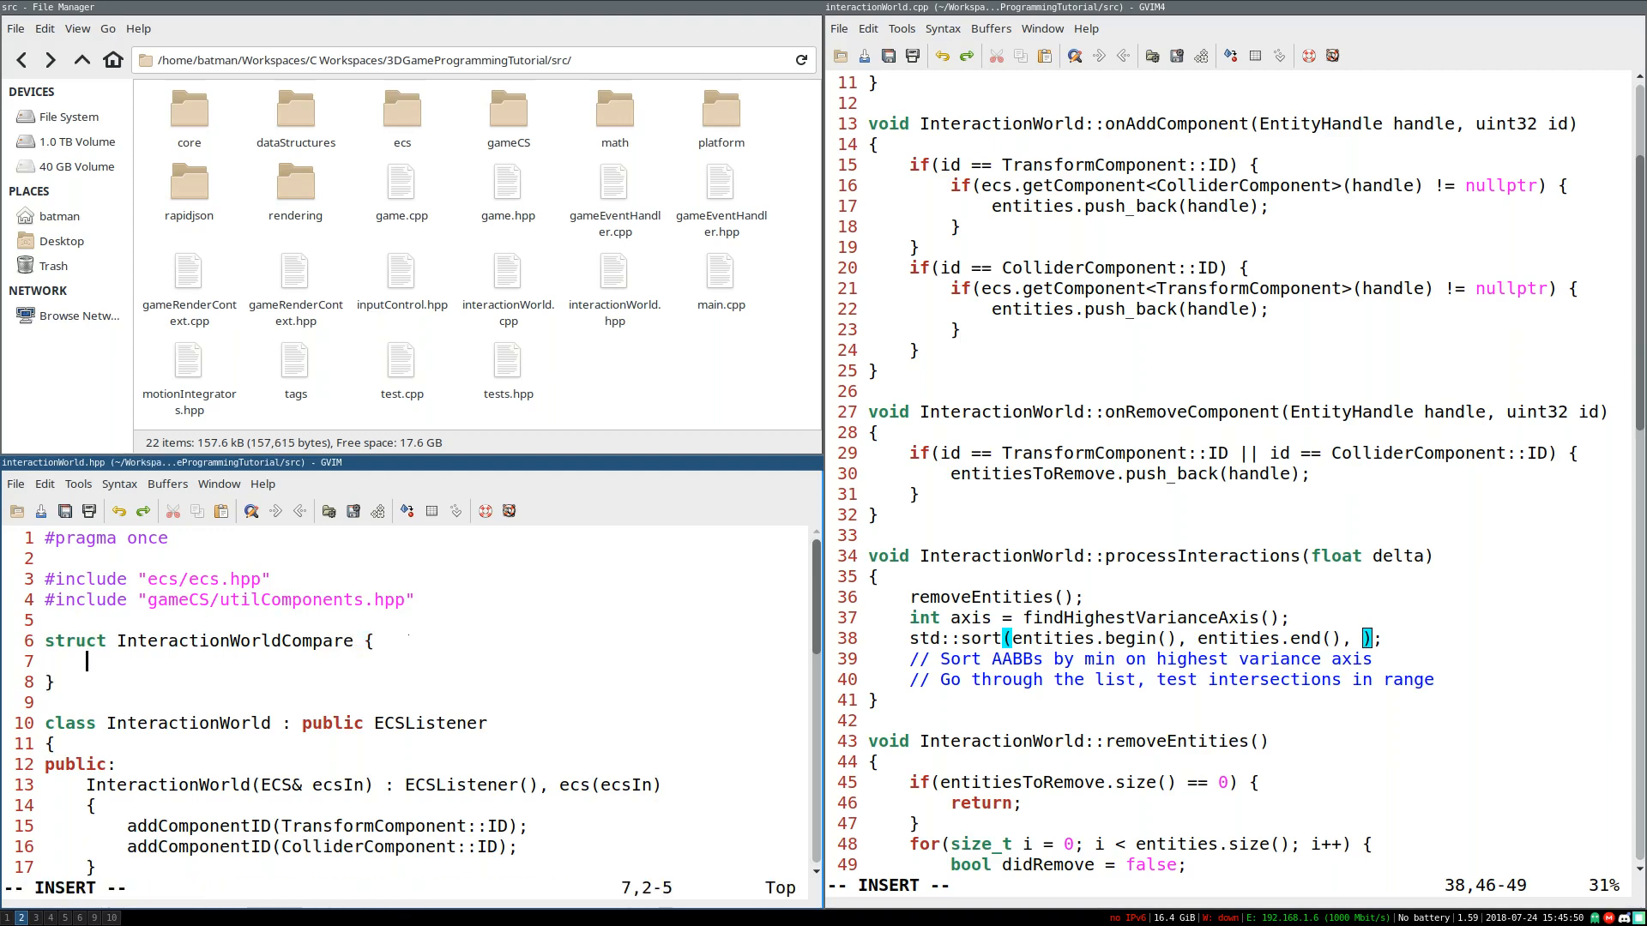
pyautogui.write('uint')
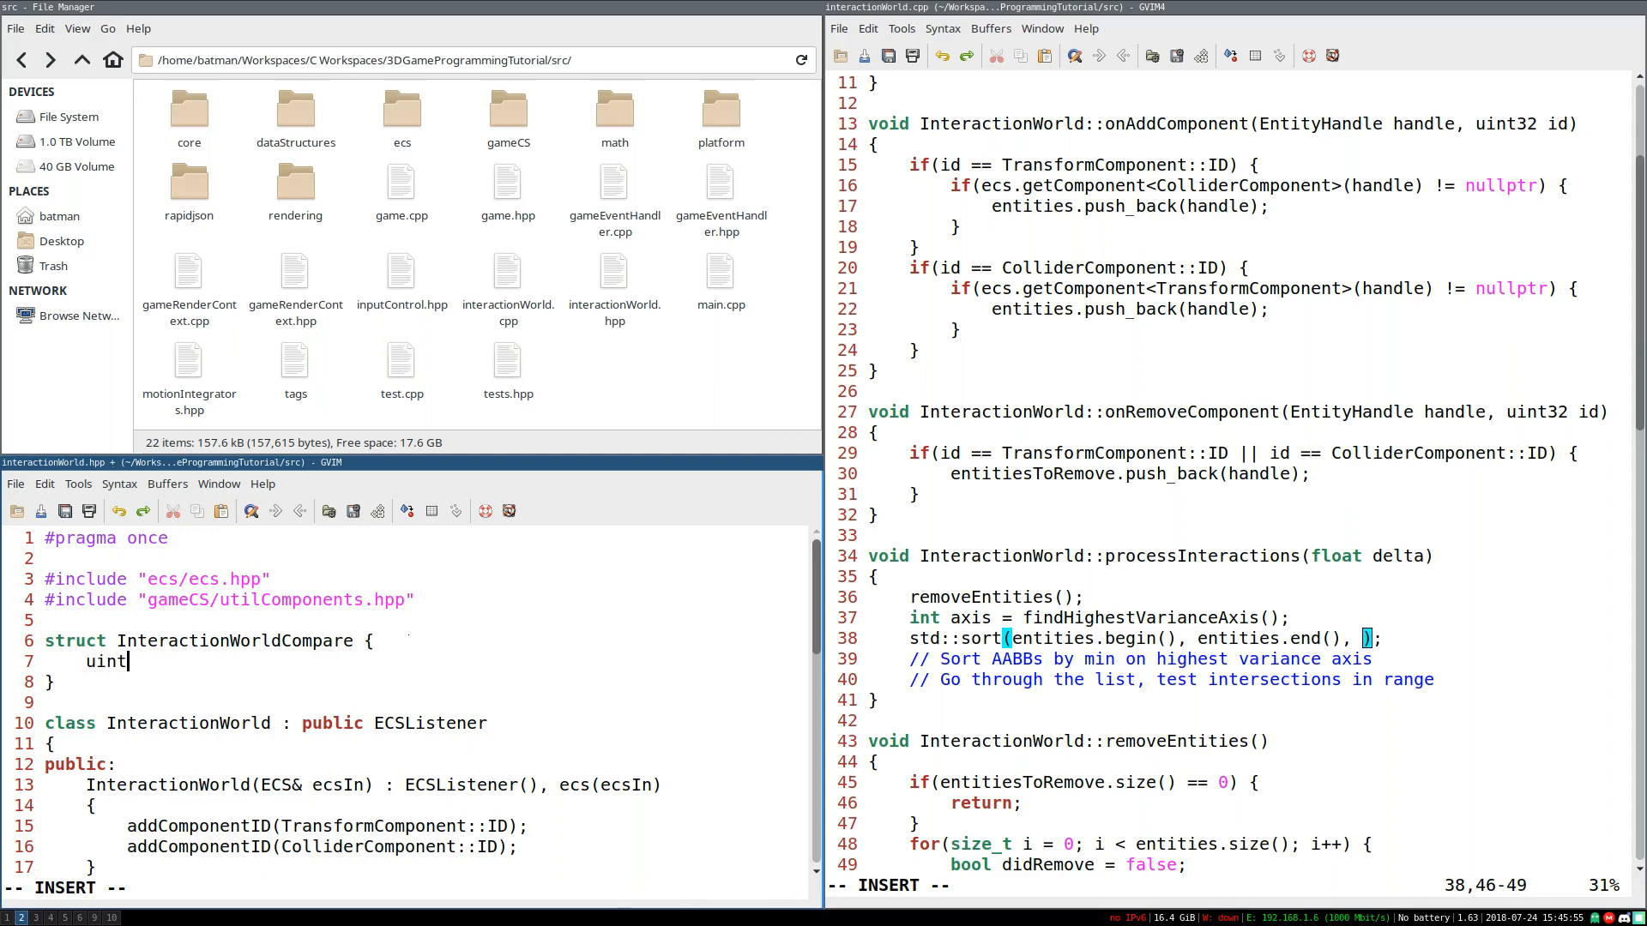
pyautogui.write('32 axis')
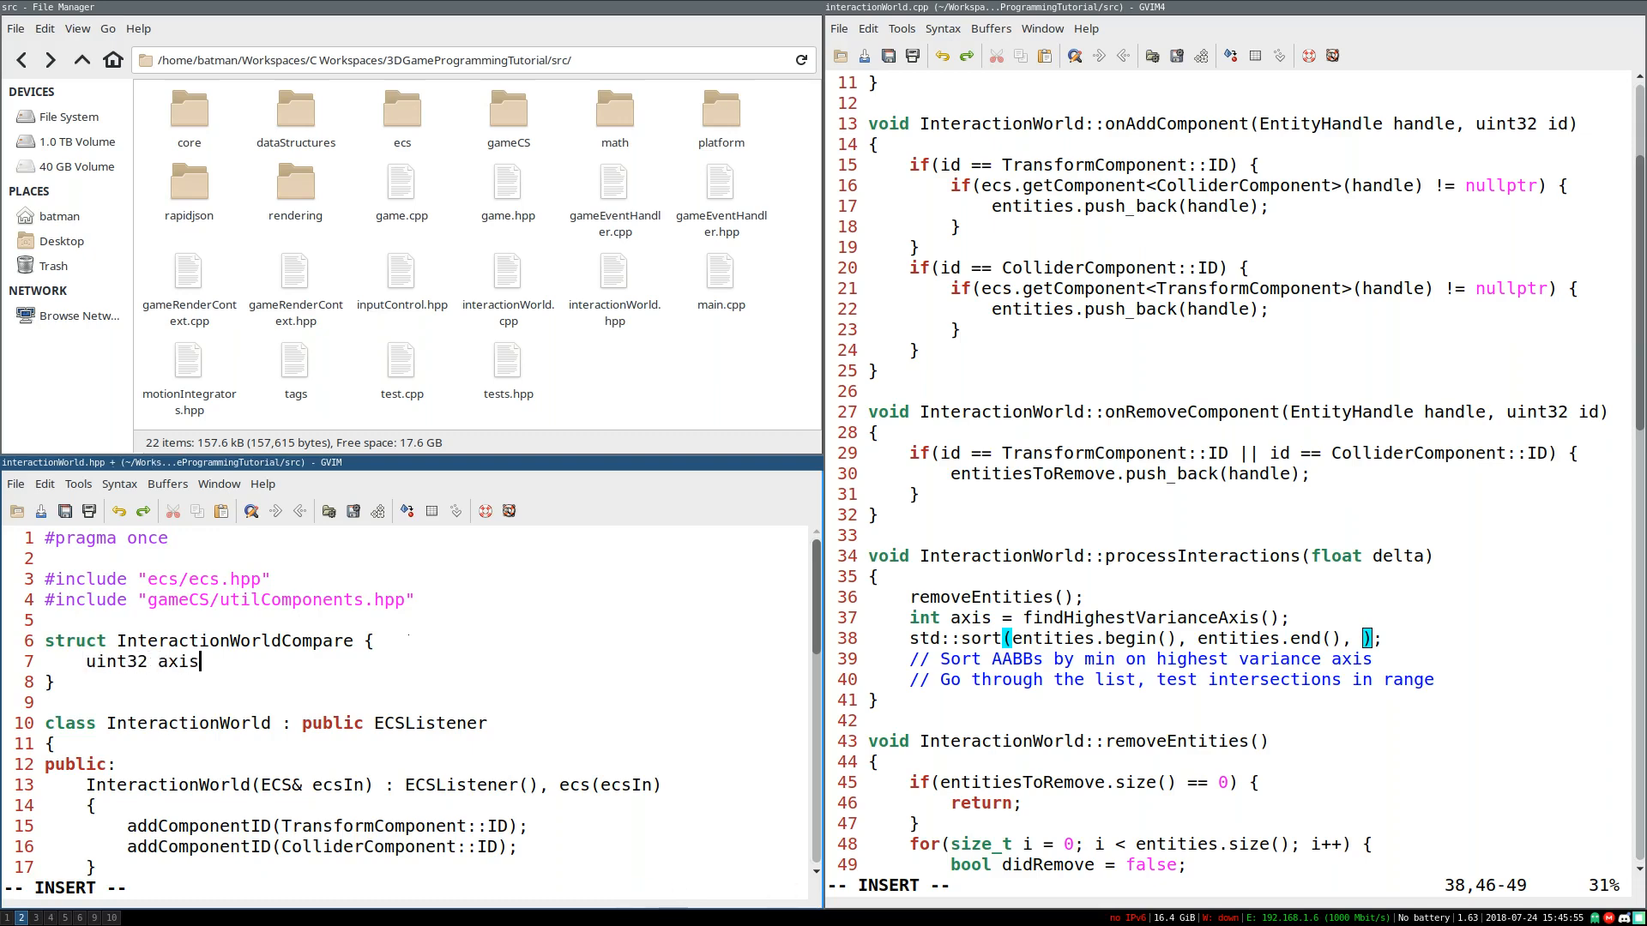
pyautogui.write('= 0;')
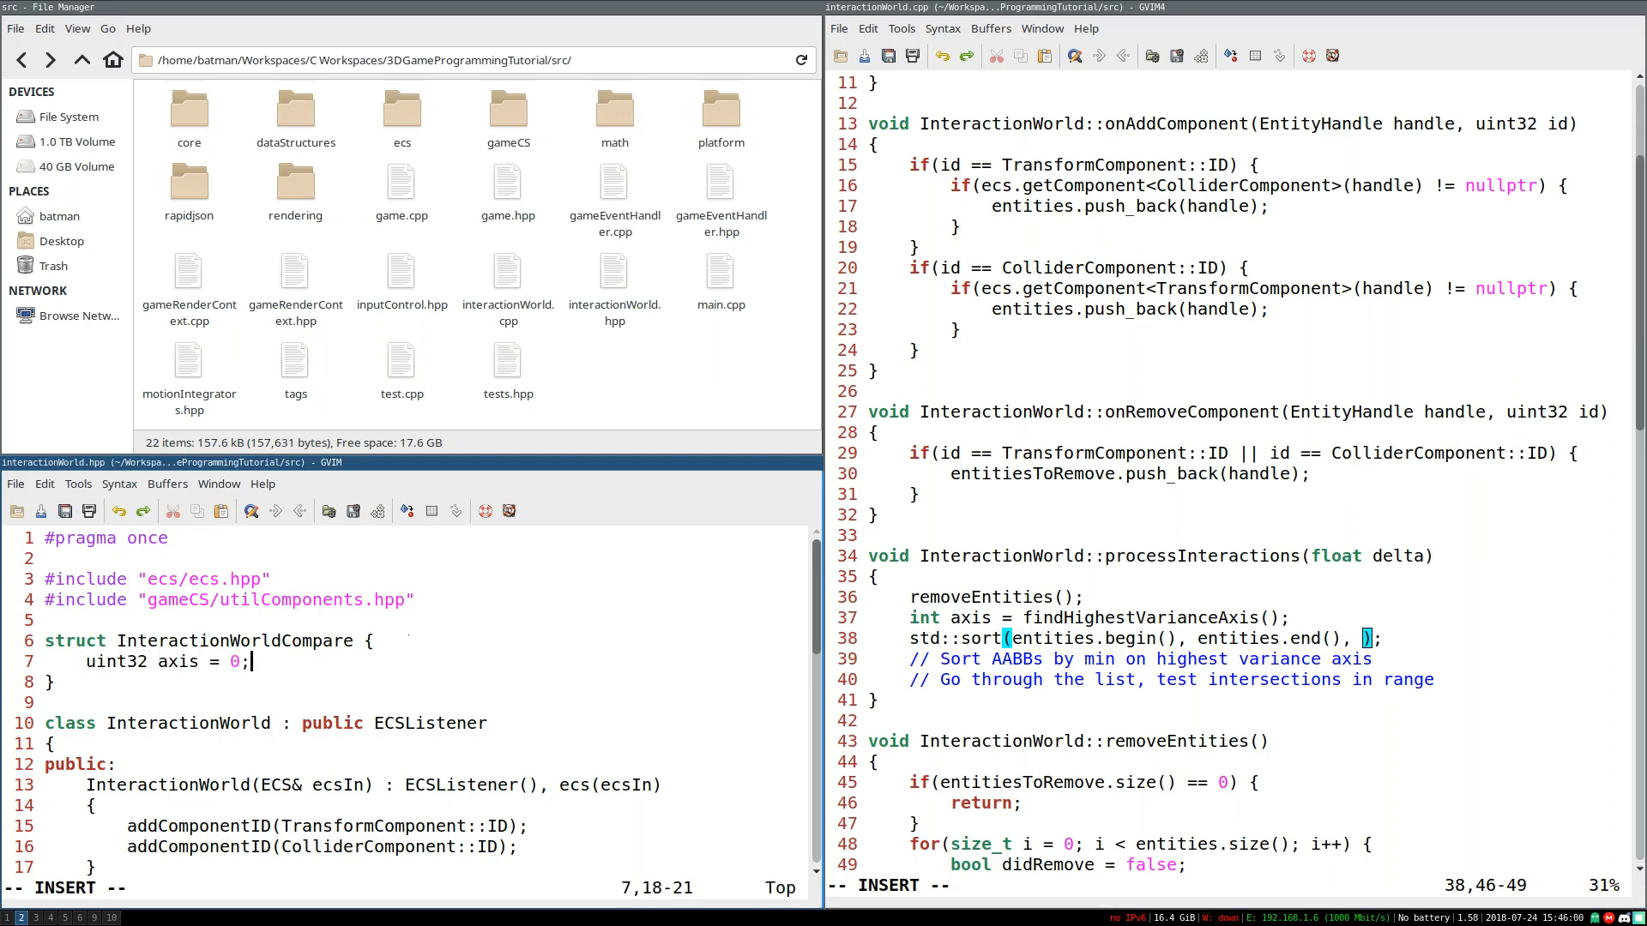
# Step: Stub bool operator() and add trial lines InteractionWorldCompare joe; and joe(); below
pyautogui.write('bo')
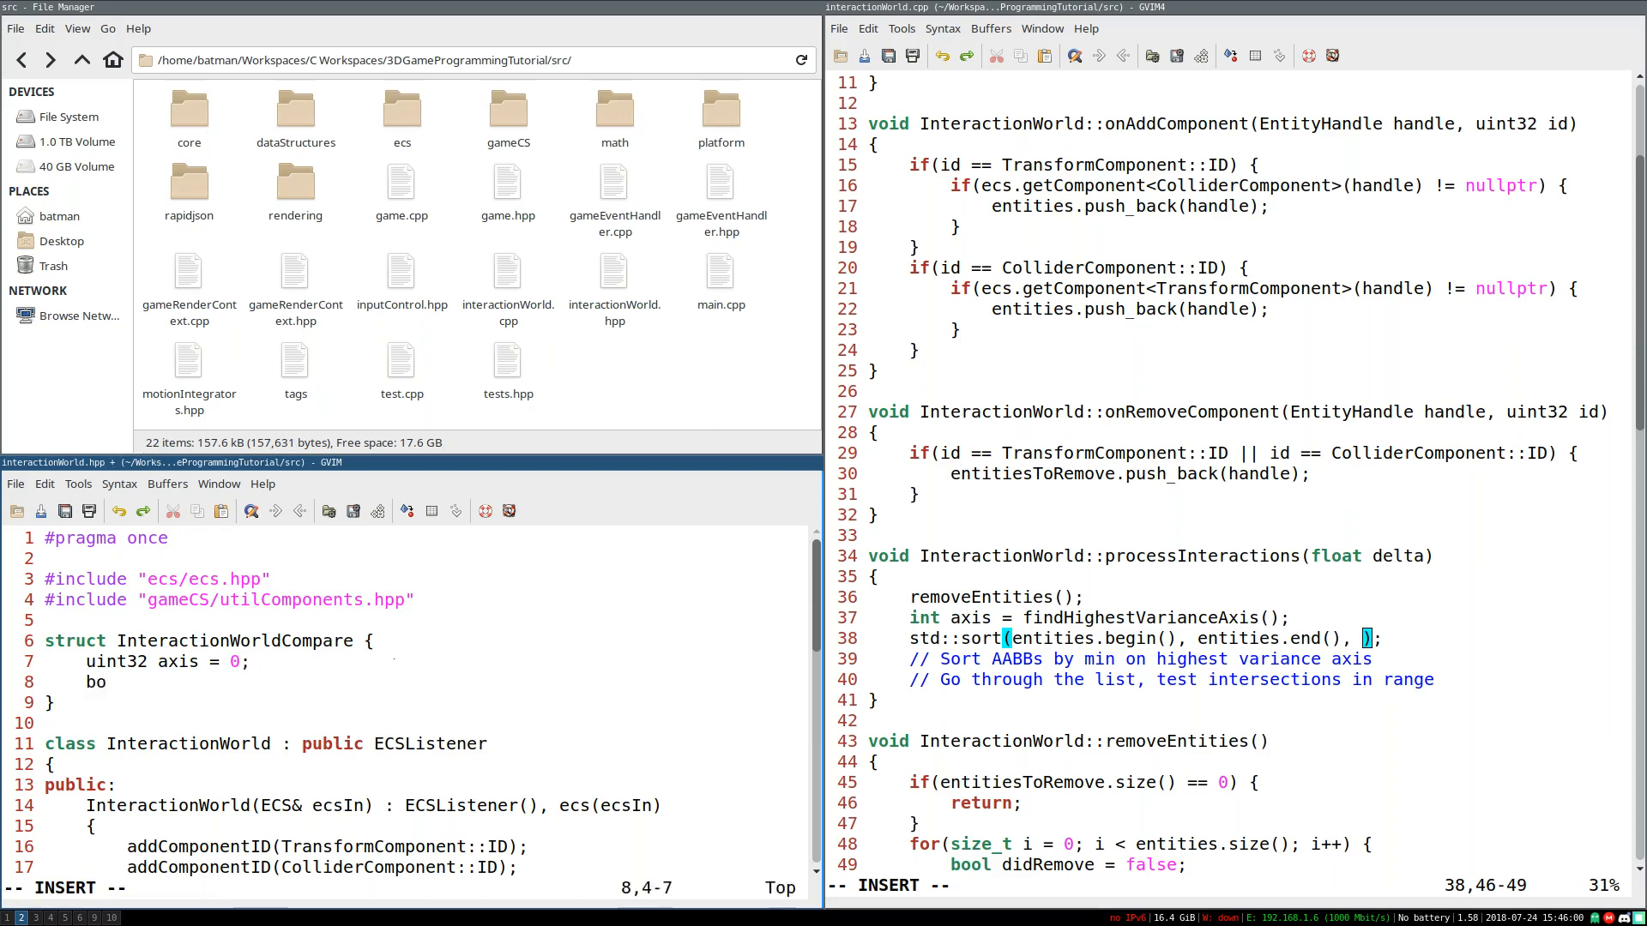
pyautogui.write('ol ope')
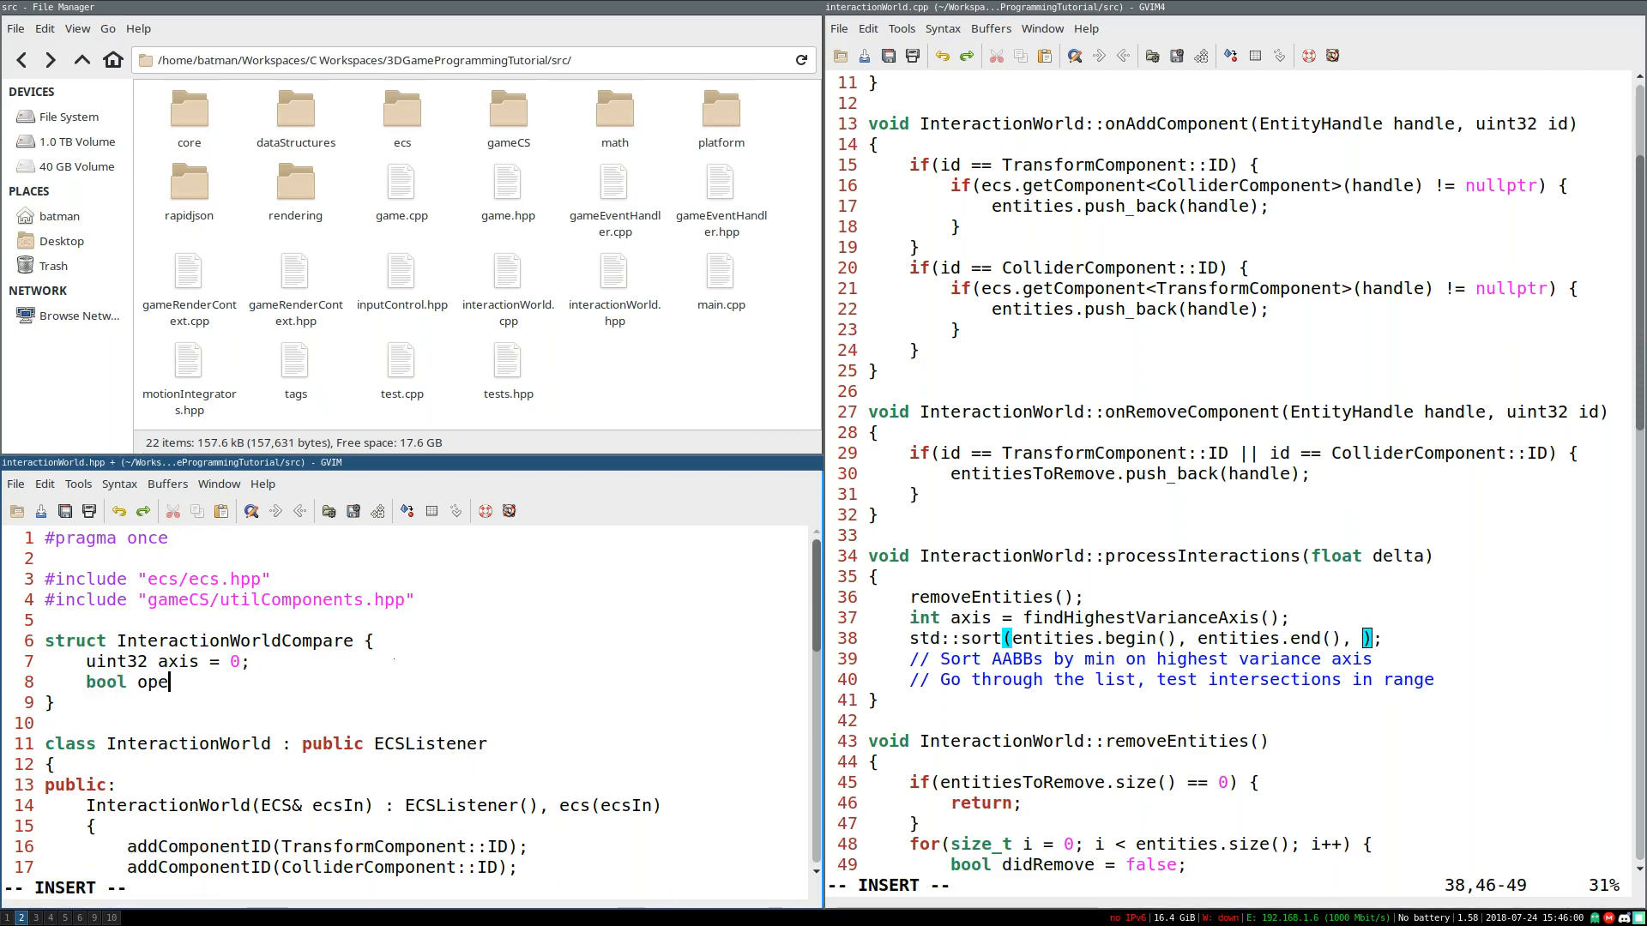
pyautogui.write('rator()')
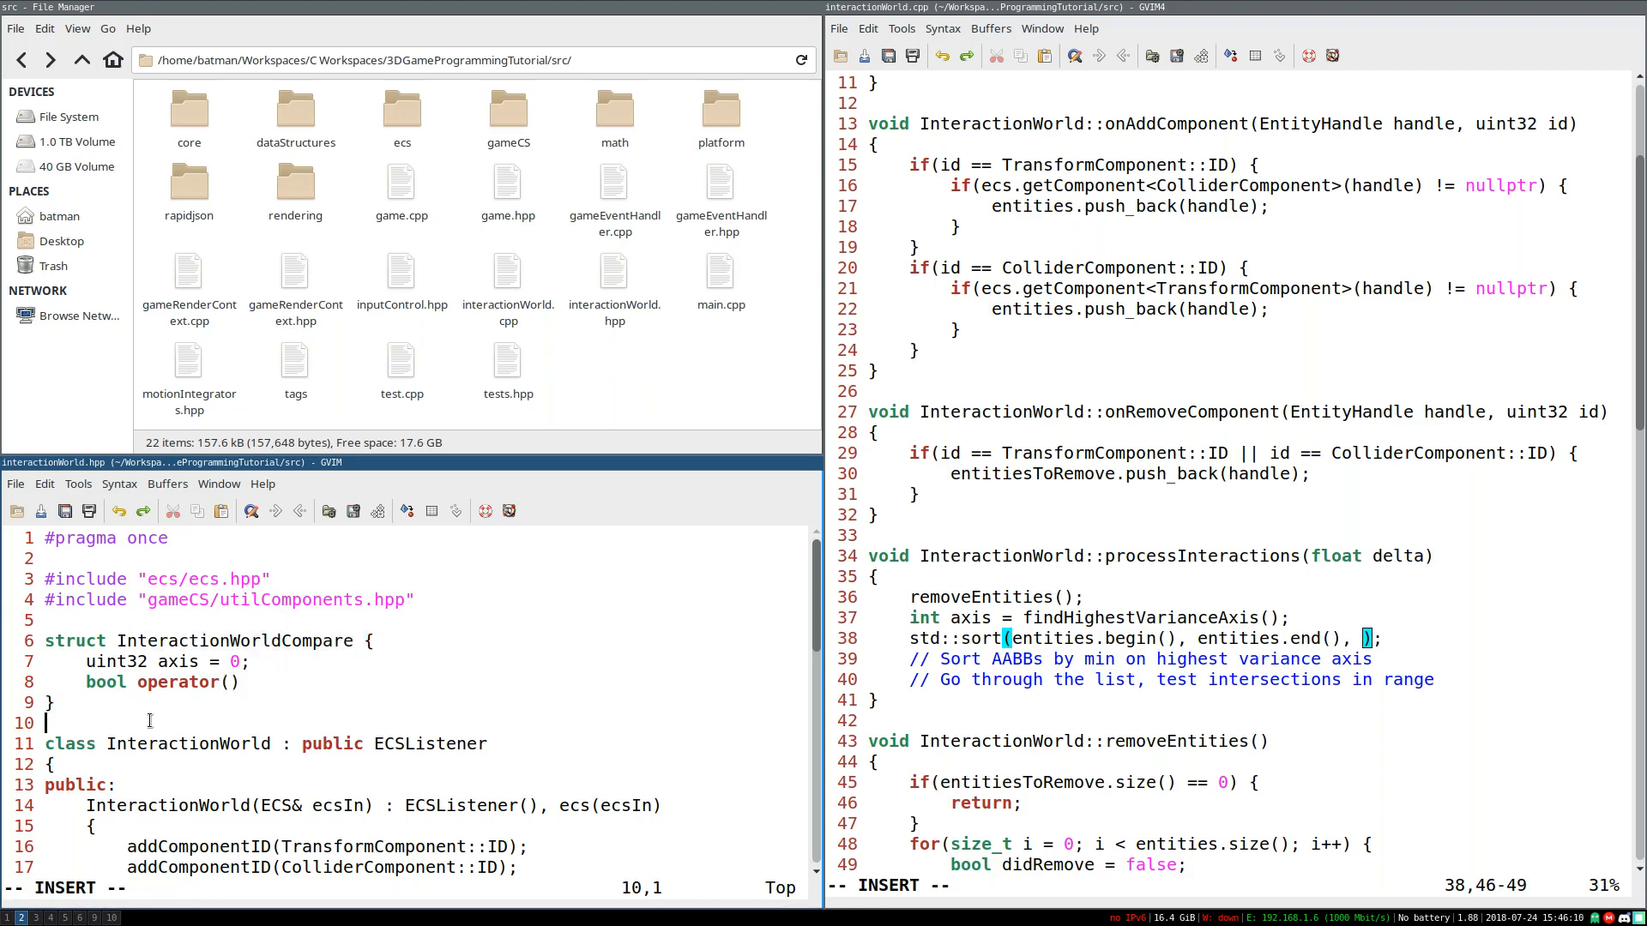
pyautogui.write('InteractionWorldCompare joe;')
pyautogui.write('joe();')
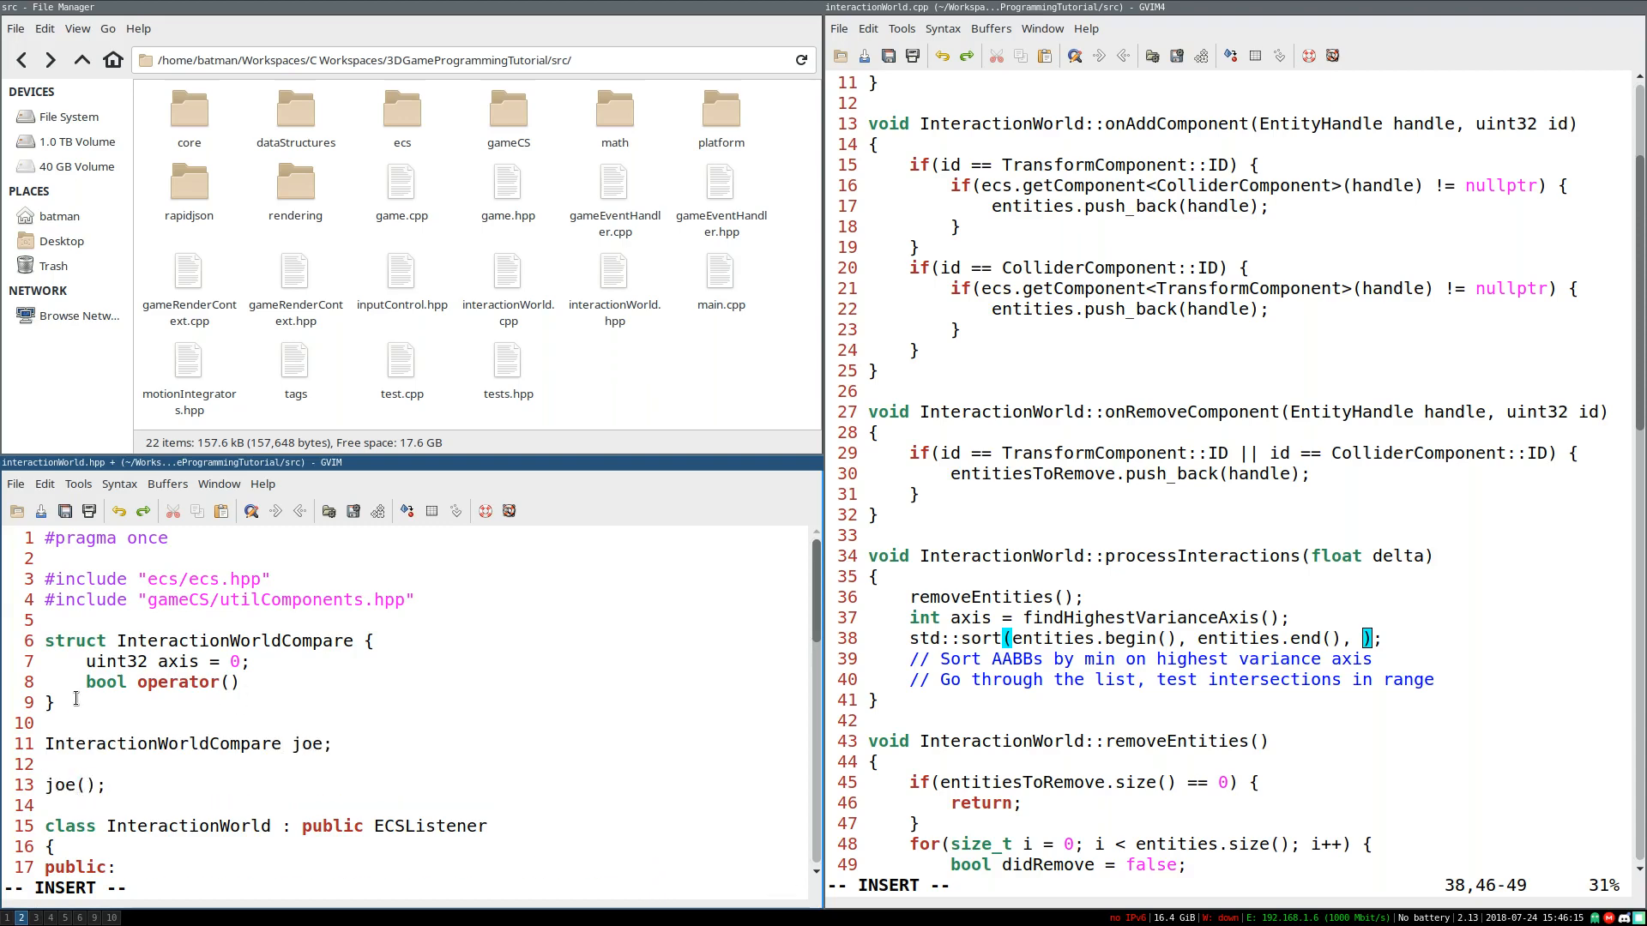
pyautogui.click(228, 681)
pyautogui.write('(')
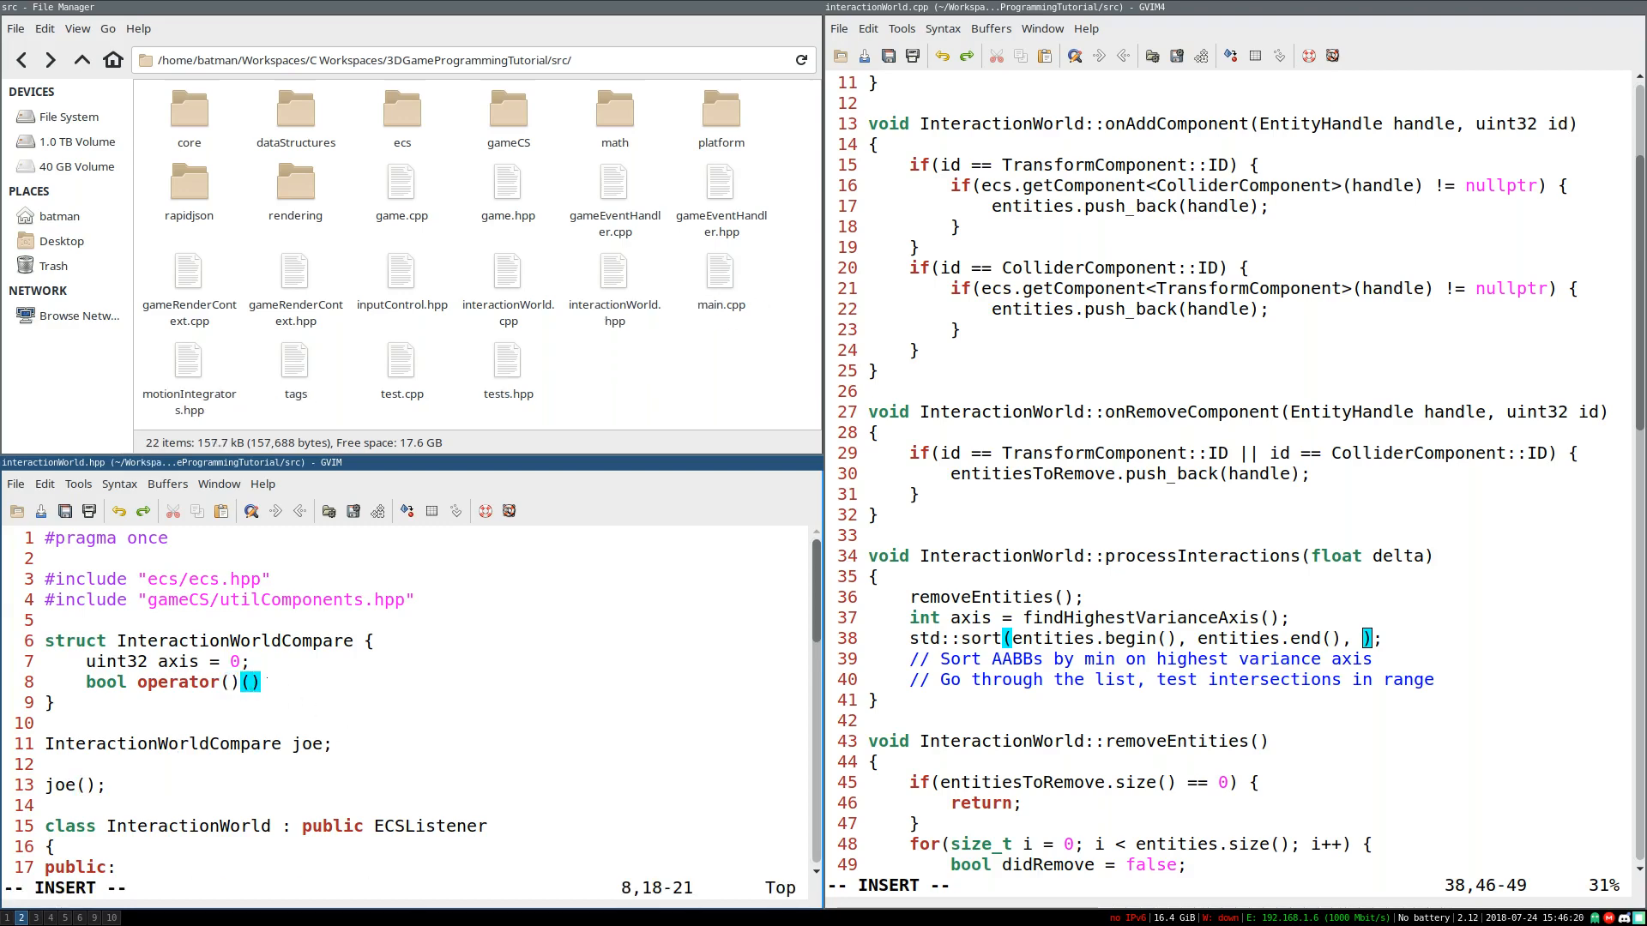
# Step: Give operator() EntityHandle a, EntityHandle b parameters and add an ECS& ecs member
pyautogui.write('EntityHandle')
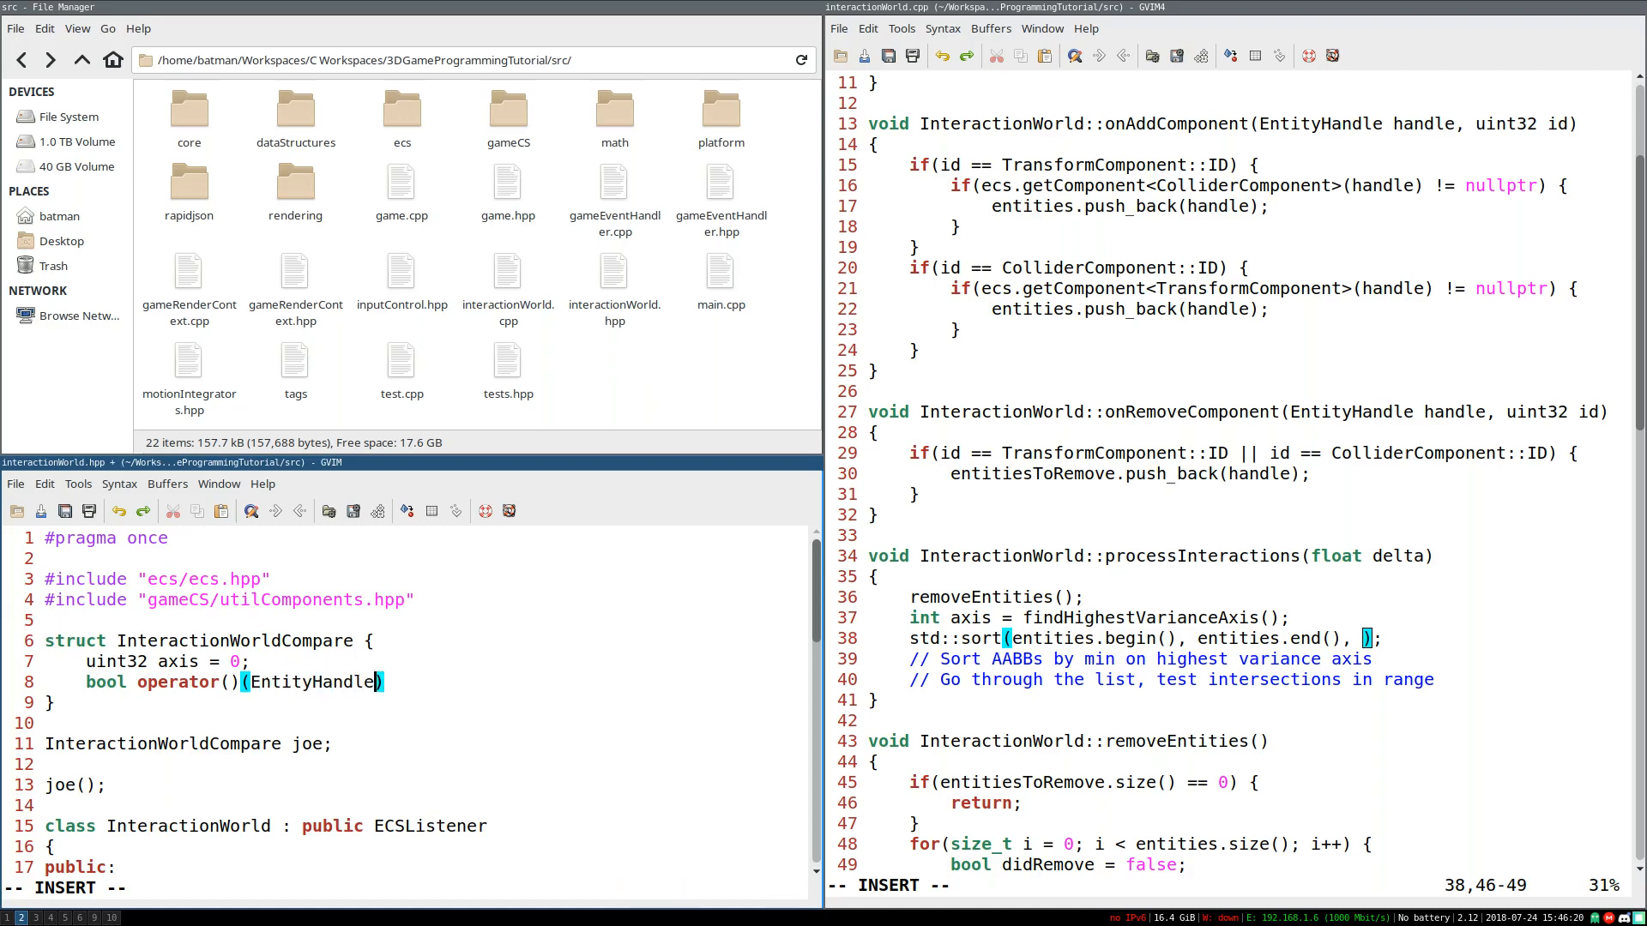
pyautogui.write('a, EntityHandle b')
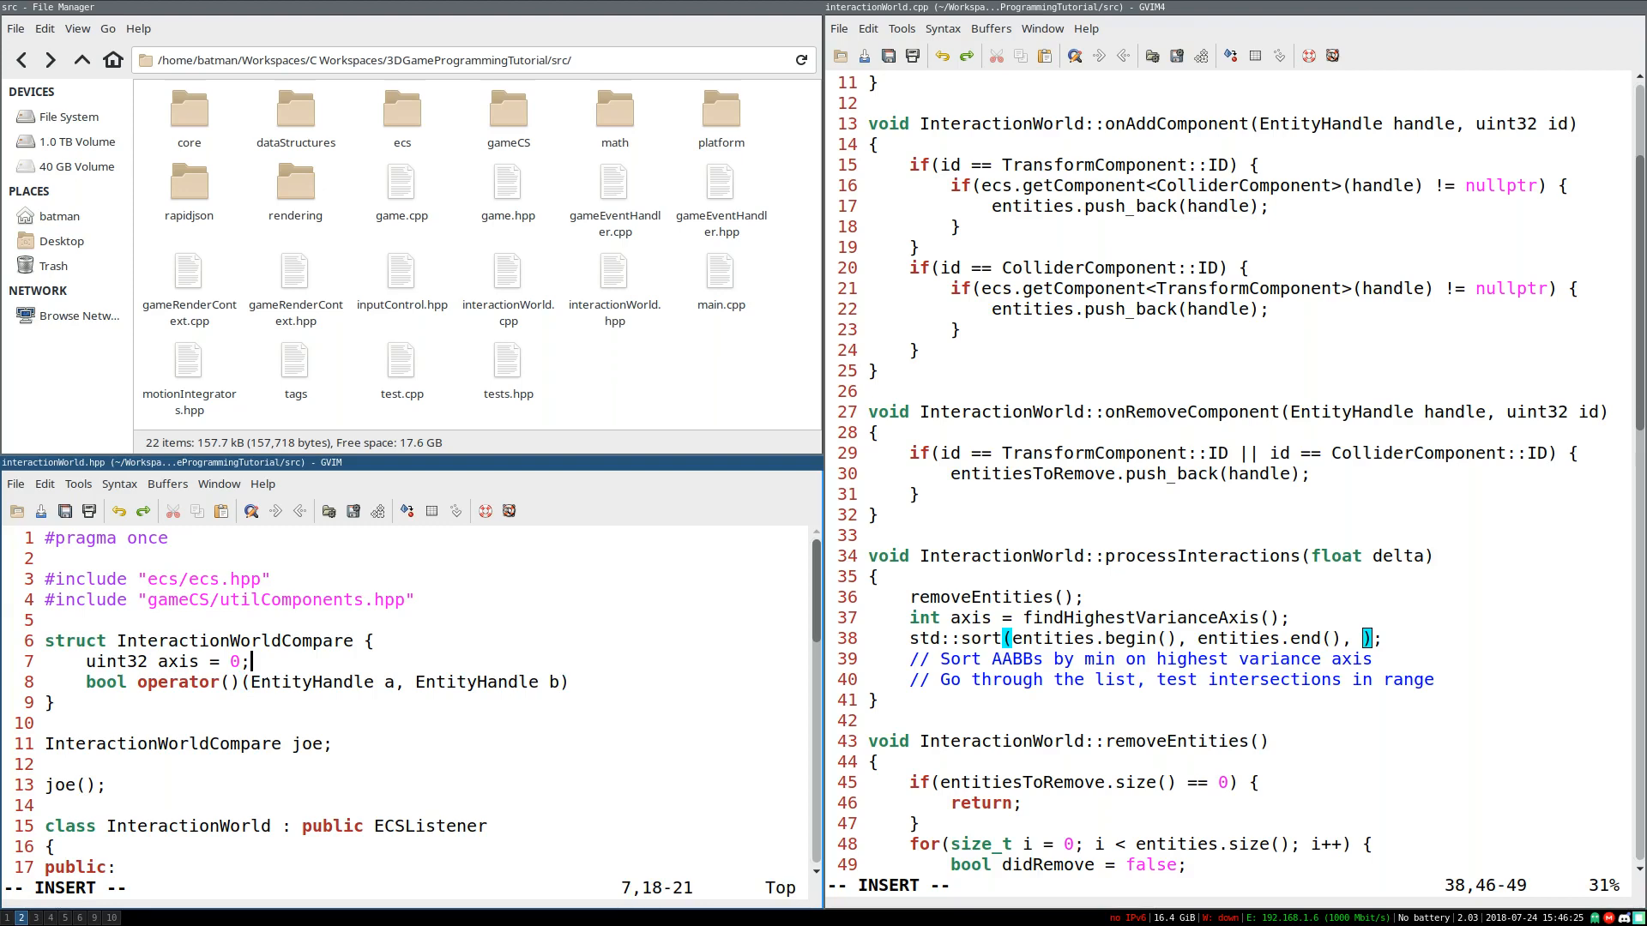
pyautogui.write('ECS&')
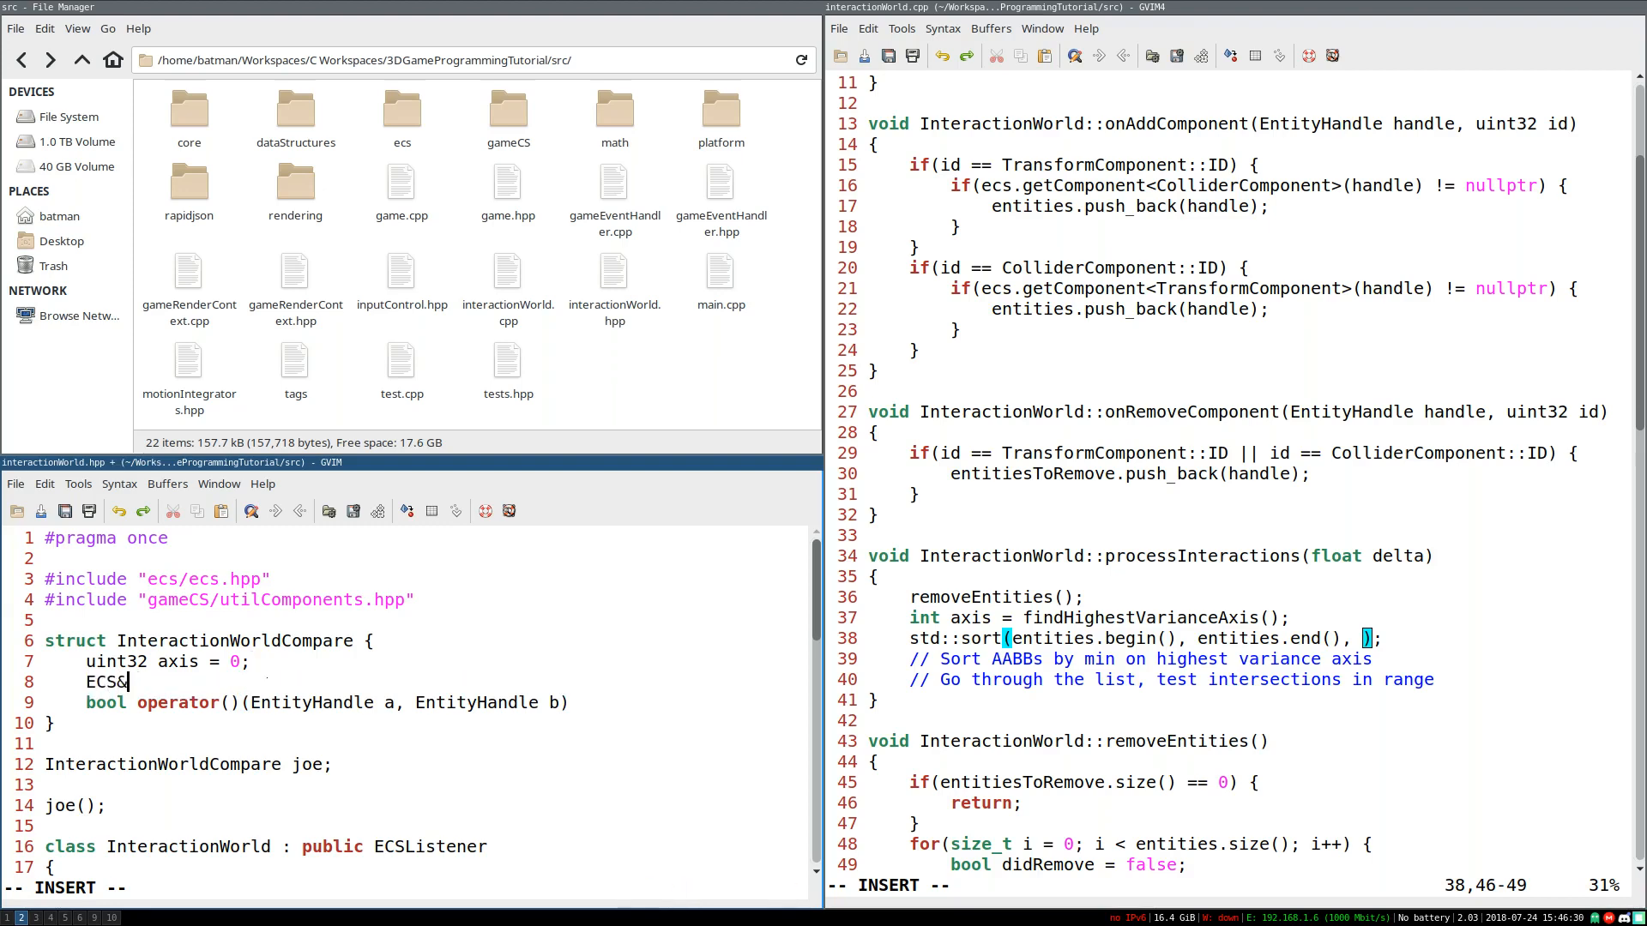
pyautogui.write('ecs;')
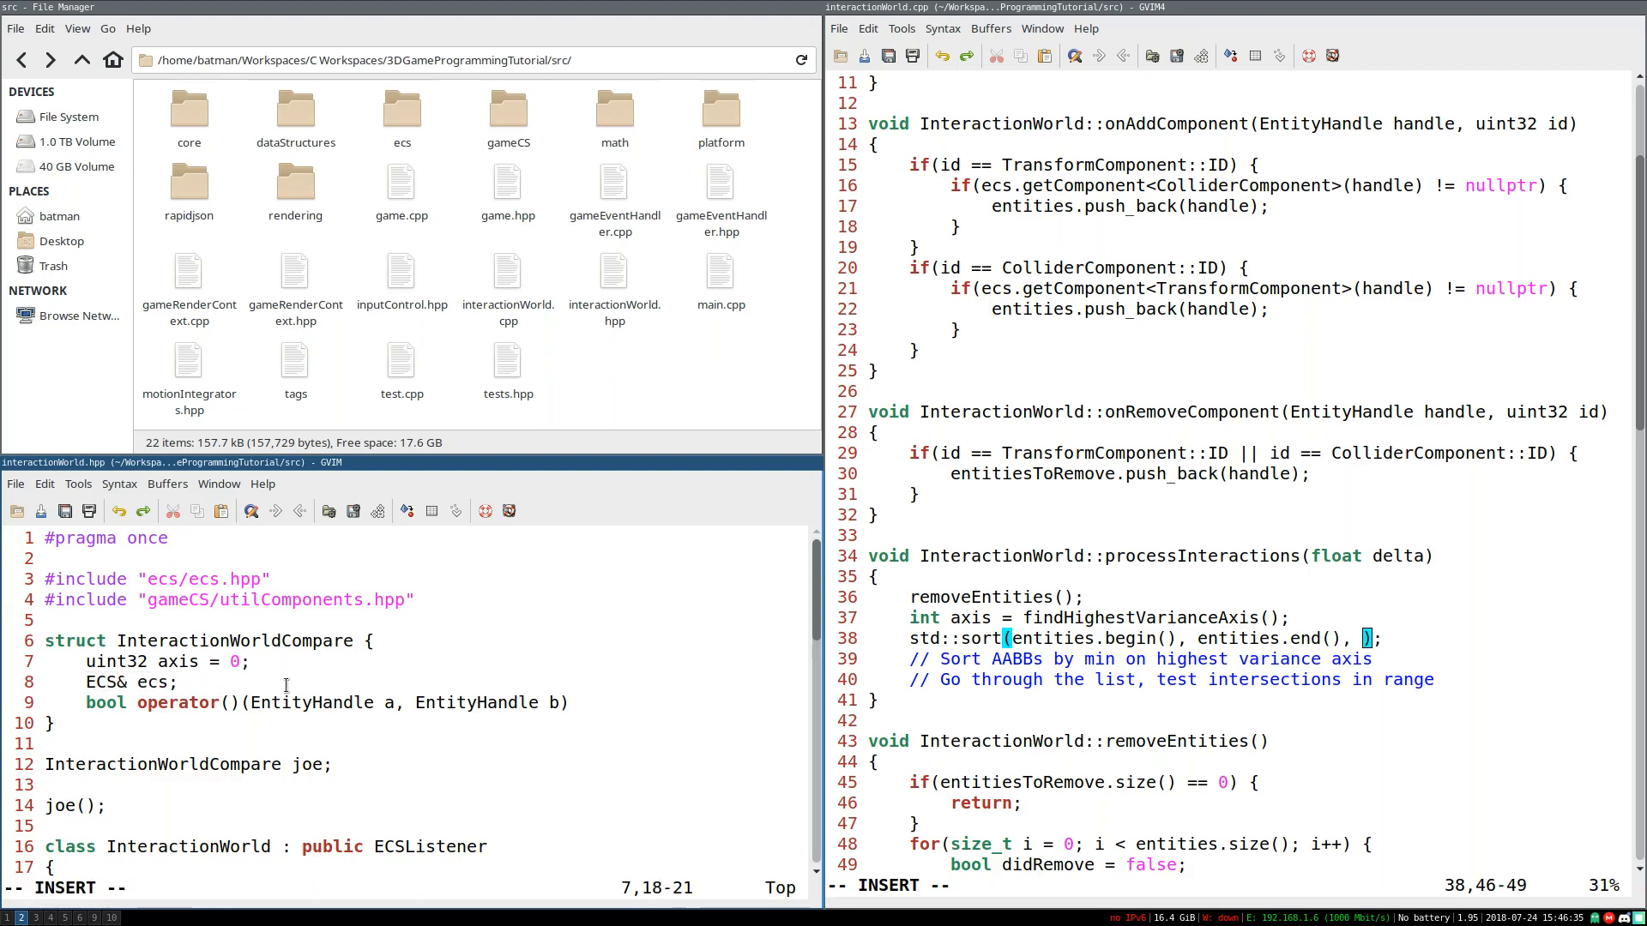
pyautogui.click(180, 681)
pyautogui.write('InteractionWorldCompare')
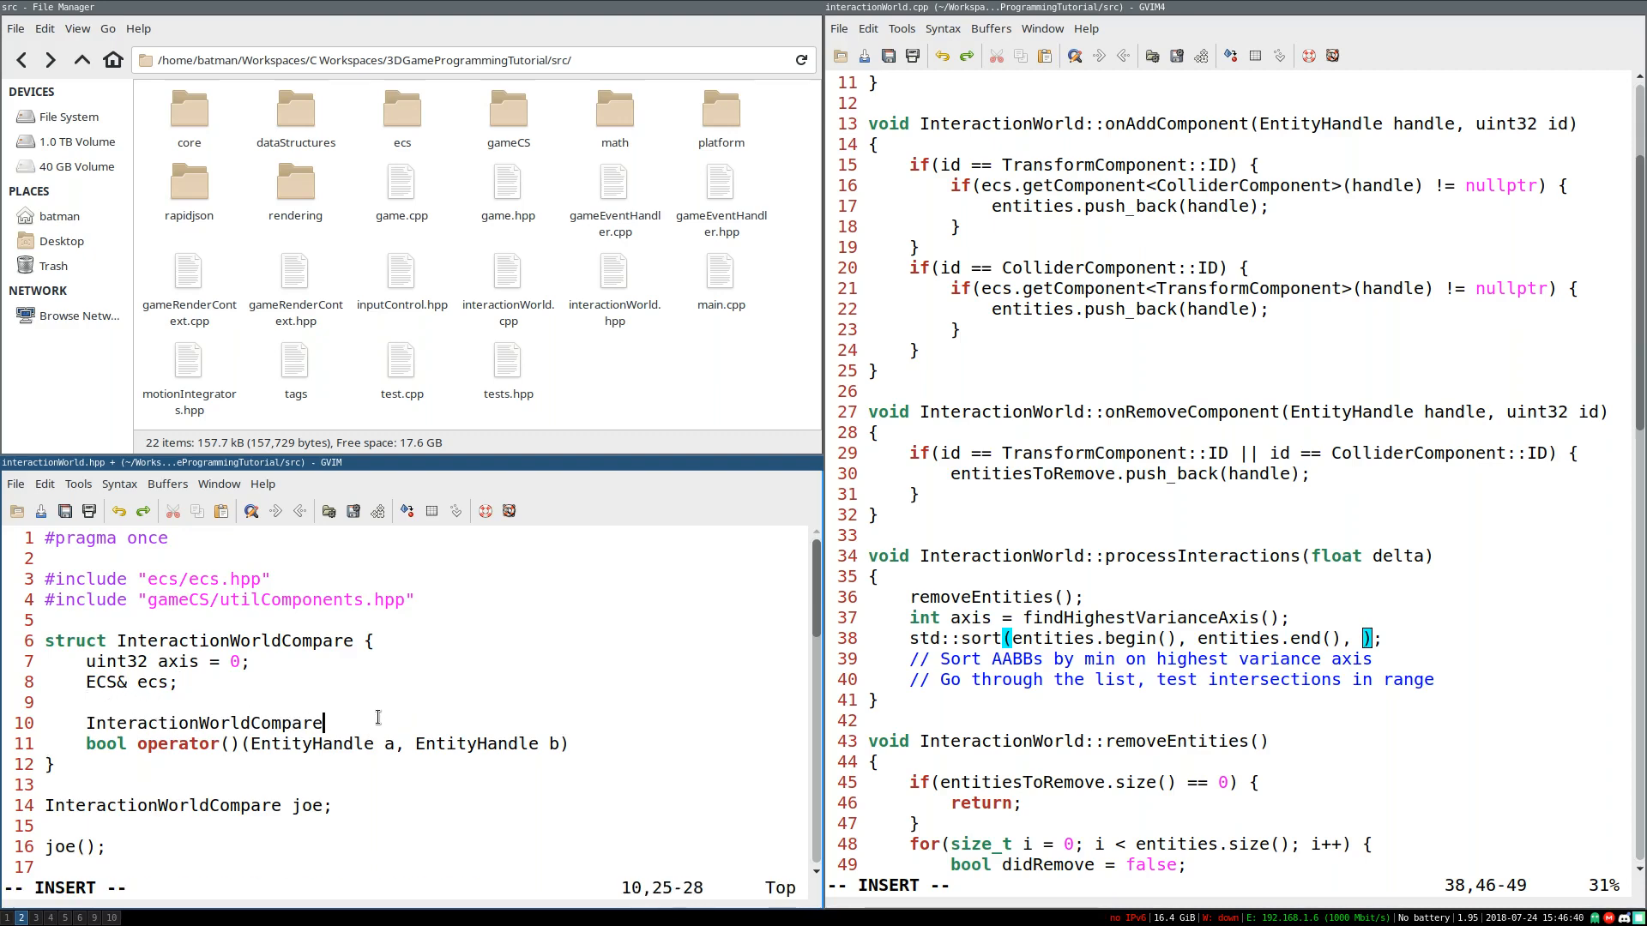
# Step: Write a constructor taking ECS& ecsIn, uint32 axisIn that initialises axis(axisIn), ecs(ecsIn)
pyautogui.write('(')
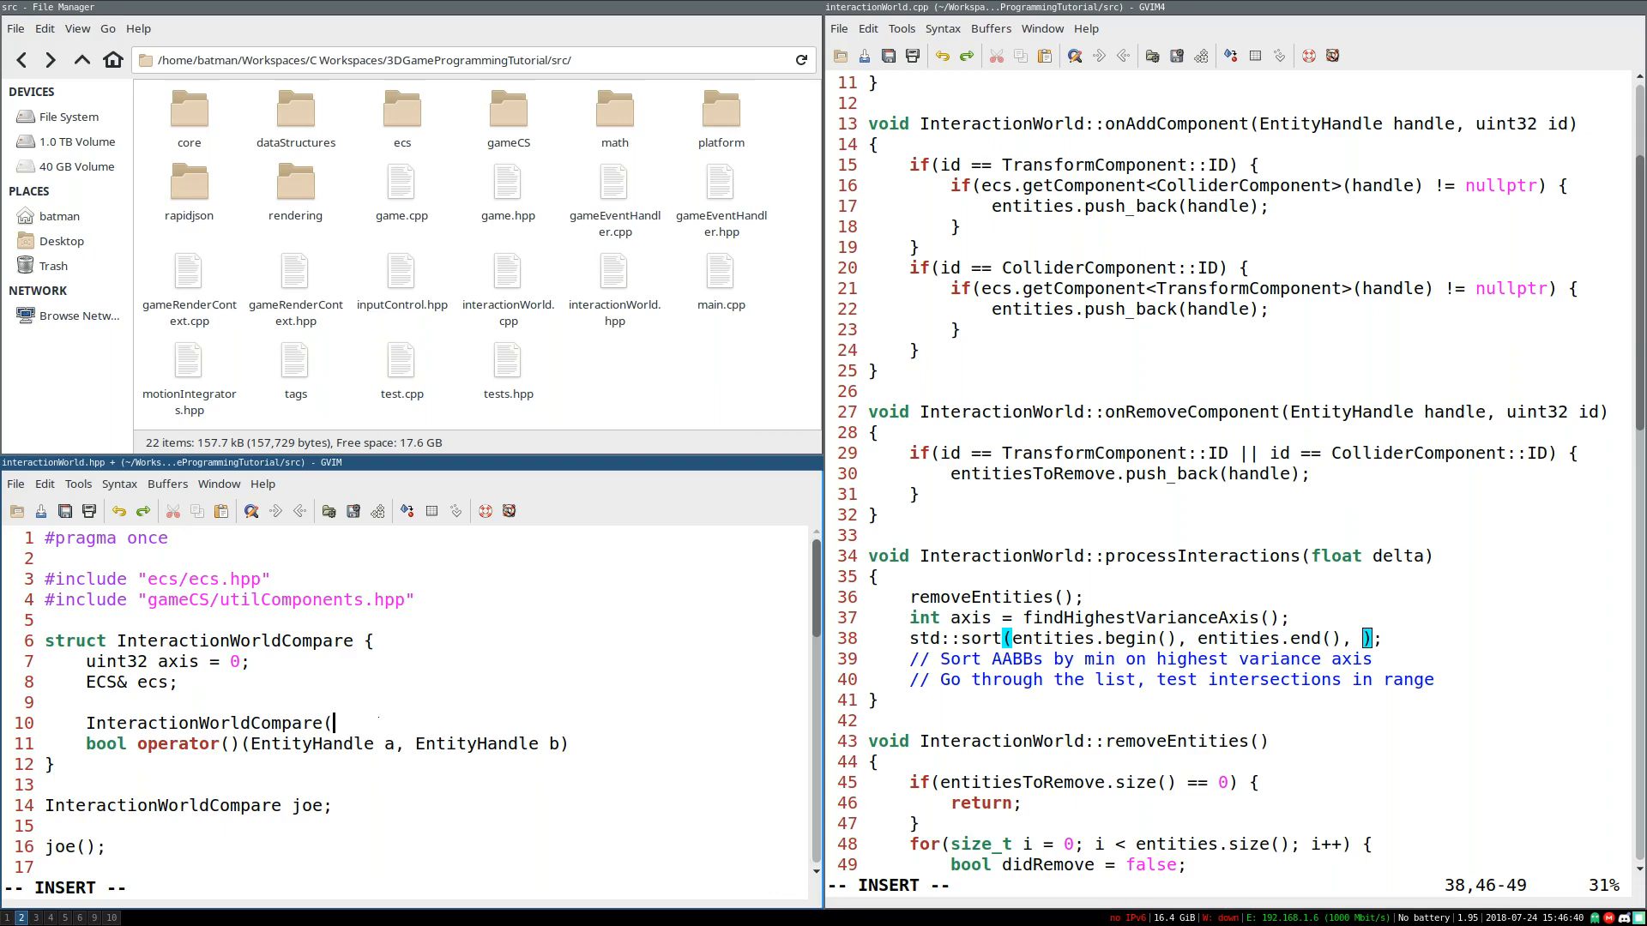
pyautogui.write('ECS& ecs')
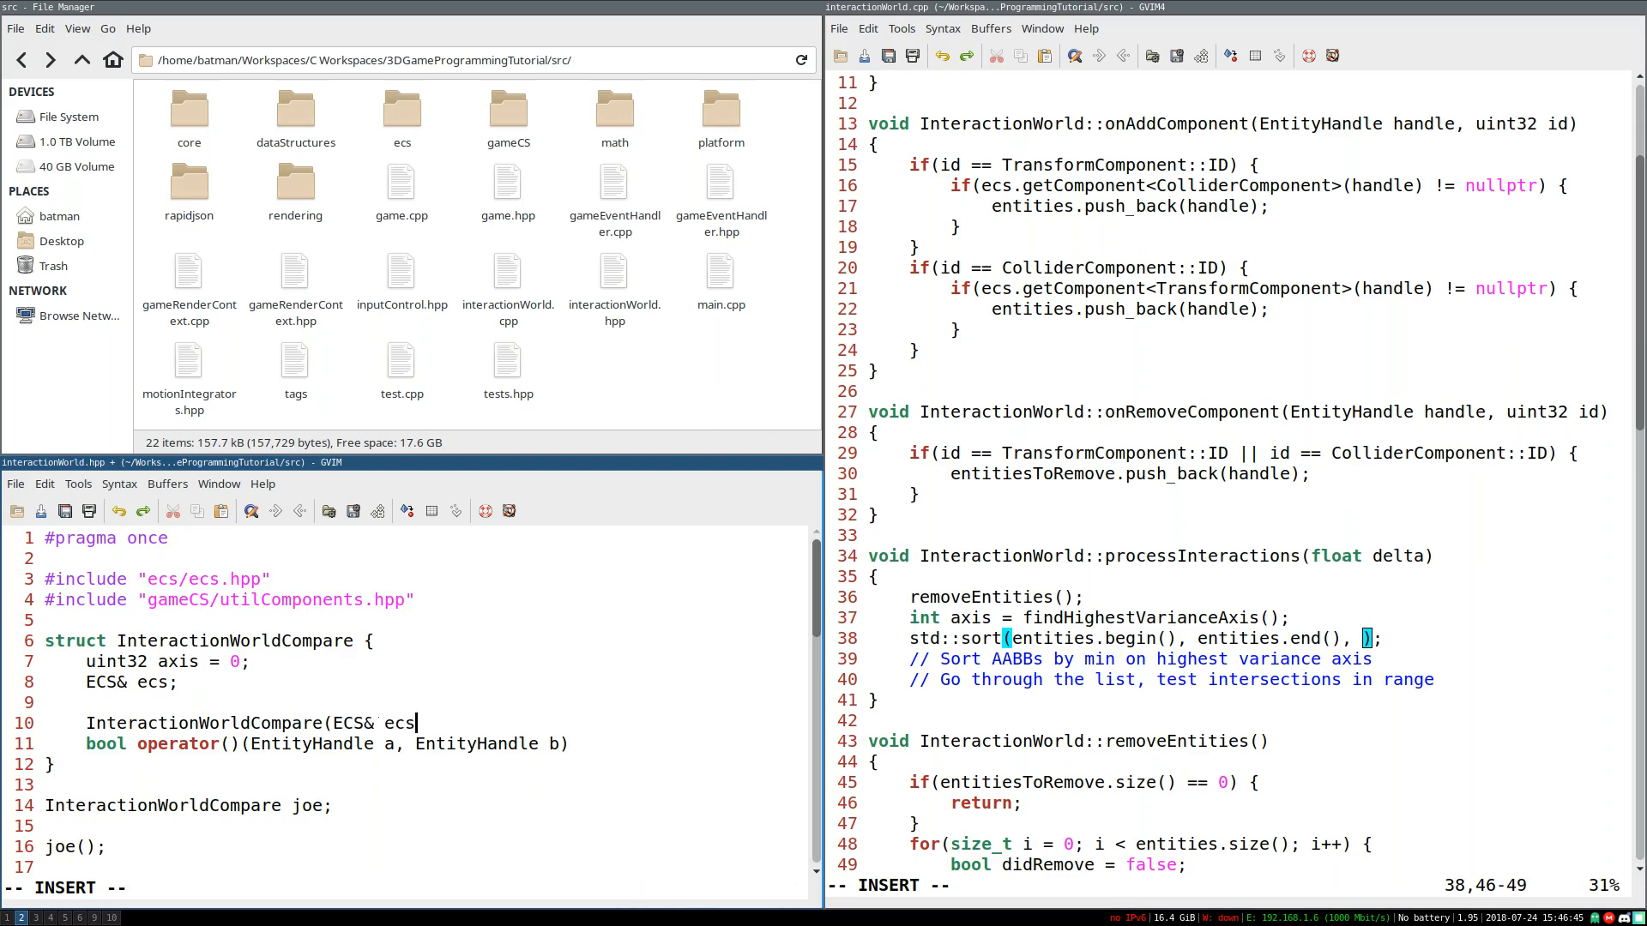
pyautogui.write('In, uint32')
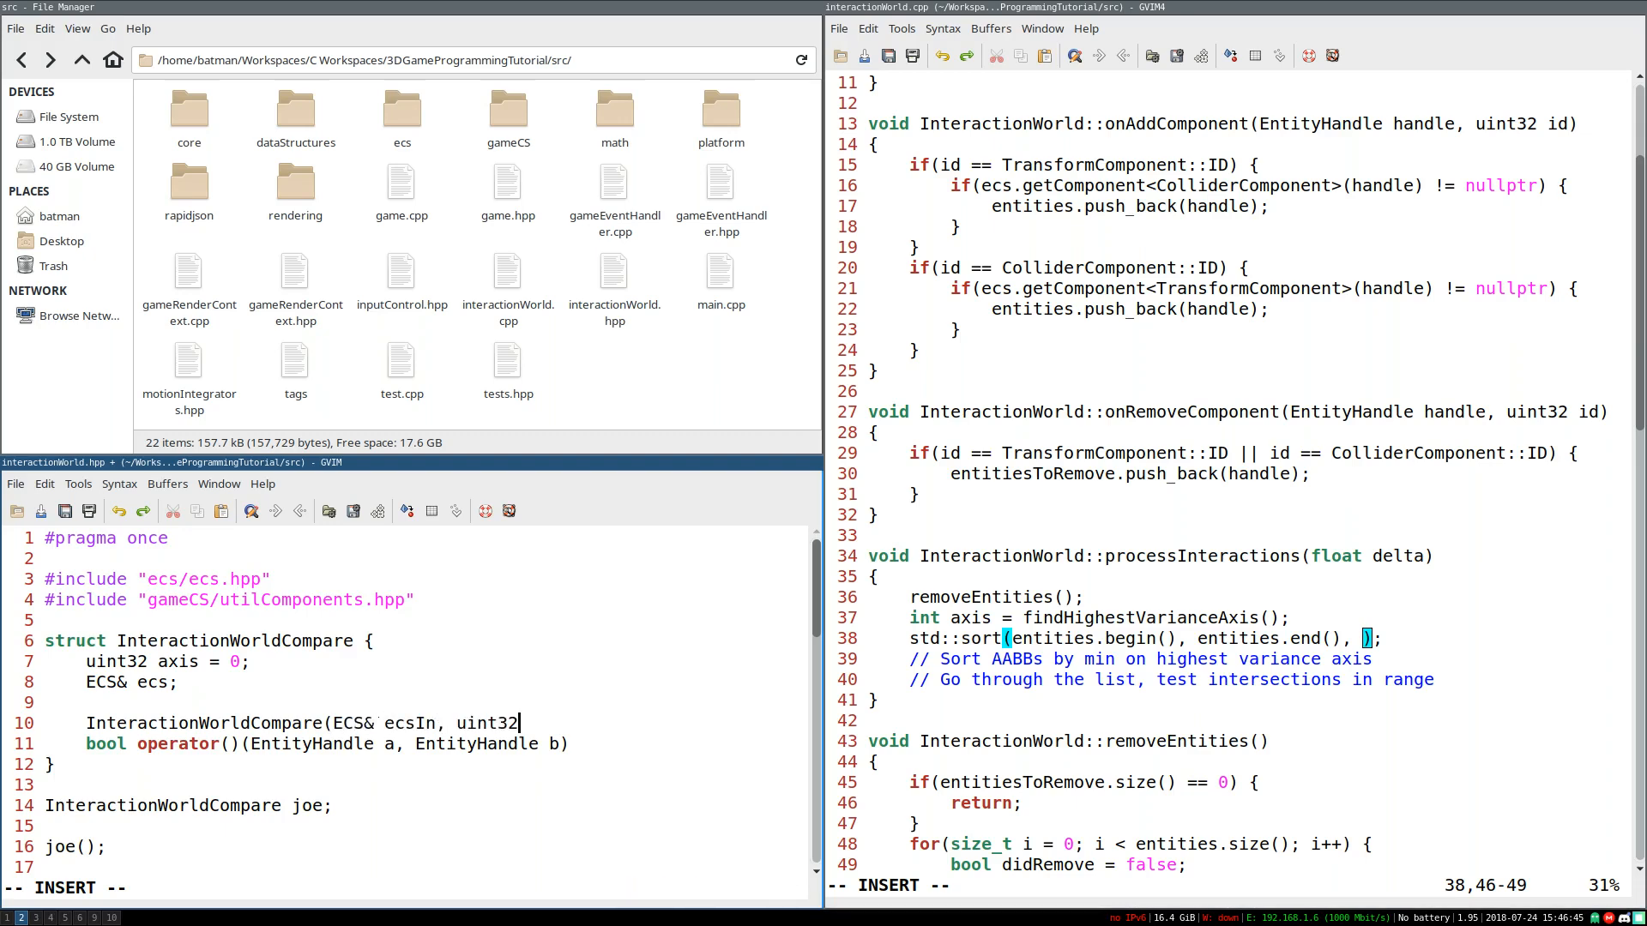
pyautogui.write('axisIn) :')
pyautogui.write('ec')
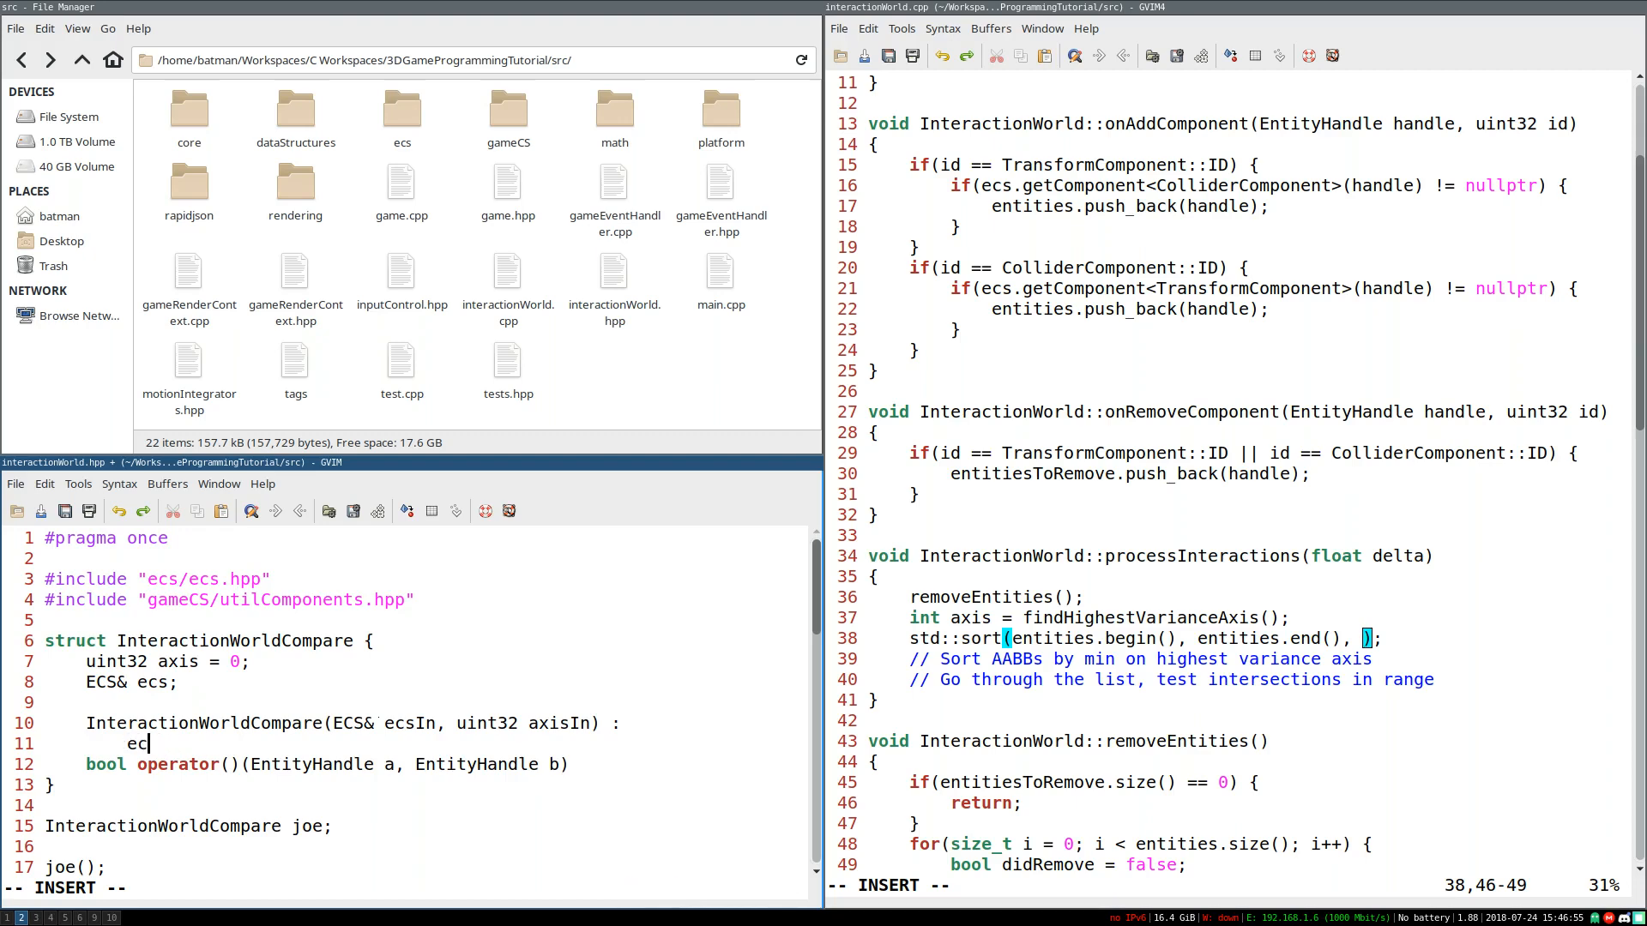
pyautogui.write('axis(')
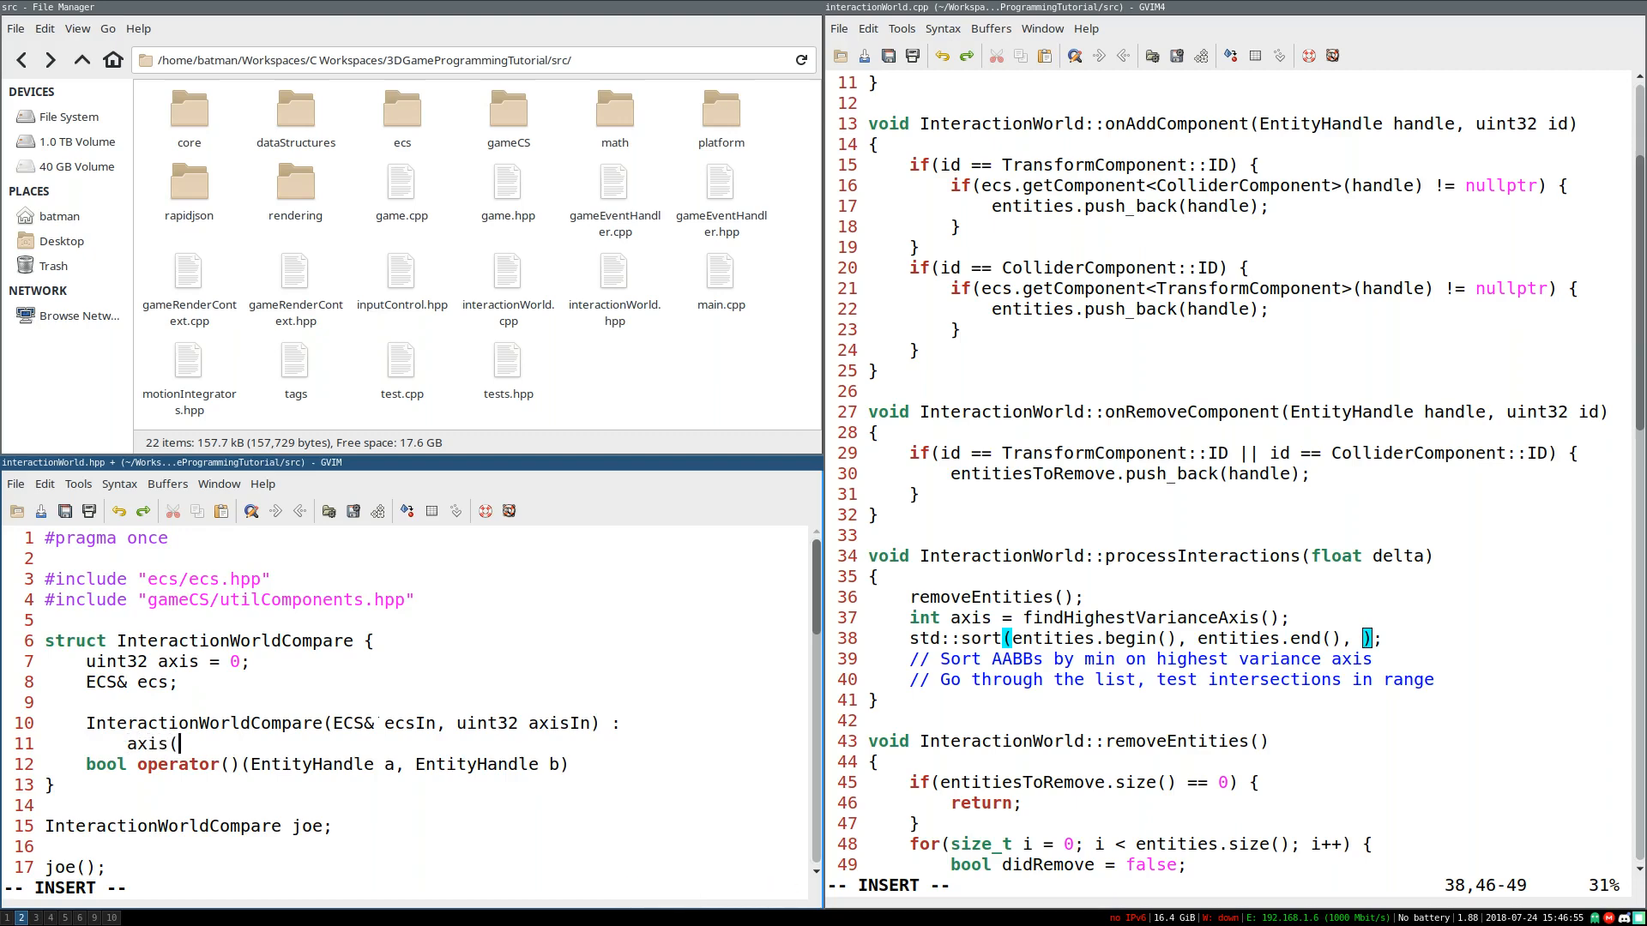
pyautogui.write('axisIn, ec')
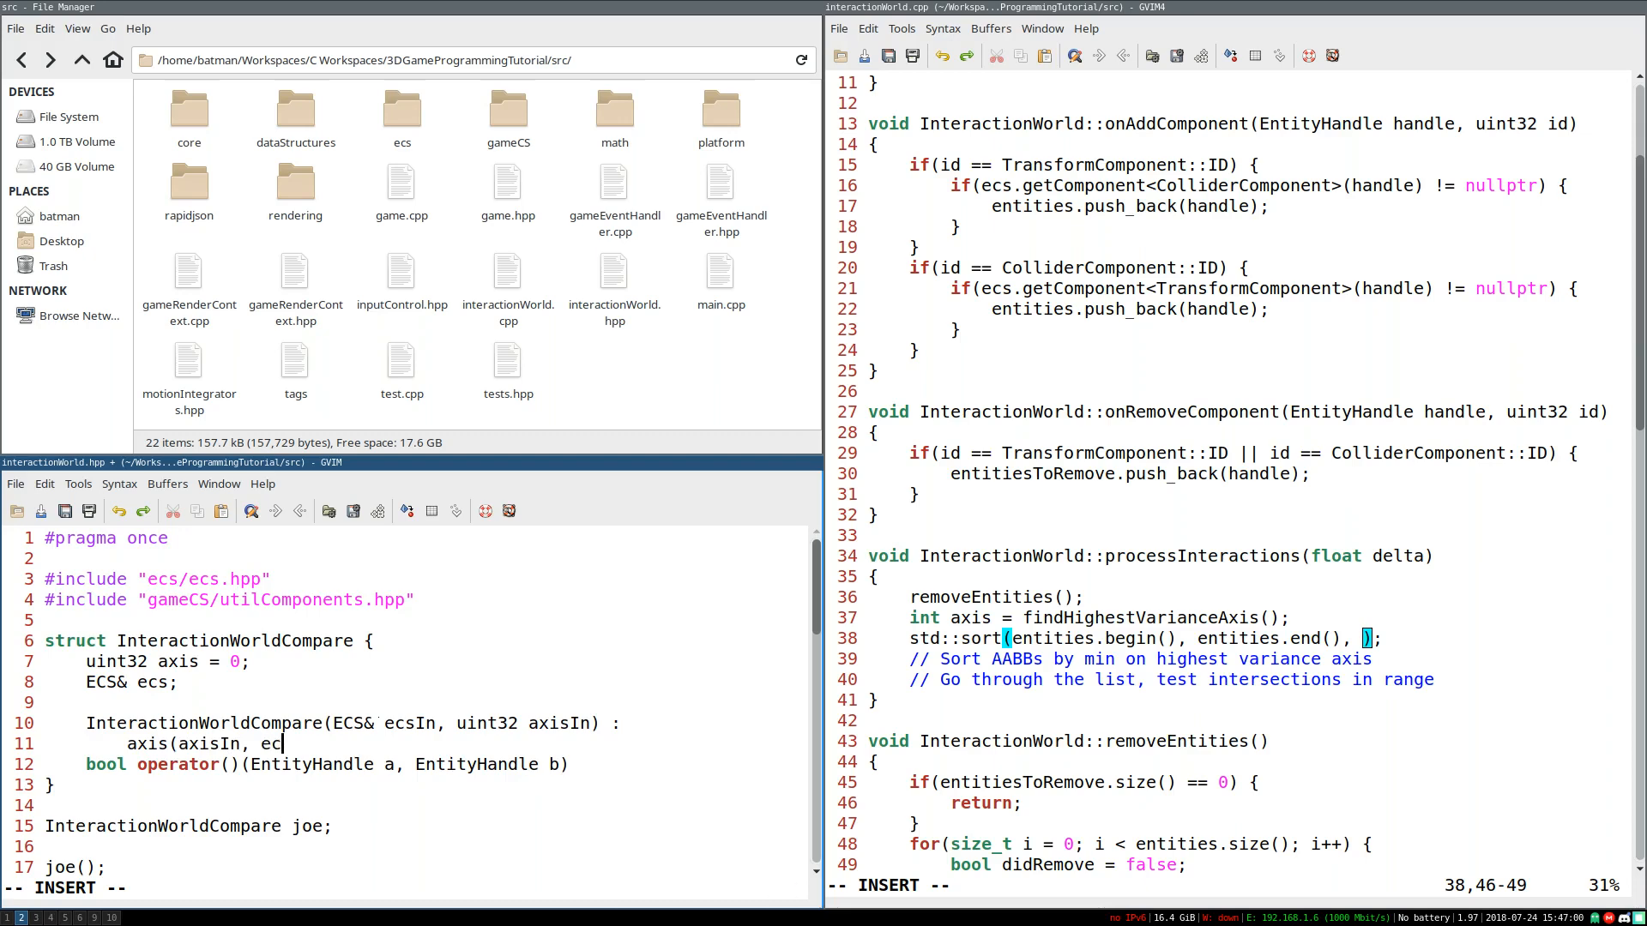
pyautogui.write('s')
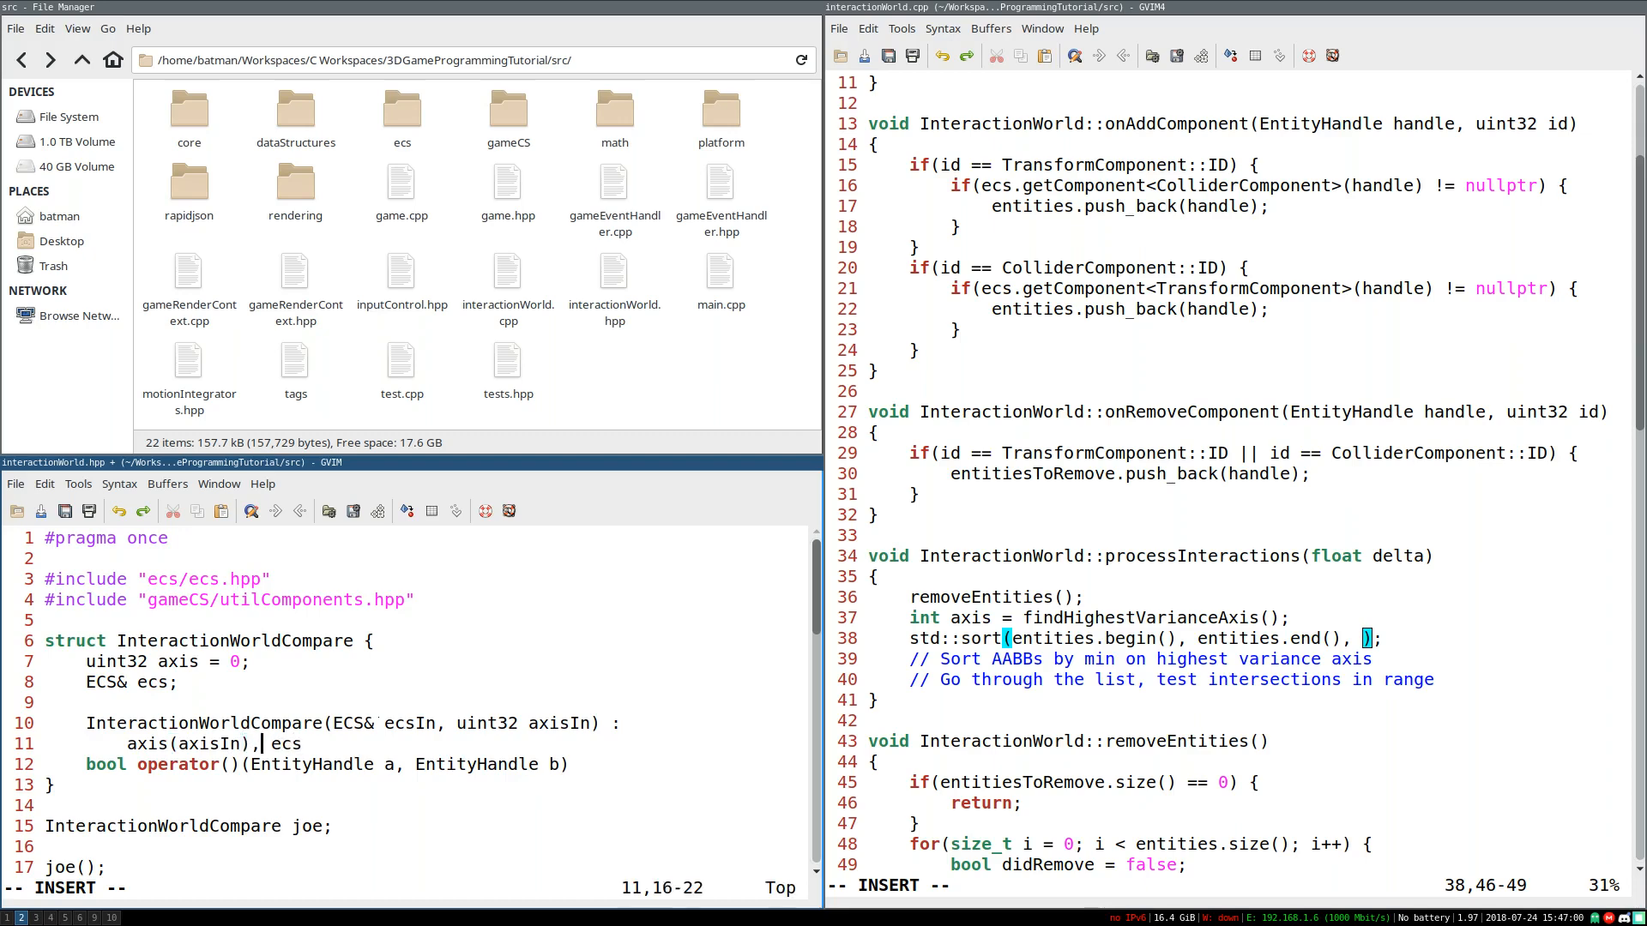
pyautogui.write('(ecsIn) {')
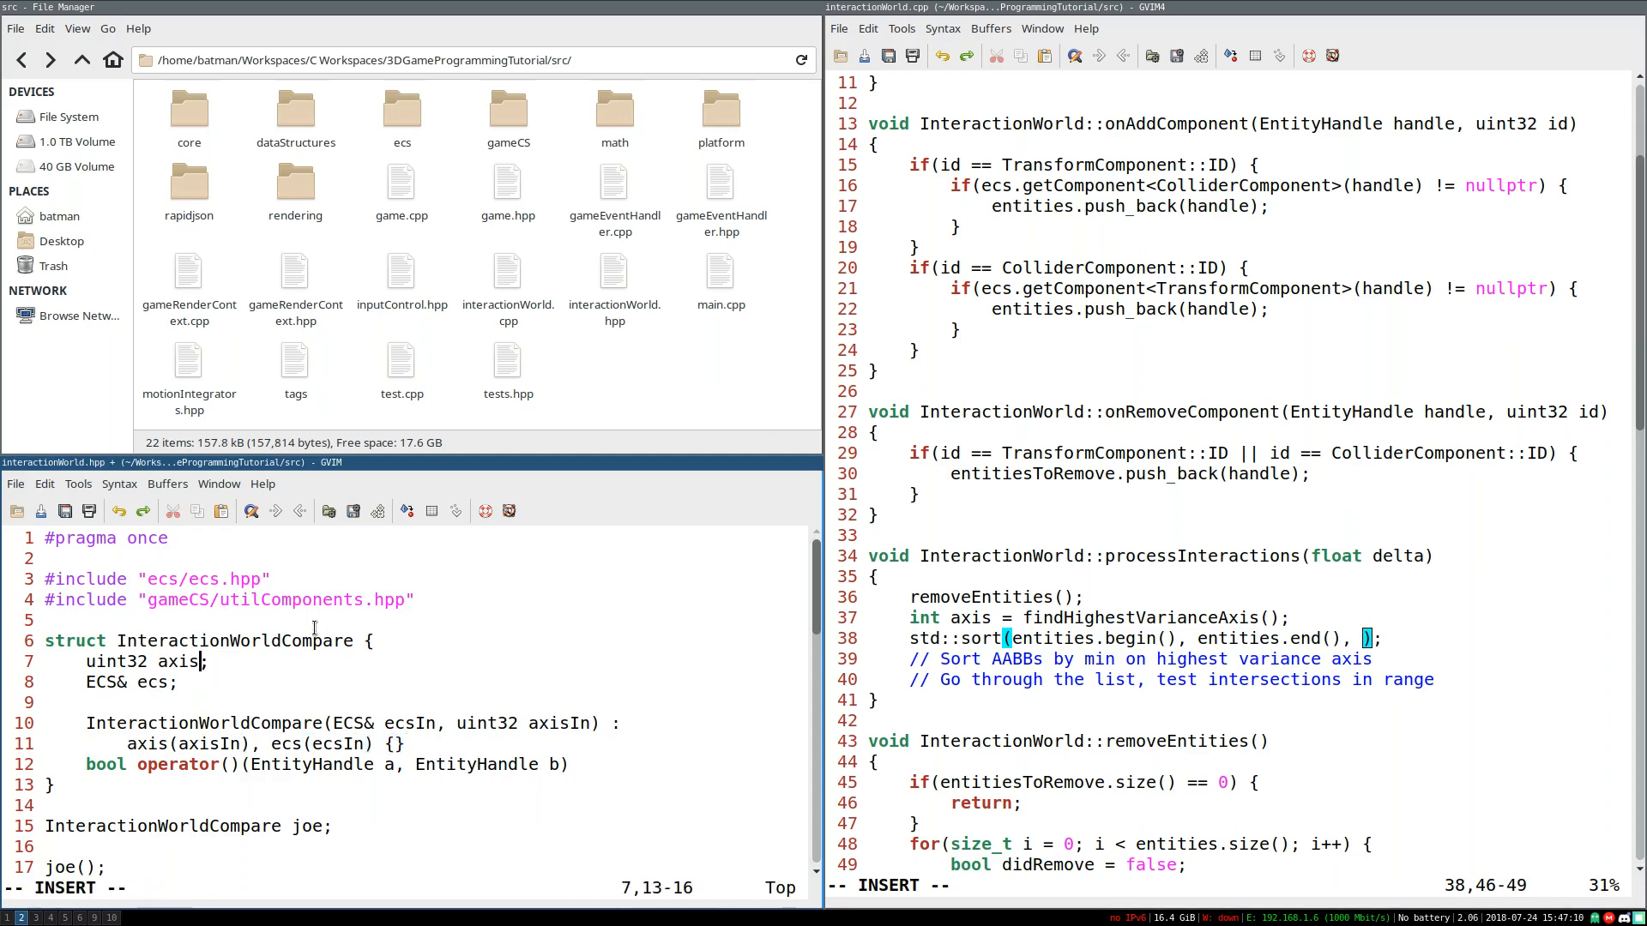
# Step: Make operator() return (a < b) and save interactionWorld.hpp
pyautogui.press('V')
pyautogui.write(' {')
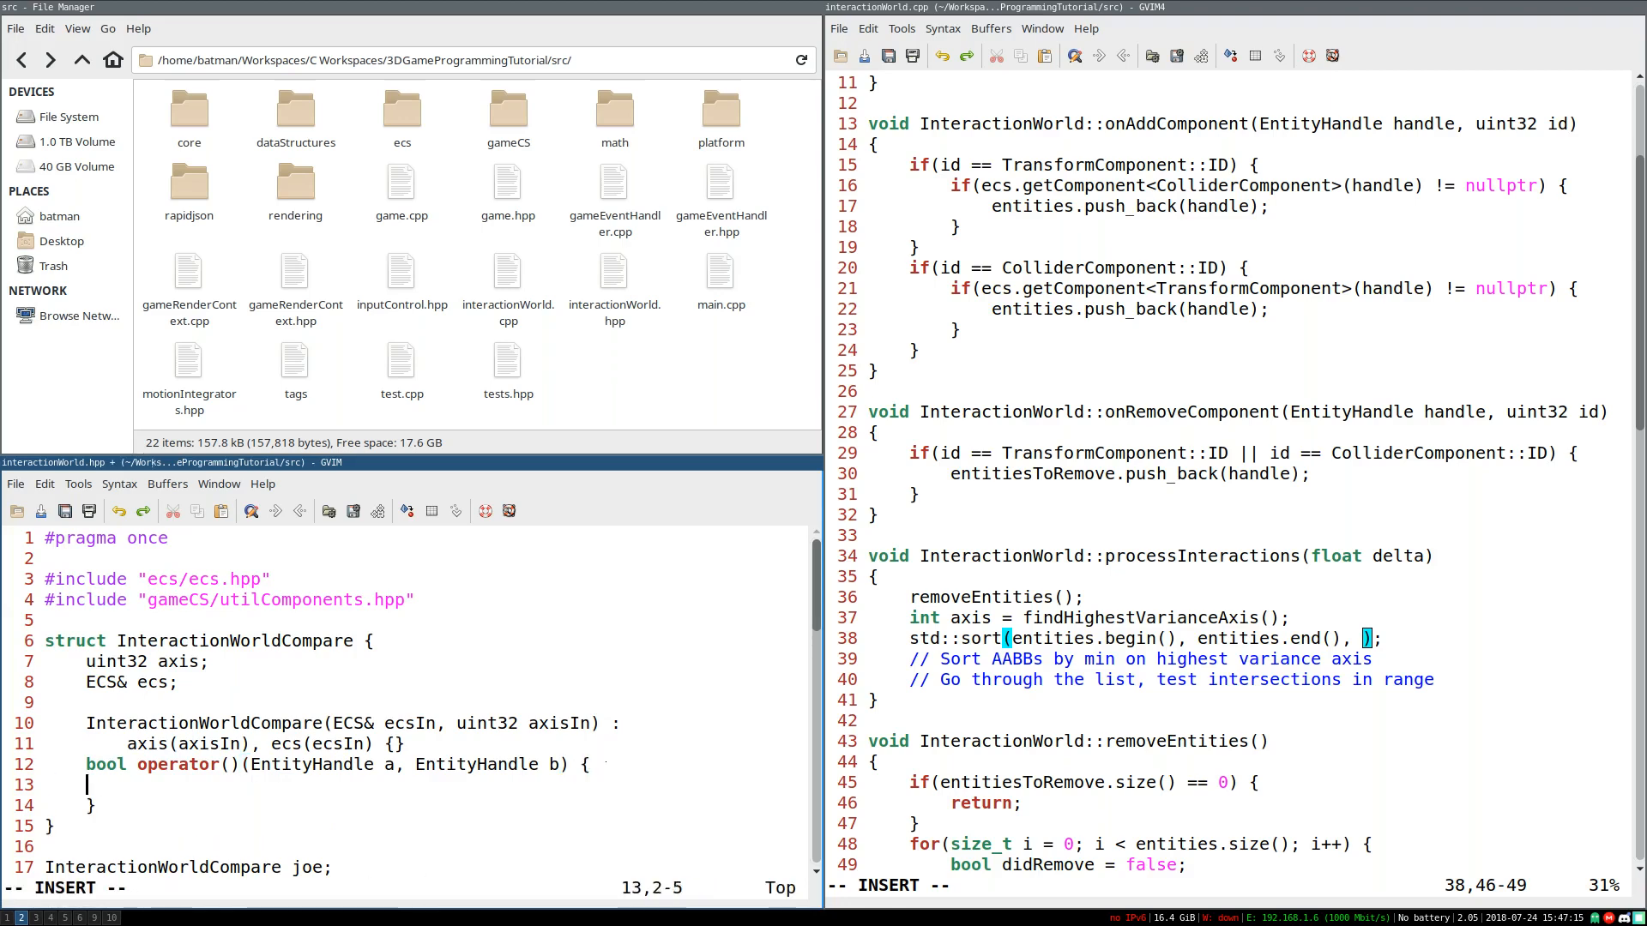
pyautogui.write('returnn')
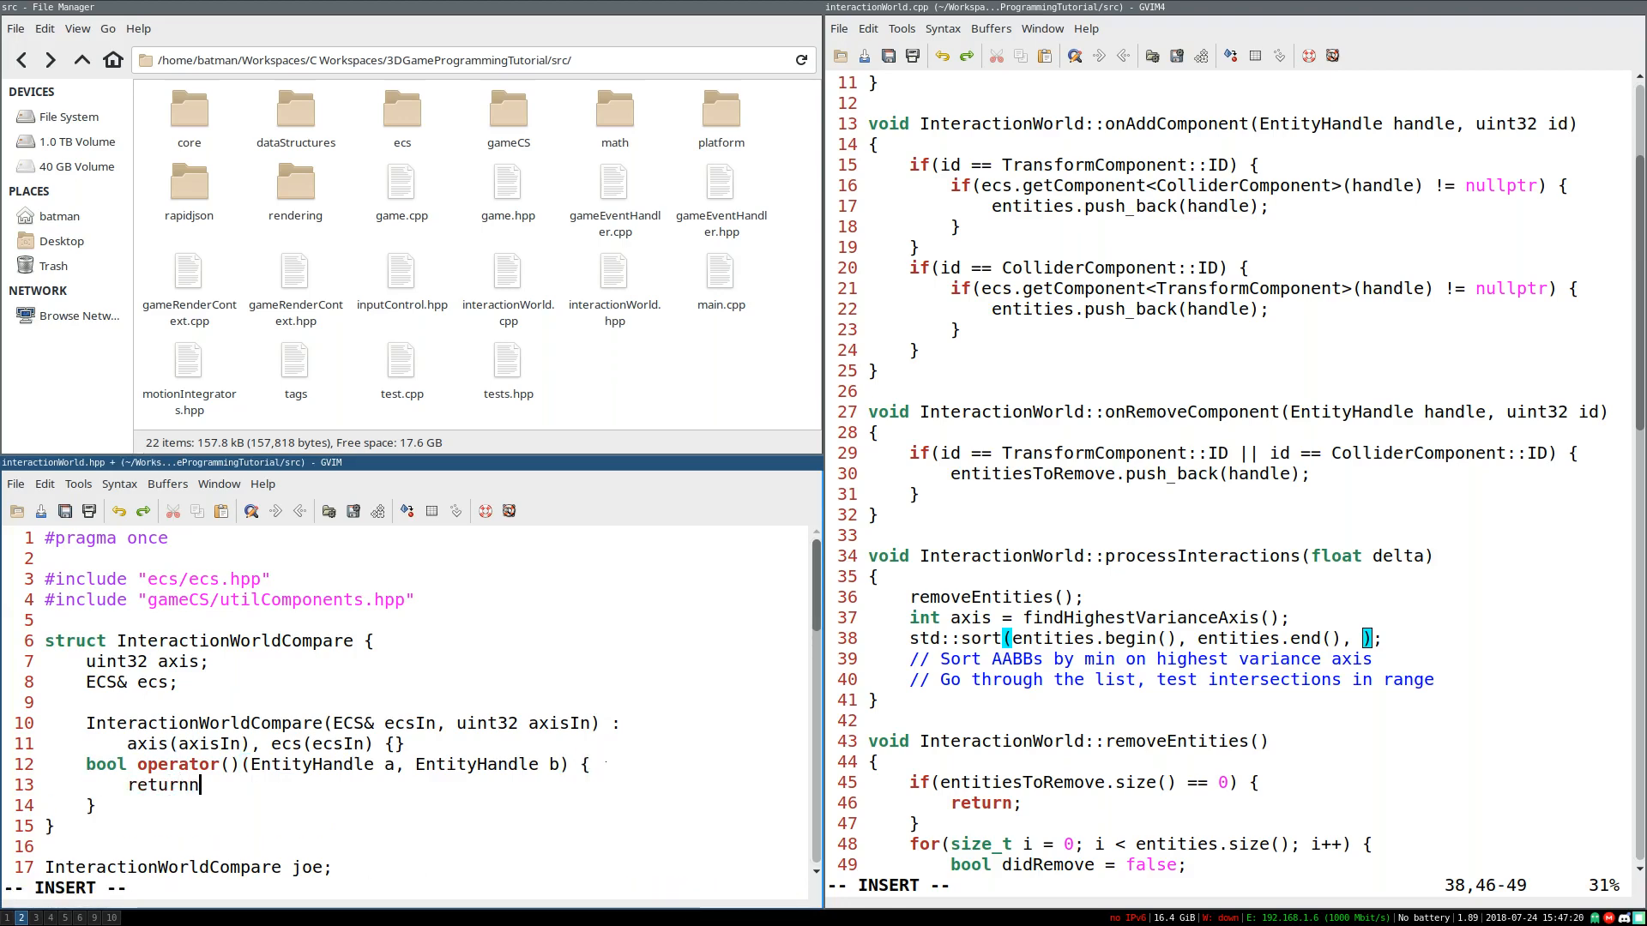
pyautogui.write('(a < b);')
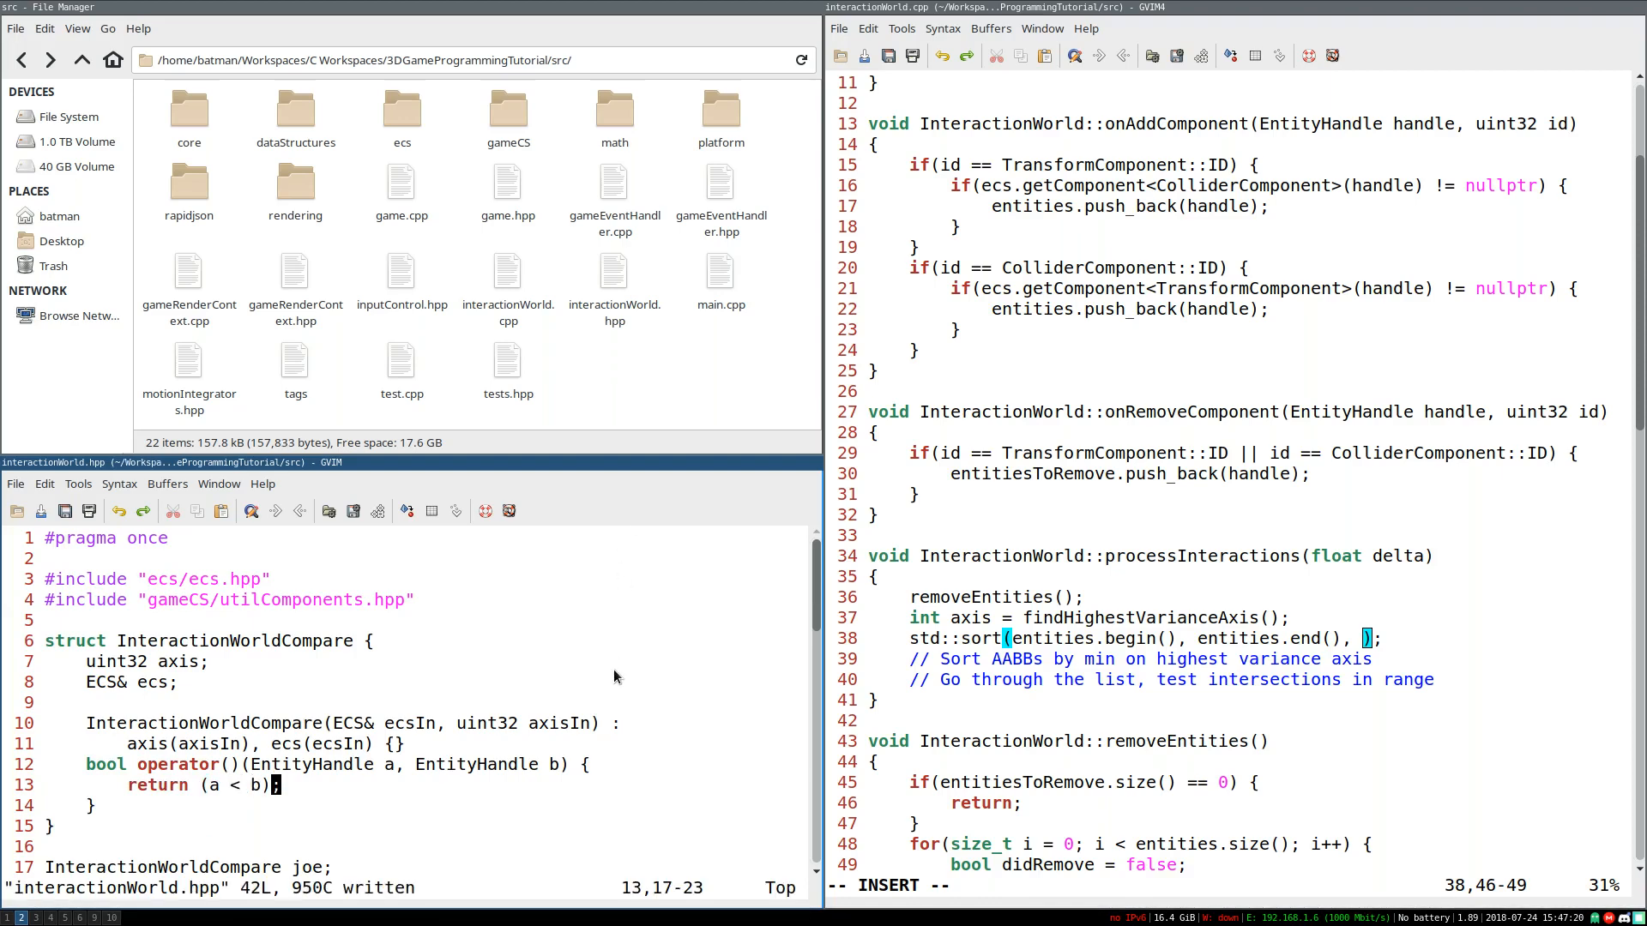
pyautogui.scroll(-3)
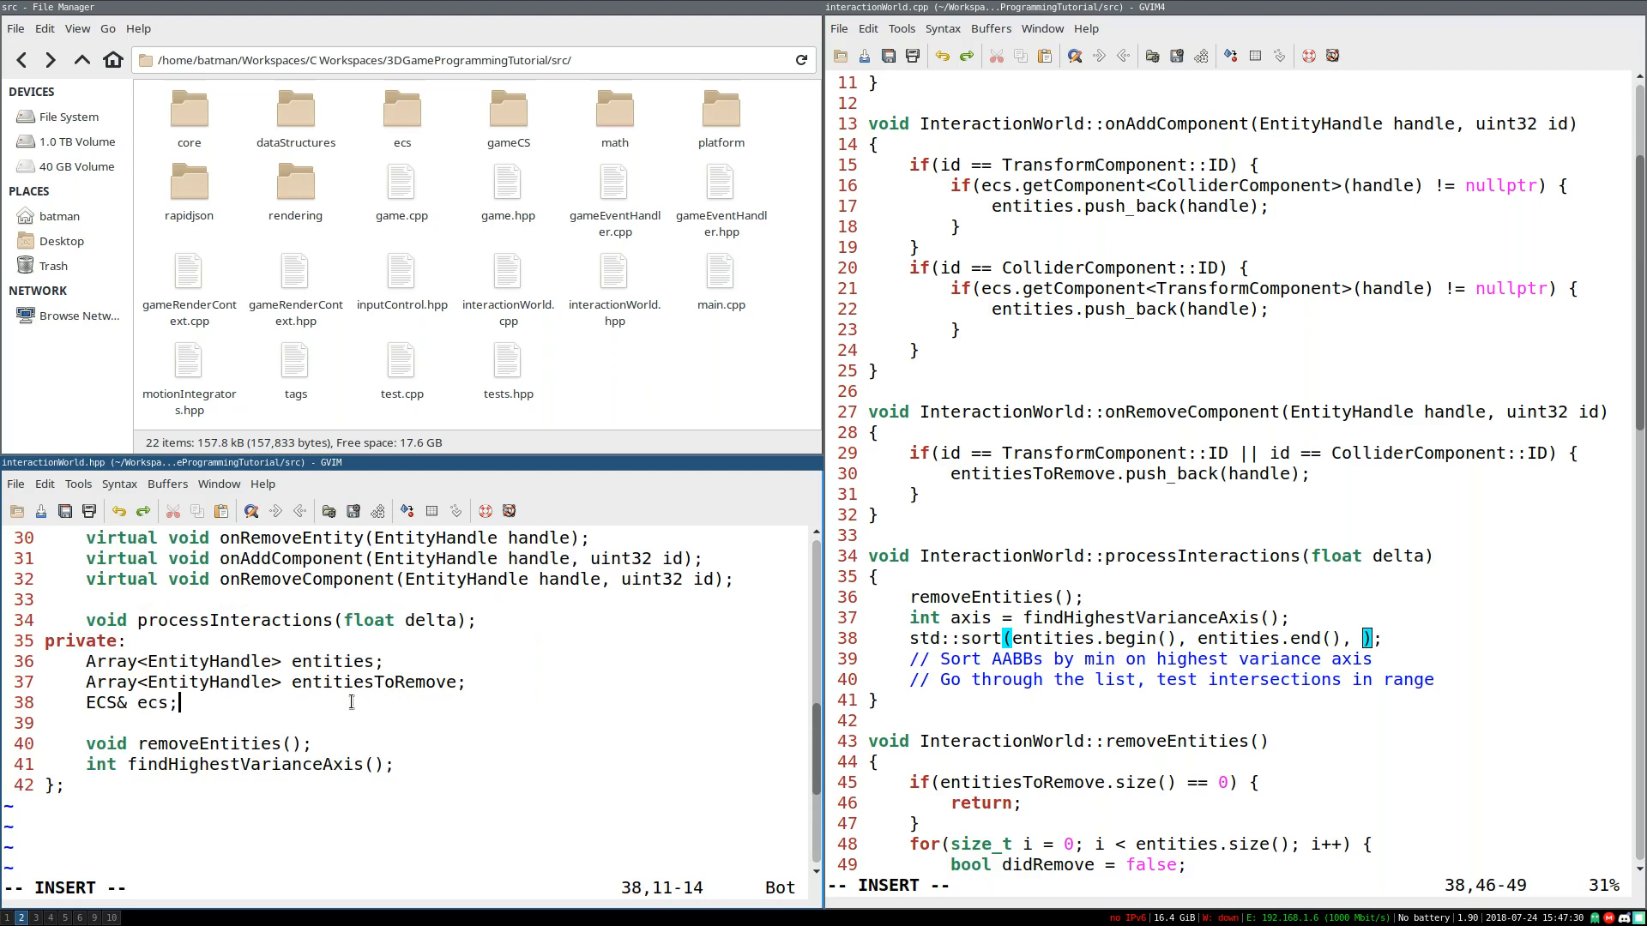
# Step: Add InteractionWorldCompare compareAABB member, initialise it as compareAABB(ecsIn, 0), and pass it to std::sort
pyautogui.write('InteractionWorldCompare compareAABB;')
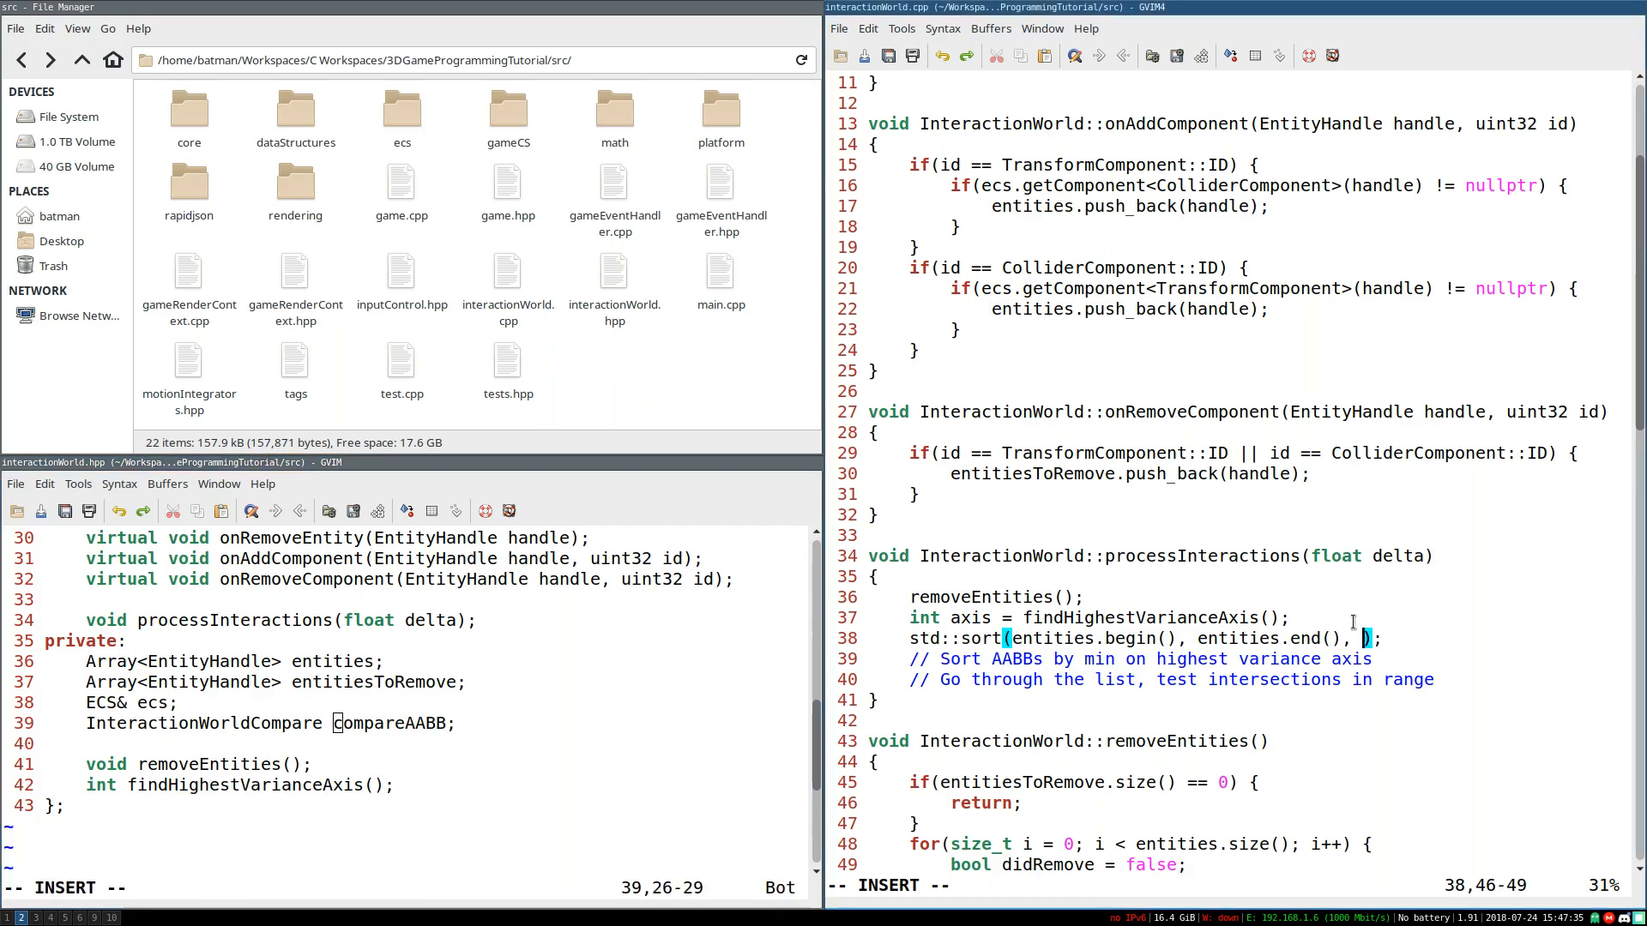
pyautogui.write('compareAABB')
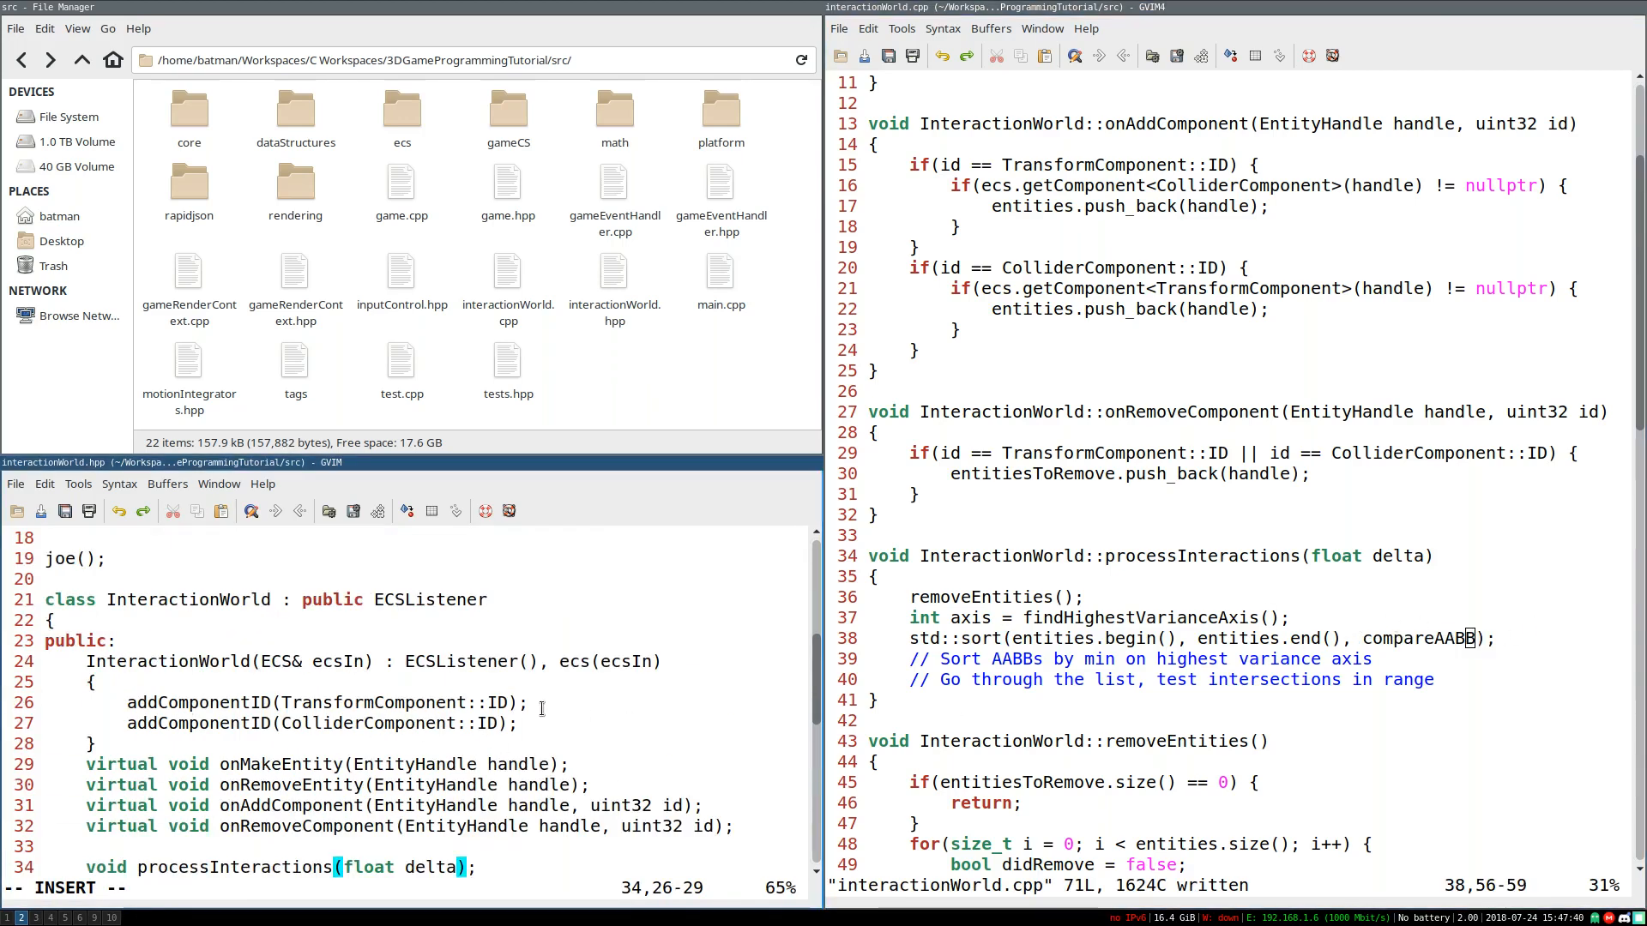
pyautogui.write(', compareAABB(')
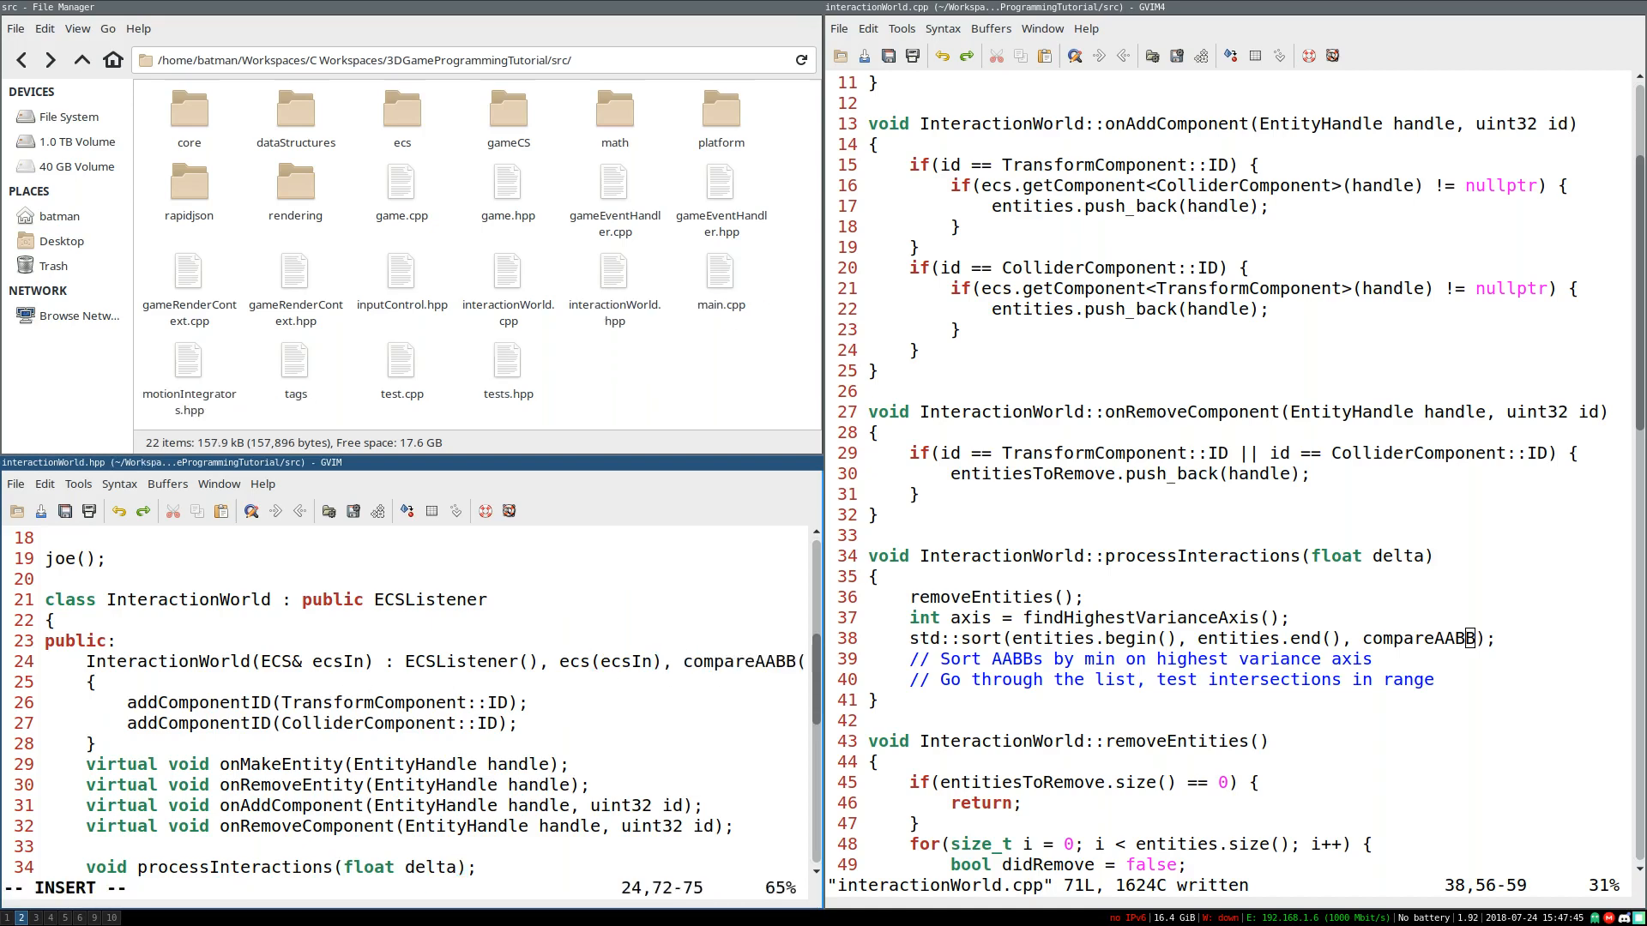
pyautogui.write('ecs0')
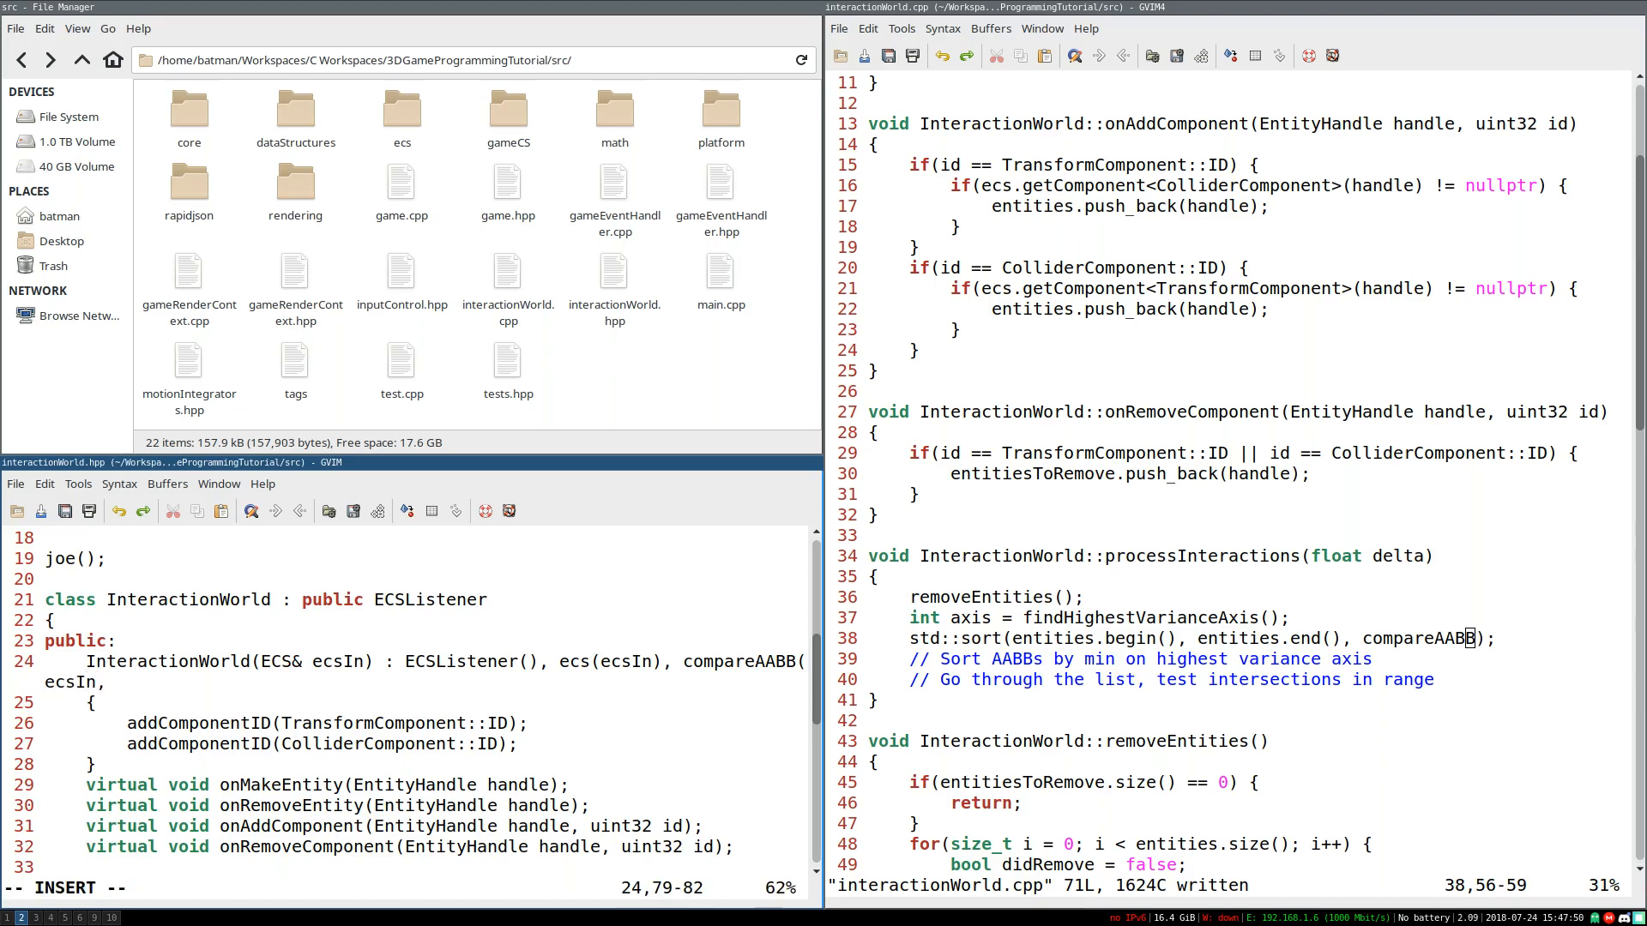
pyautogui.write('-')
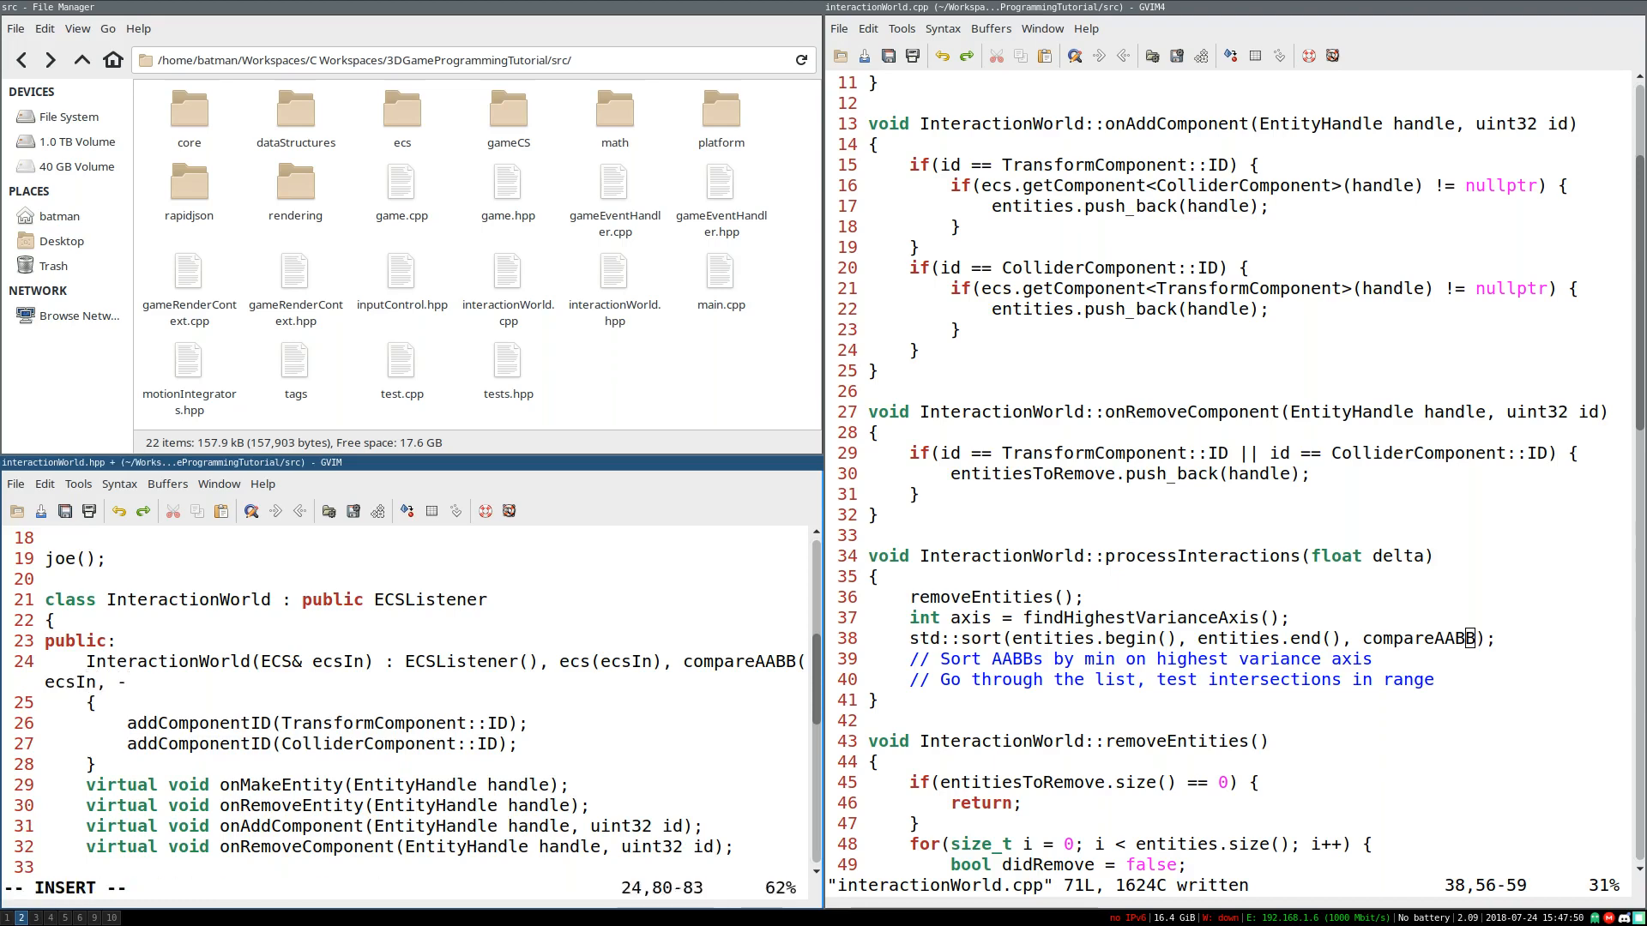
pyautogui.write('0)')
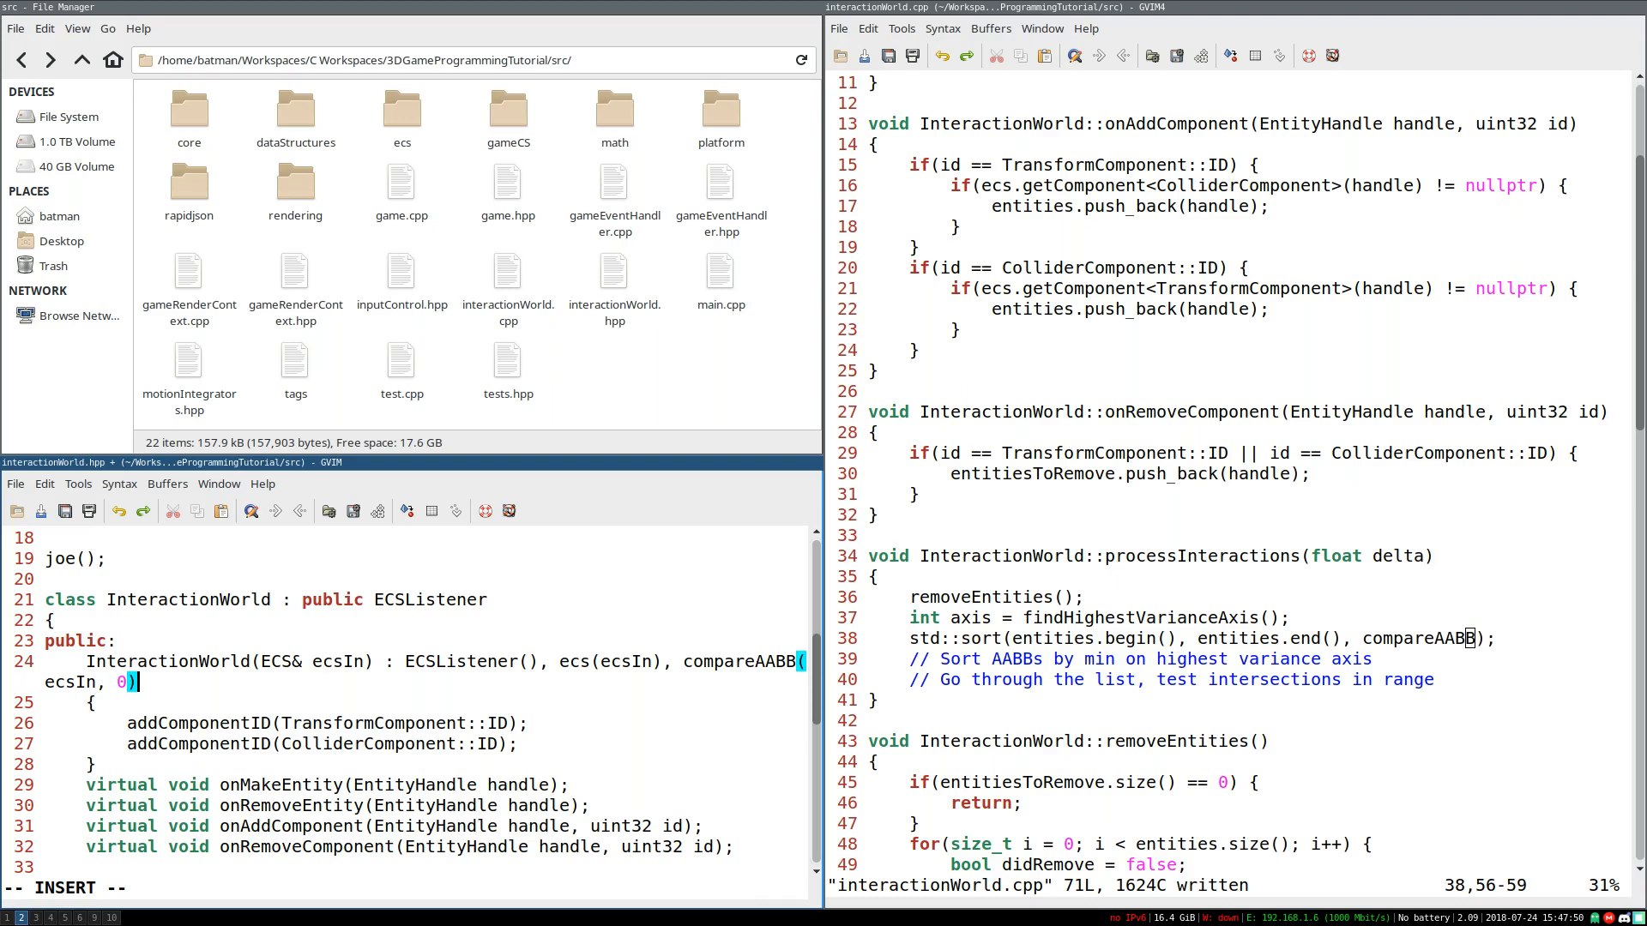
pyautogui.scroll(3)
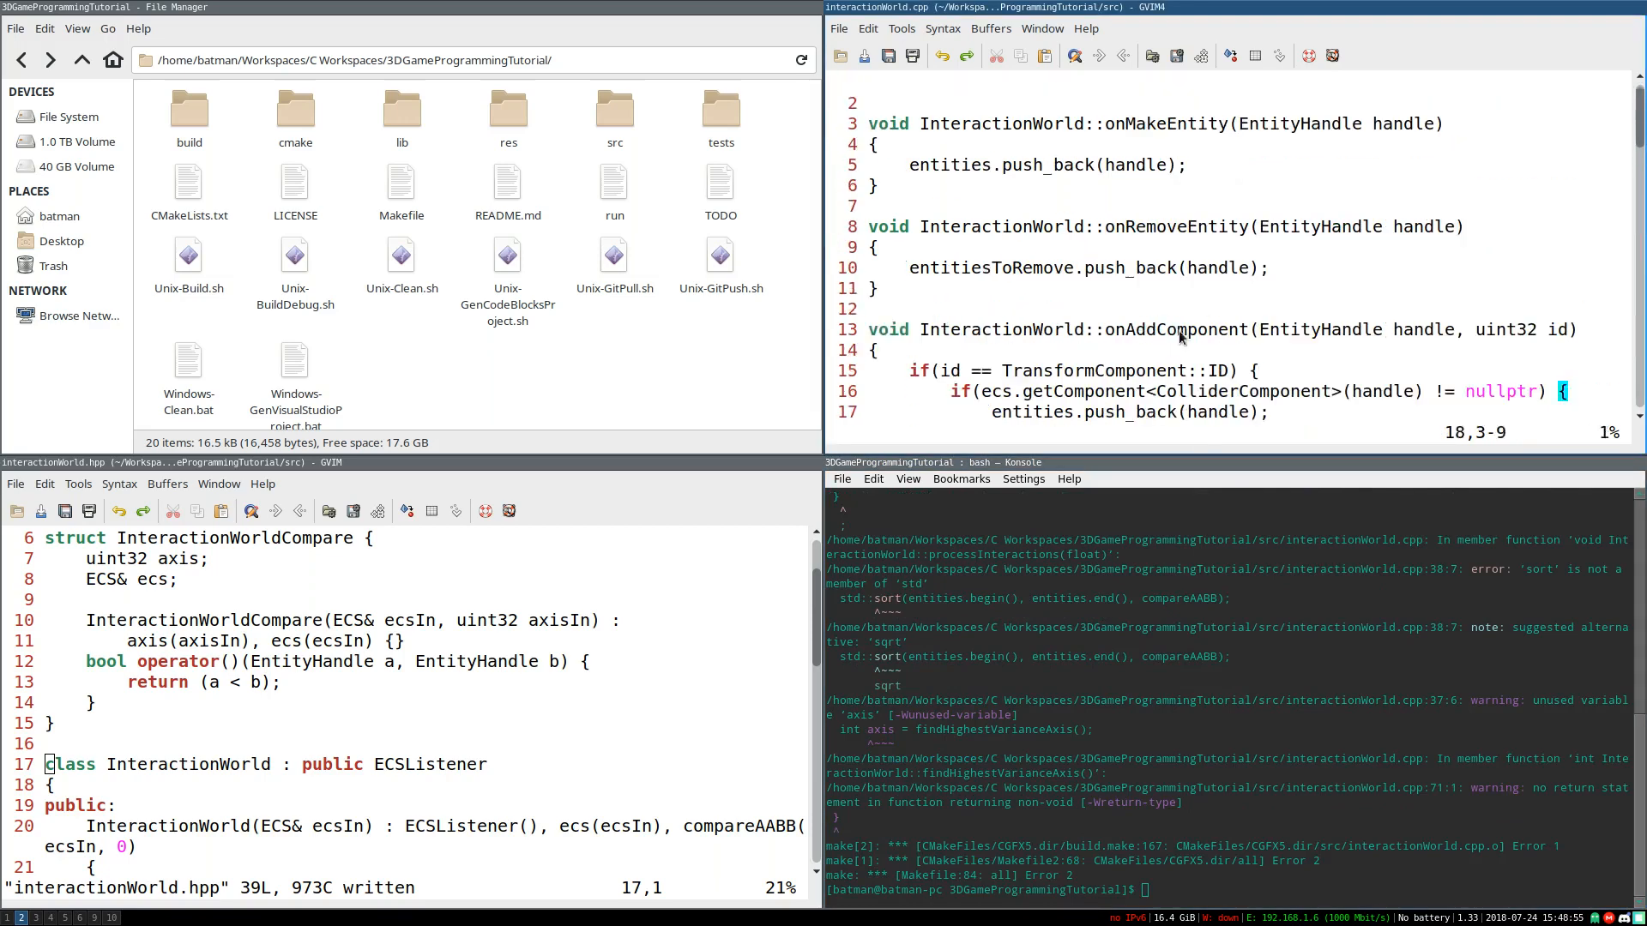
# Step: Add #include <algorithm> at the top of interactionWorld.cpp to fix the std::sort build error
pyautogui.write('#incl')
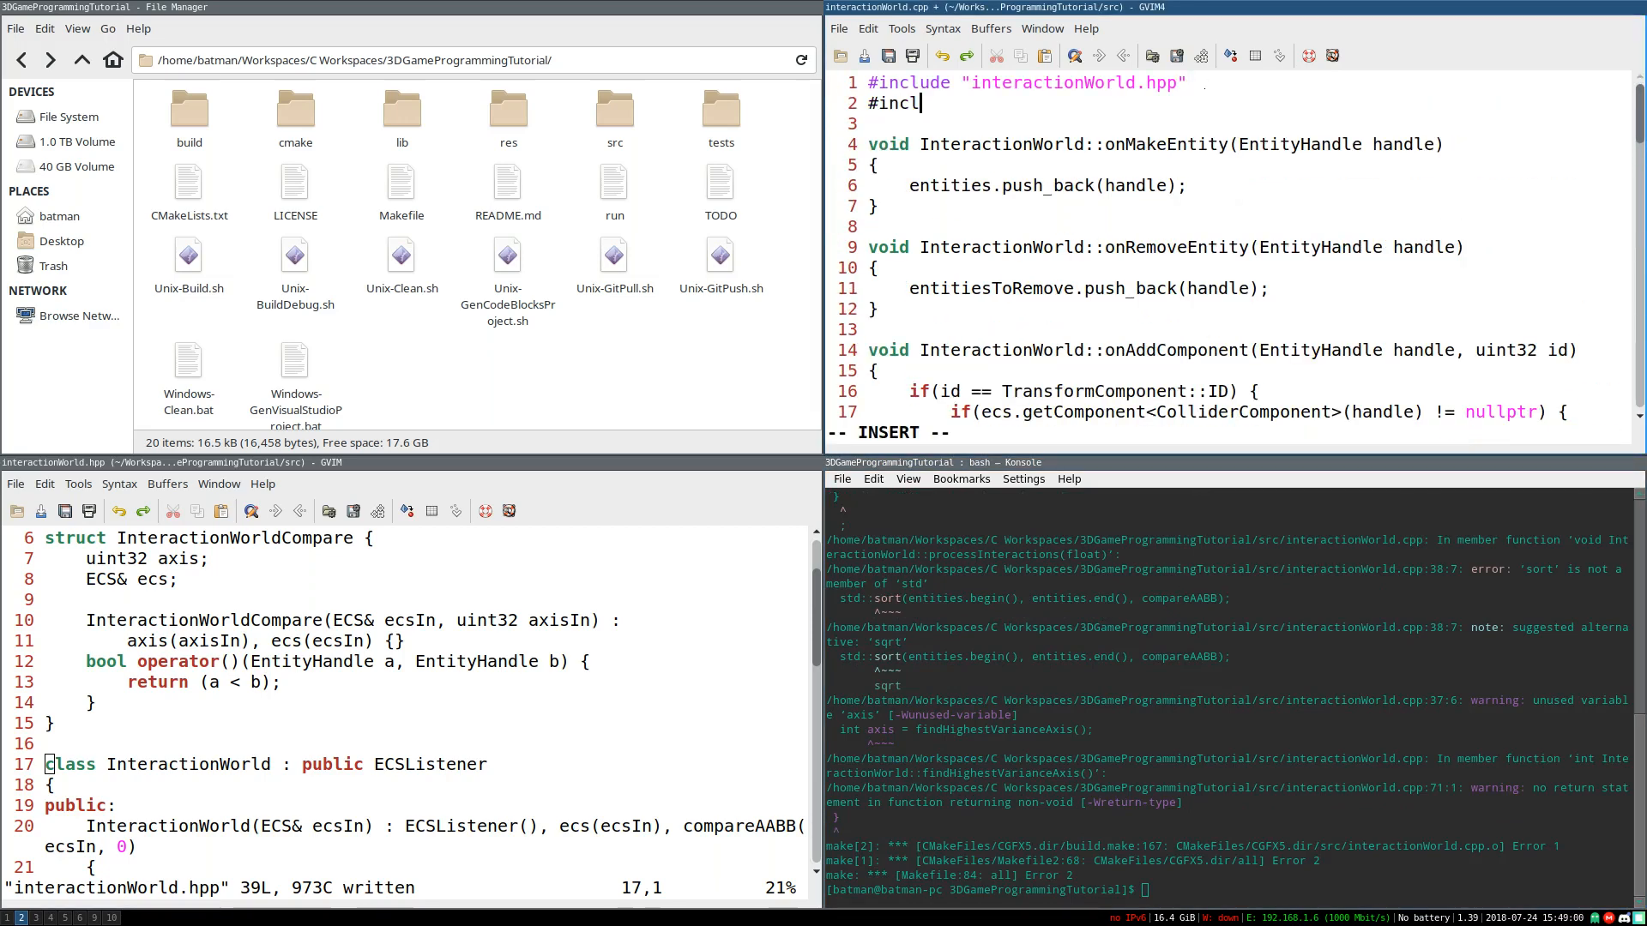
pyautogui.write('ude <algorithm>')
pyautogui.click(423, 724)
pyautogui.write(';')
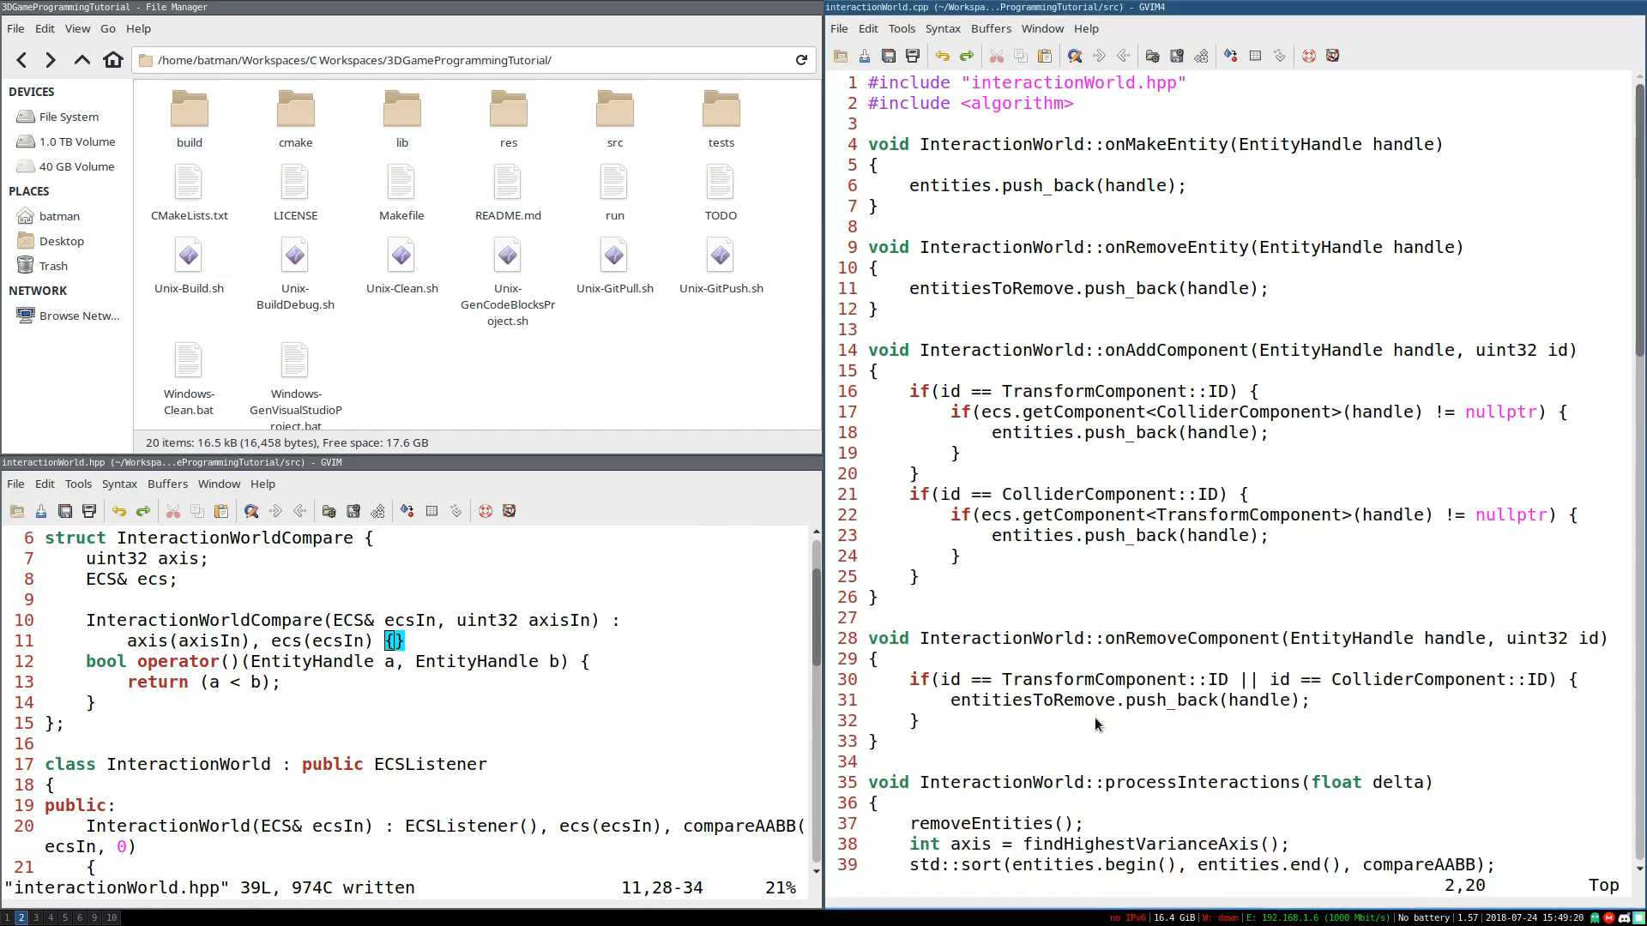
# Step: In operator(), fetch ecs.getComponent<ColliderComponent>(a)->getMinExtents()[axis] for entity a
pyautogui.doubleClick(614, 113)
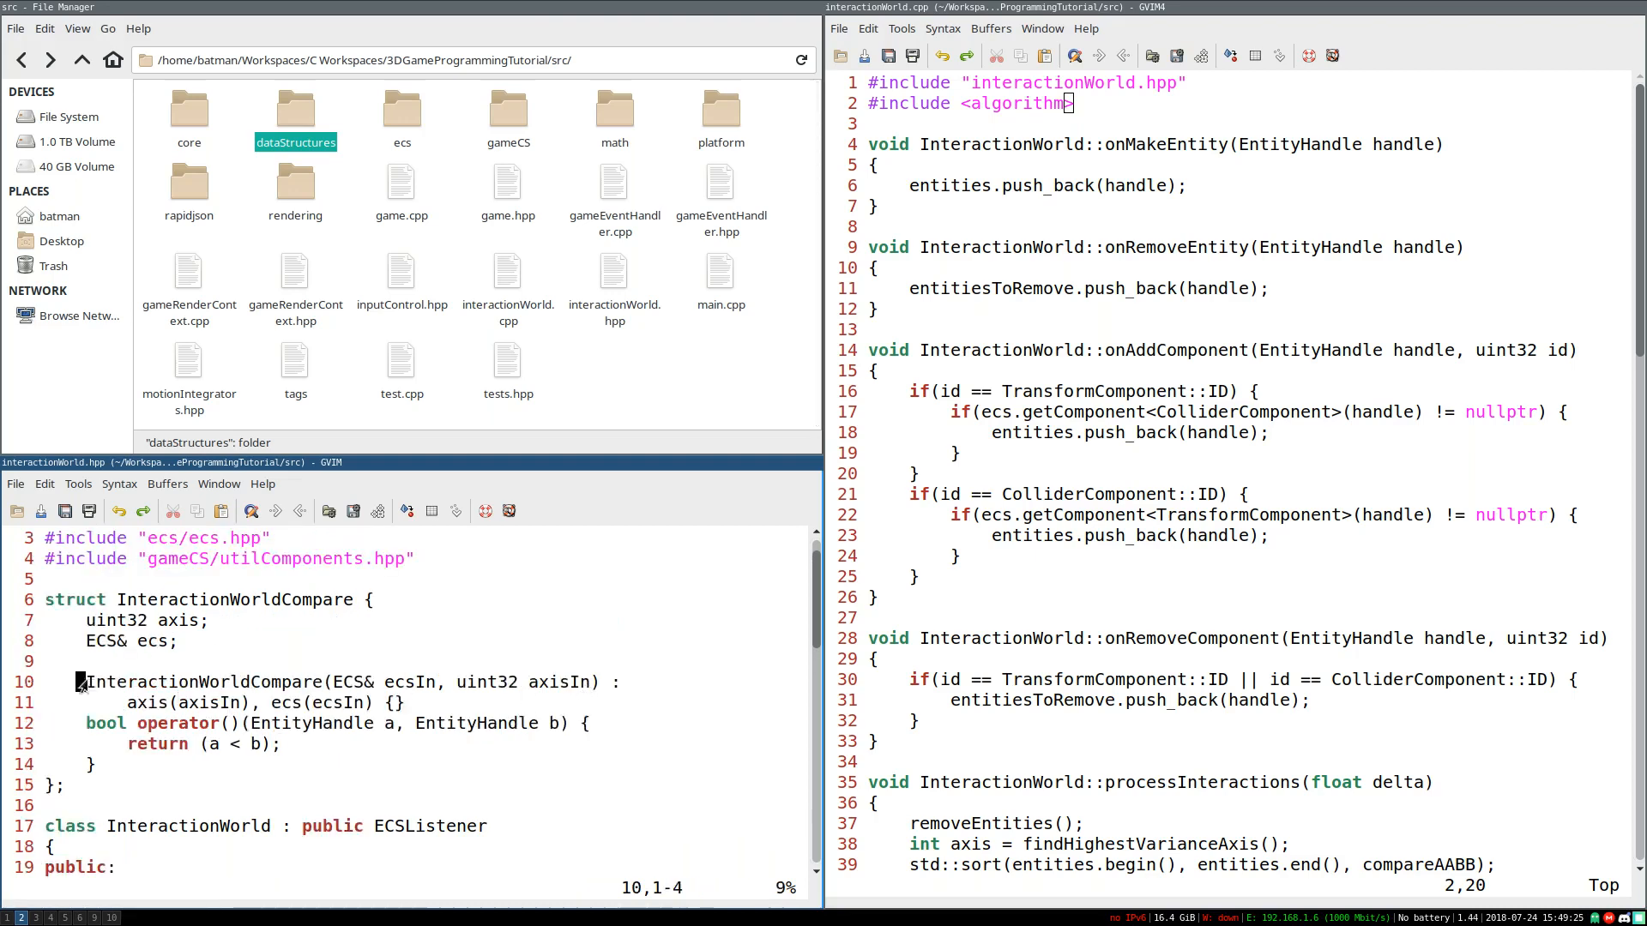
pyautogui.click(395, 703)
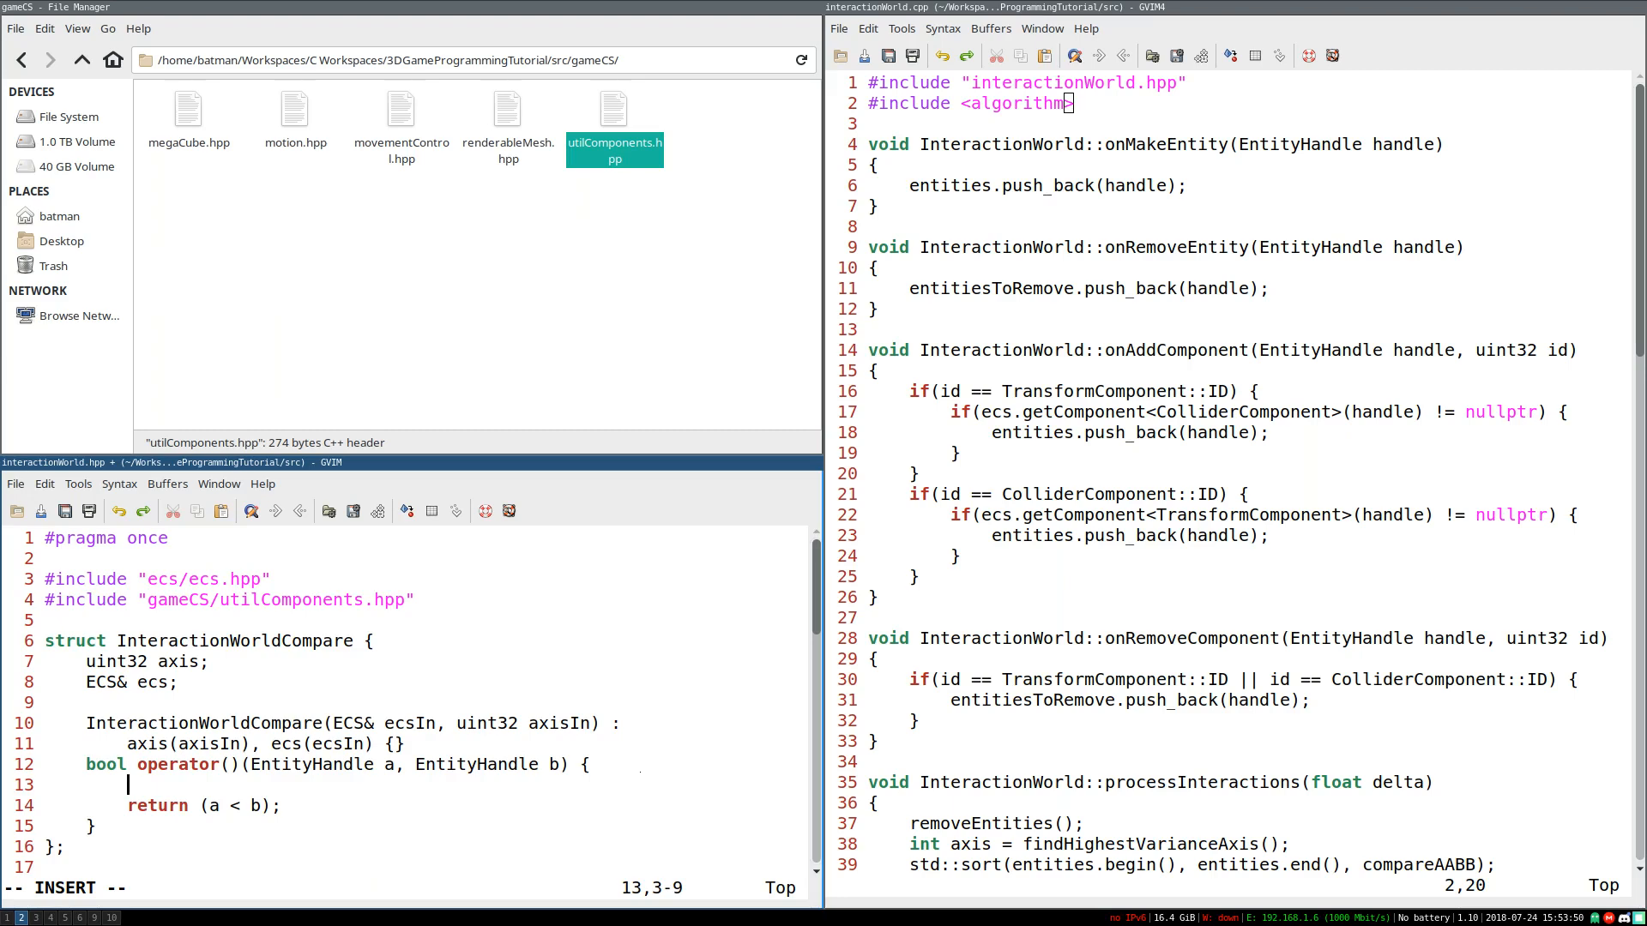
pyautogui.write('ecs.getComponent<ColliderComponent>(')
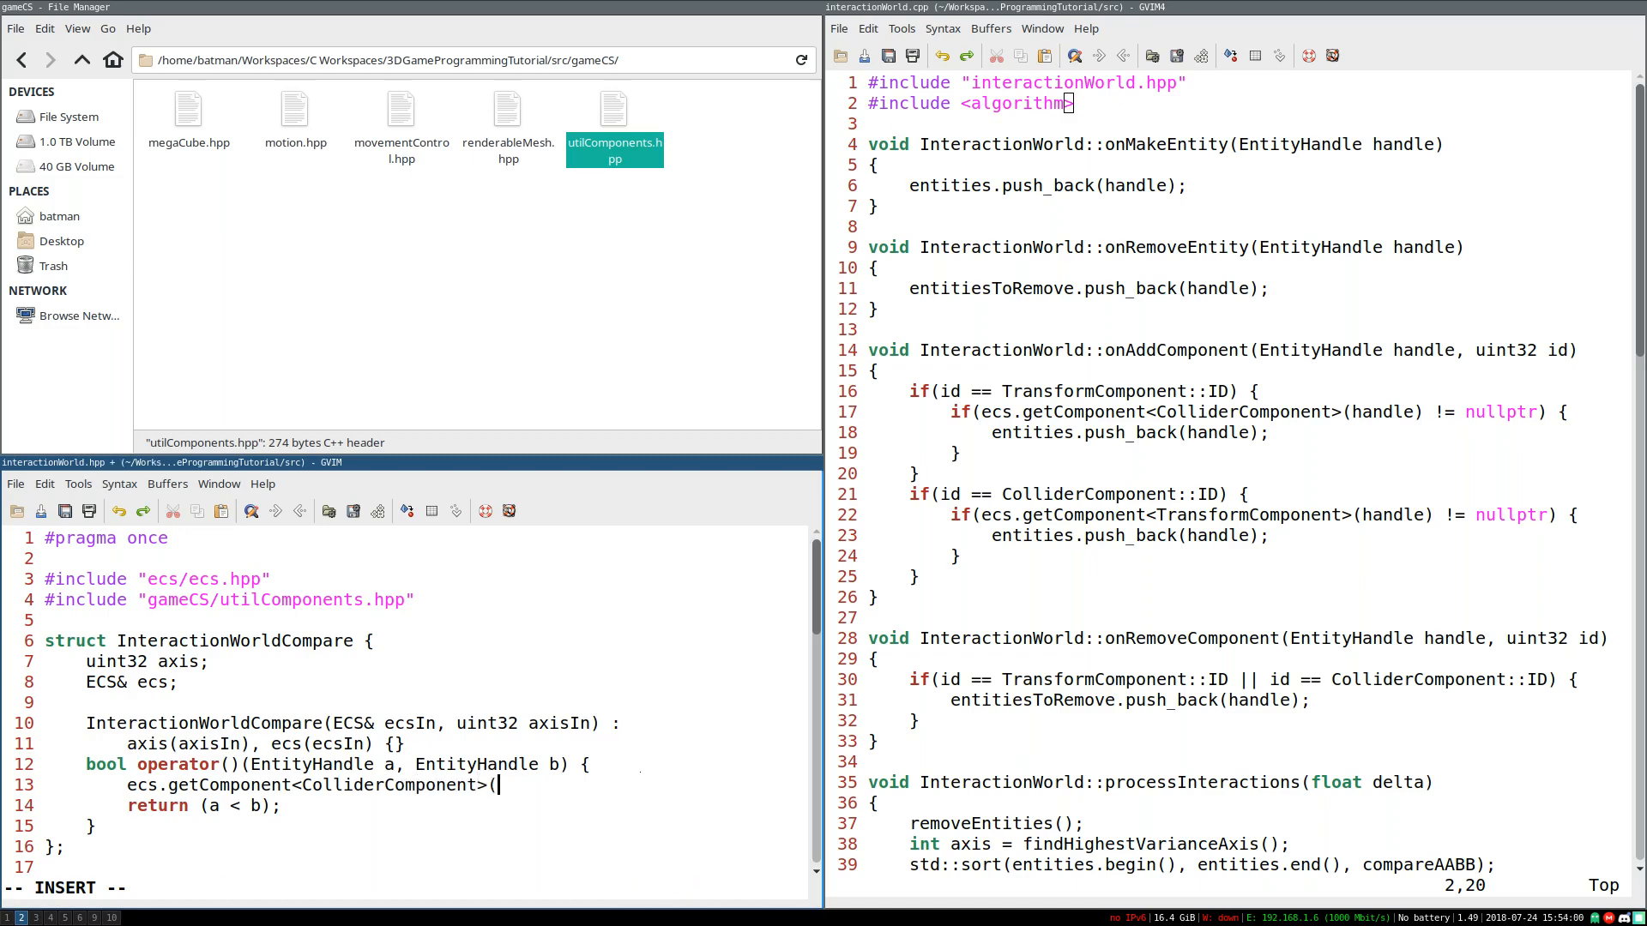
pyautogui.write('a)->')
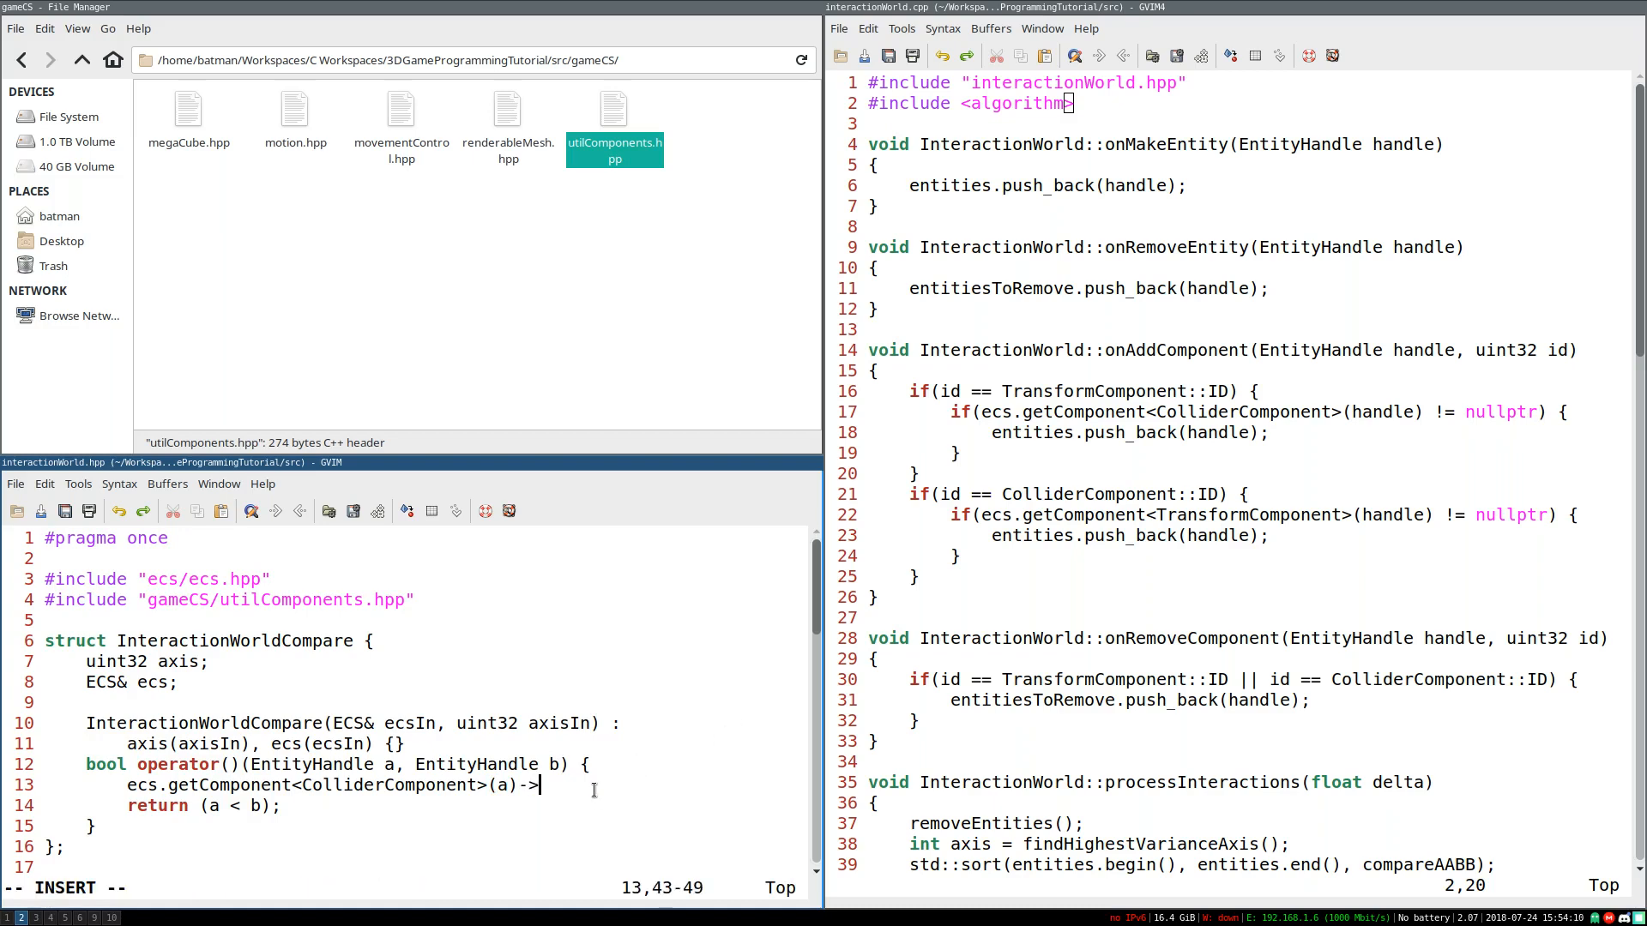
pyautogui.write('getMinExtents()')
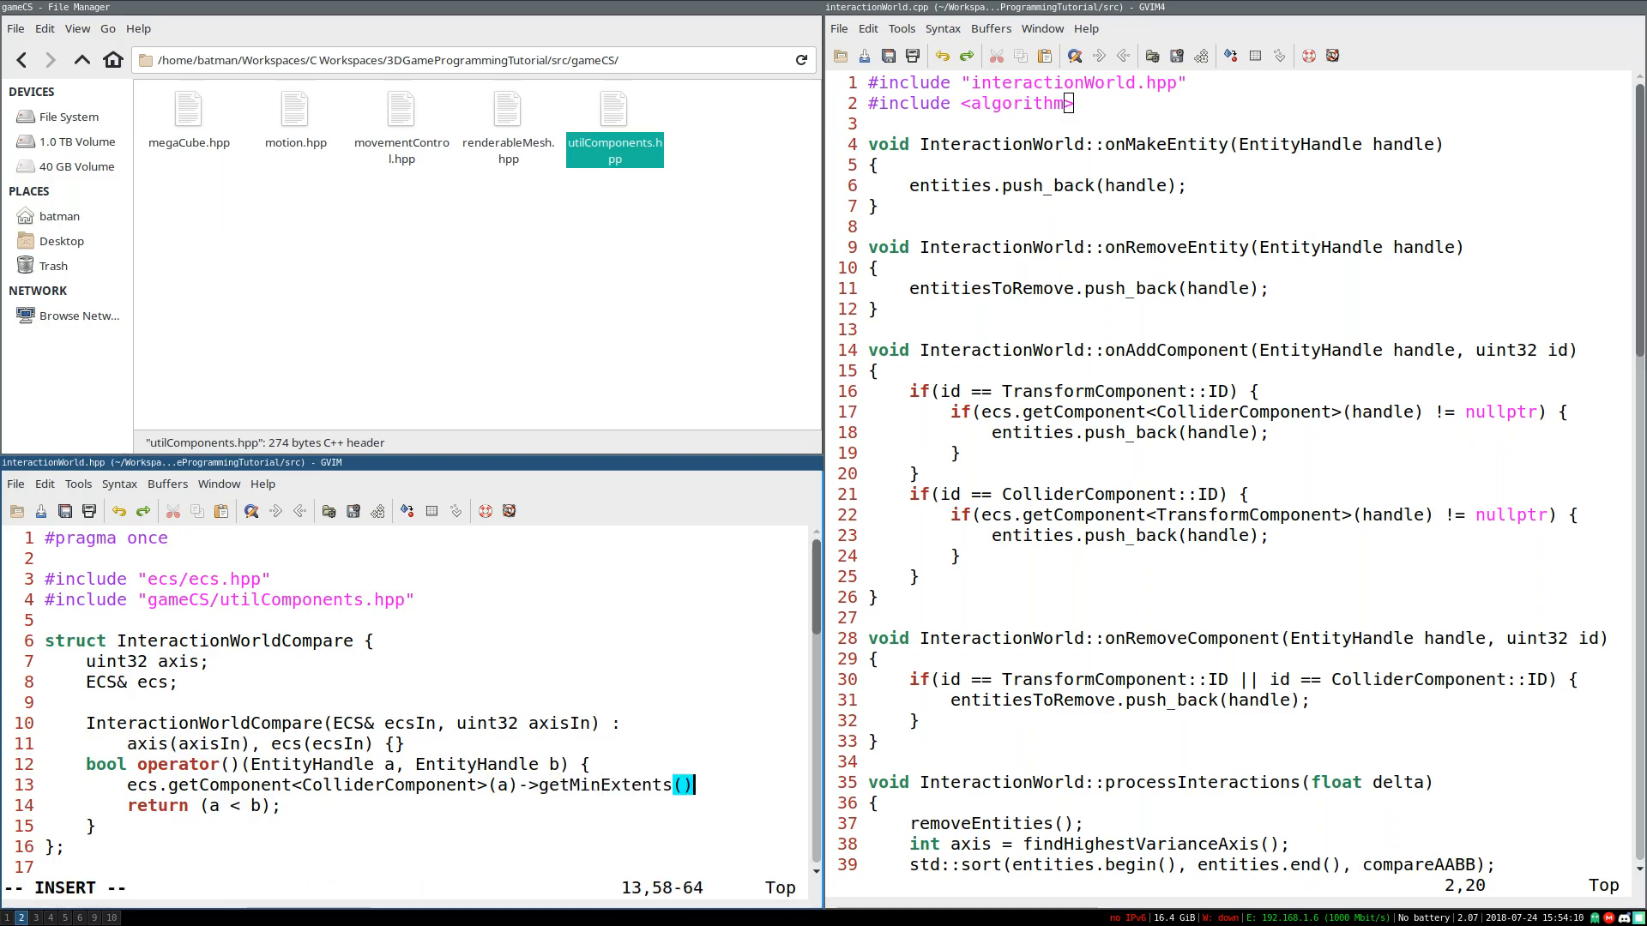
pyautogui.write('[')
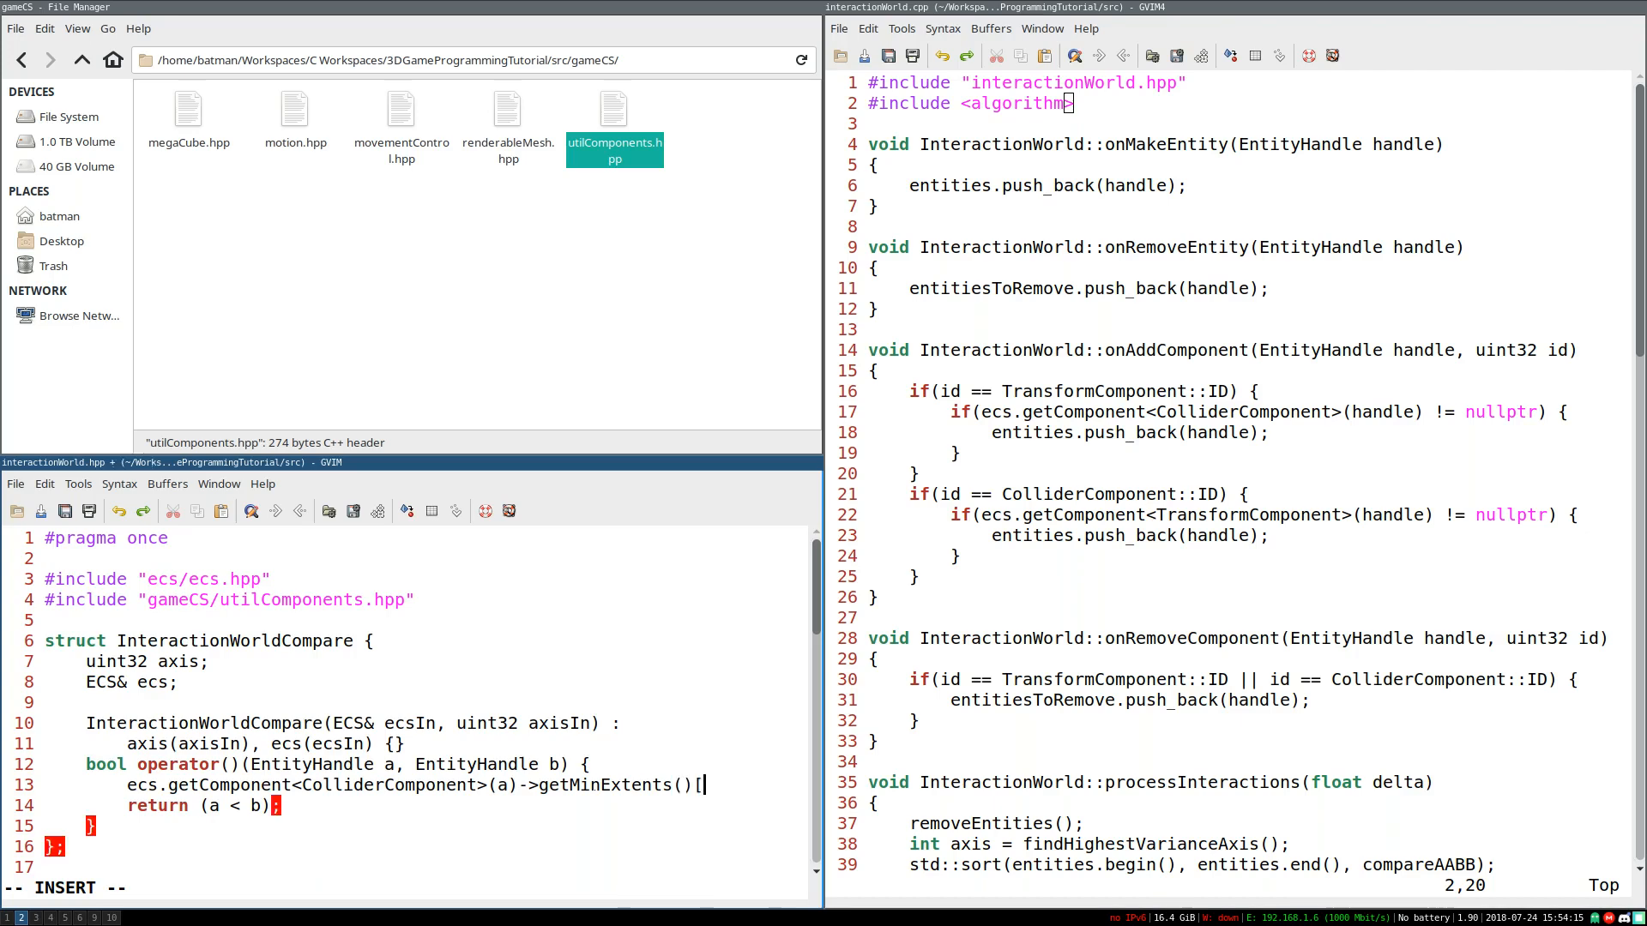
pyautogui.write('axis];')
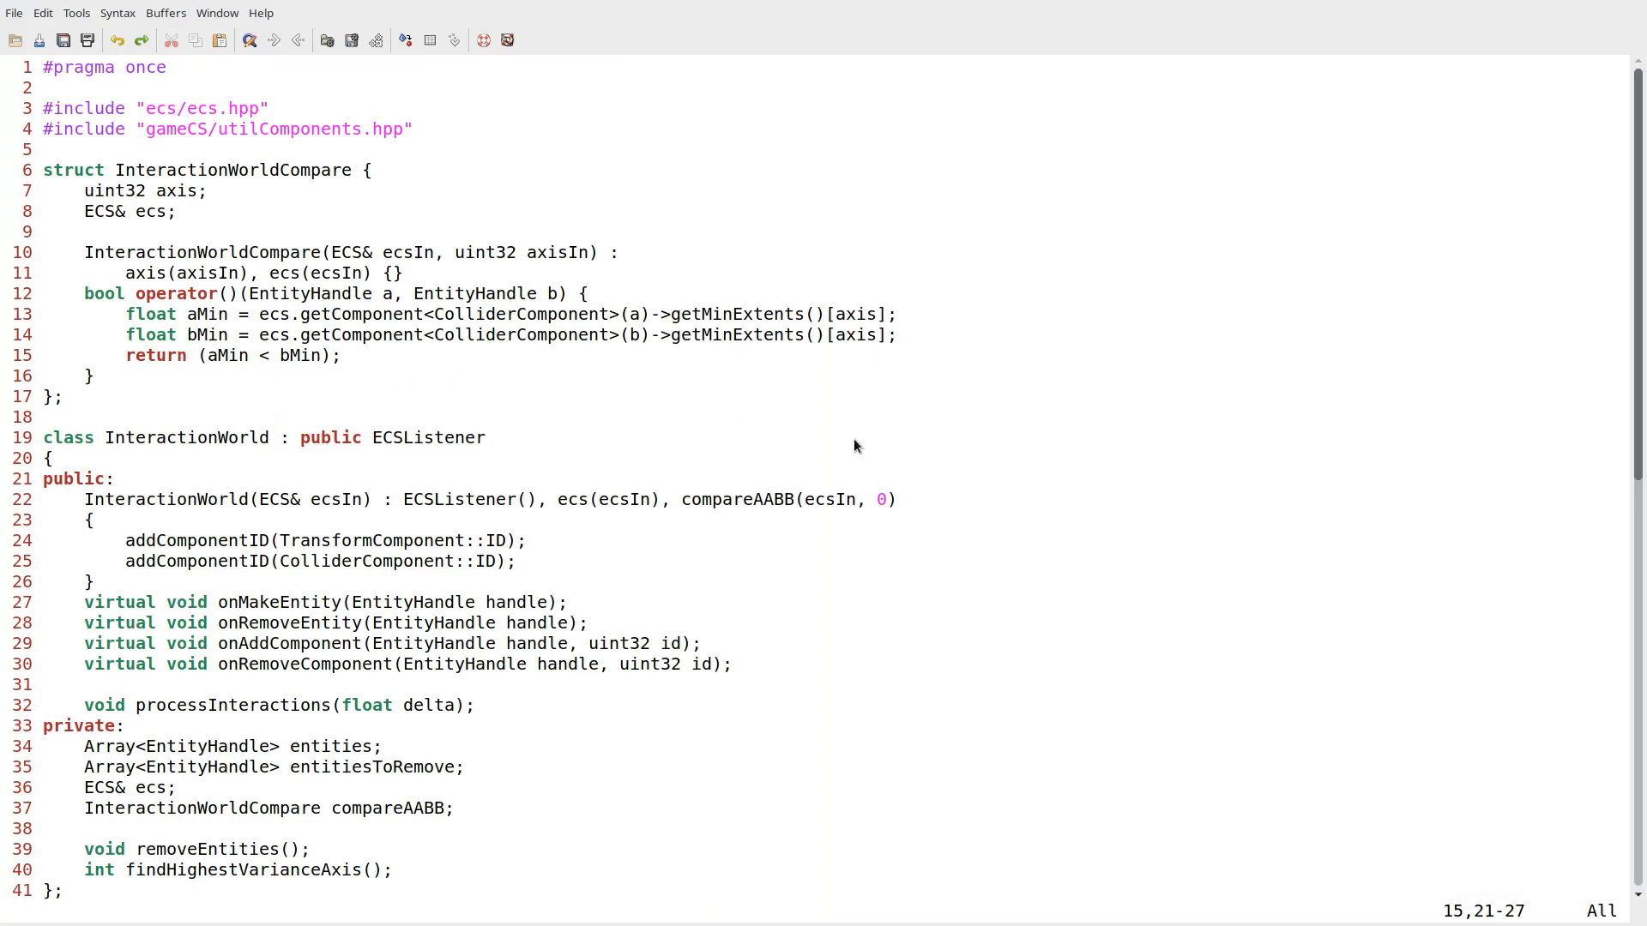
pyautogui.moveTo(670, 305)
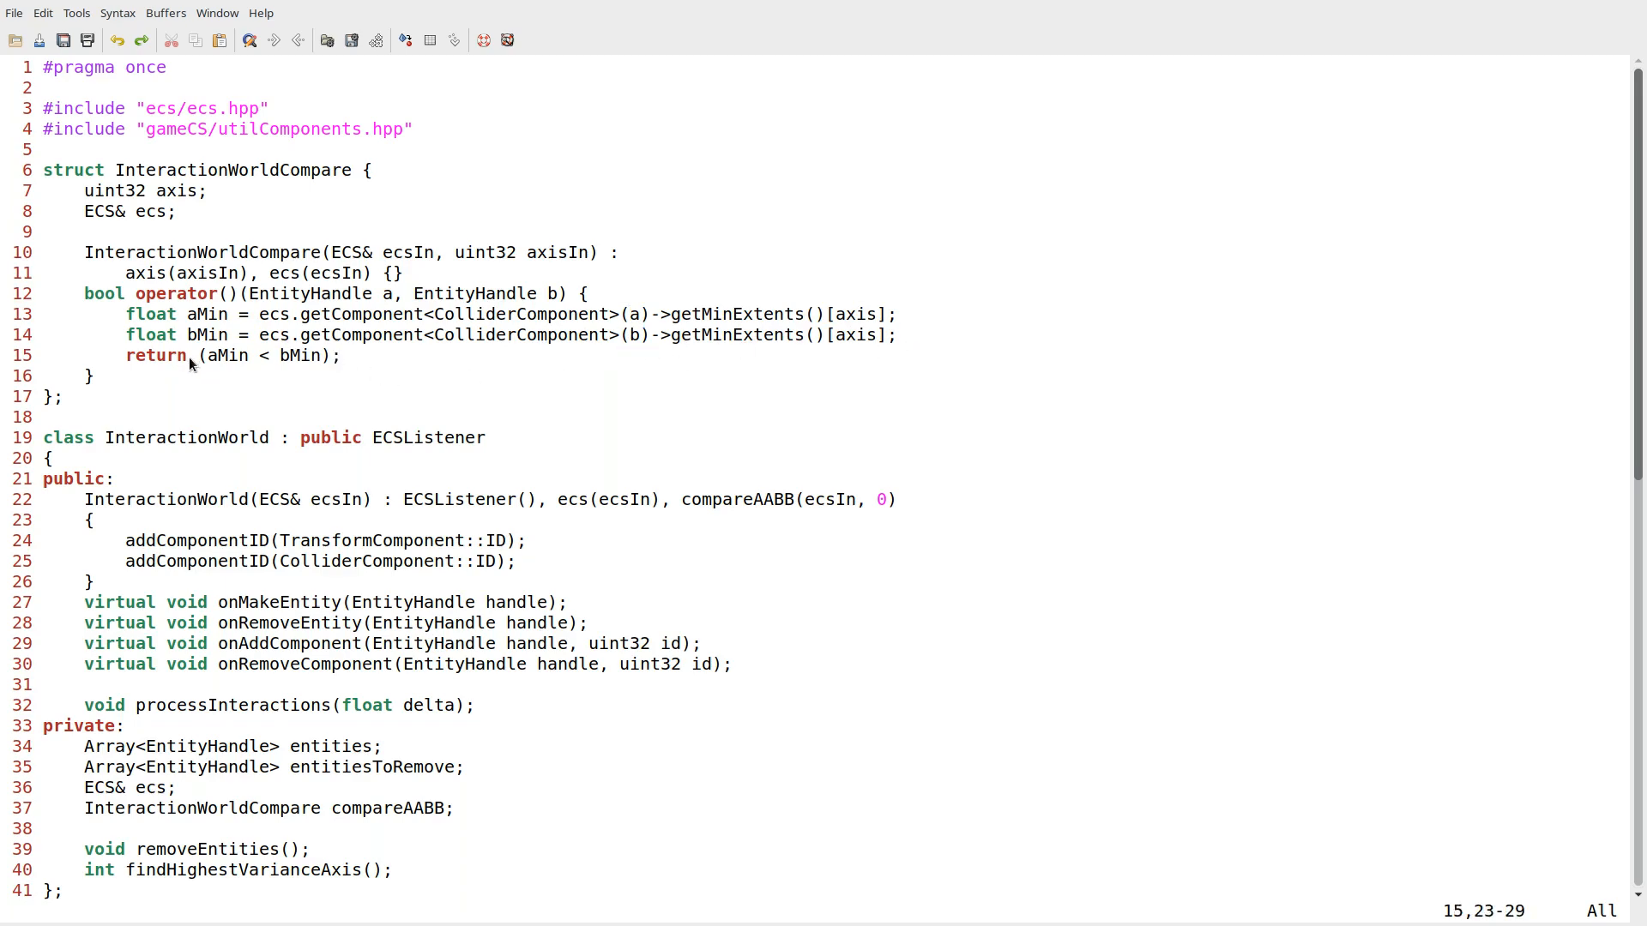
pyautogui.moveTo(410, 374)
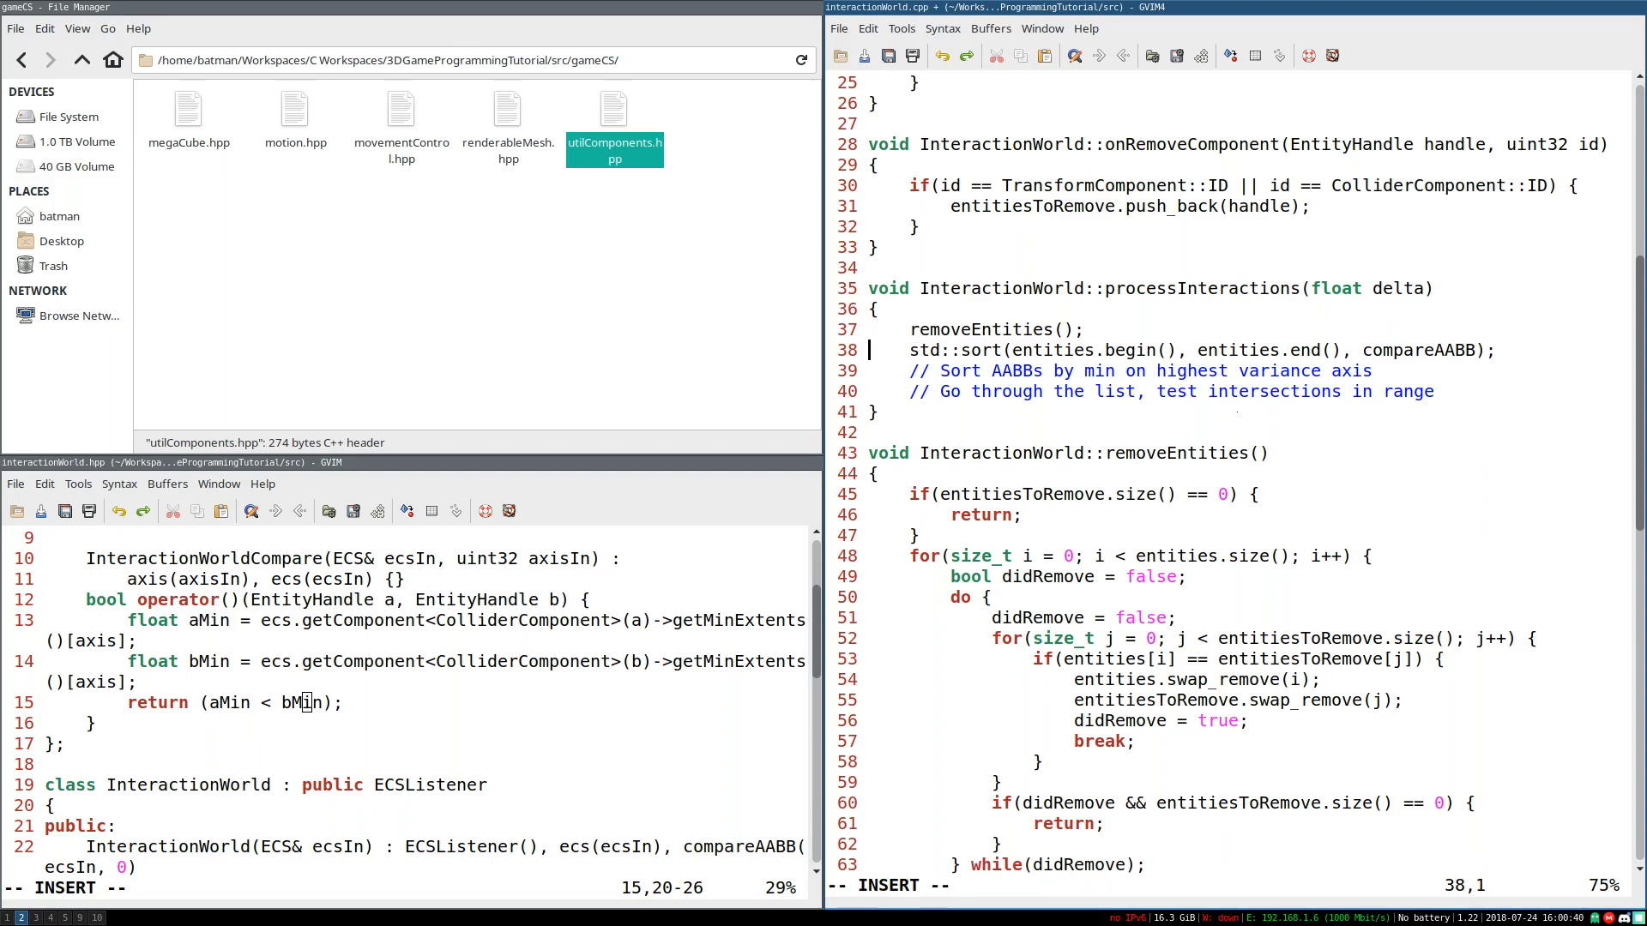
# Step: Delete the int axis line and the // Sort AABBs comment, leaving the intersection-test comment over a blank line
pyautogui.scroll(-3)
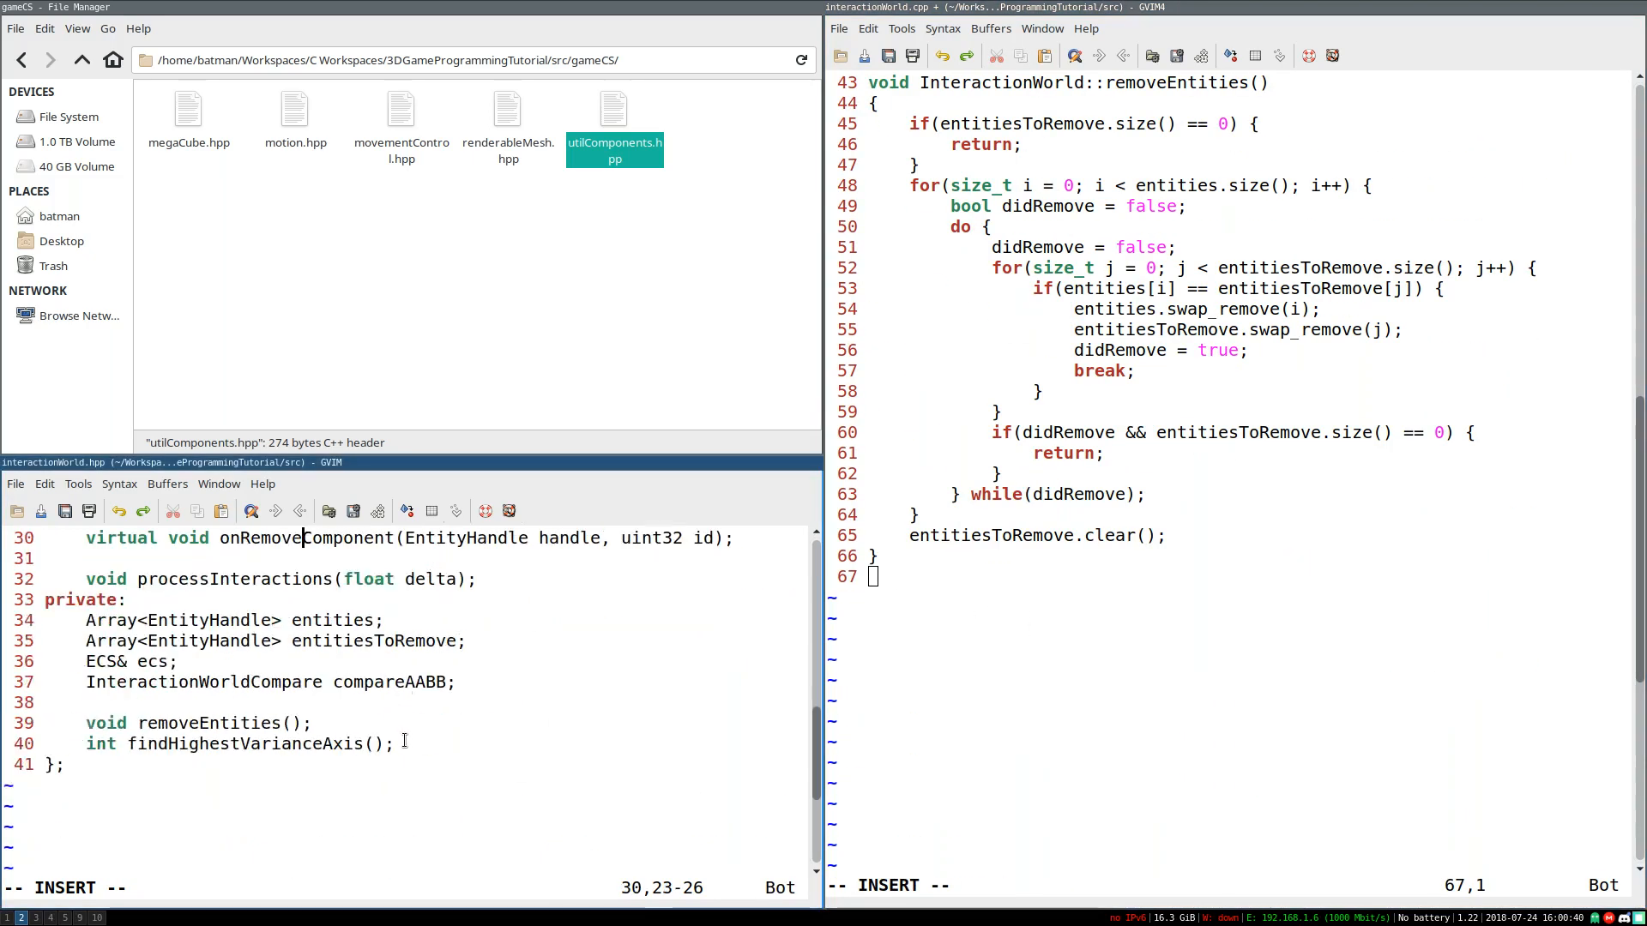
pyautogui.scroll(3)
pyautogui.write('// Go through the list, test intersections in range')
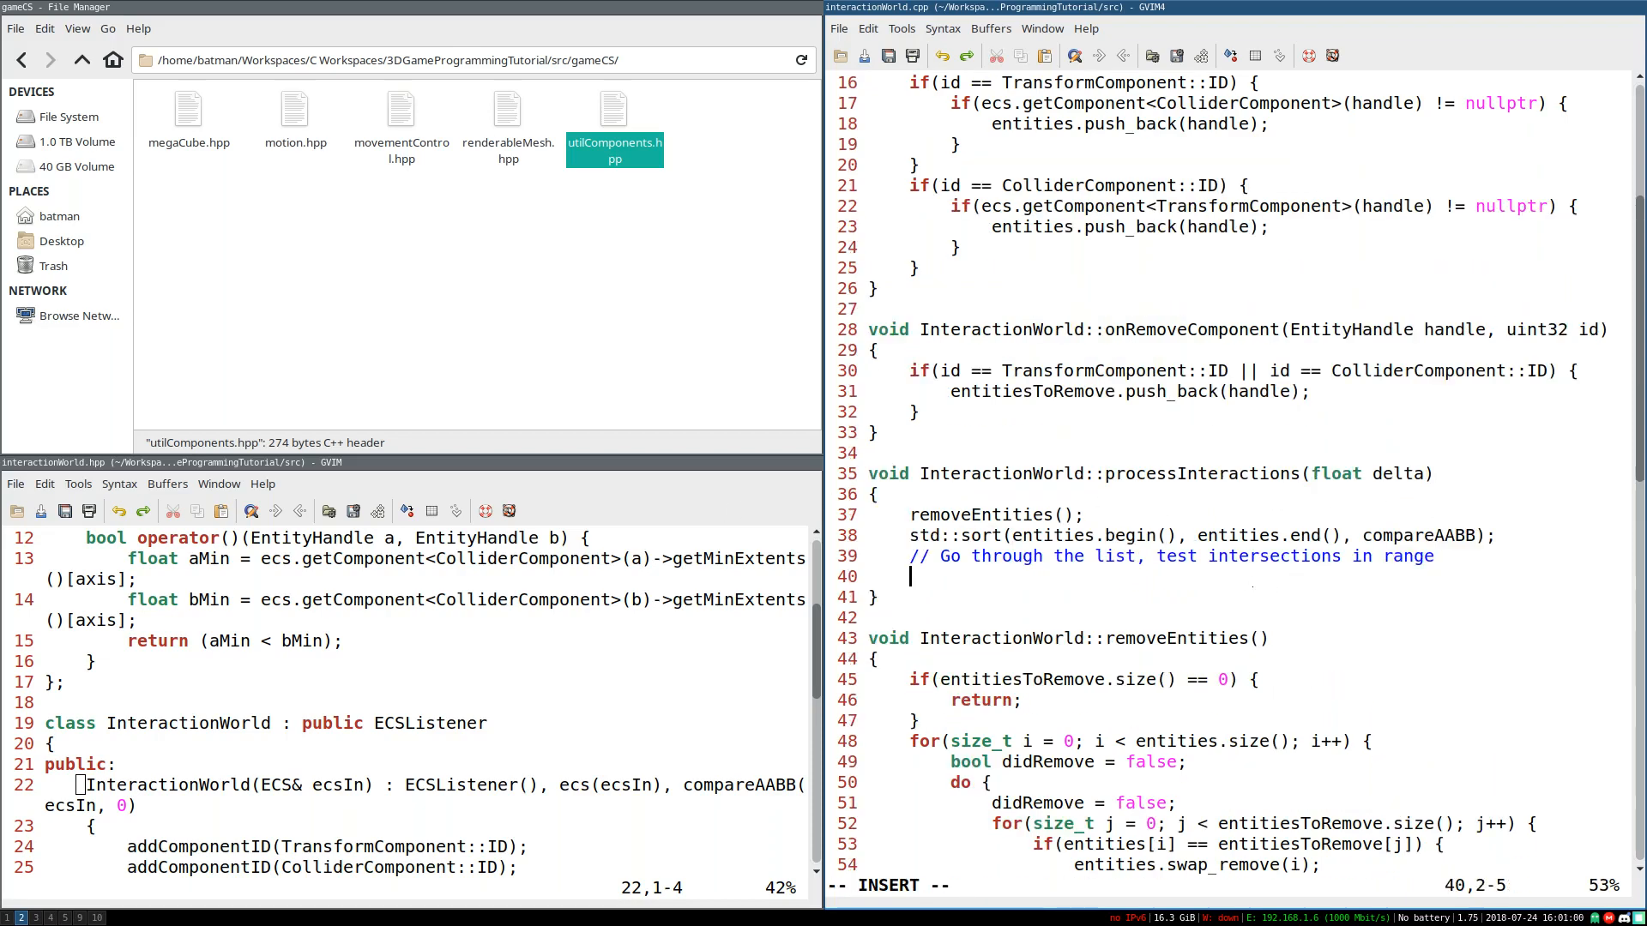
pyautogui.scroll(3)
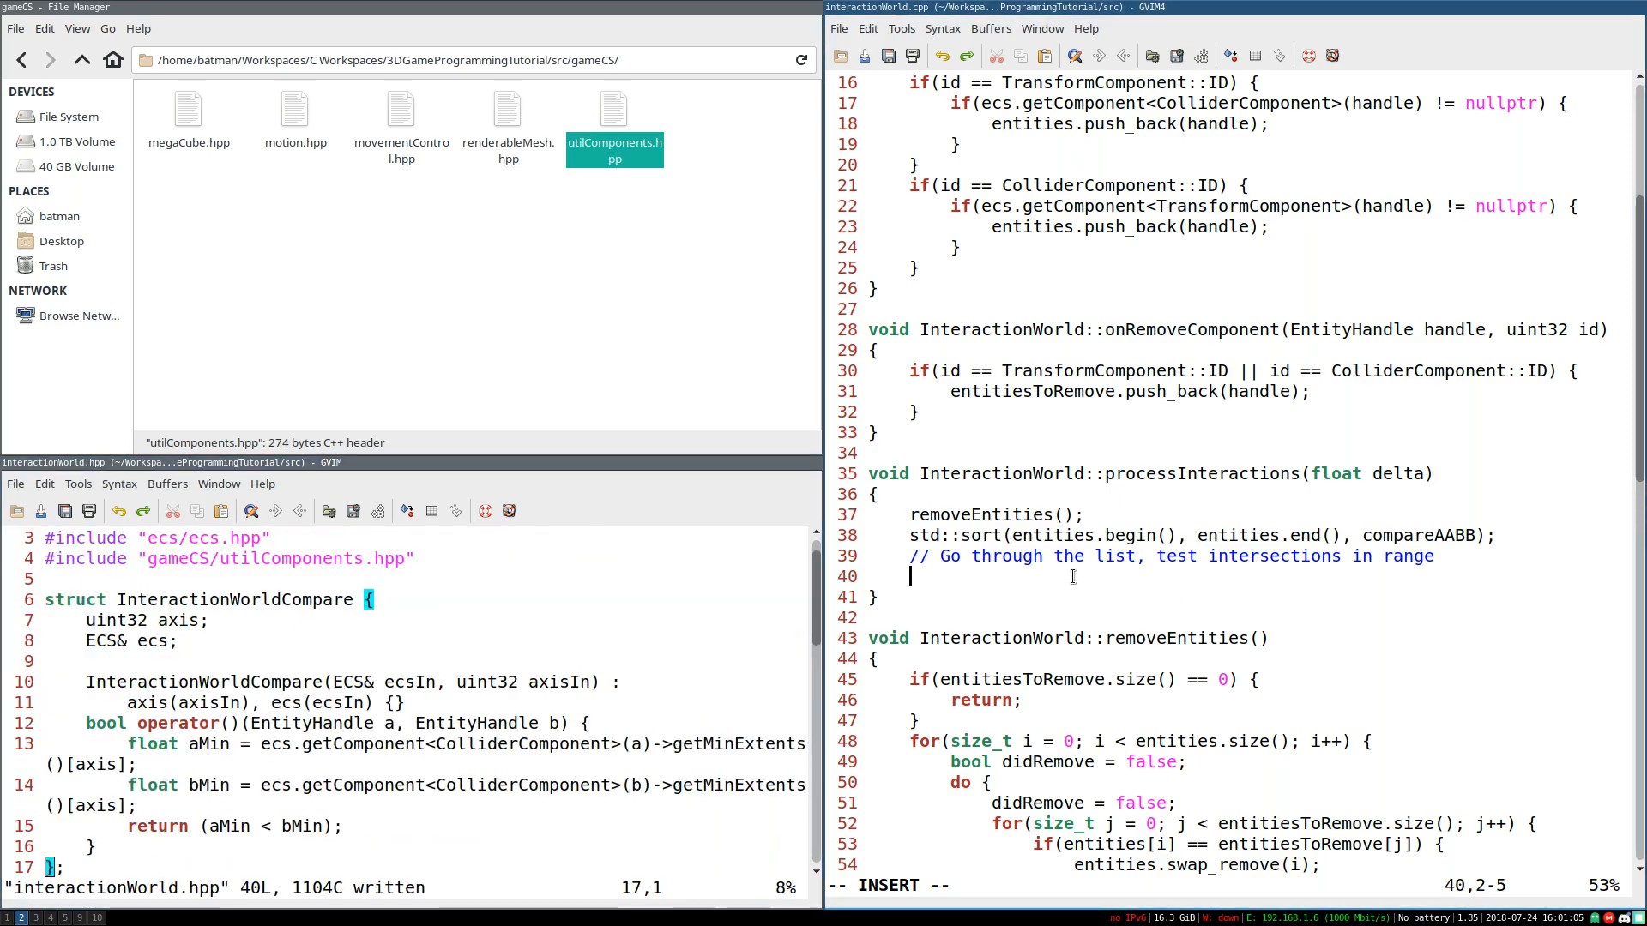
# Step: Write for(size_t i = 0; i < entities.size(); i++) with the comment // Find intersections for this entity inside
pyautogui.write('for')
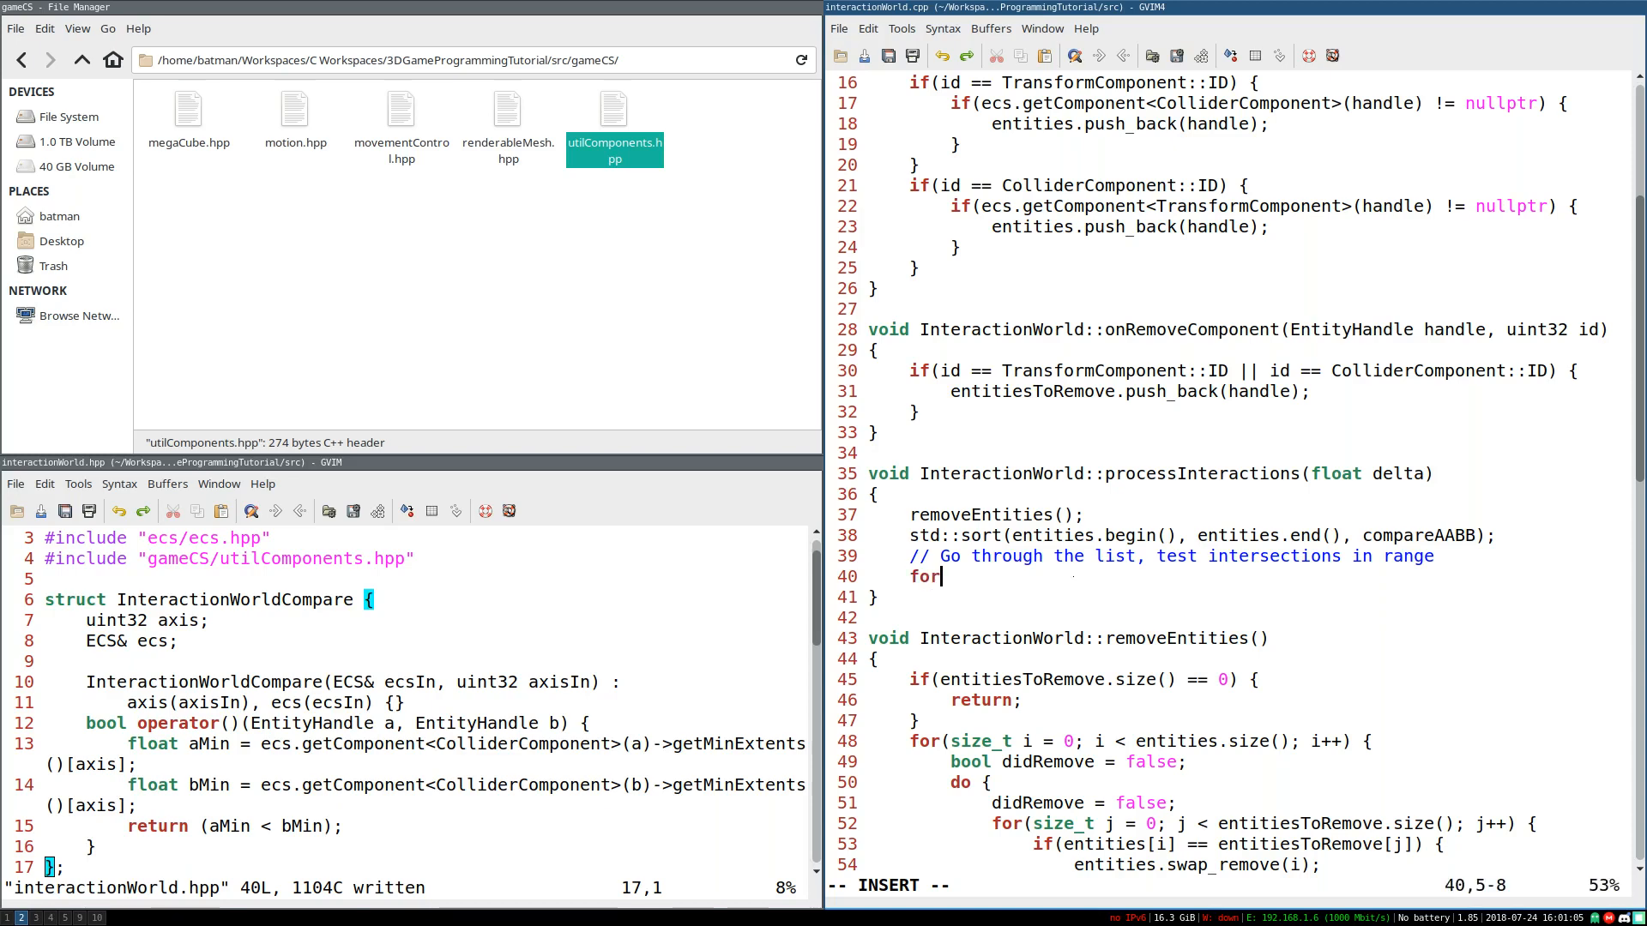
pyautogui.write('size_t i')
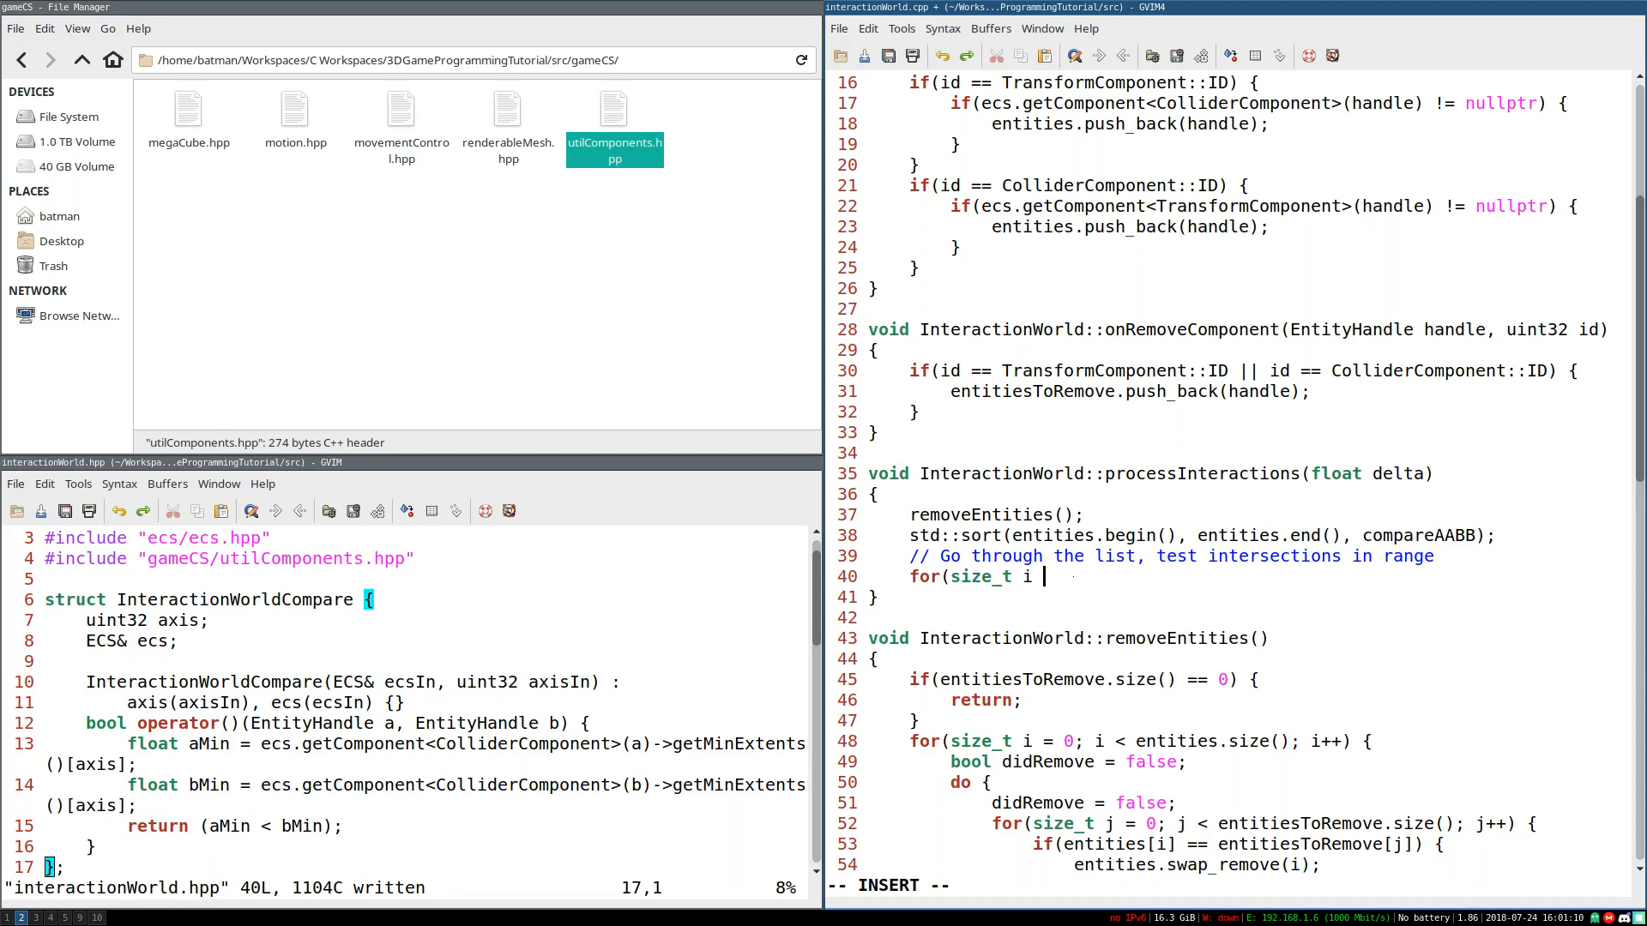
pyautogui.write('= 0;')
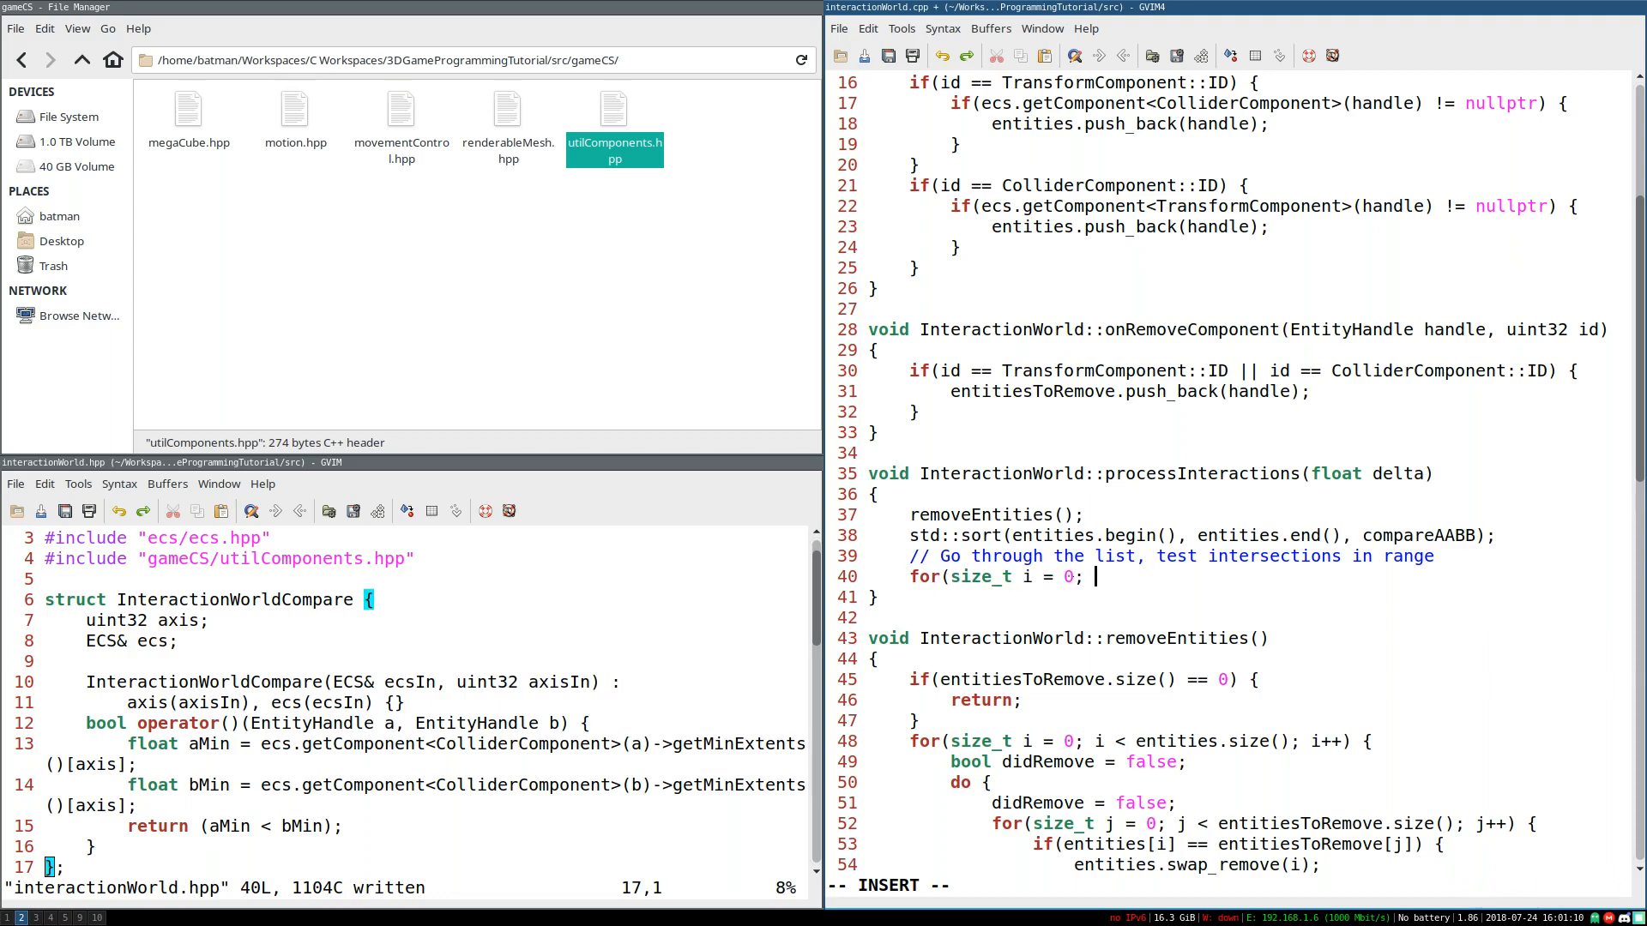
pyautogui.write('i < entities.size(); i++) {')
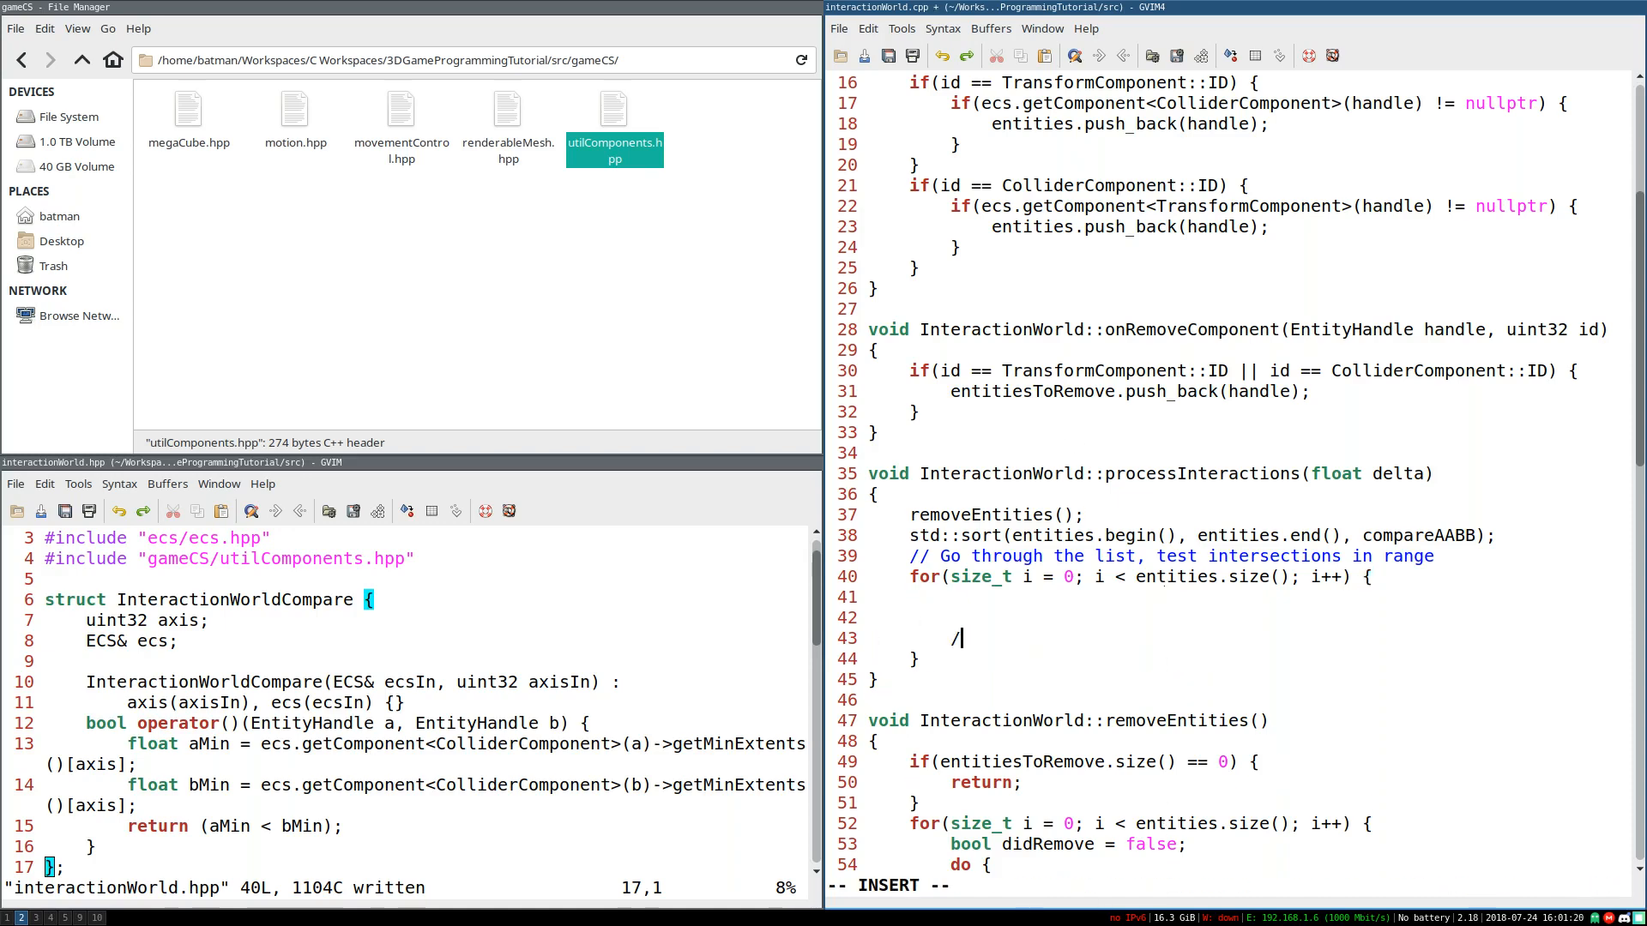
pyautogui.write('/ F')
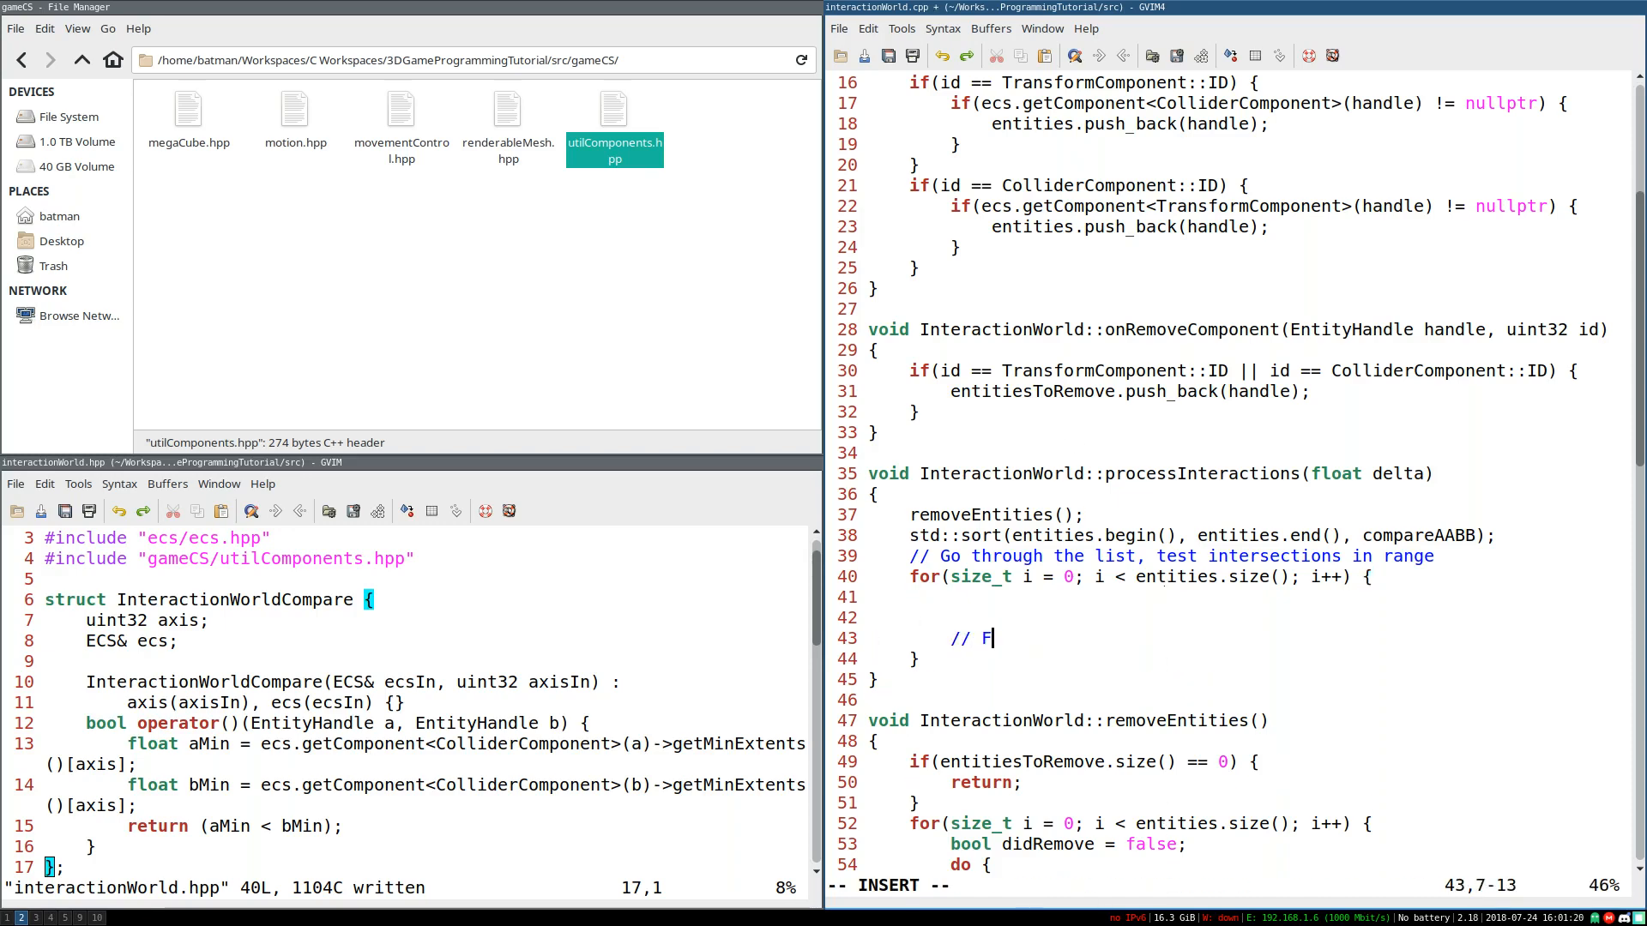
pyautogui.write('ind intersection')
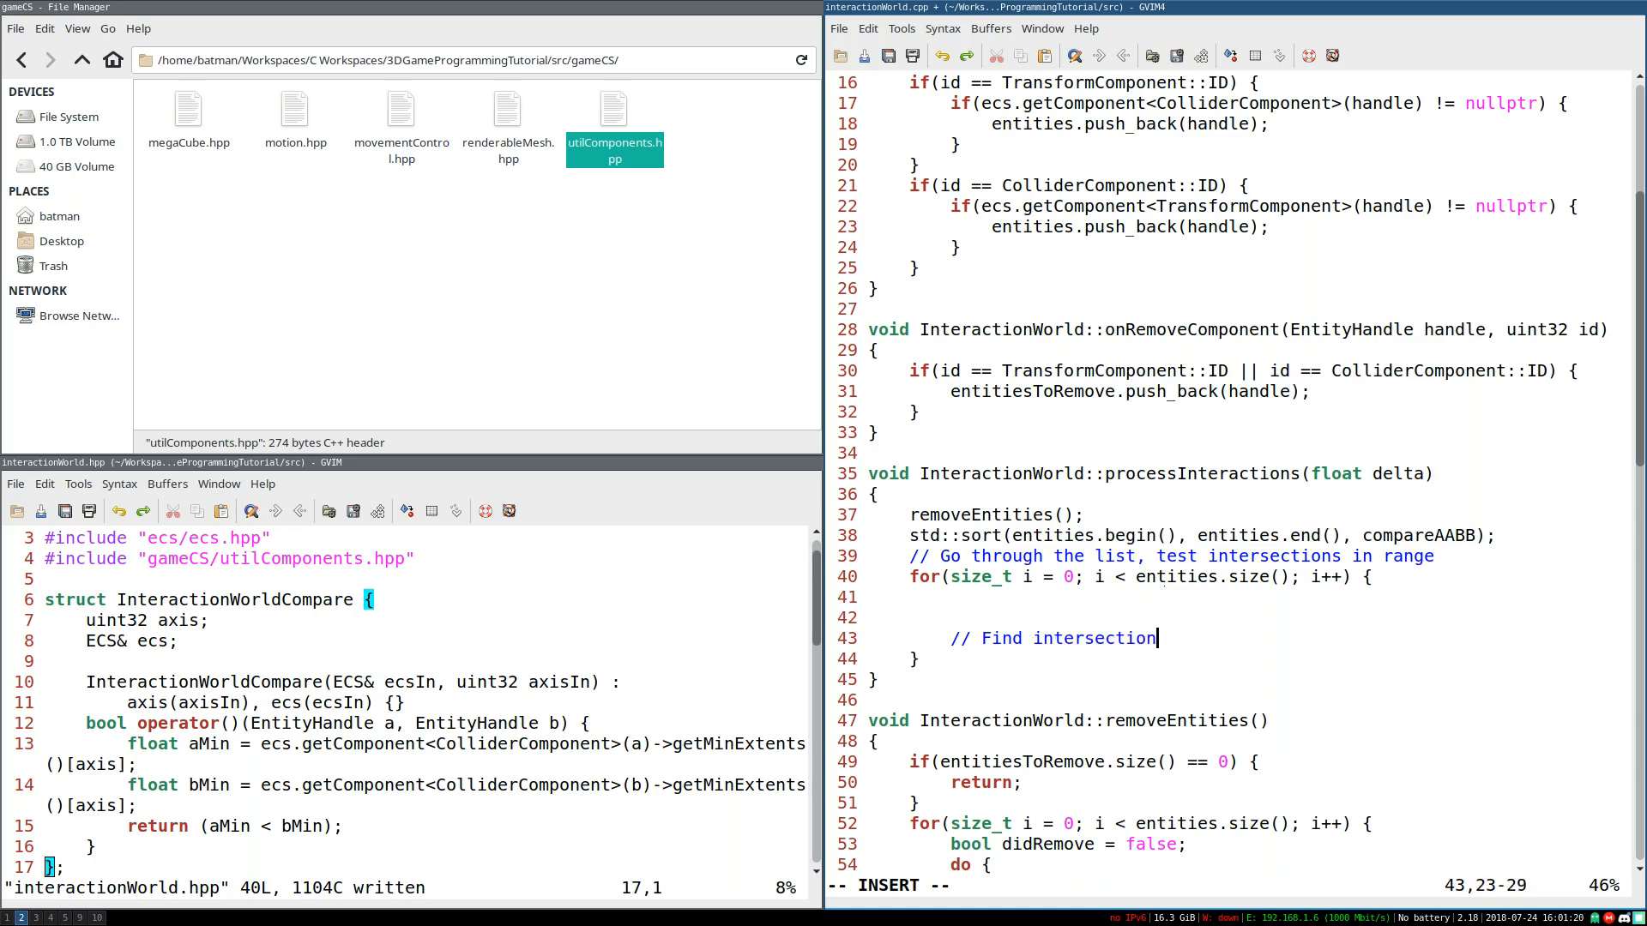
pyautogui.write('s for this entity')
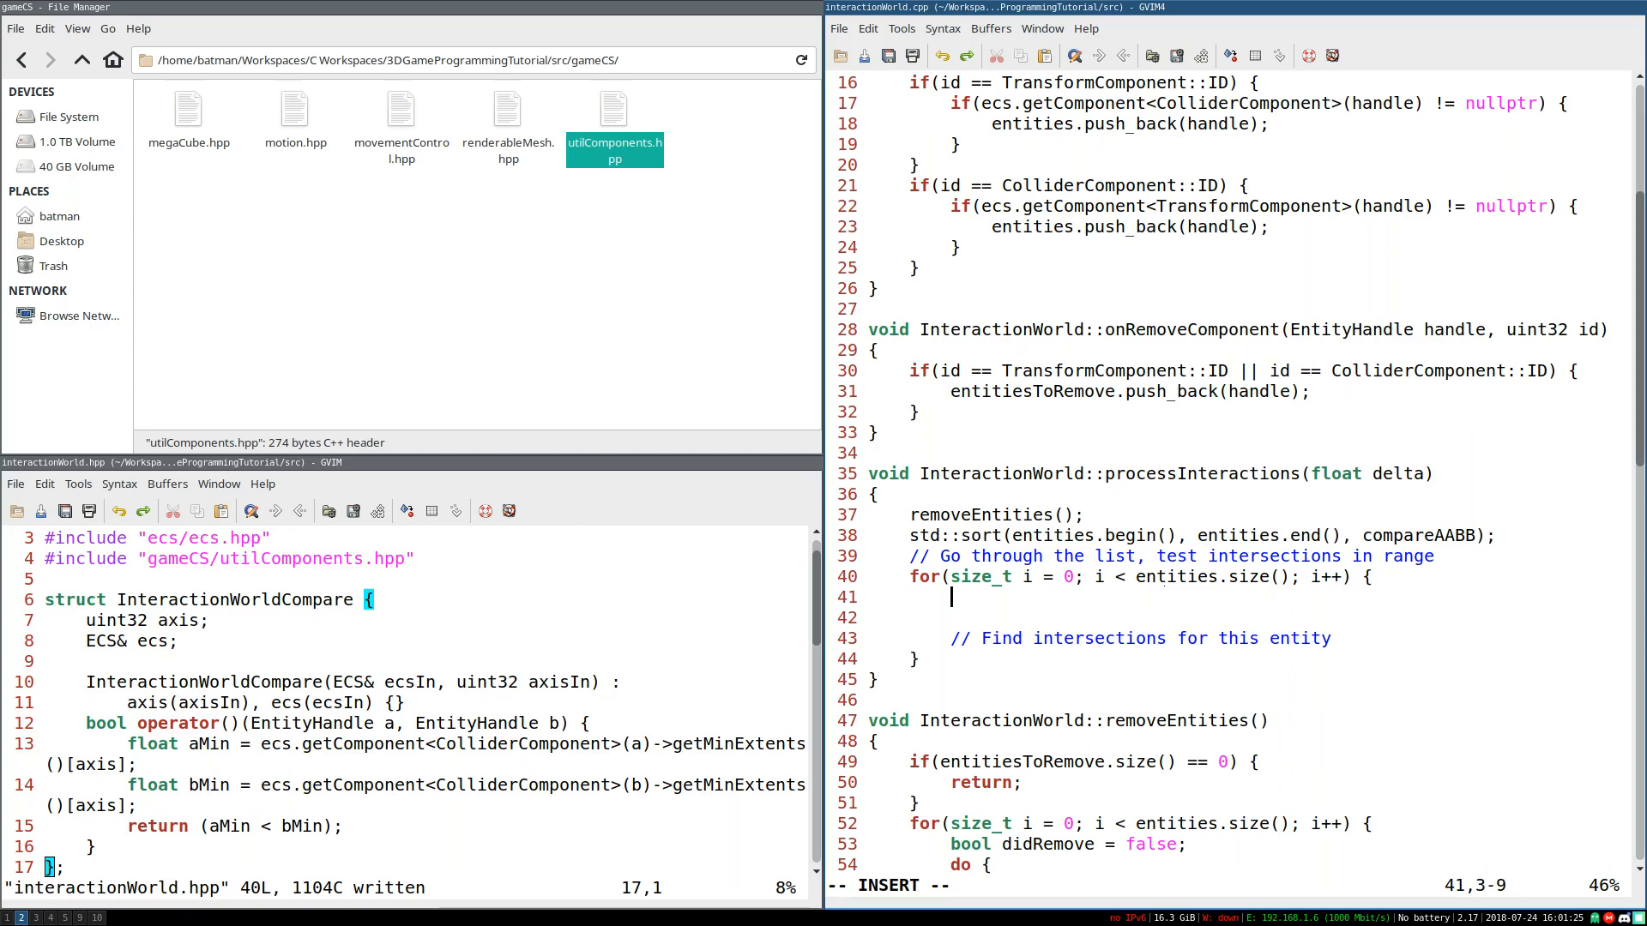
pyautogui.moveTo(1198, 709)
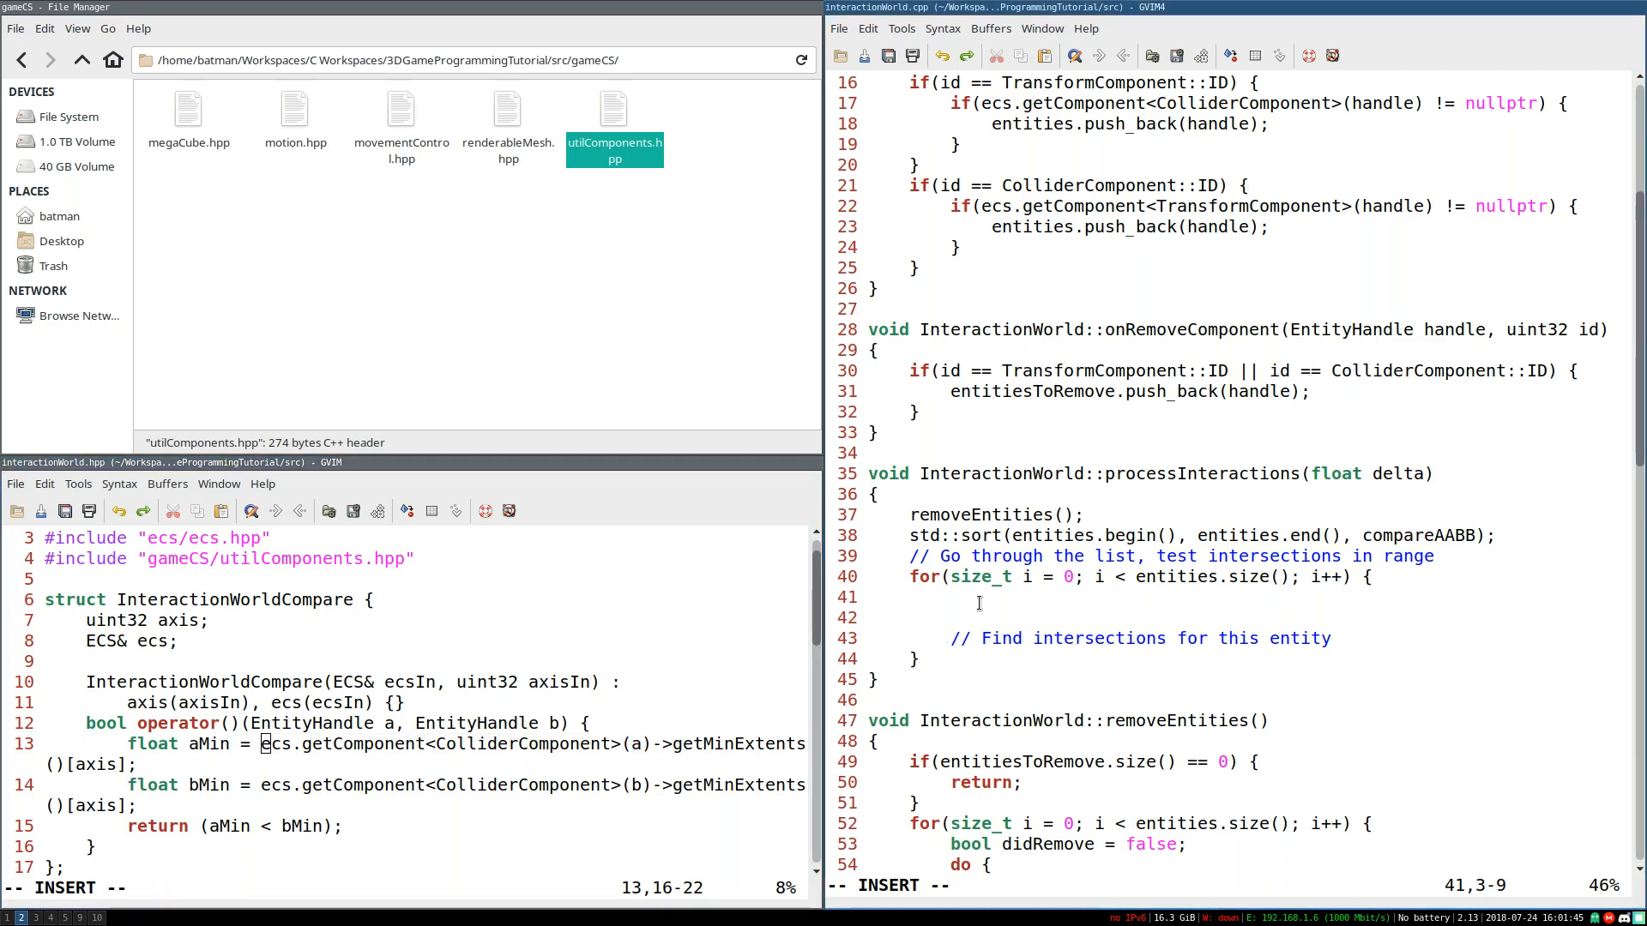
# Step: Fetch AABB aabb from entities[i]'s ColliderComponent in the loop and make the comparator use ->aabb.getMinExtents
pyautogui.write('AABB c')
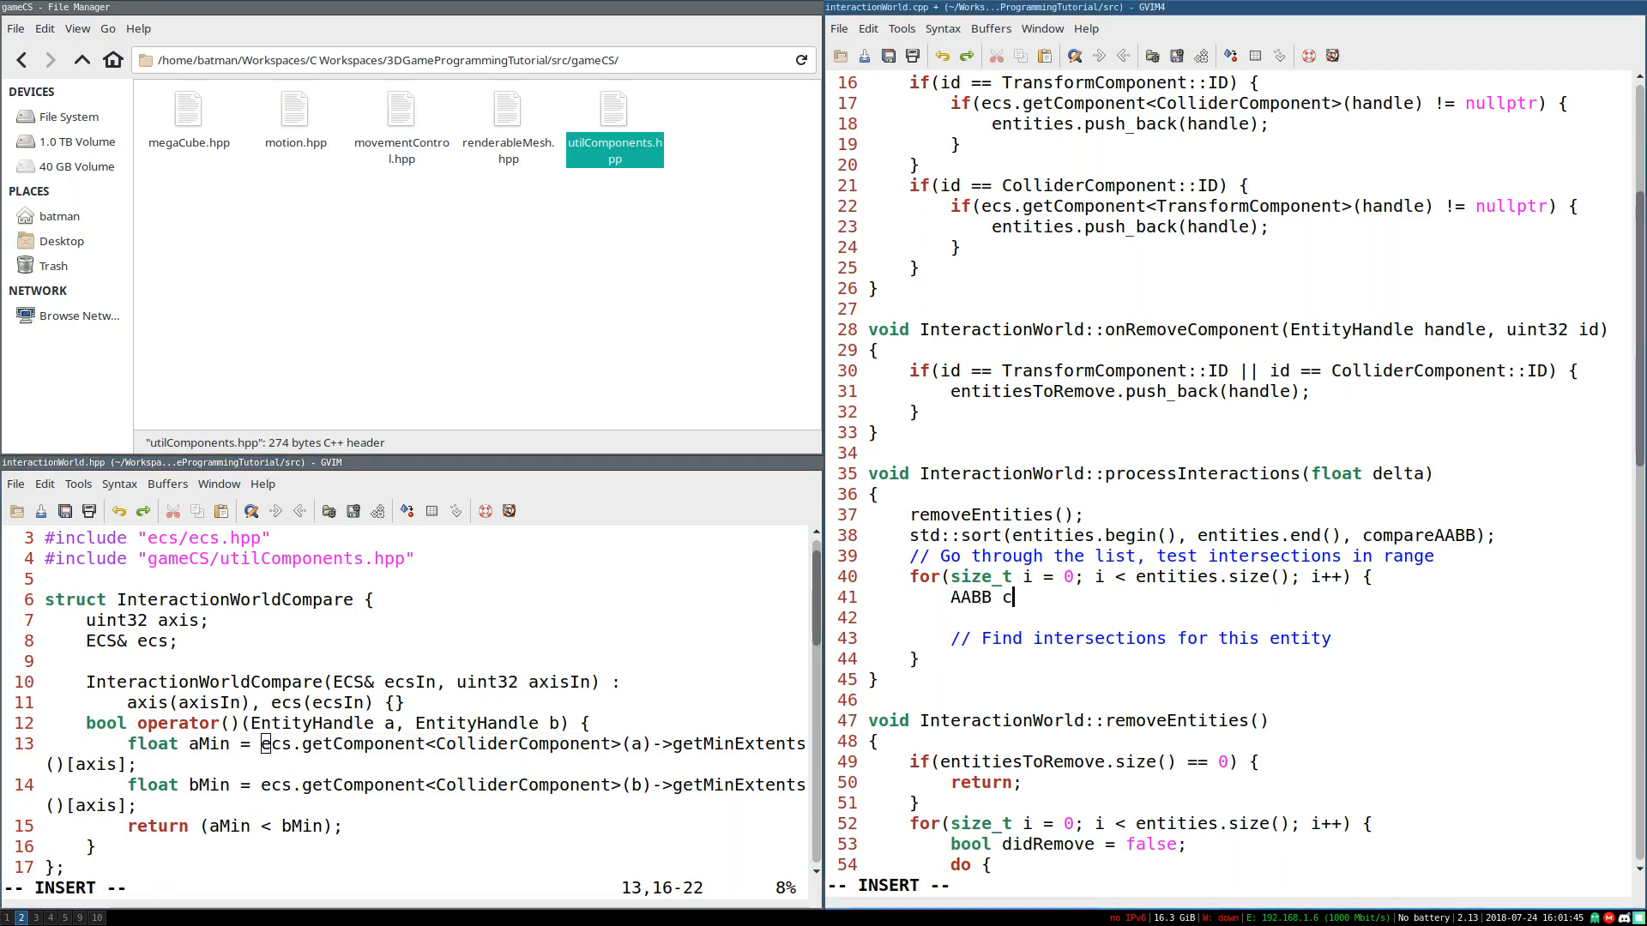
pyautogui.write('aa')
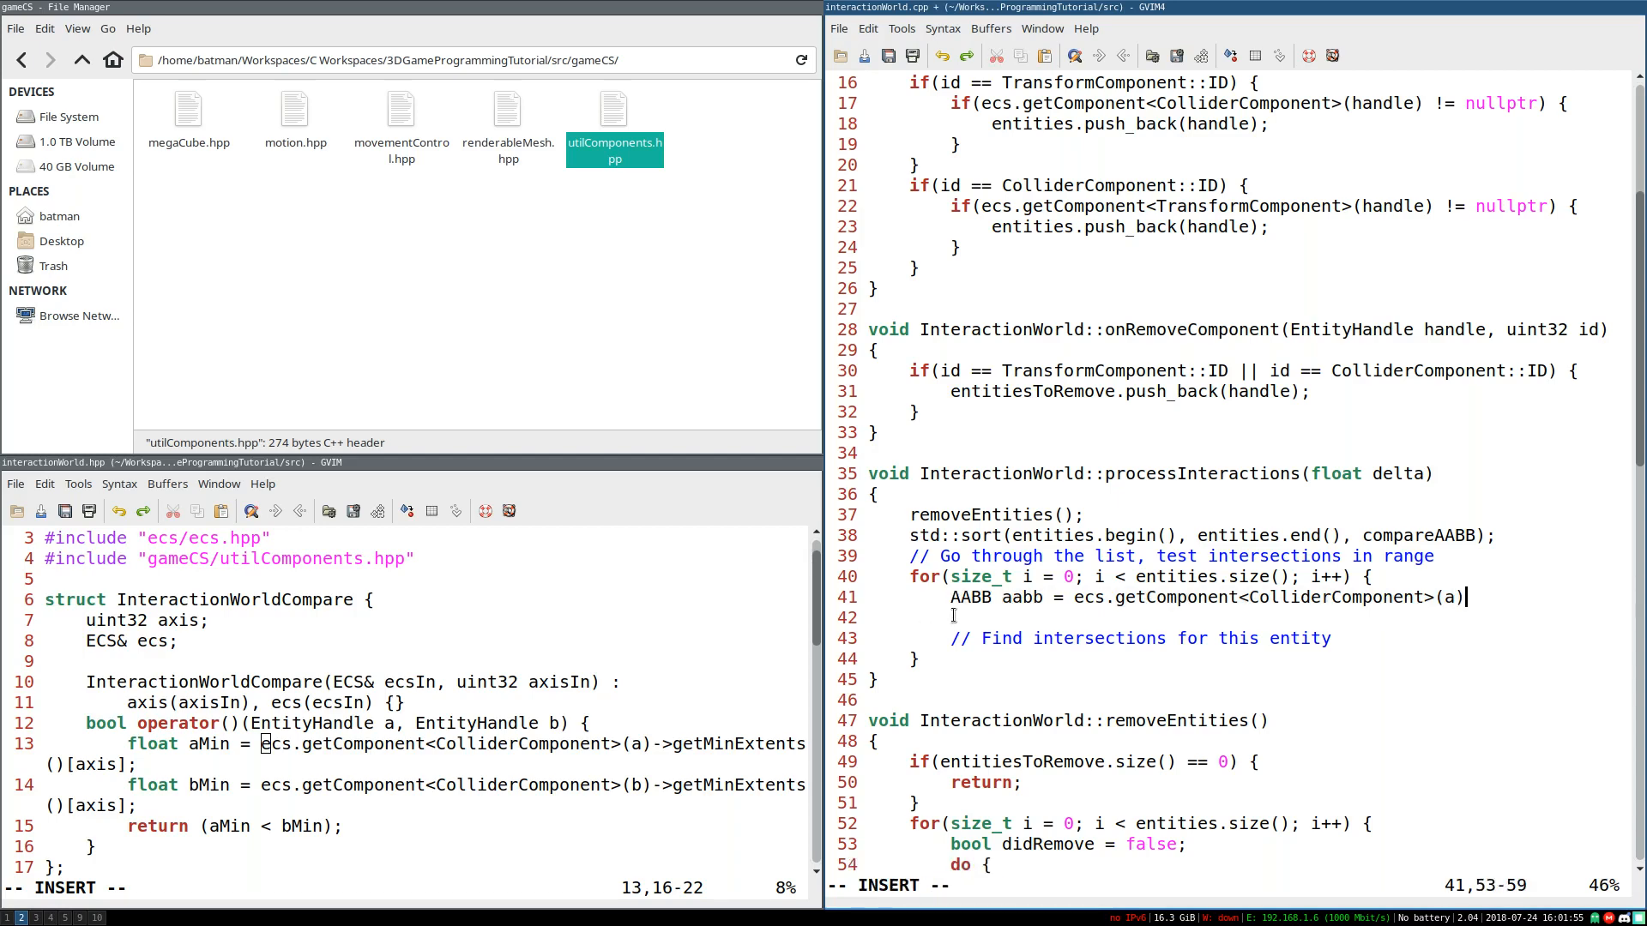
pyautogui.write(';')
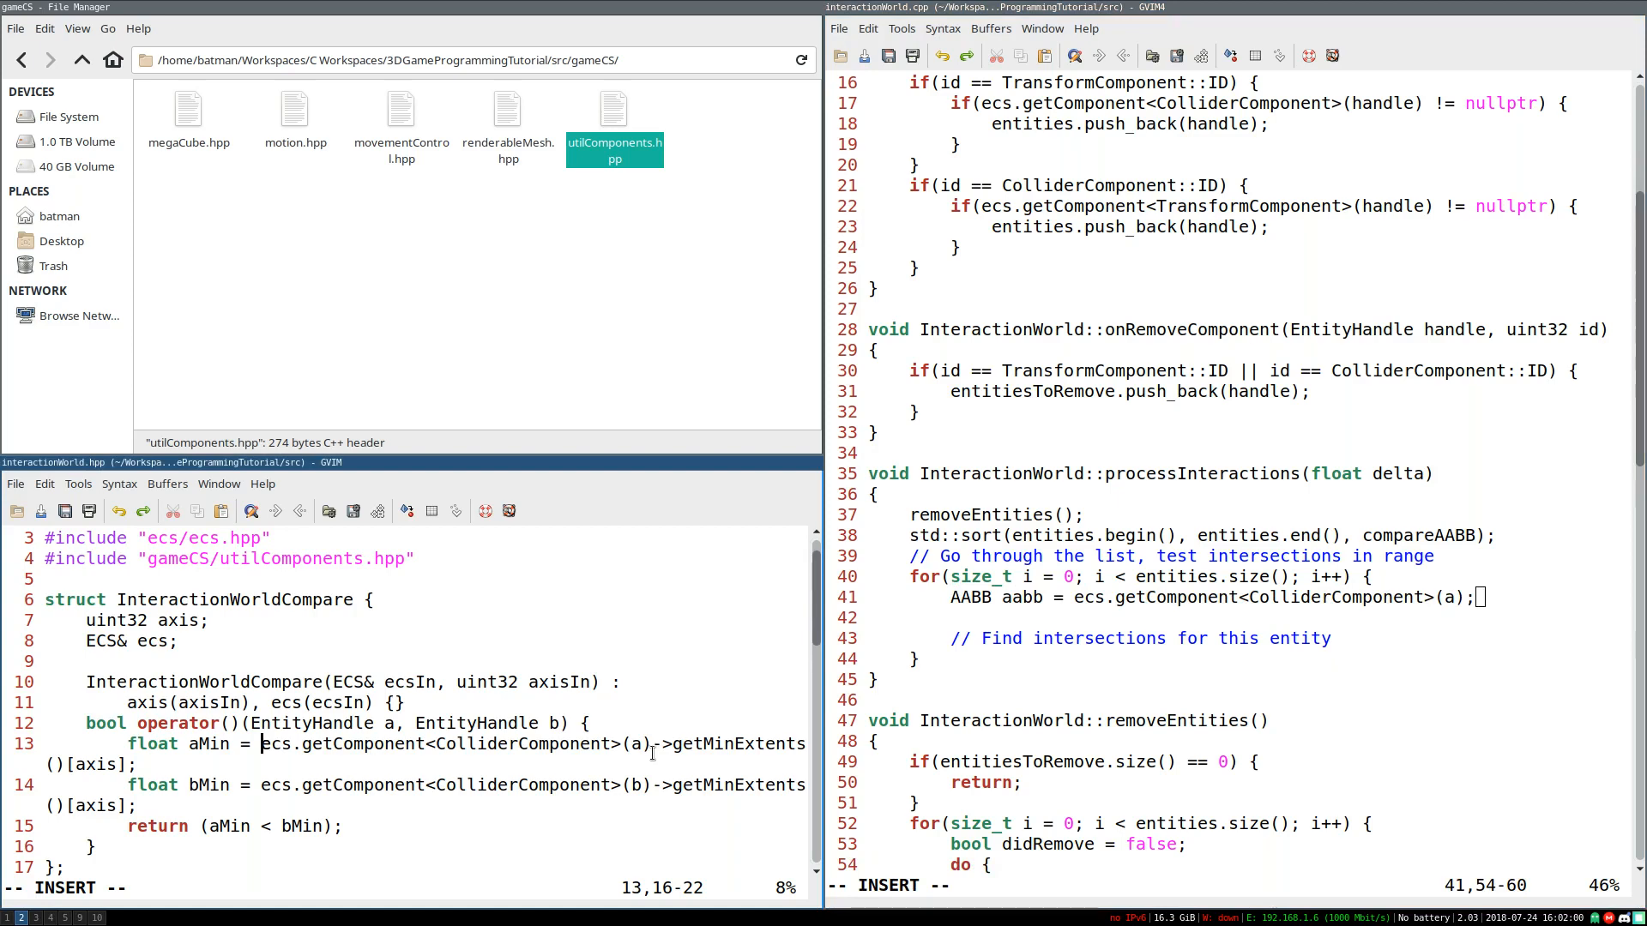
pyautogui.write('aabb')
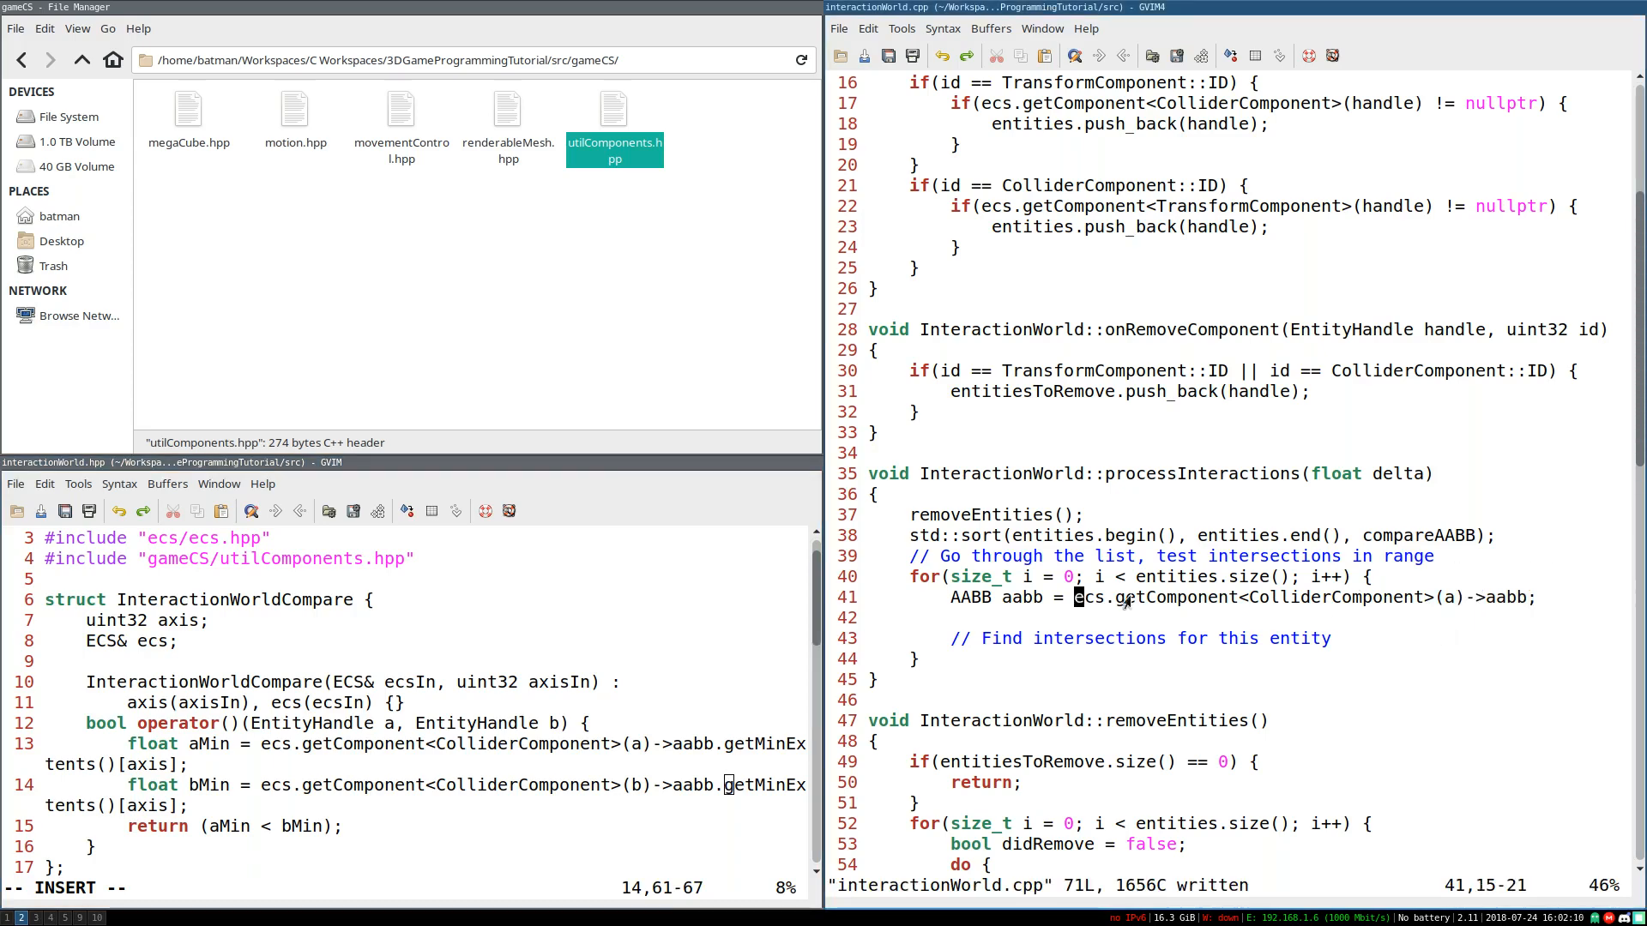
pyautogui.click(1407, 597)
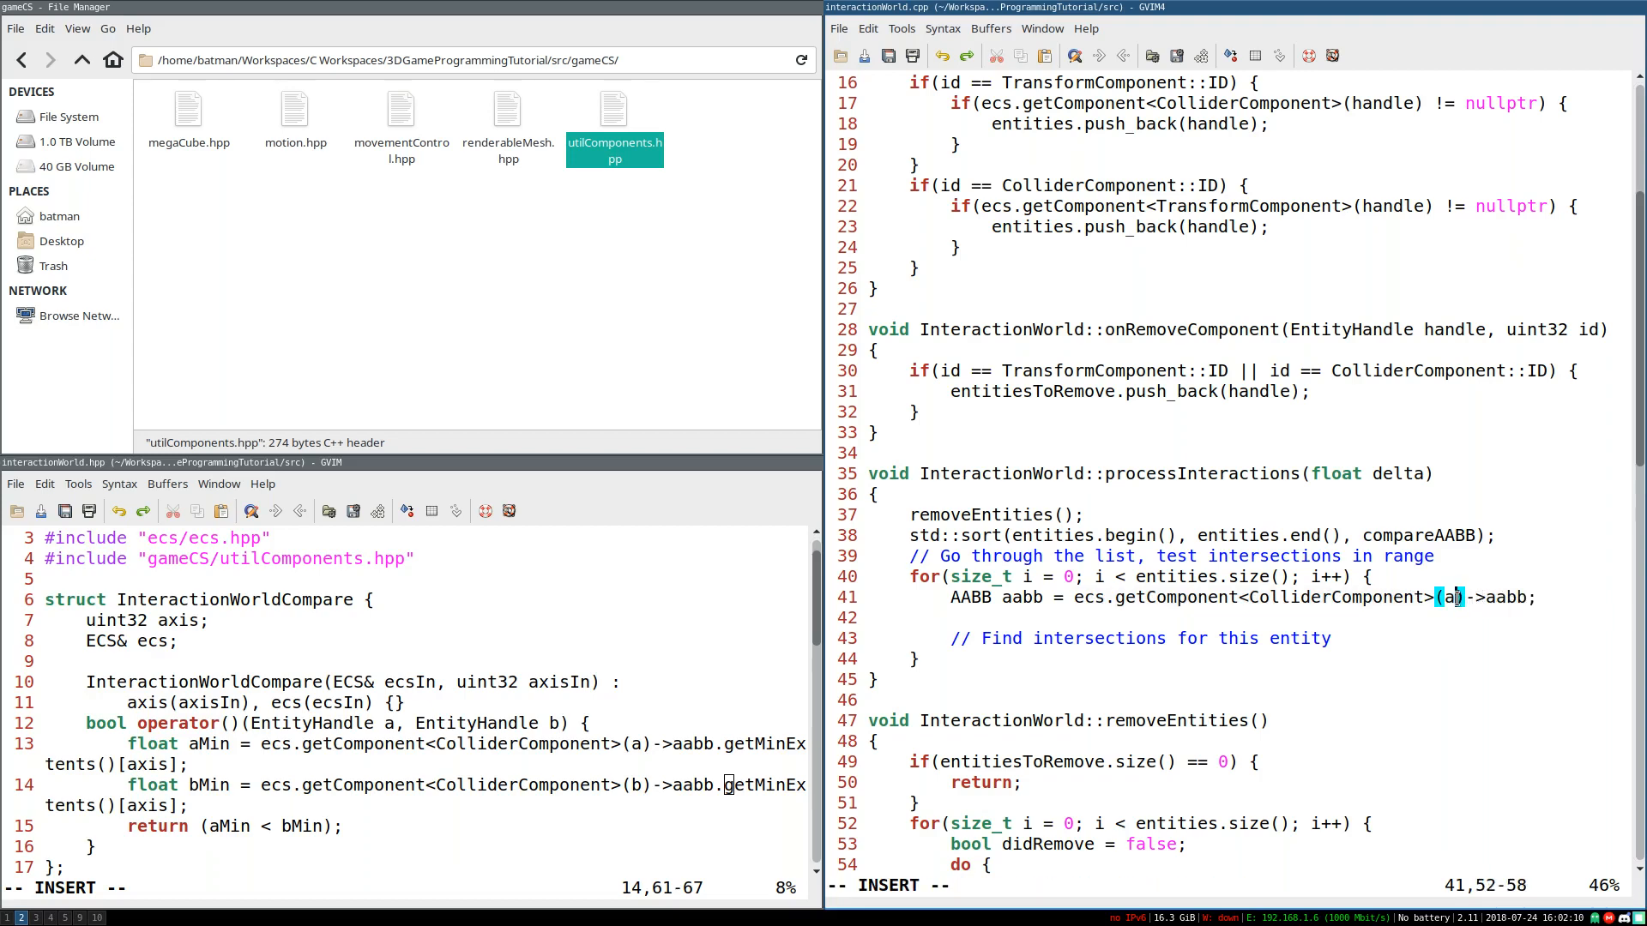
pyautogui.write('entities[i')
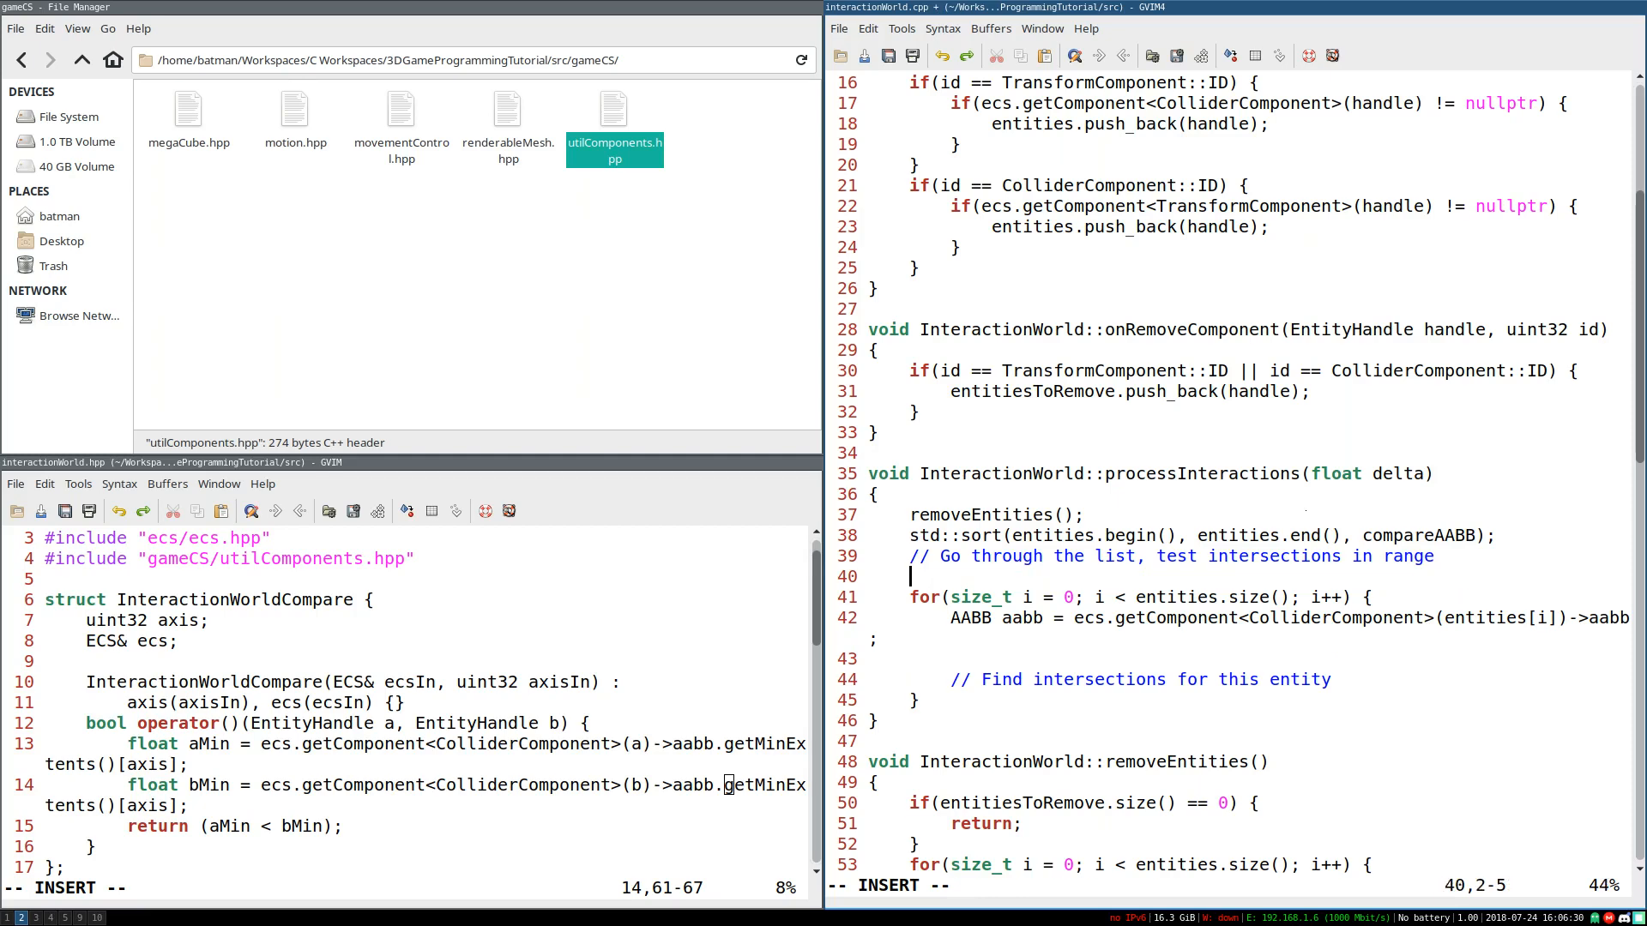
# Step: Declare Vector3f centerSum(0.0f) and centerSqSum(0.0f) above the entity loop
pyautogui.write('Vecto3f')
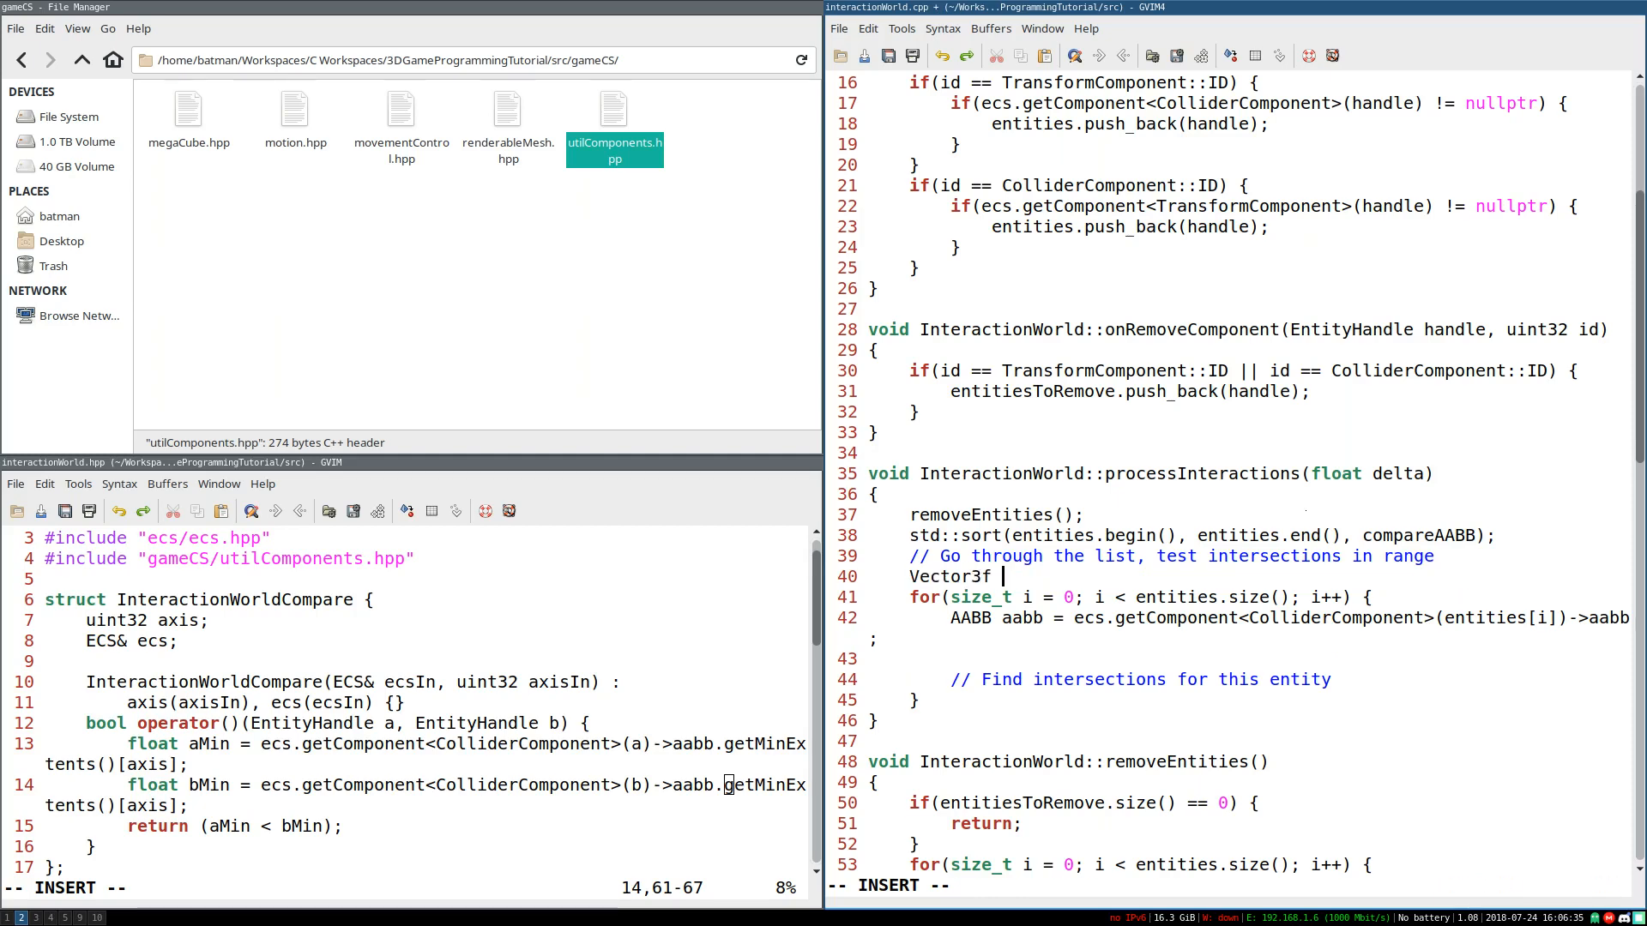
pyautogui.write('centerSum;')
pyautogui.write('Vector3f centerSqSum;')
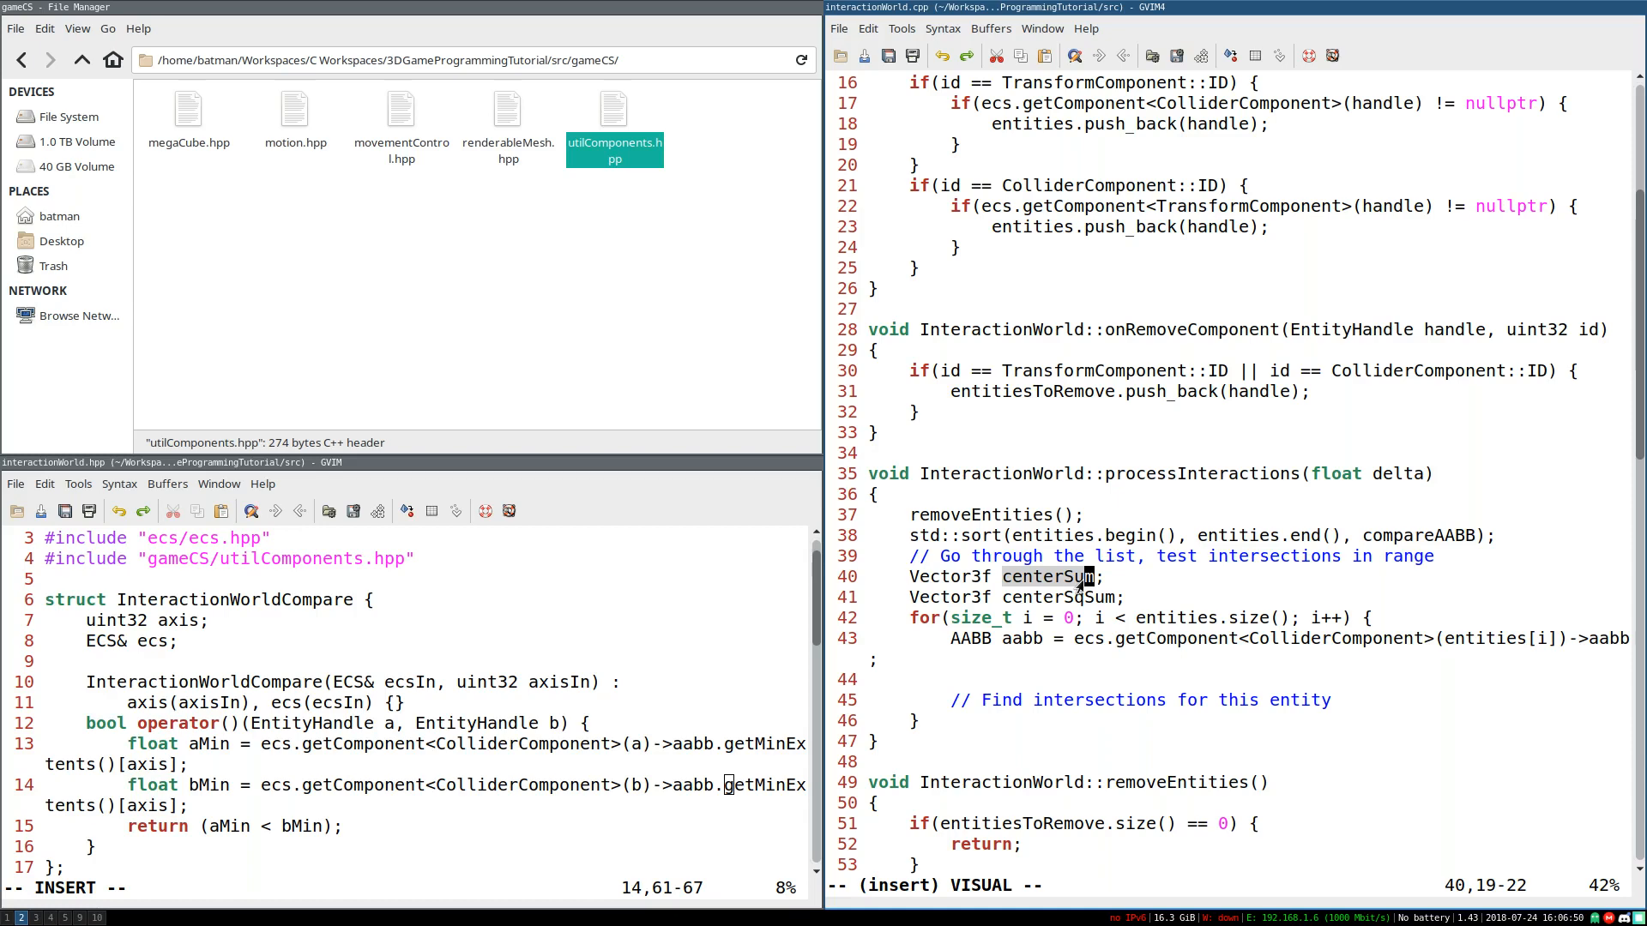
pyautogui.press('Escape')
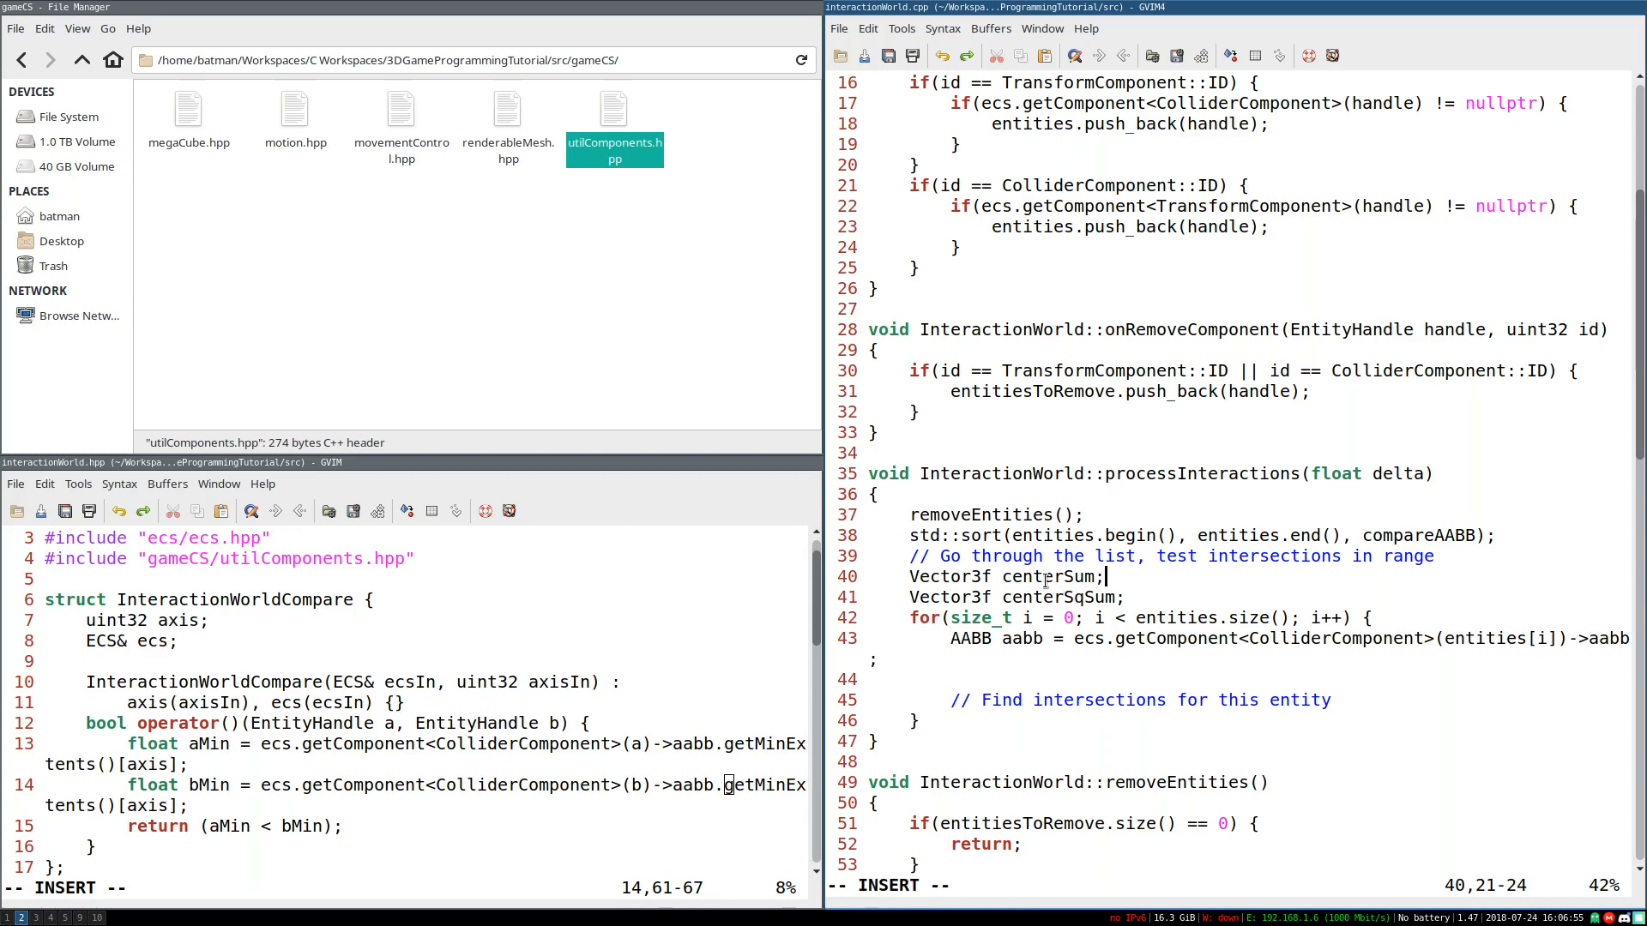
# Step: Inside the loop compute center = aabb.getCenter(), add it to centerSum and center*center to centerSqSum
pyautogui.write('Vect')
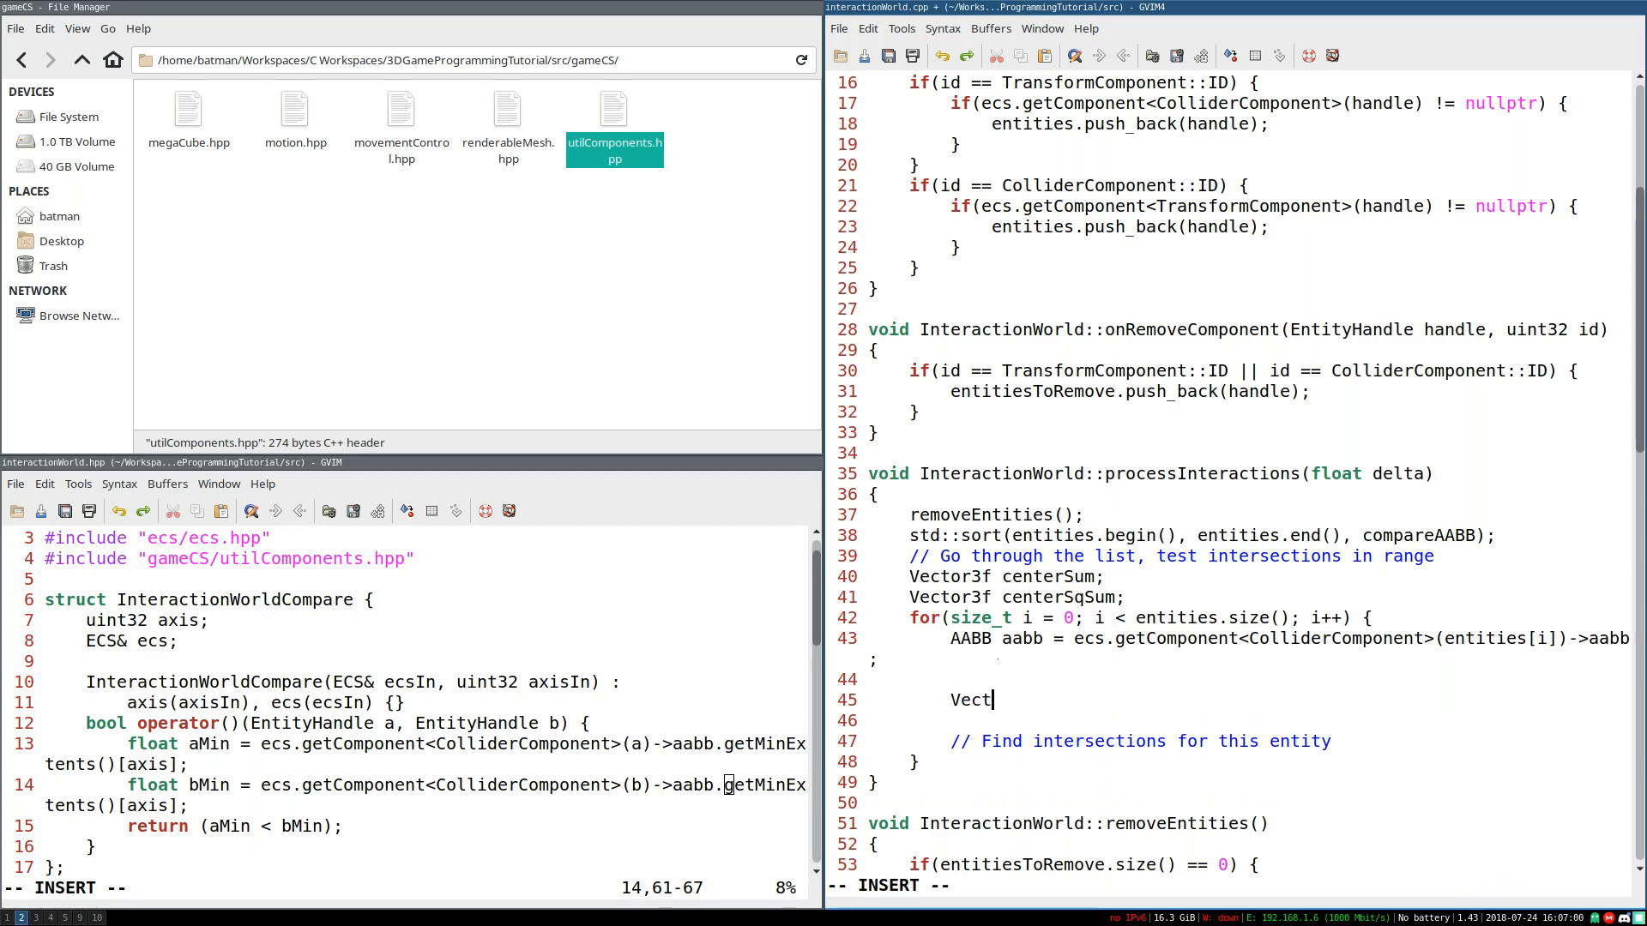
pyautogui.write('or3f cener =')
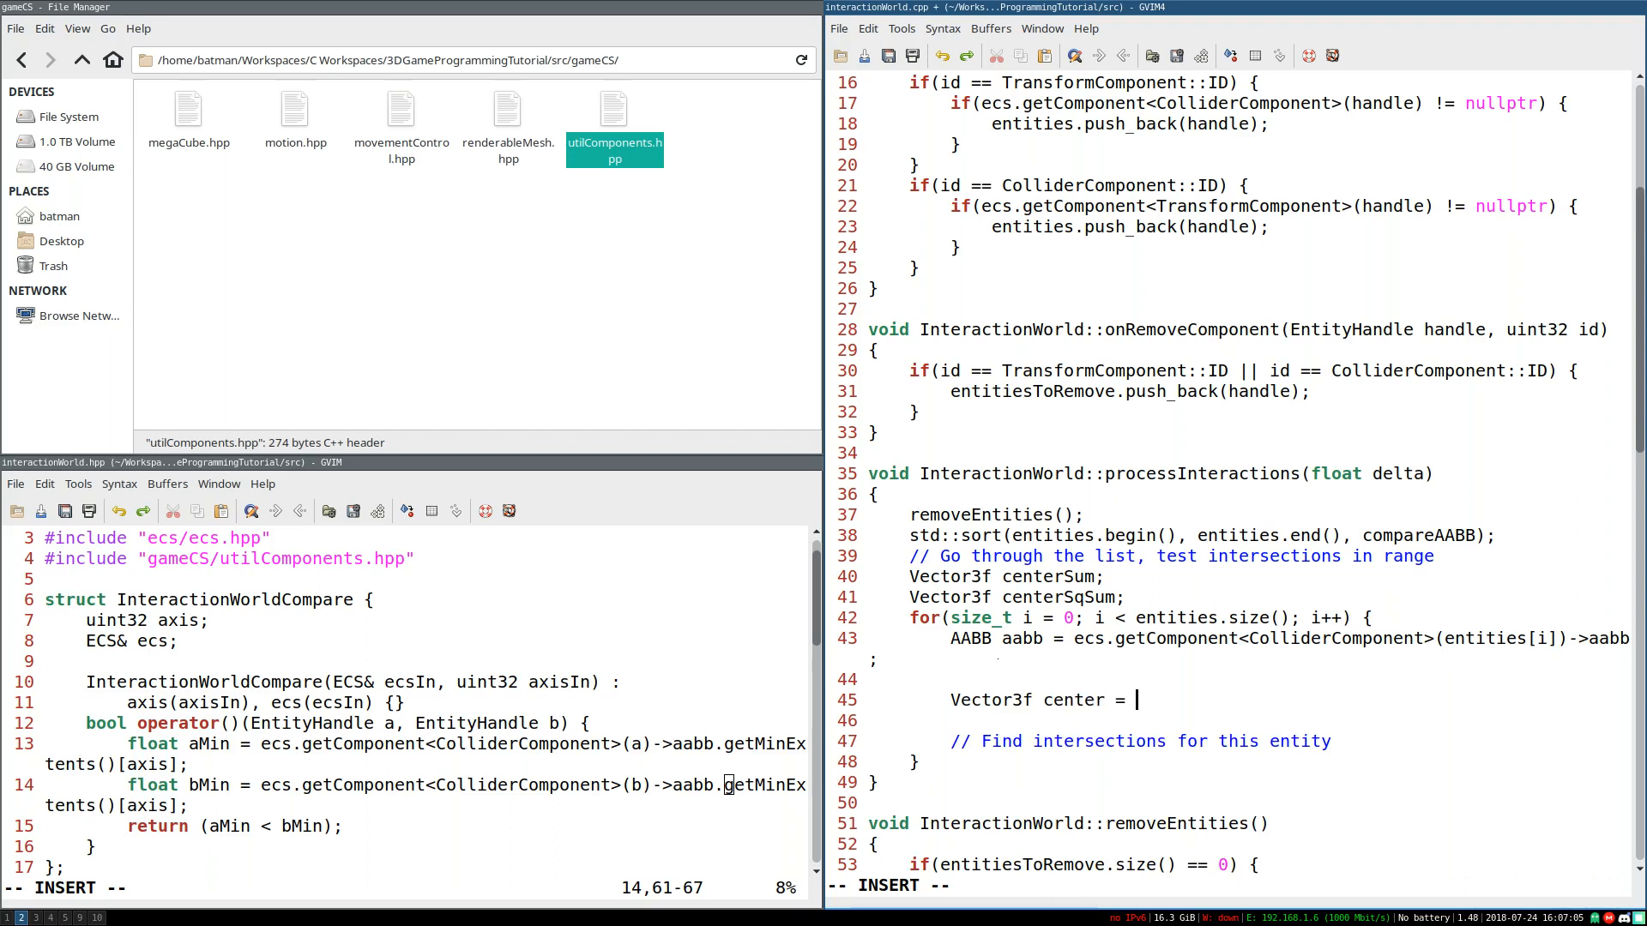
pyautogui.write('aabb.get')
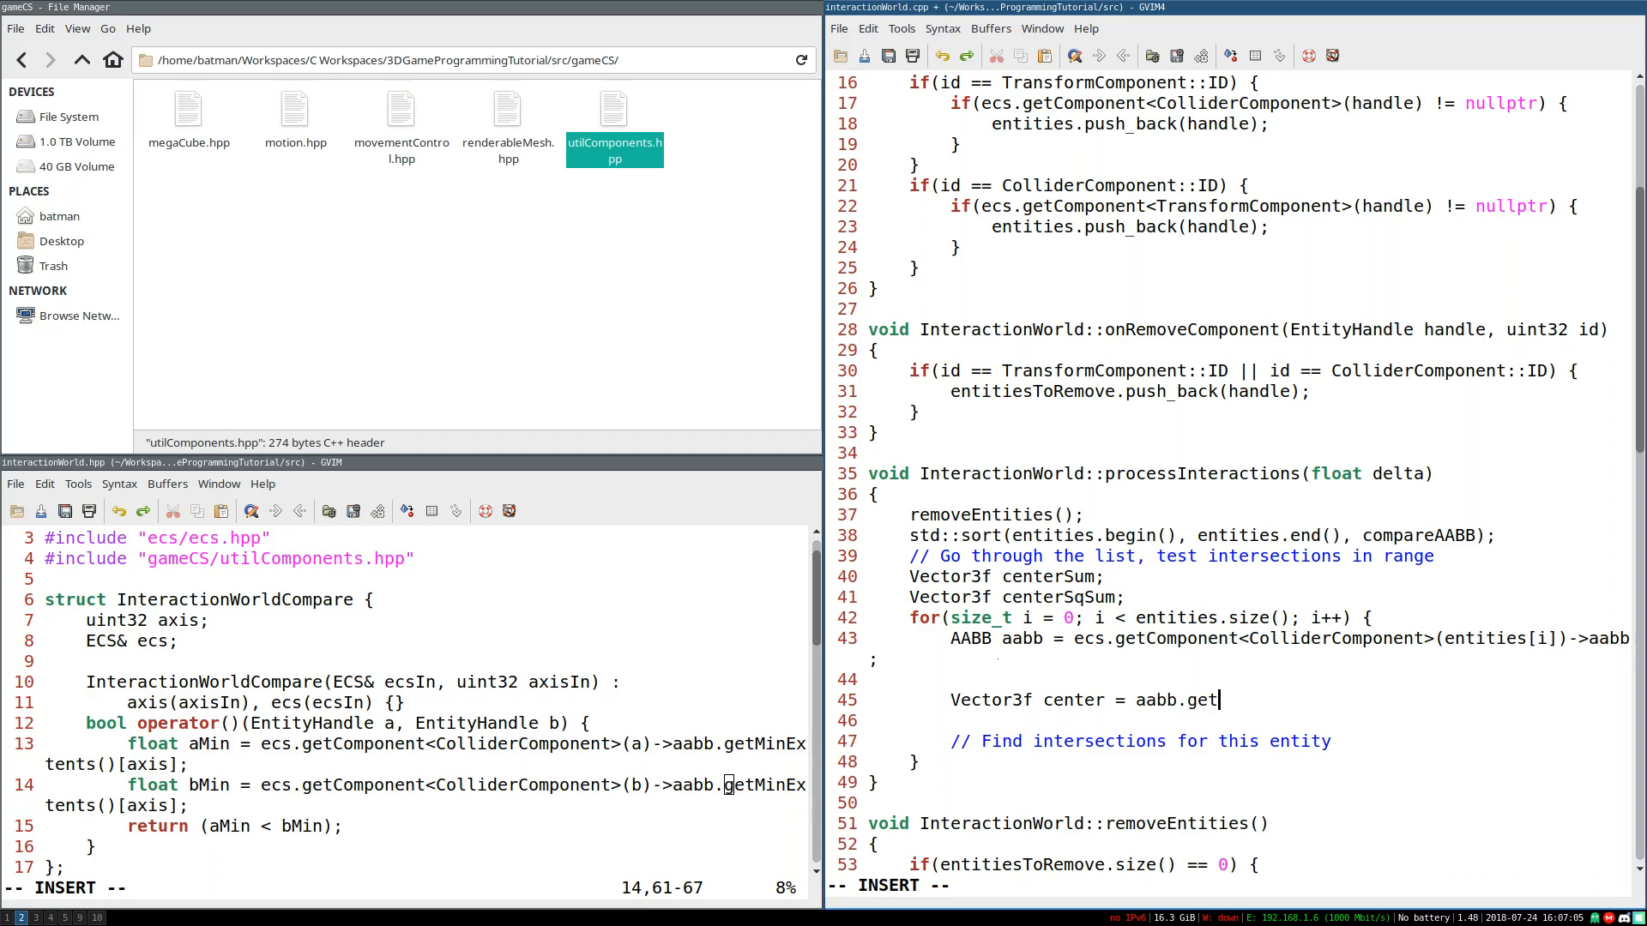
pyautogui.write('Center();')
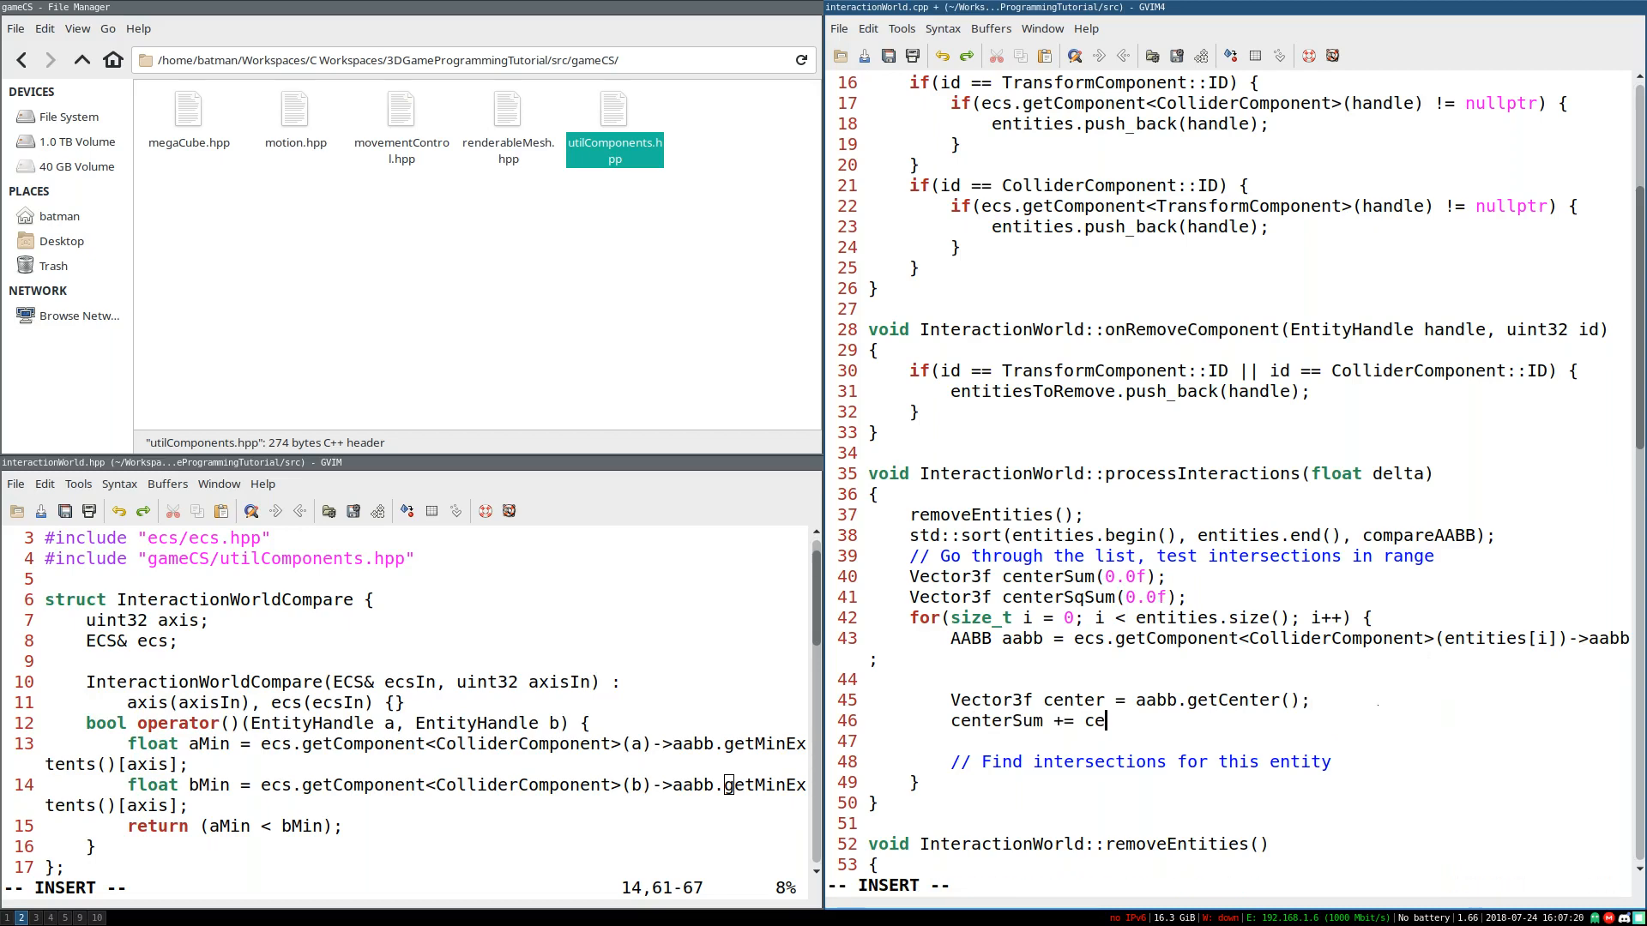
pyautogui.write('nter;')
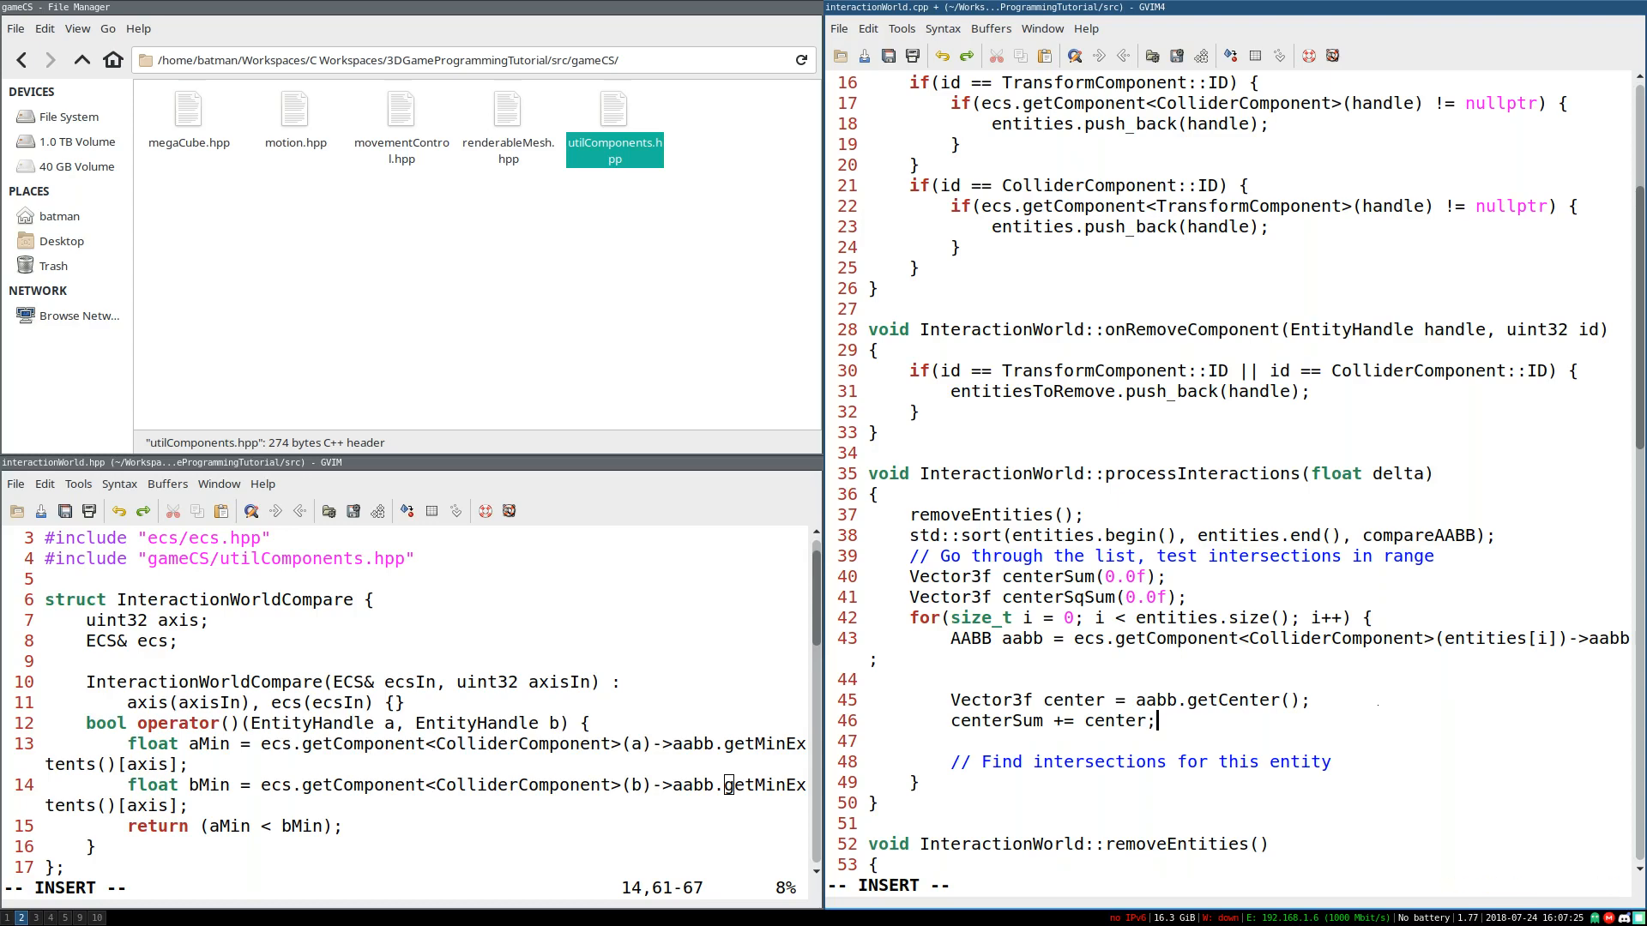
pyautogui.write('centerSq')
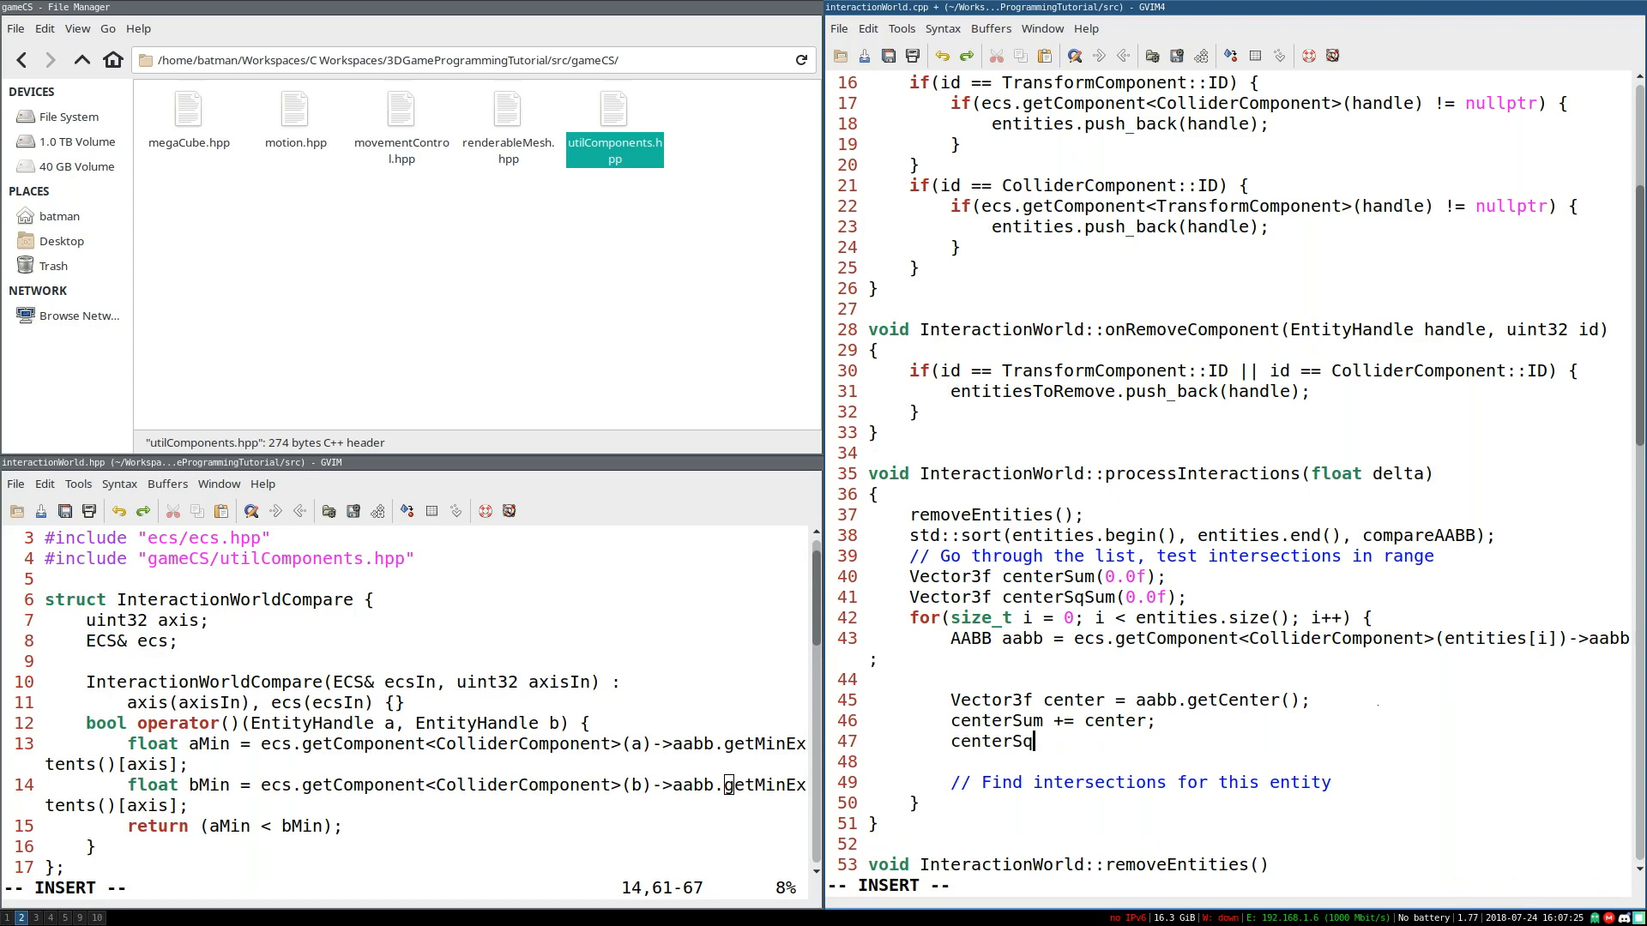
pyautogui.write('Sum += (center * center);')
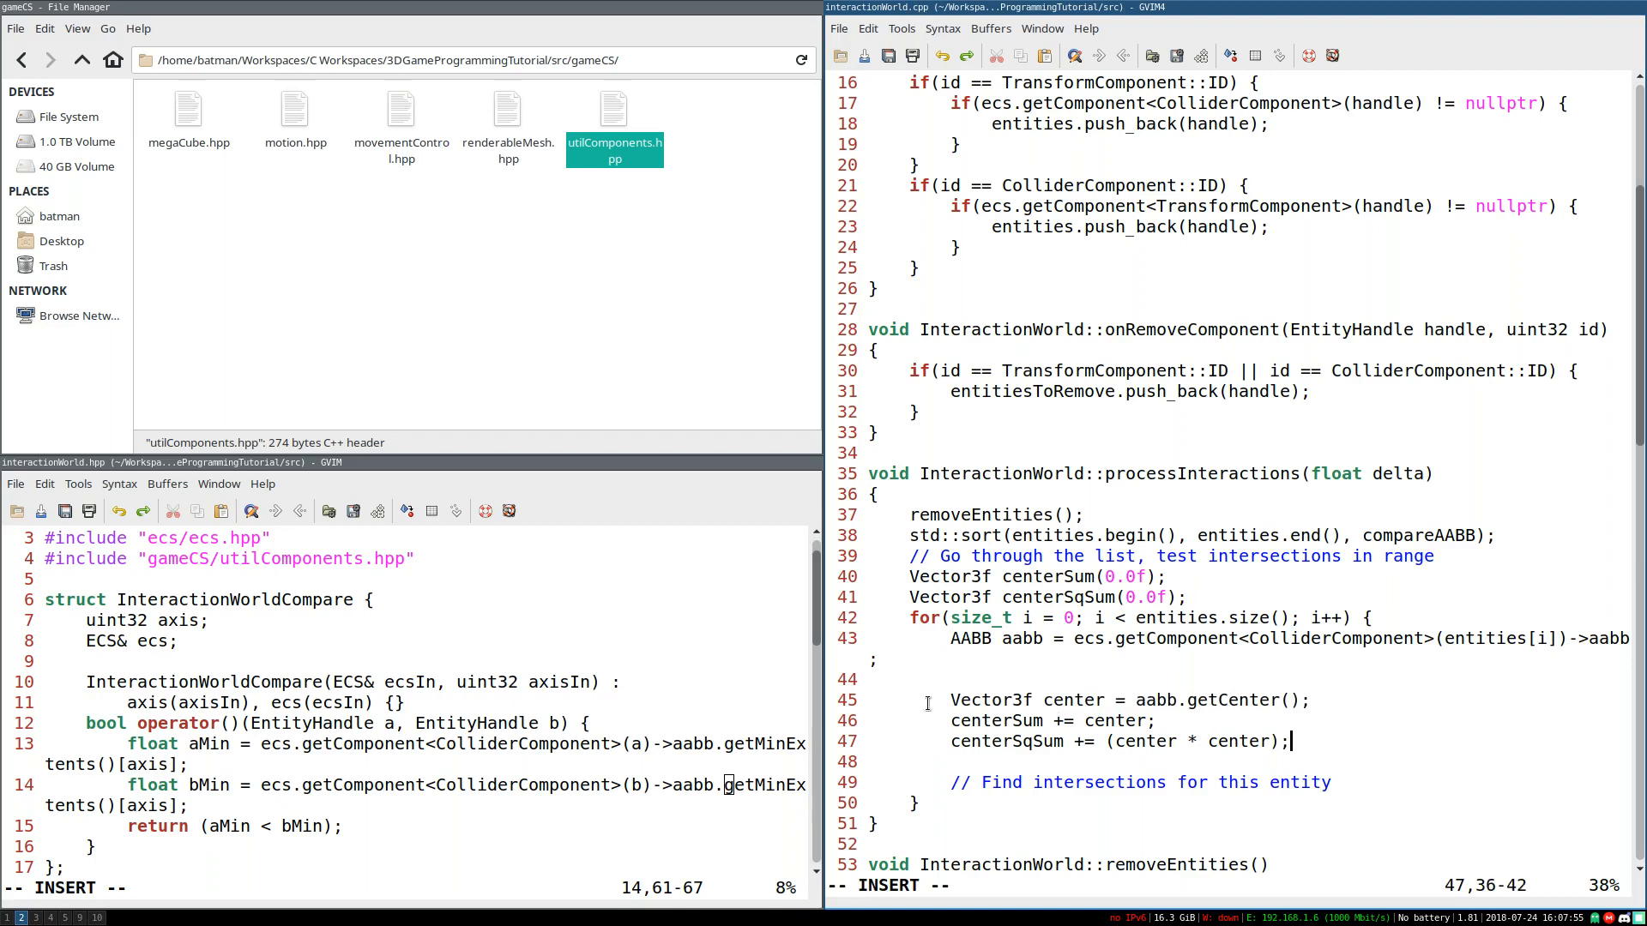
pyautogui.press('v')
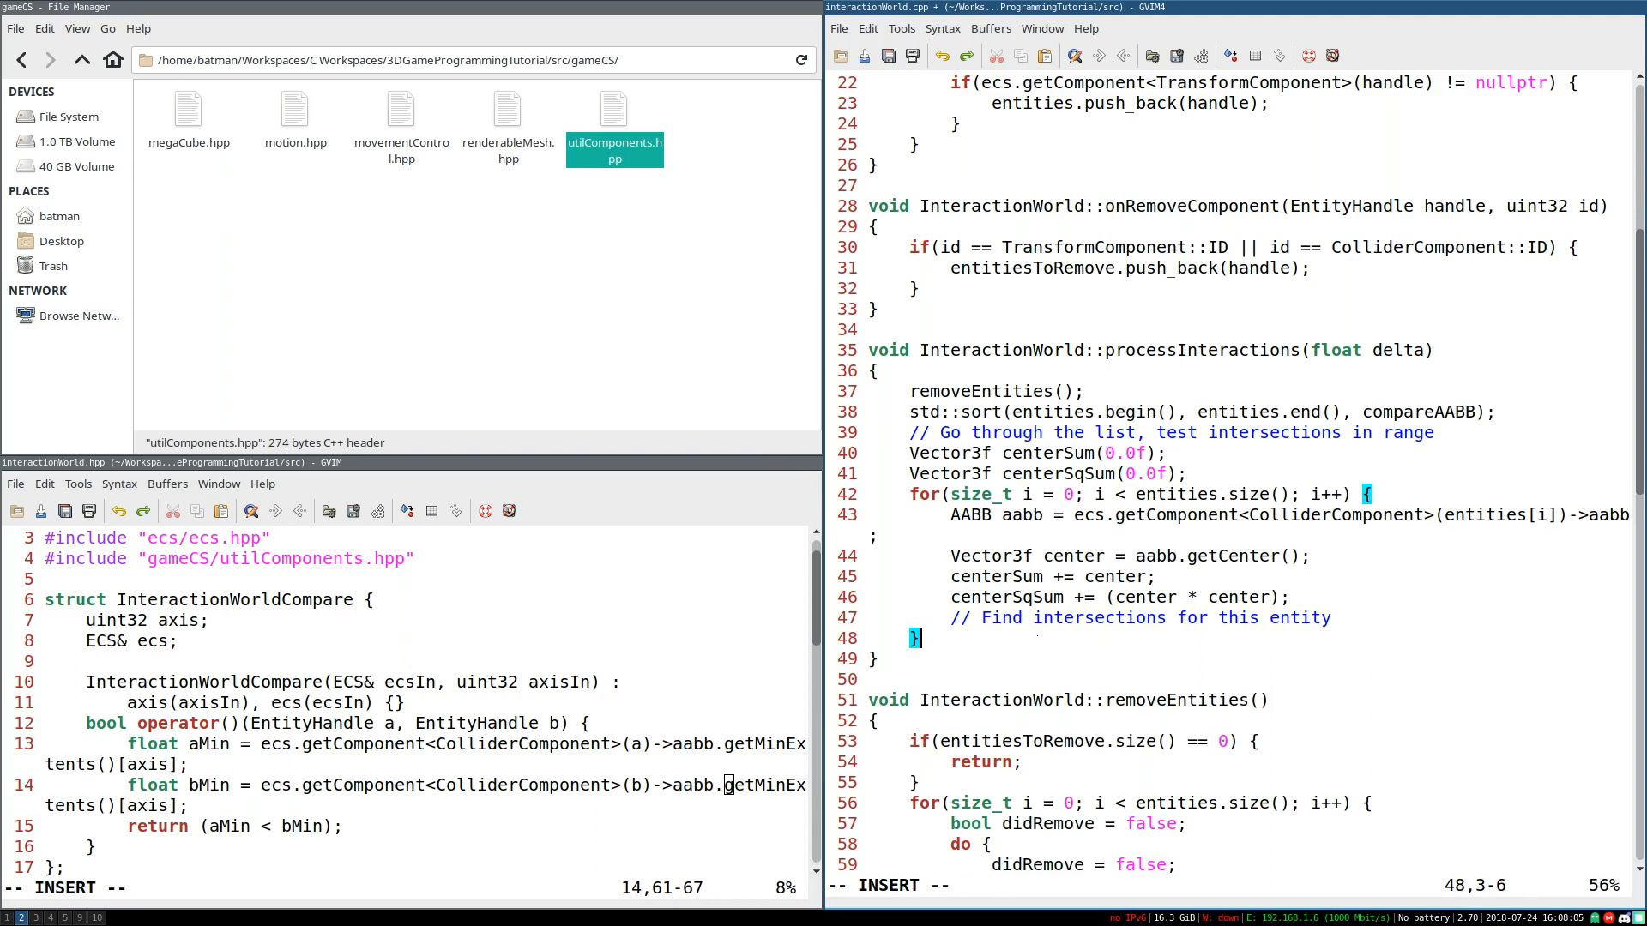
# Step: Average centerSum and centerSqSum by entities.size() after the loop
pyautogui.write('centerSUm')
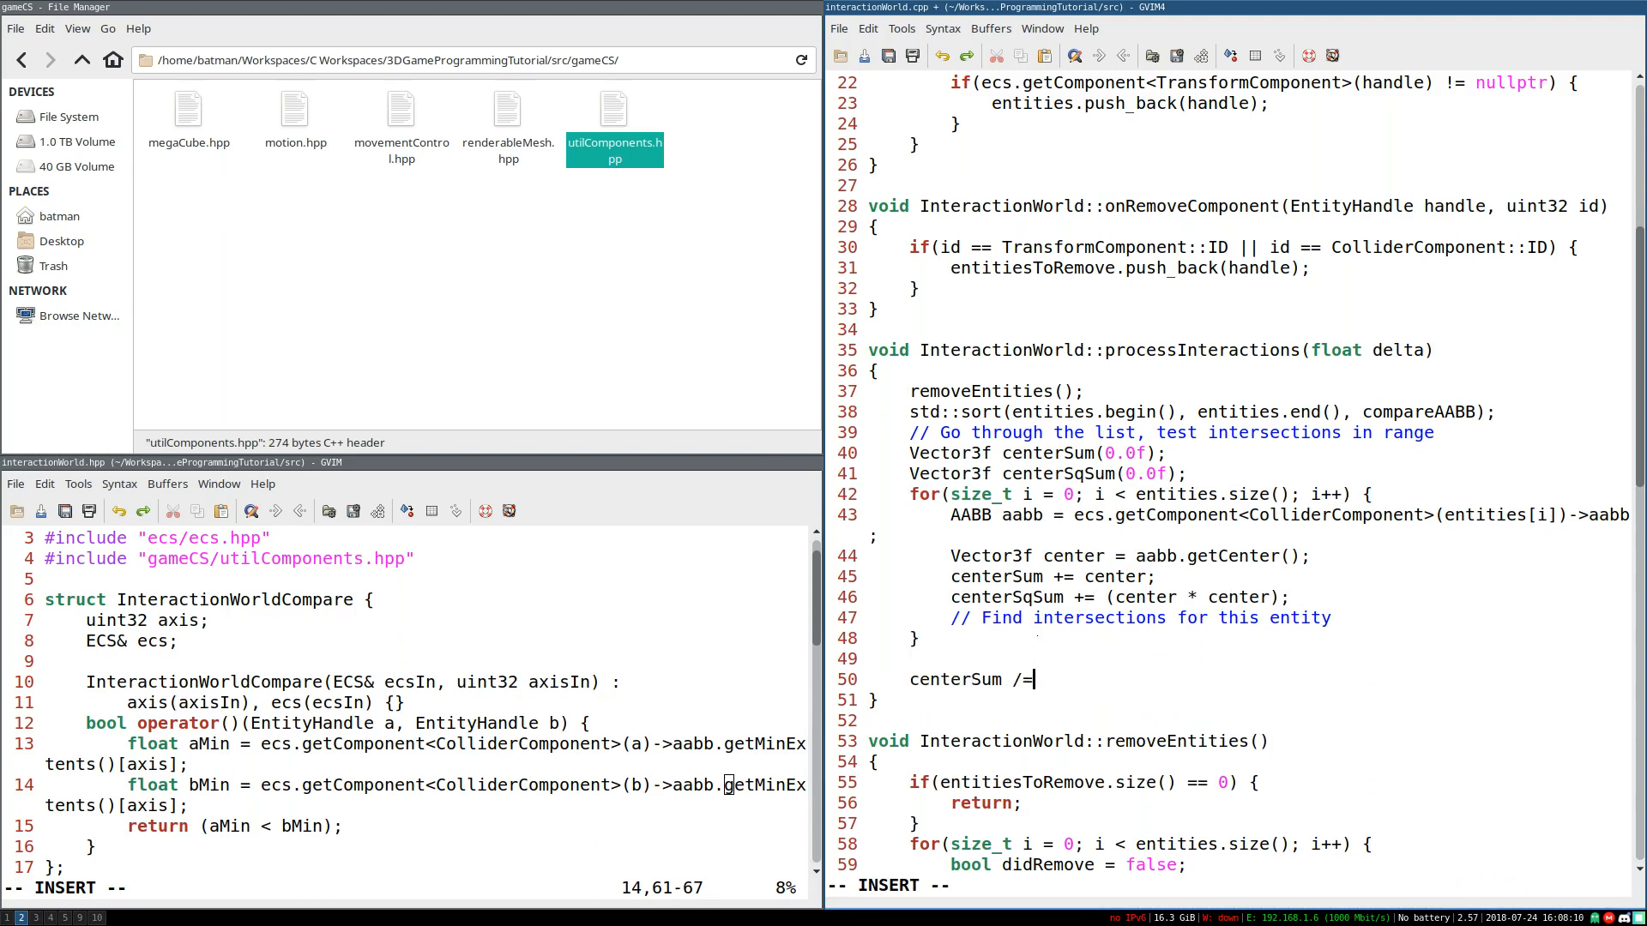
pyautogui.write('entities.size();')
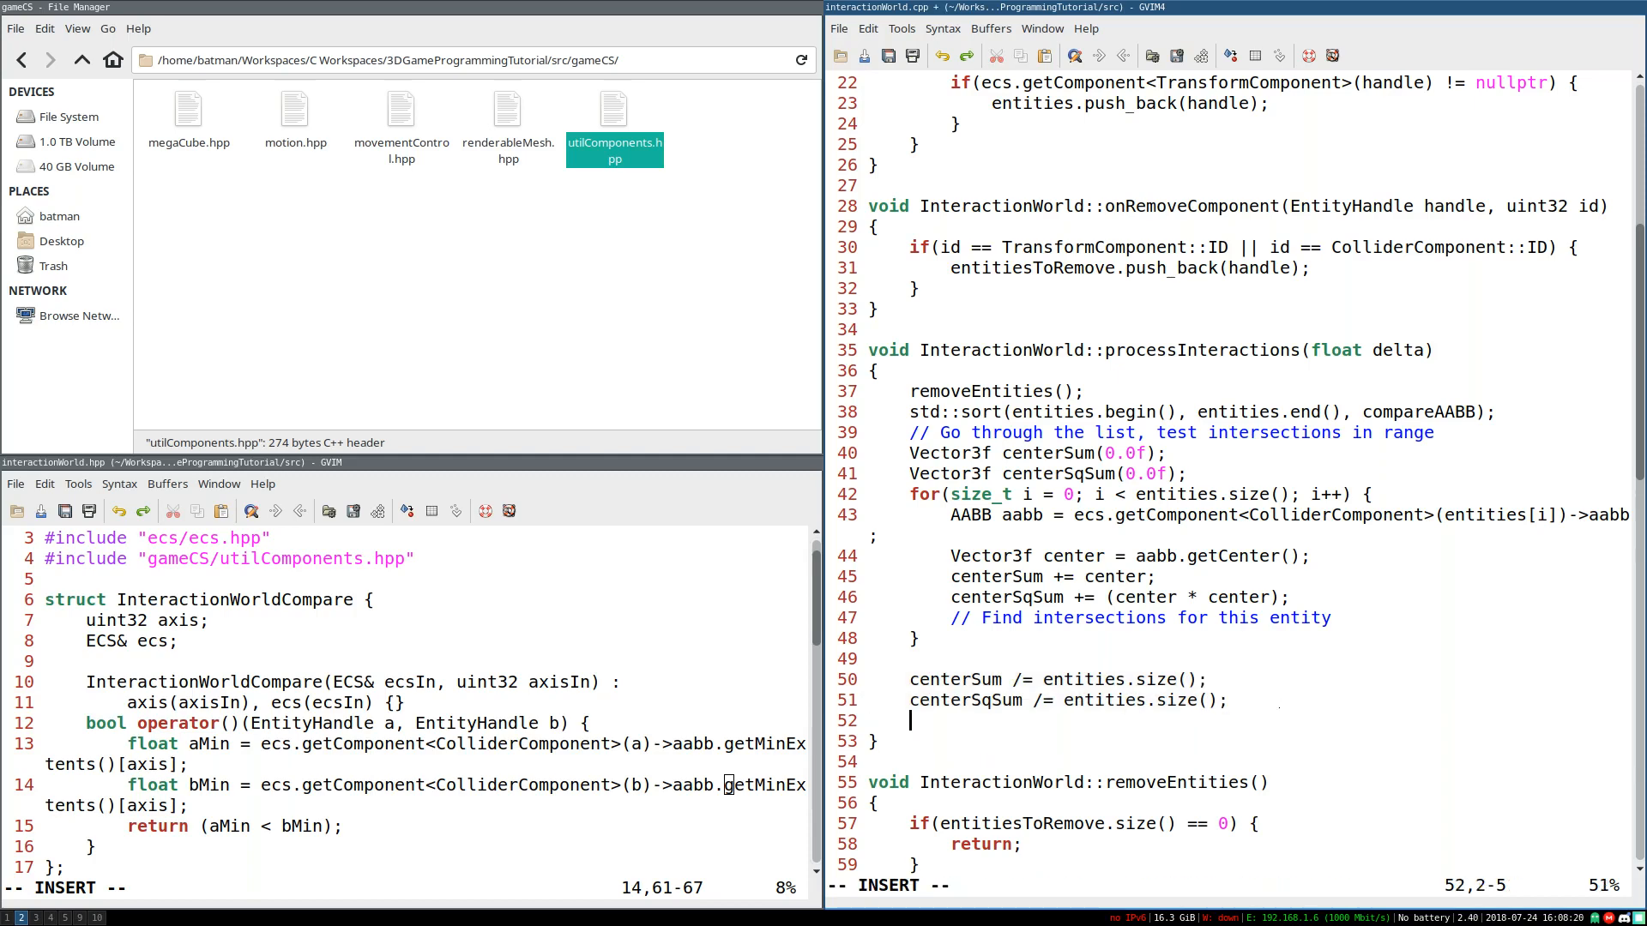
# Step: Compute Vector3f variance = centerSqSum - (centerSum*centerSum) and save interactionWorld.cpp
pyautogui.write('Vector3f vair')
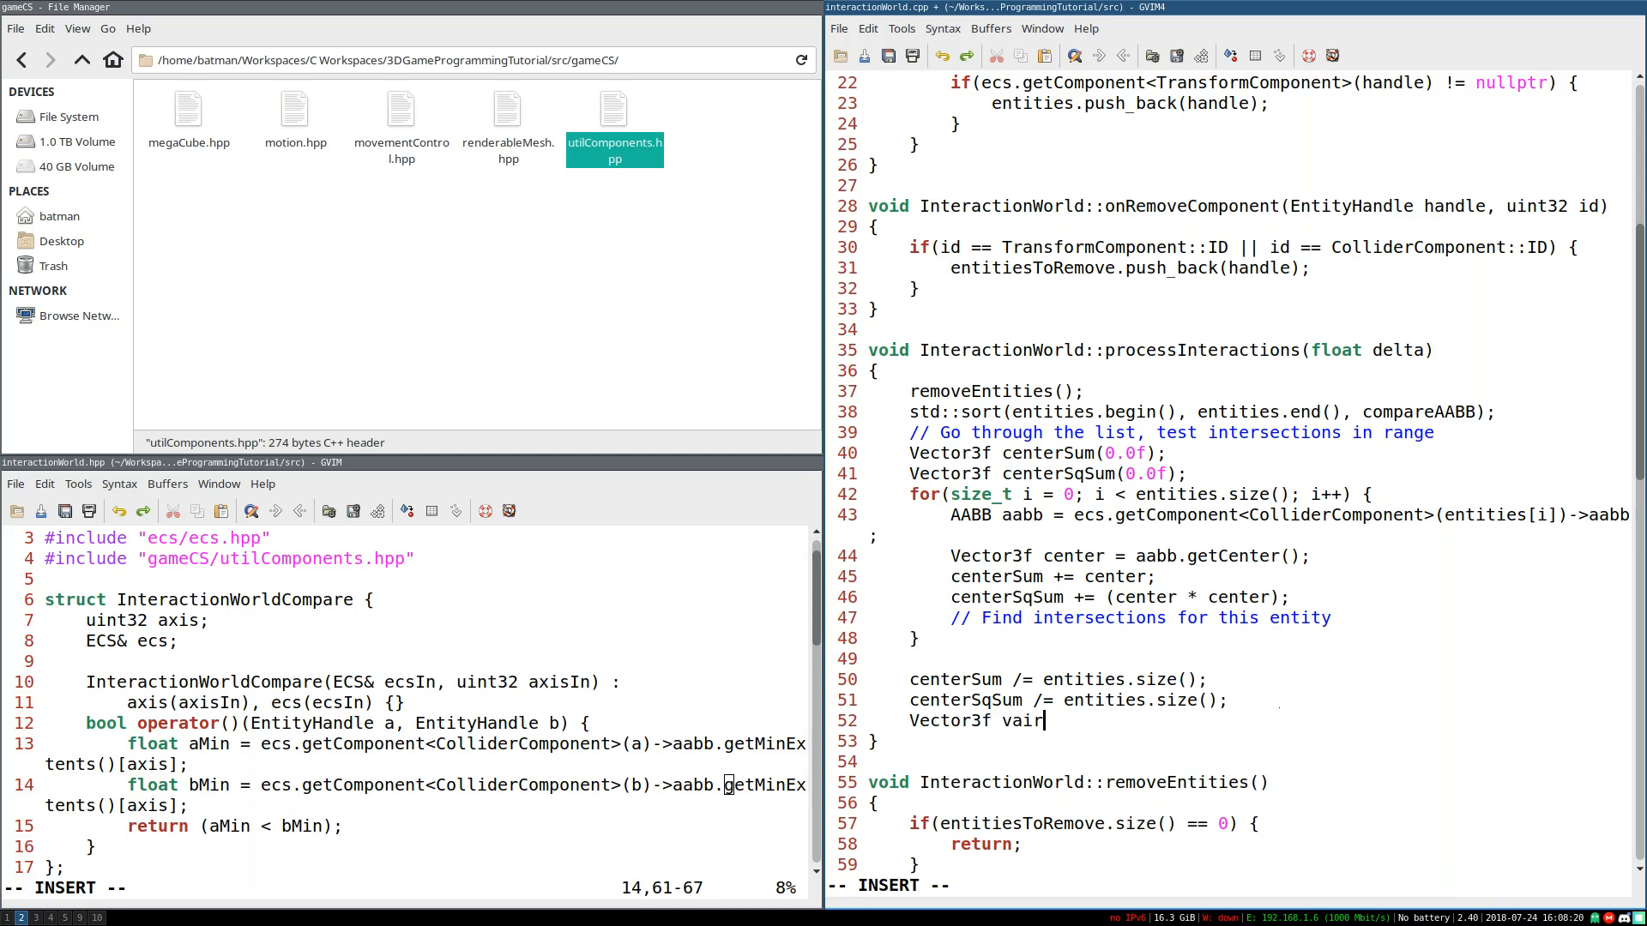
pyautogui.write('iance =')
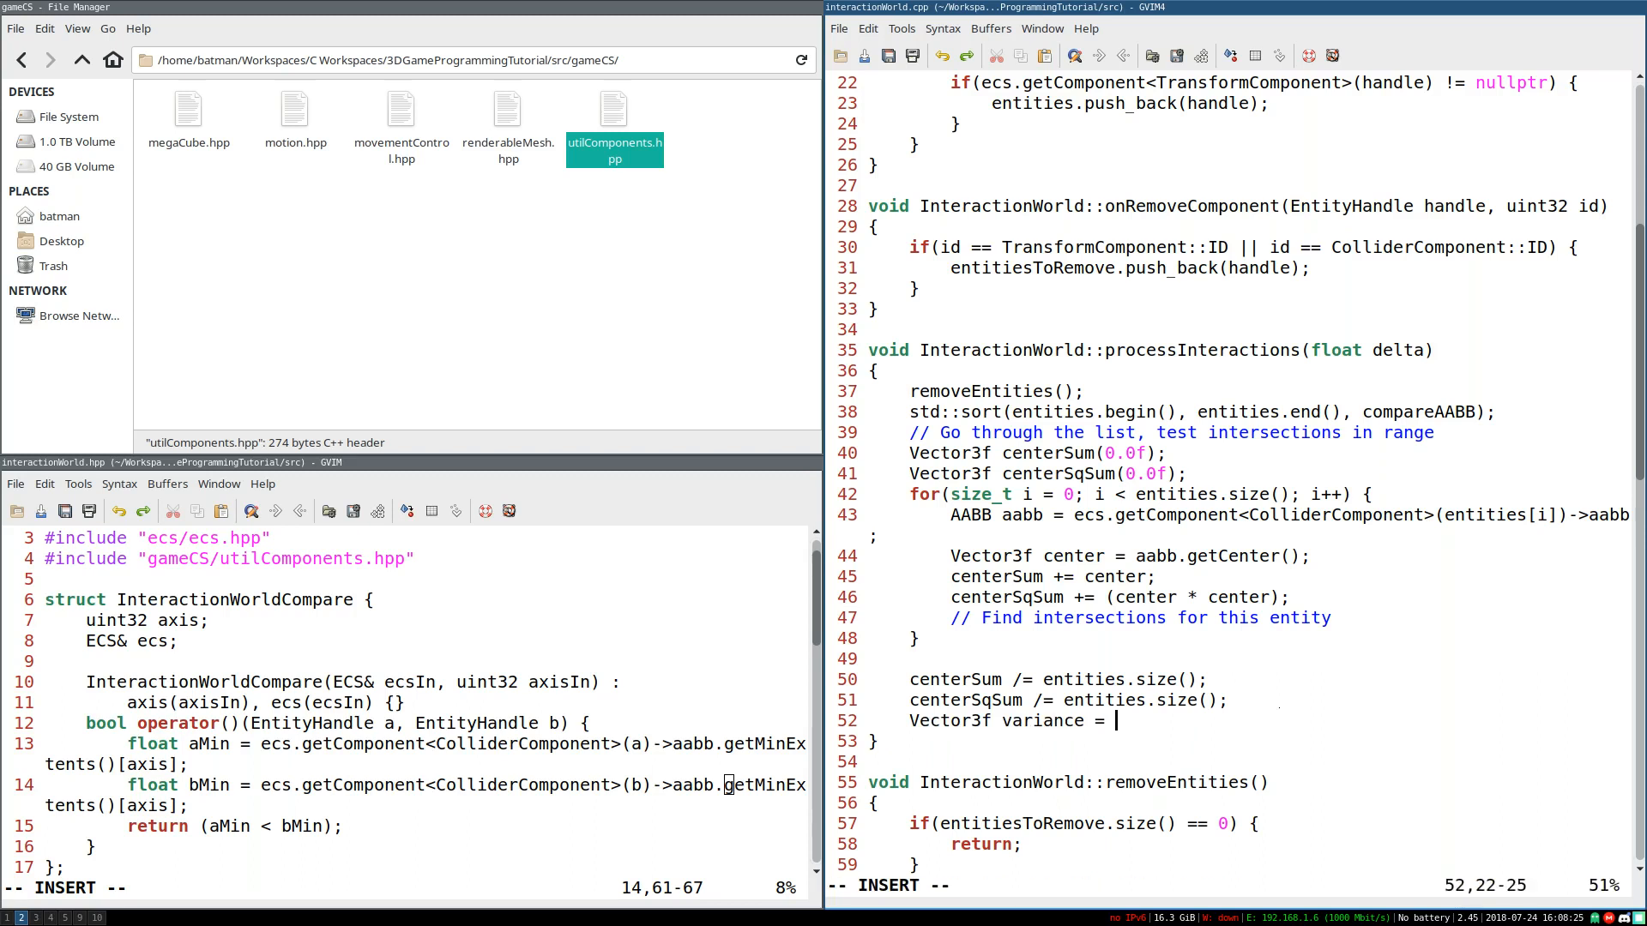
pyautogui.write('centerSqSum -')
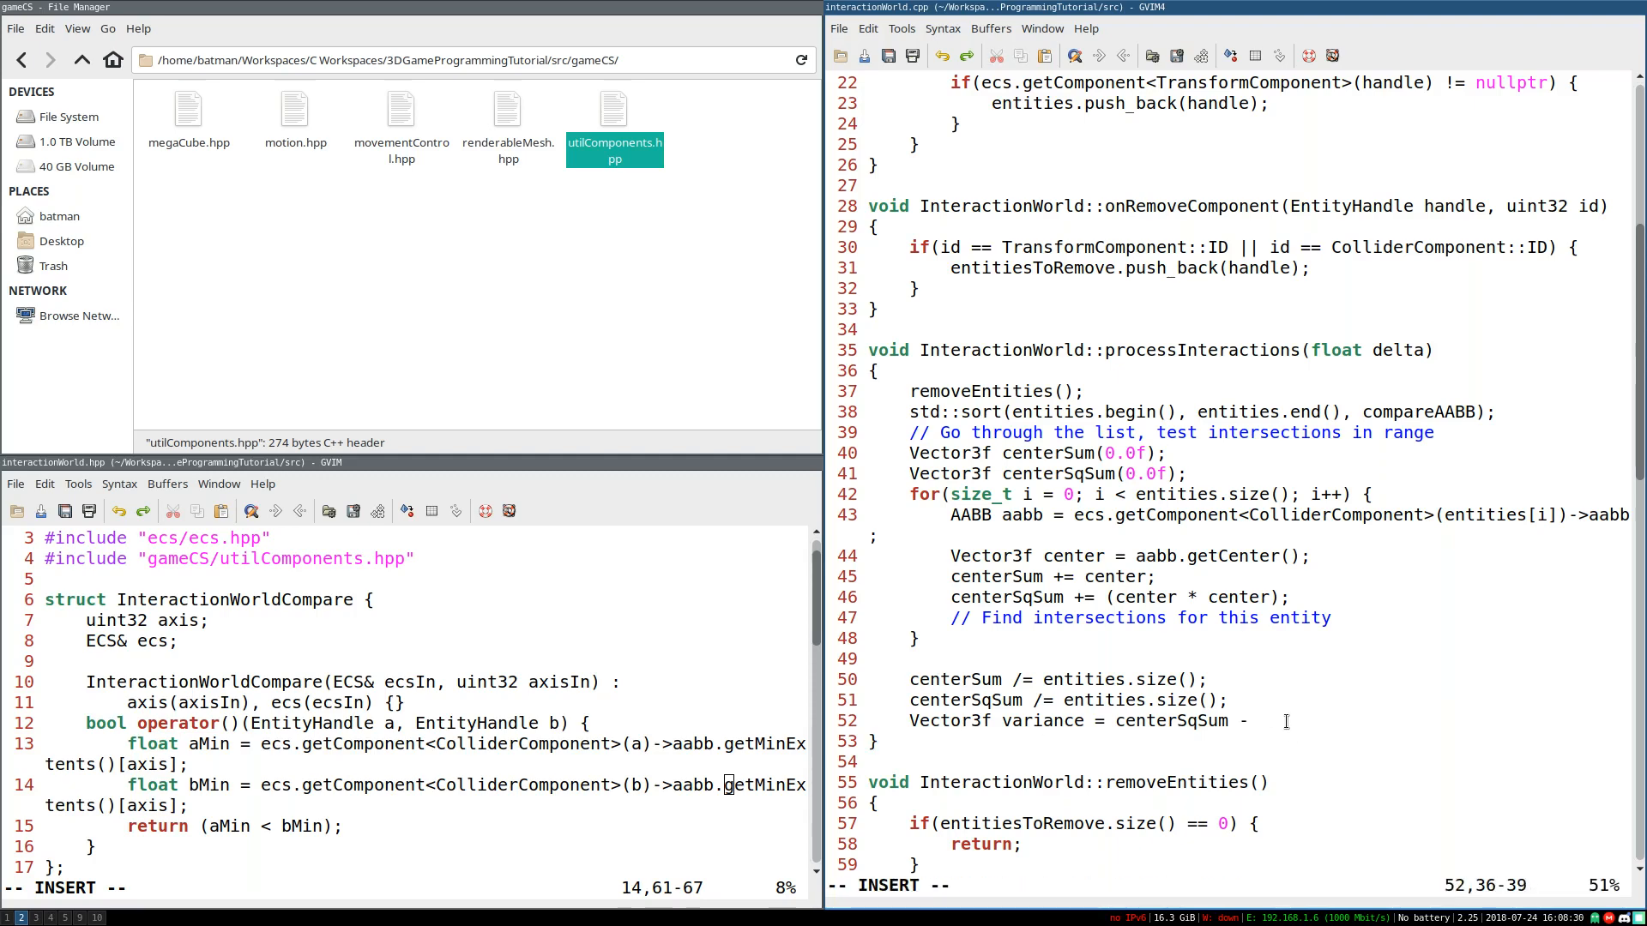
pyautogui.write('()centerSum')
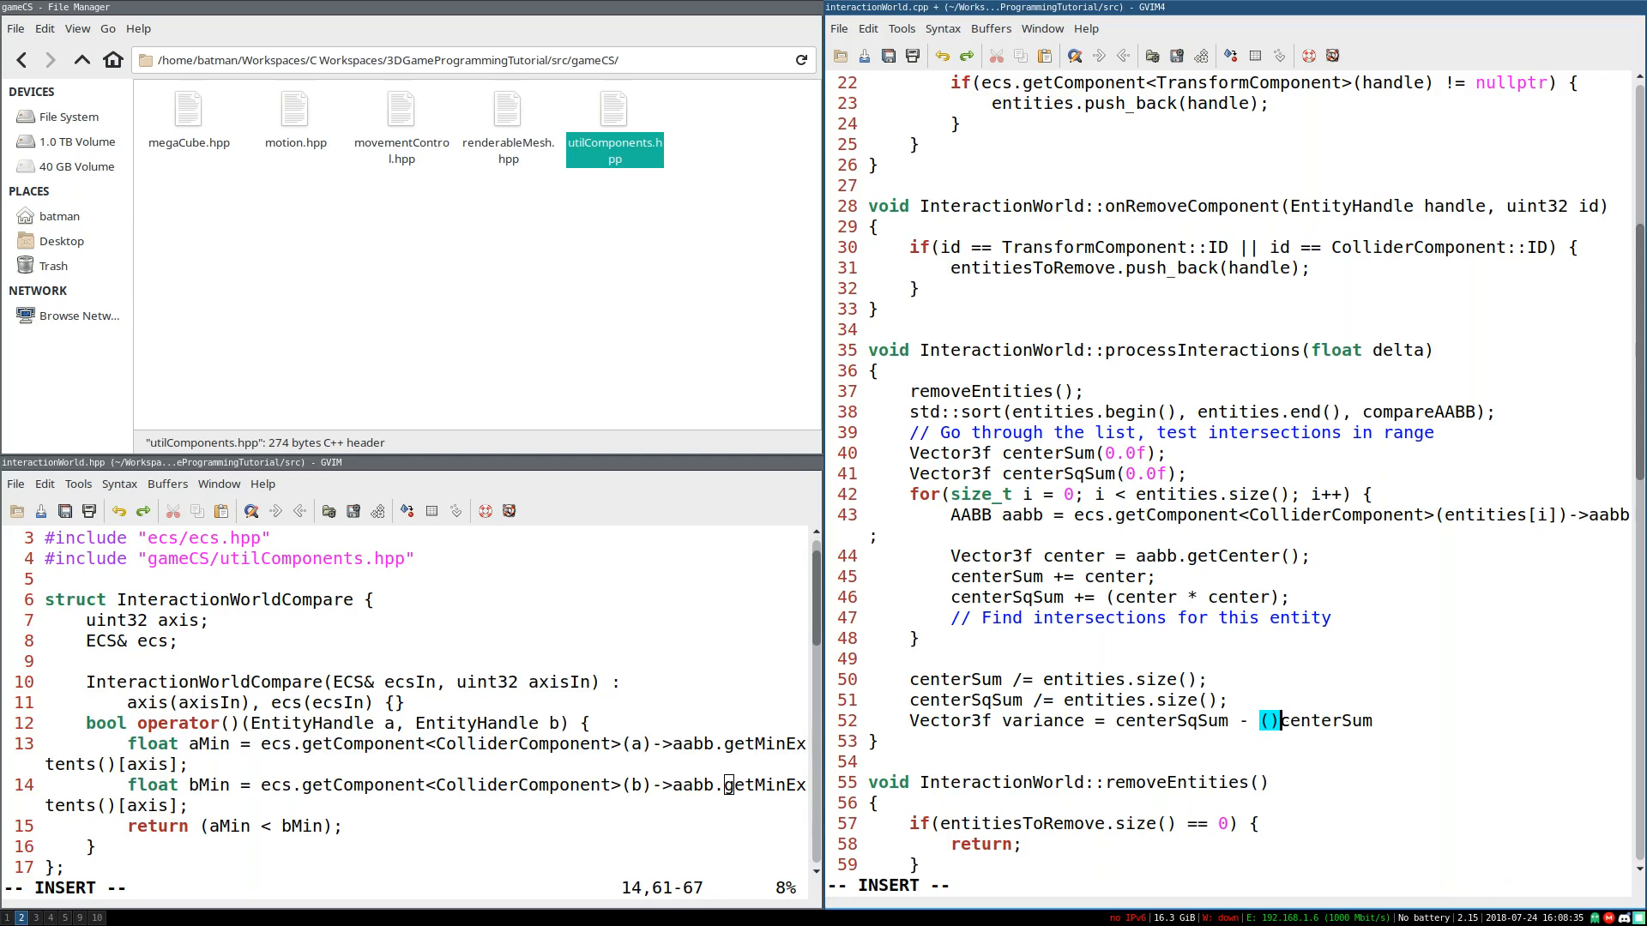
pyautogui.write('centerSum*')
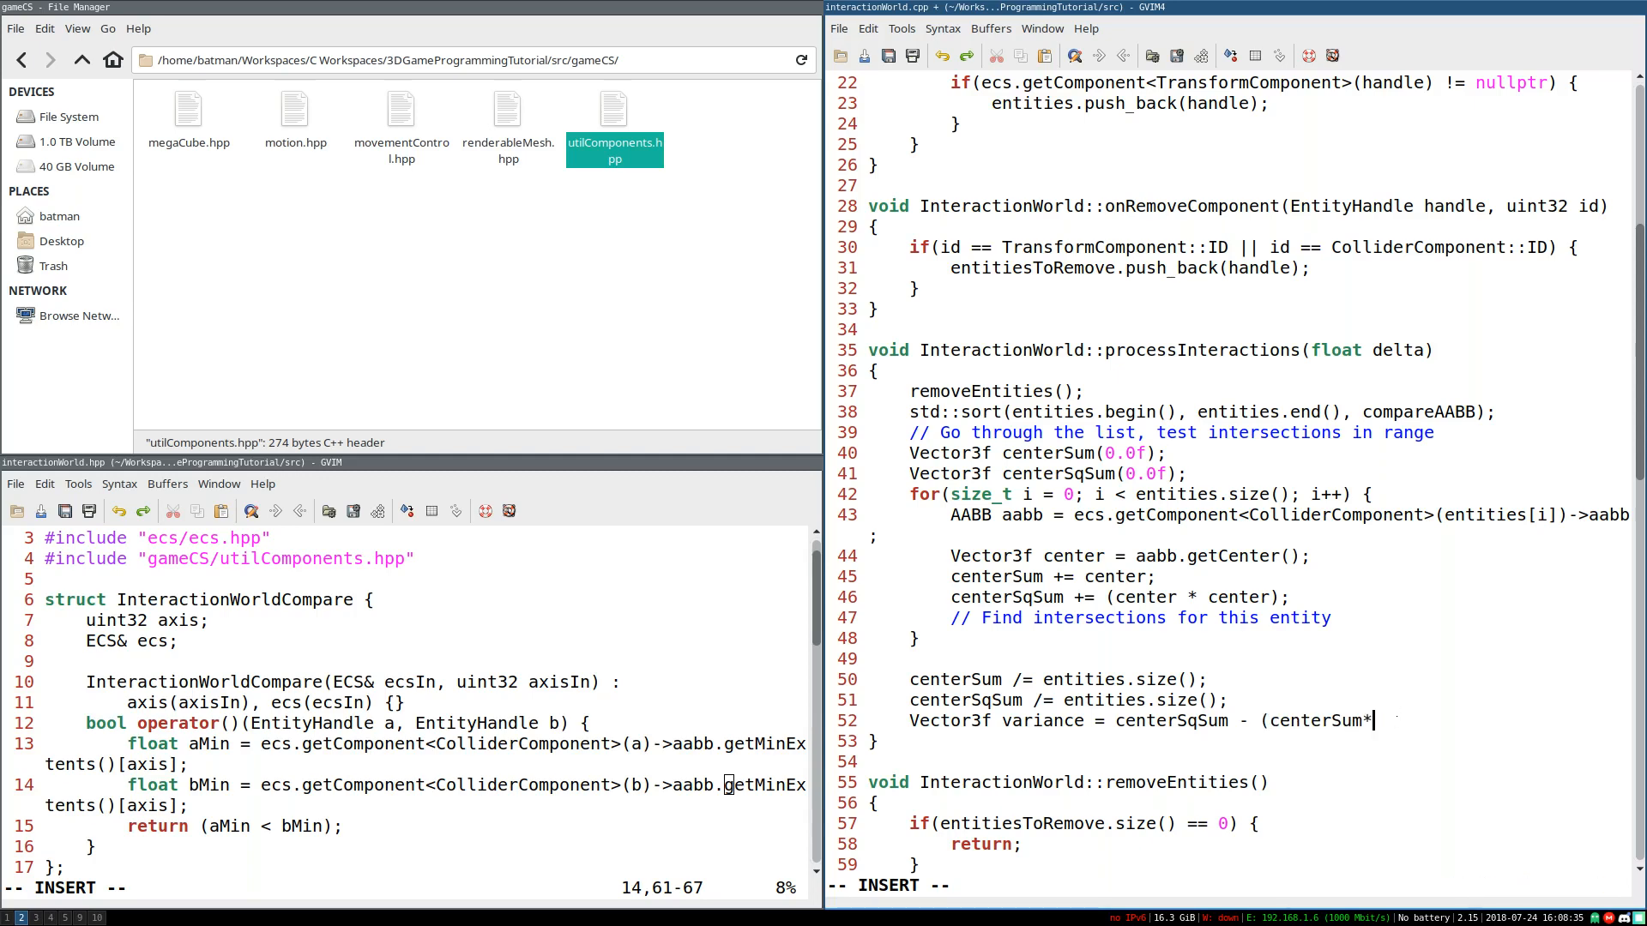
pyautogui.write('centerSum);')
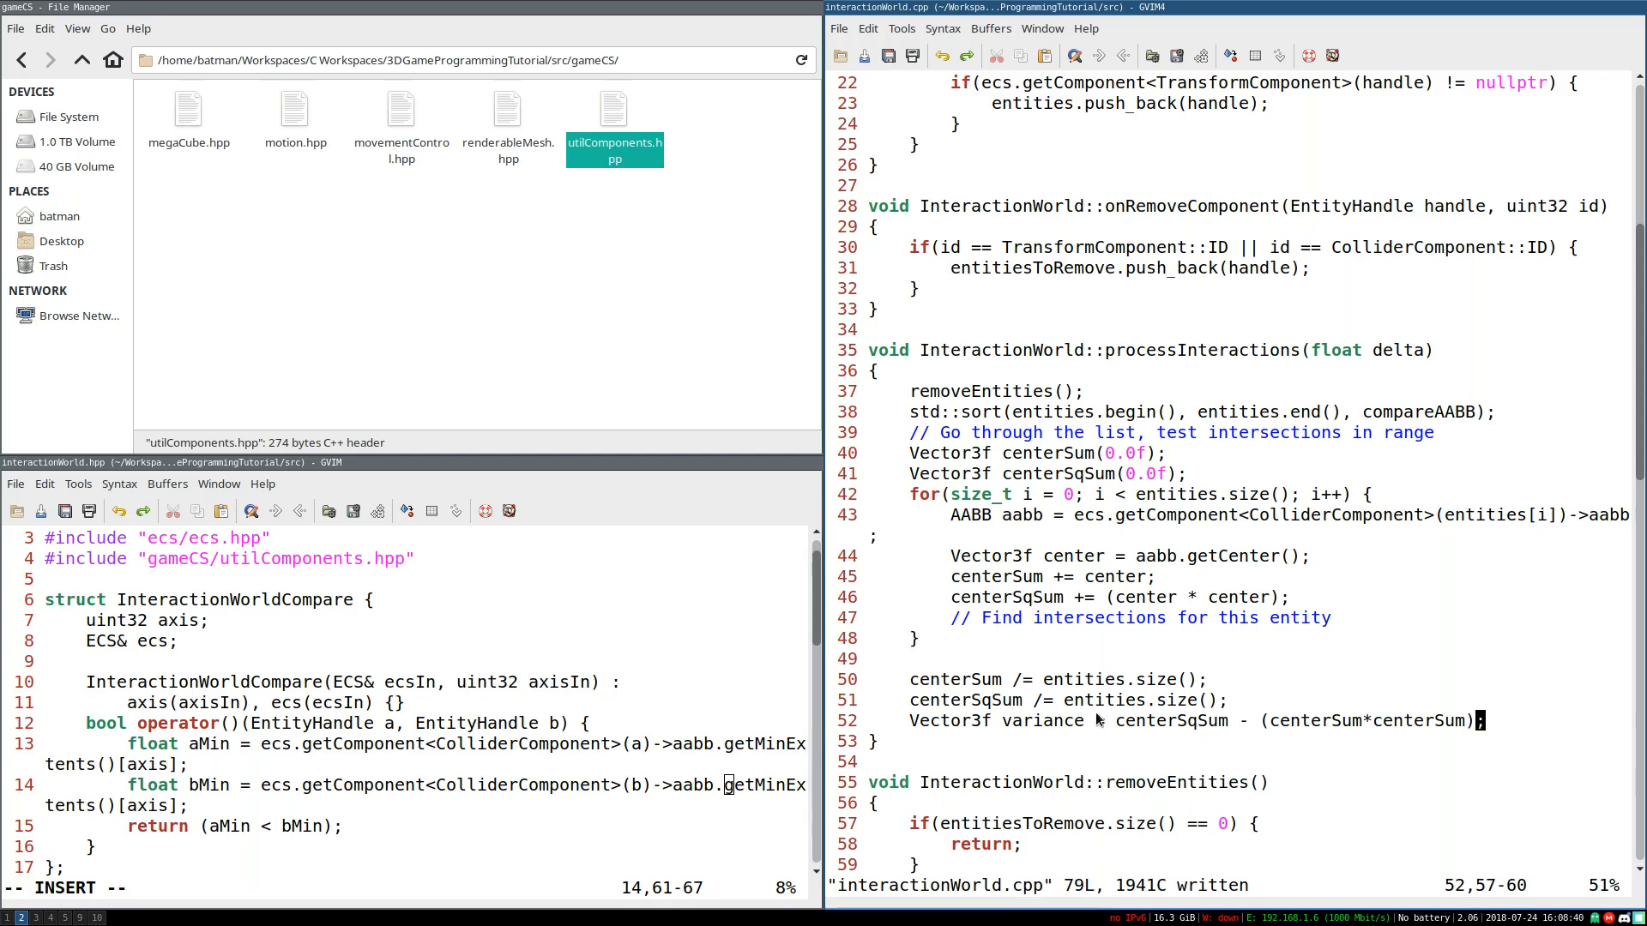
pyautogui.click(1122, 721)
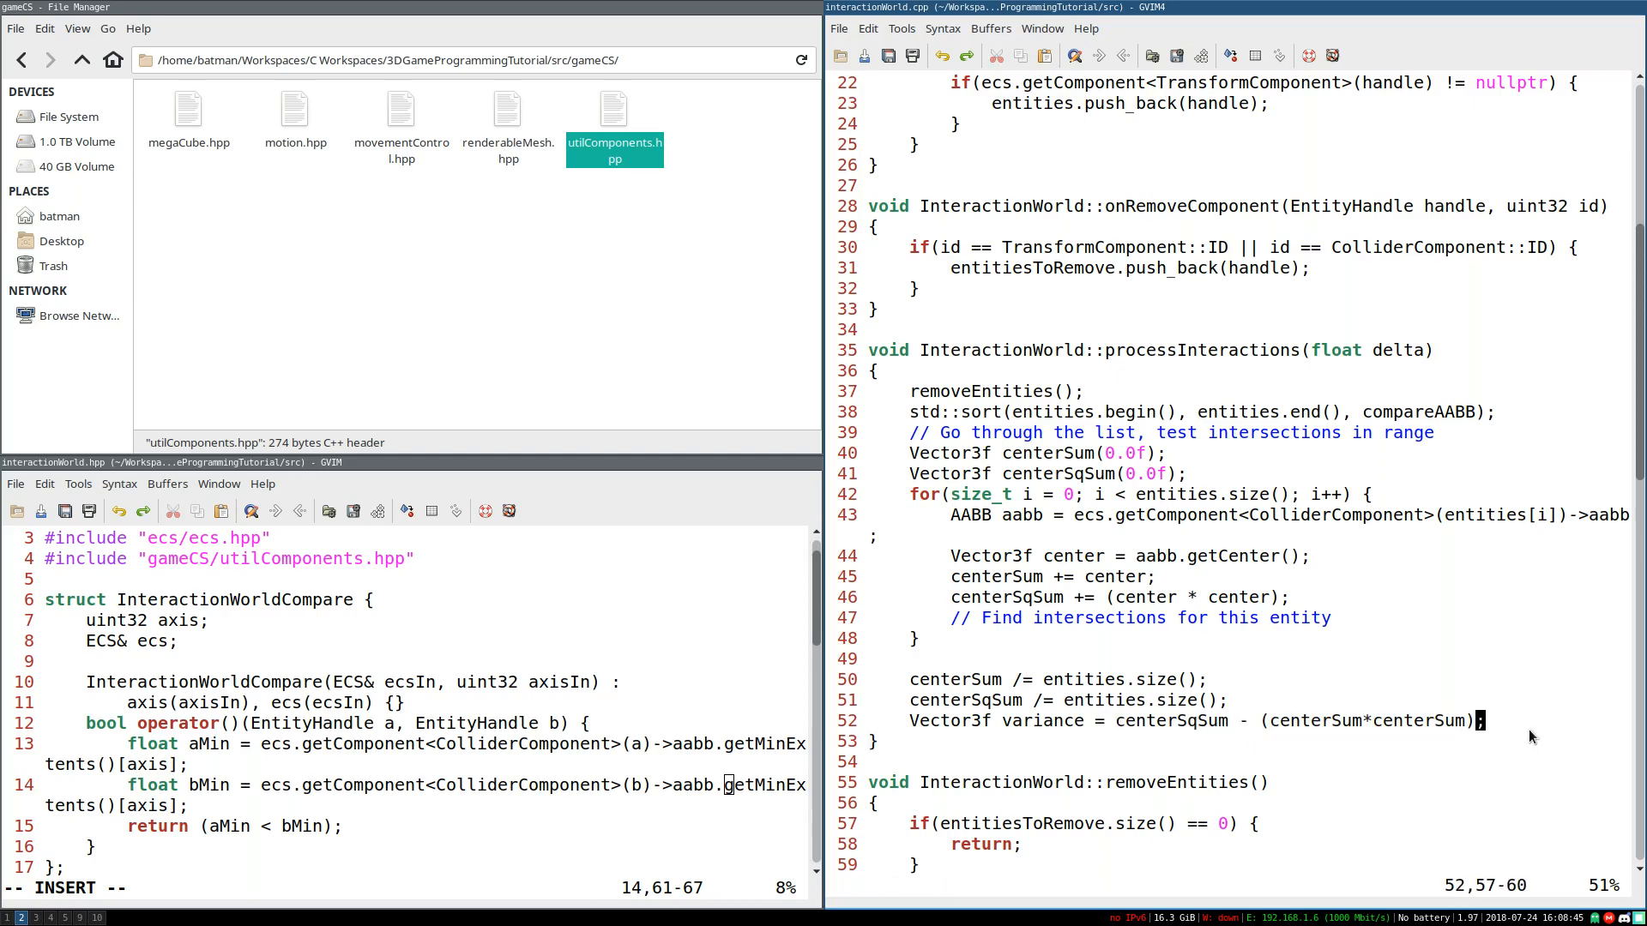
pyautogui.moveTo(1437, 708)
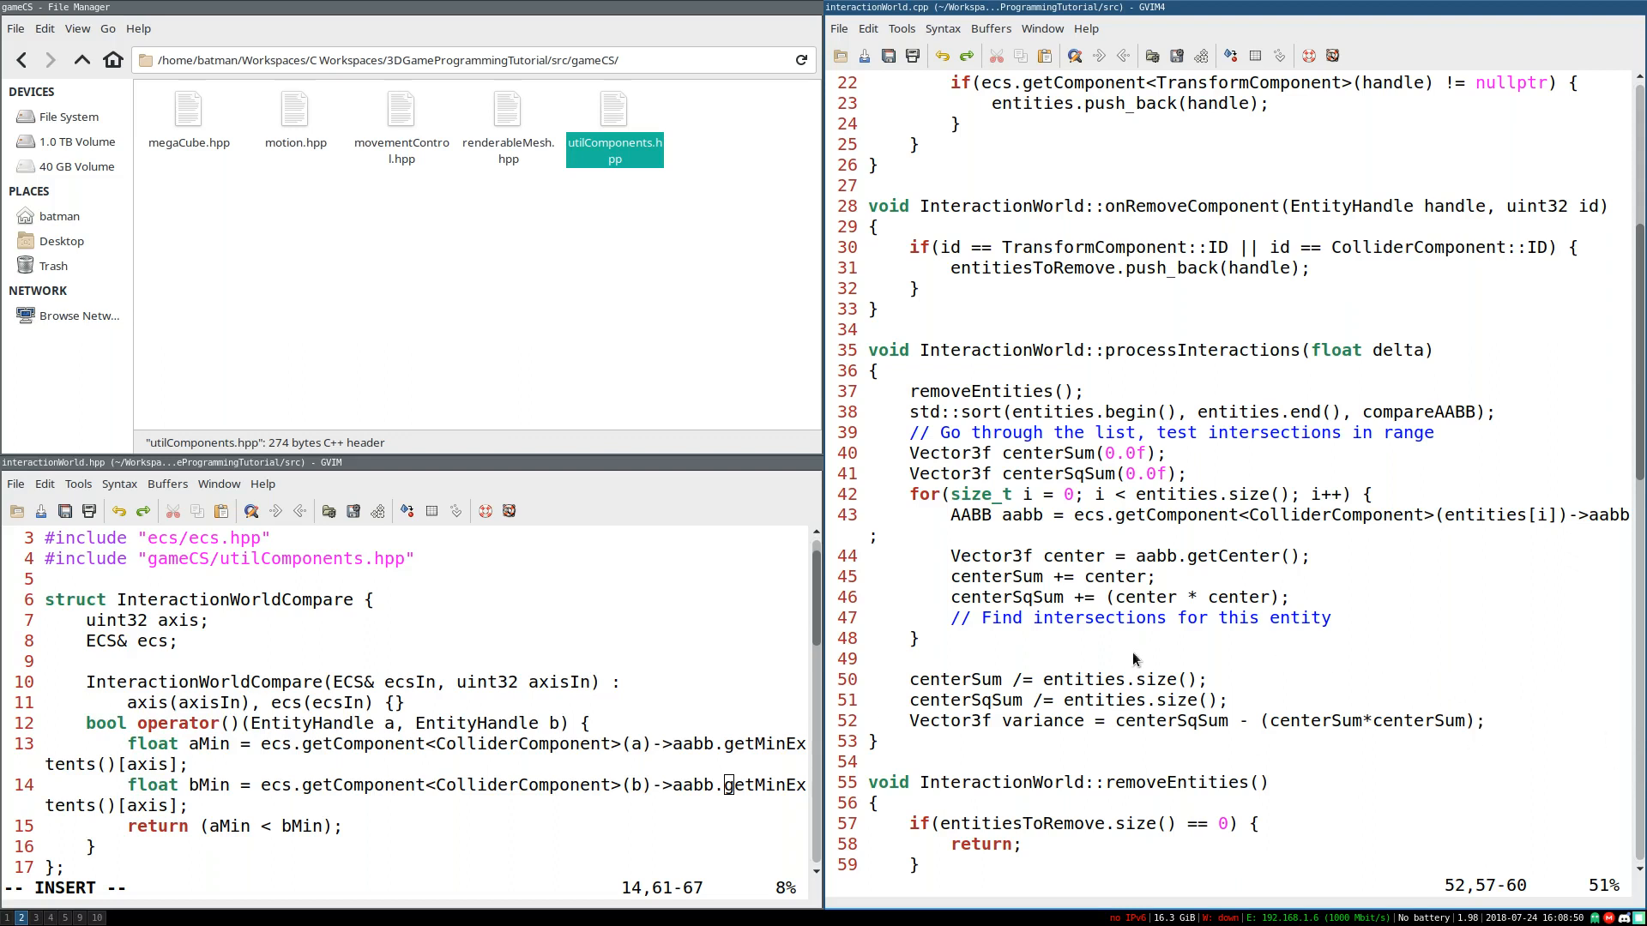
pyautogui.moveTo(1290, 676)
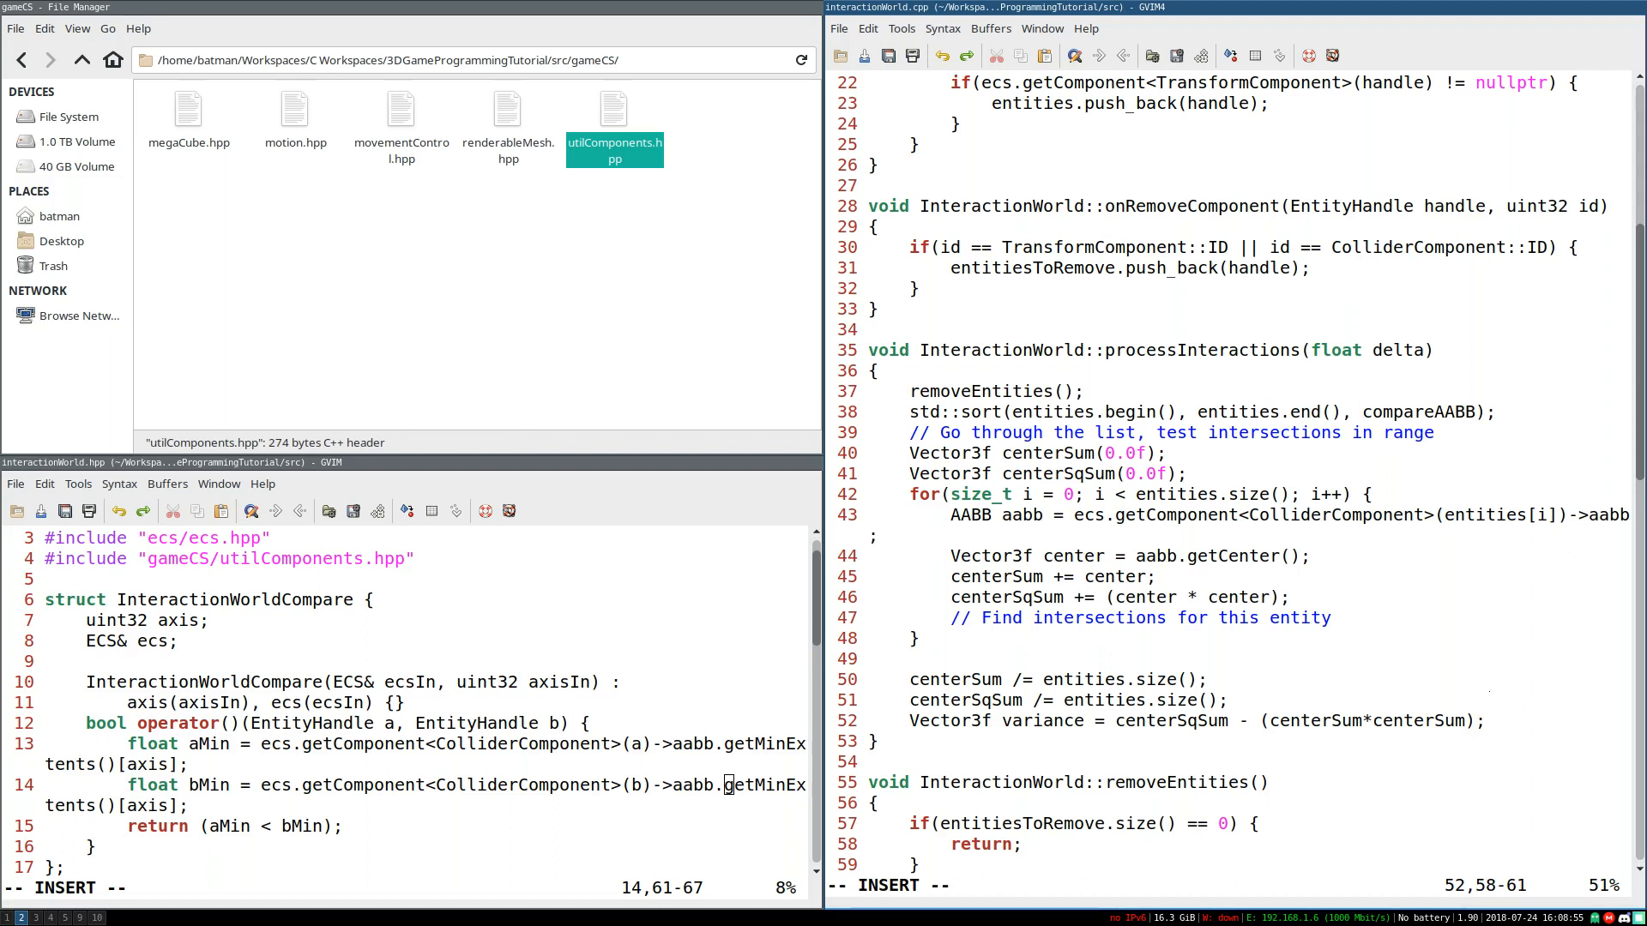
# Step: Declare float maxVar = variance[0] and raise it to variance[1] or variance[2] when larger, then save
pyautogui.write('float')
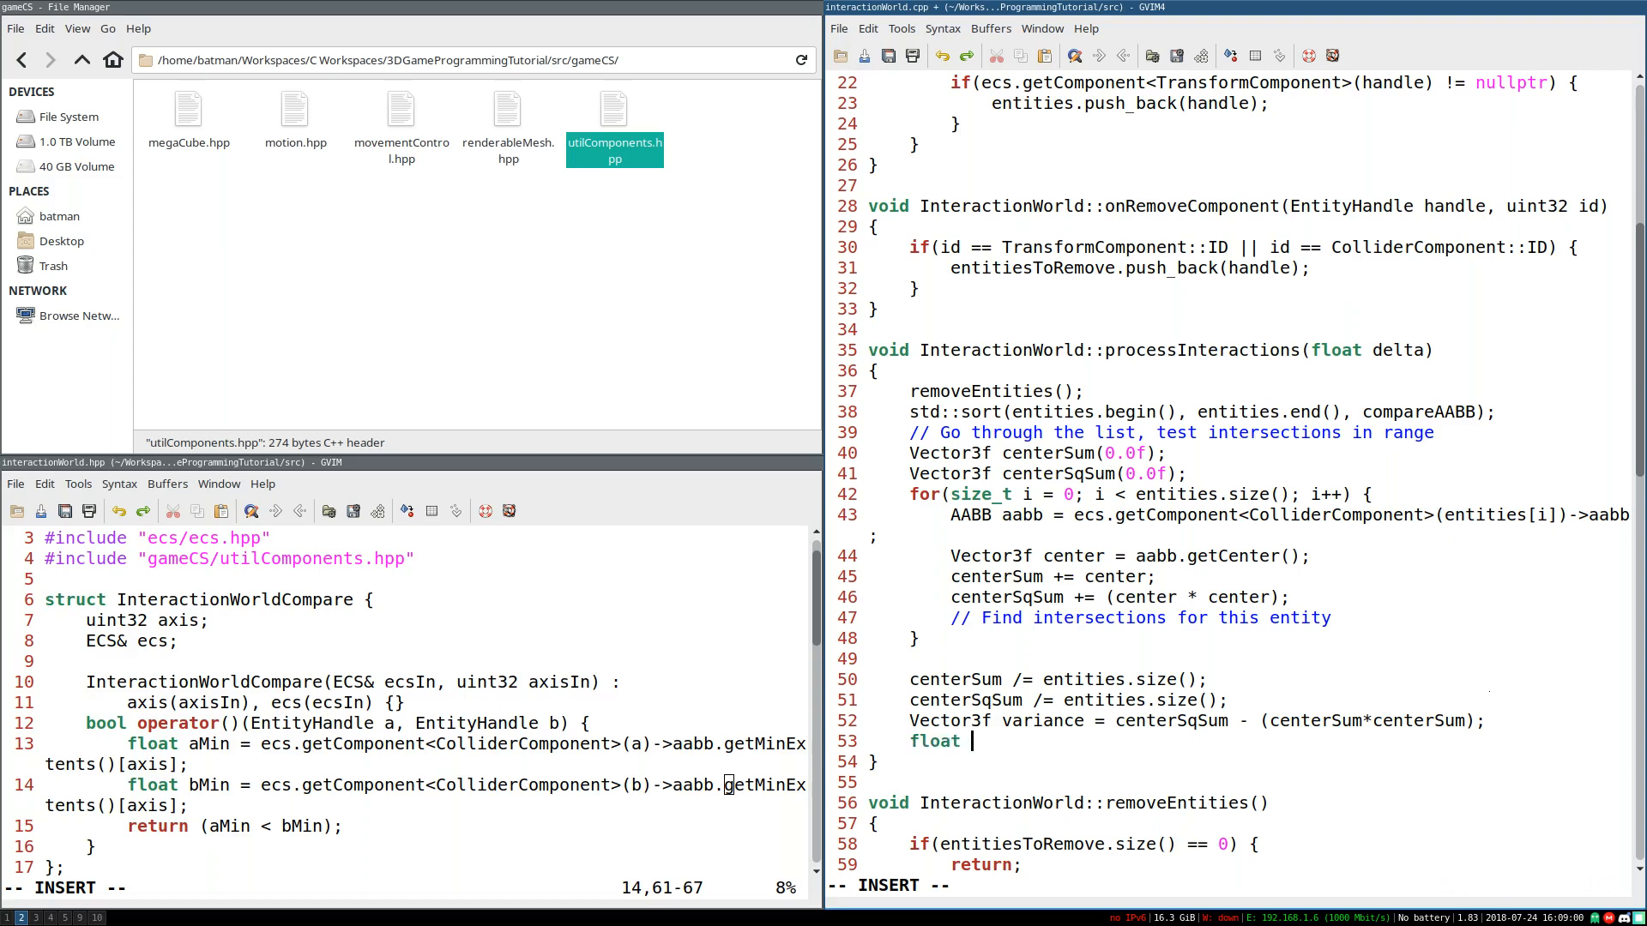
pyautogui.write('maxVar = variance[0];')
pyautogui.write('if(')
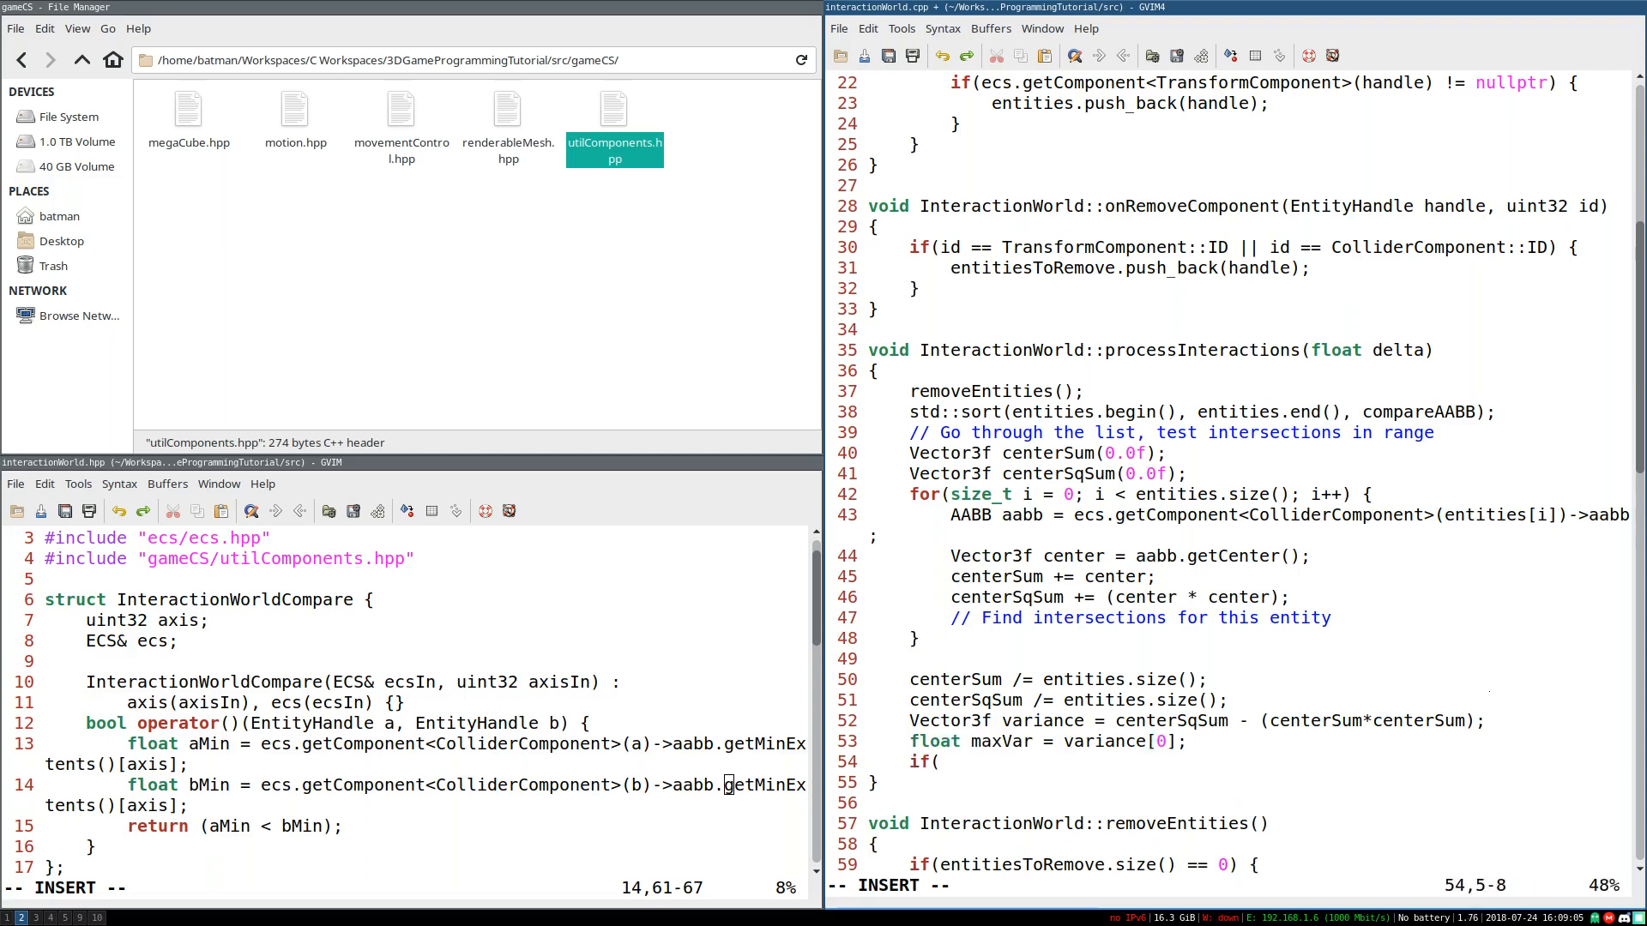
pyautogui.write('variance[i')
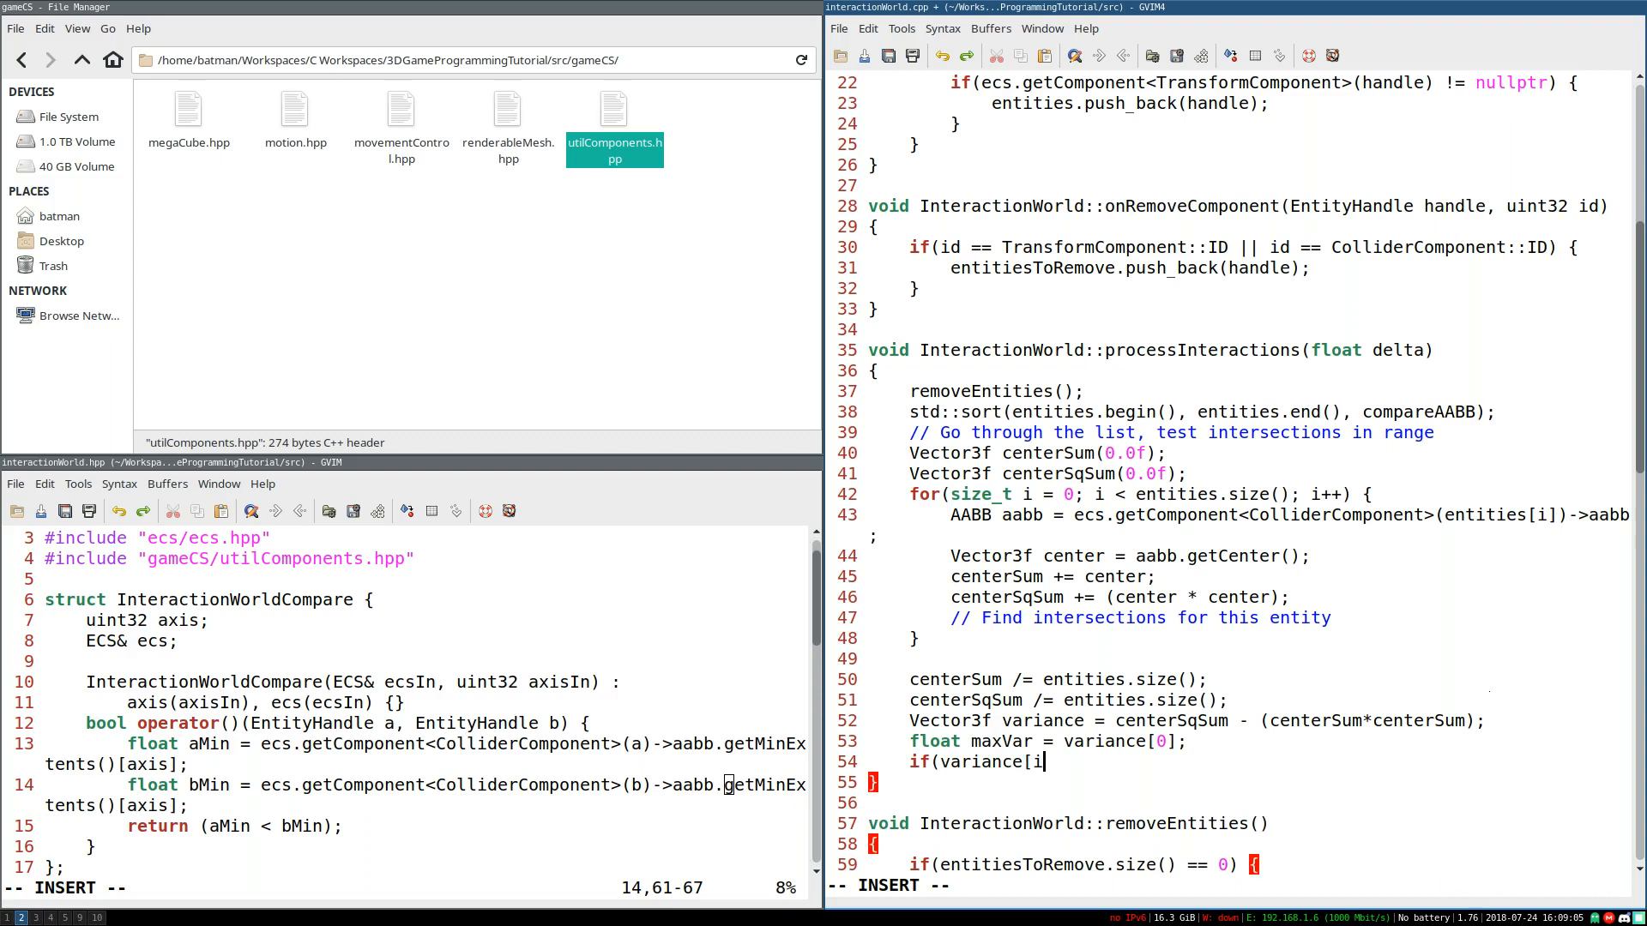
pyautogui.write('1] > maxVar) {')
pyautogui.write('maxVar = v')
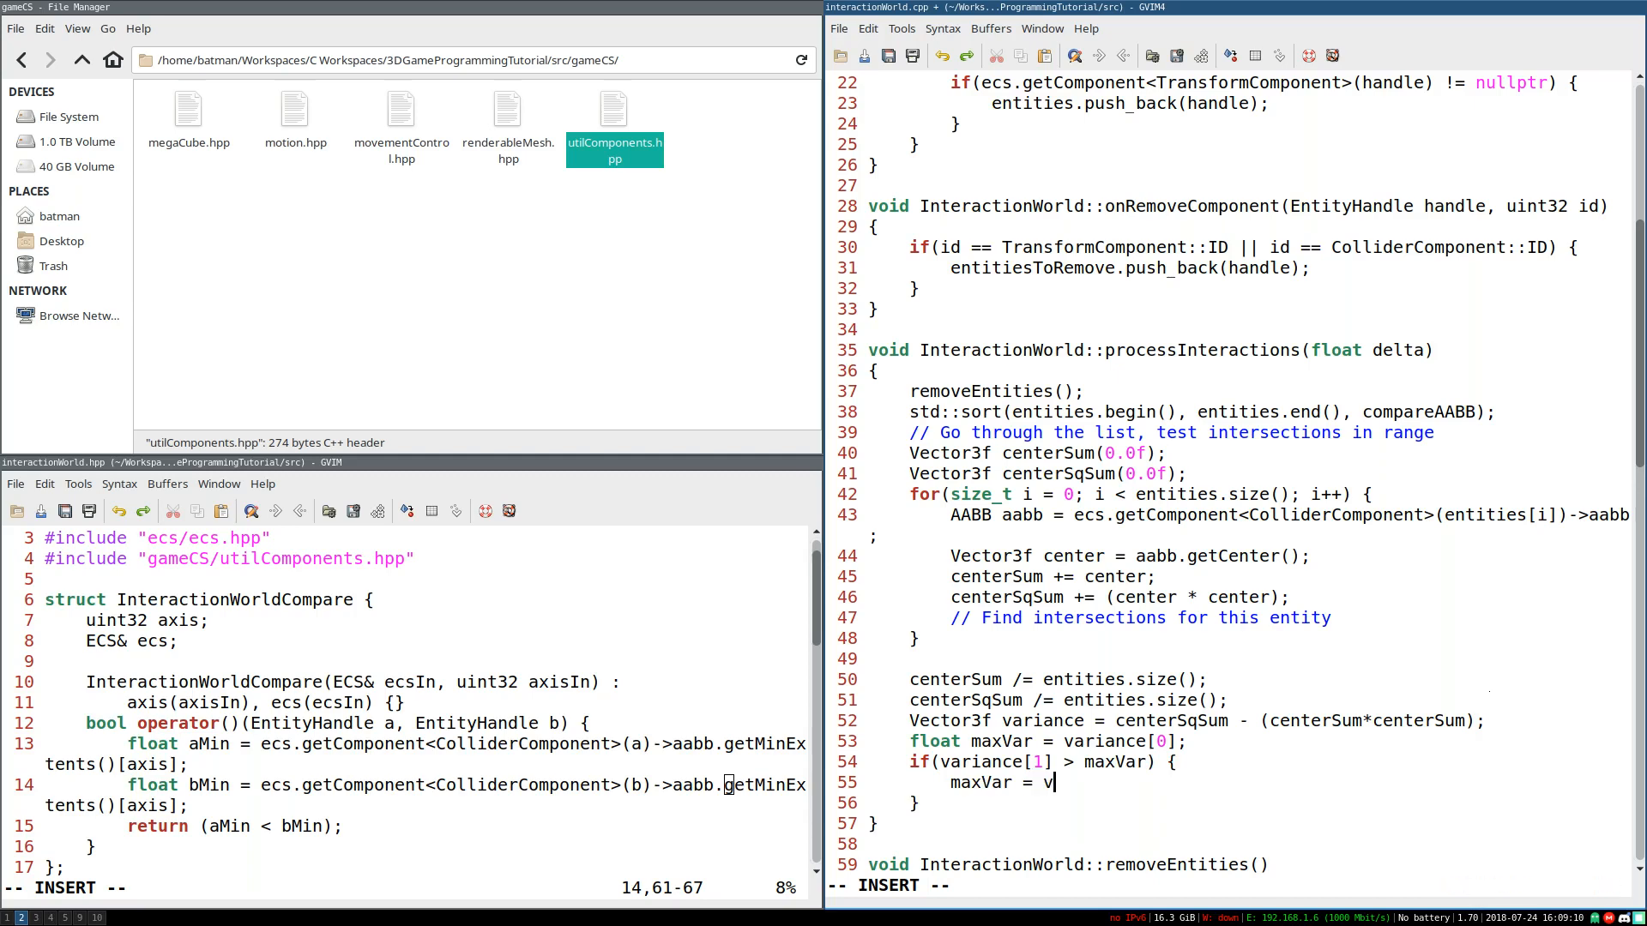
pyautogui.write('ariance[1];')
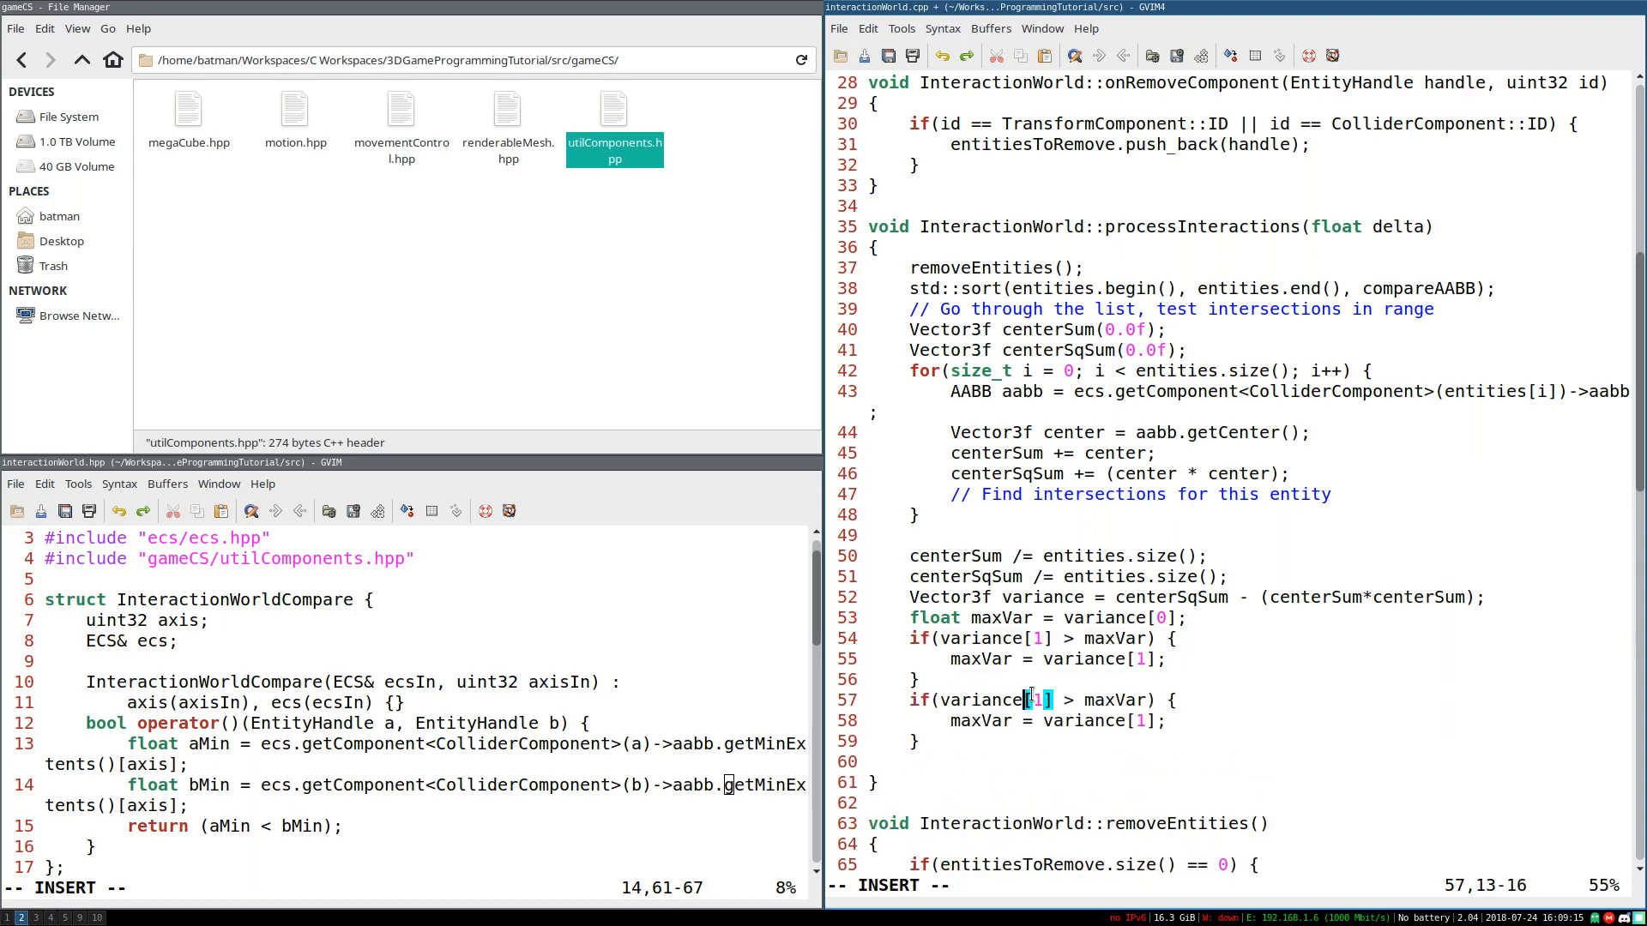
pyautogui.write('2')
pyautogui.click(1251, 721)
pyautogui.write('2')
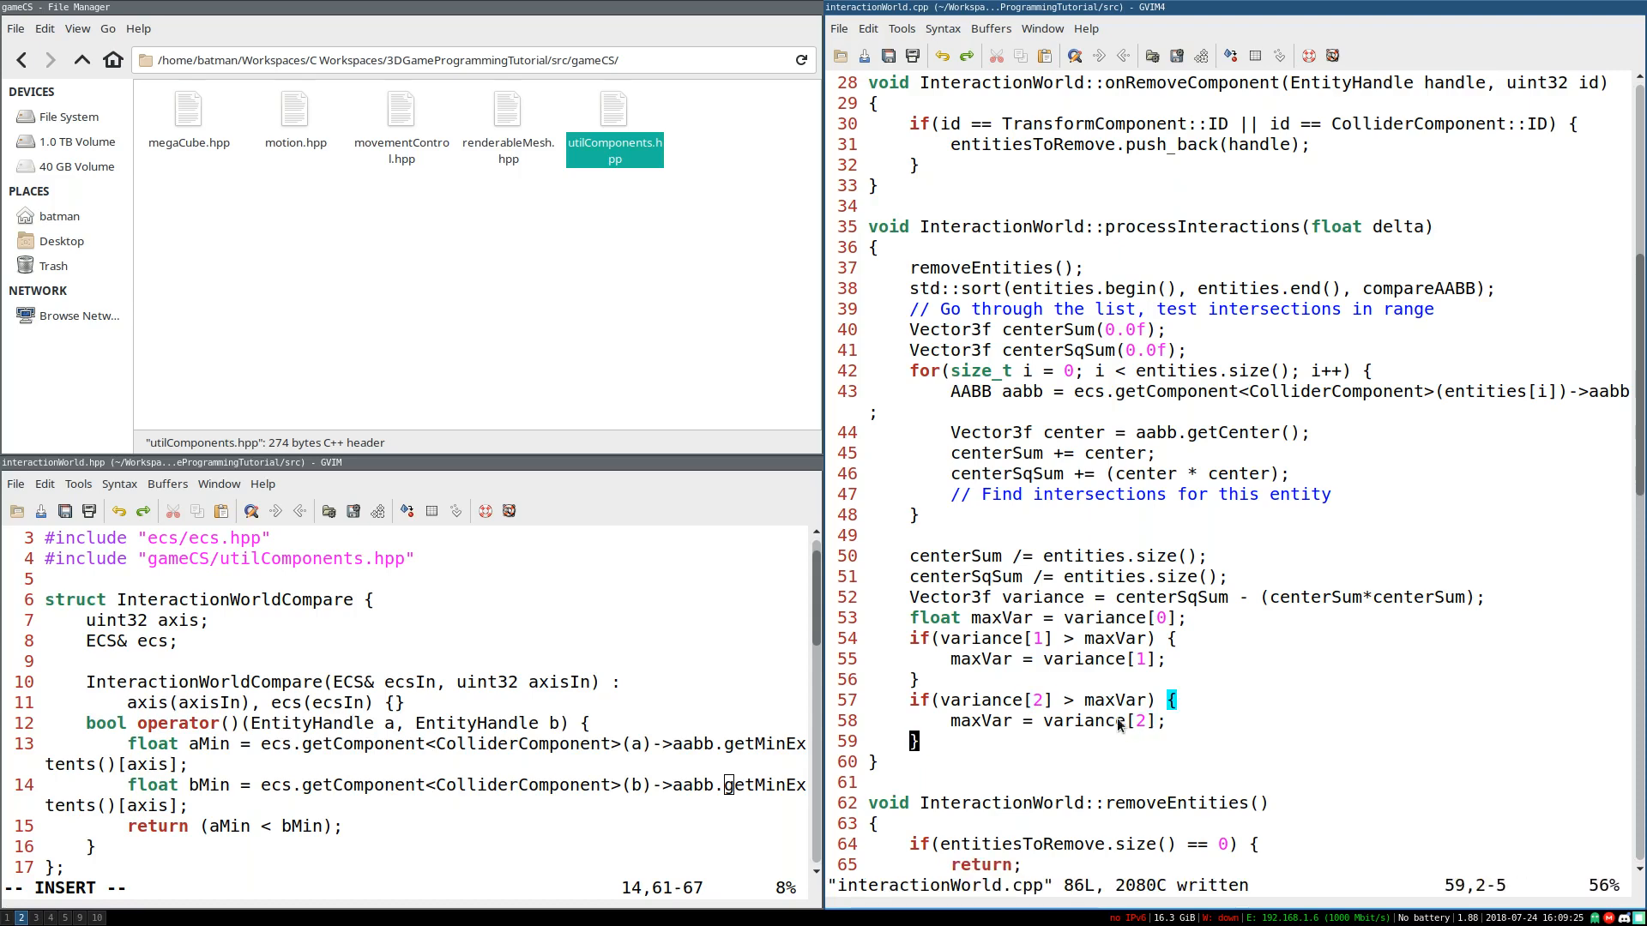
pyautogui.moveTo(1163, 746)
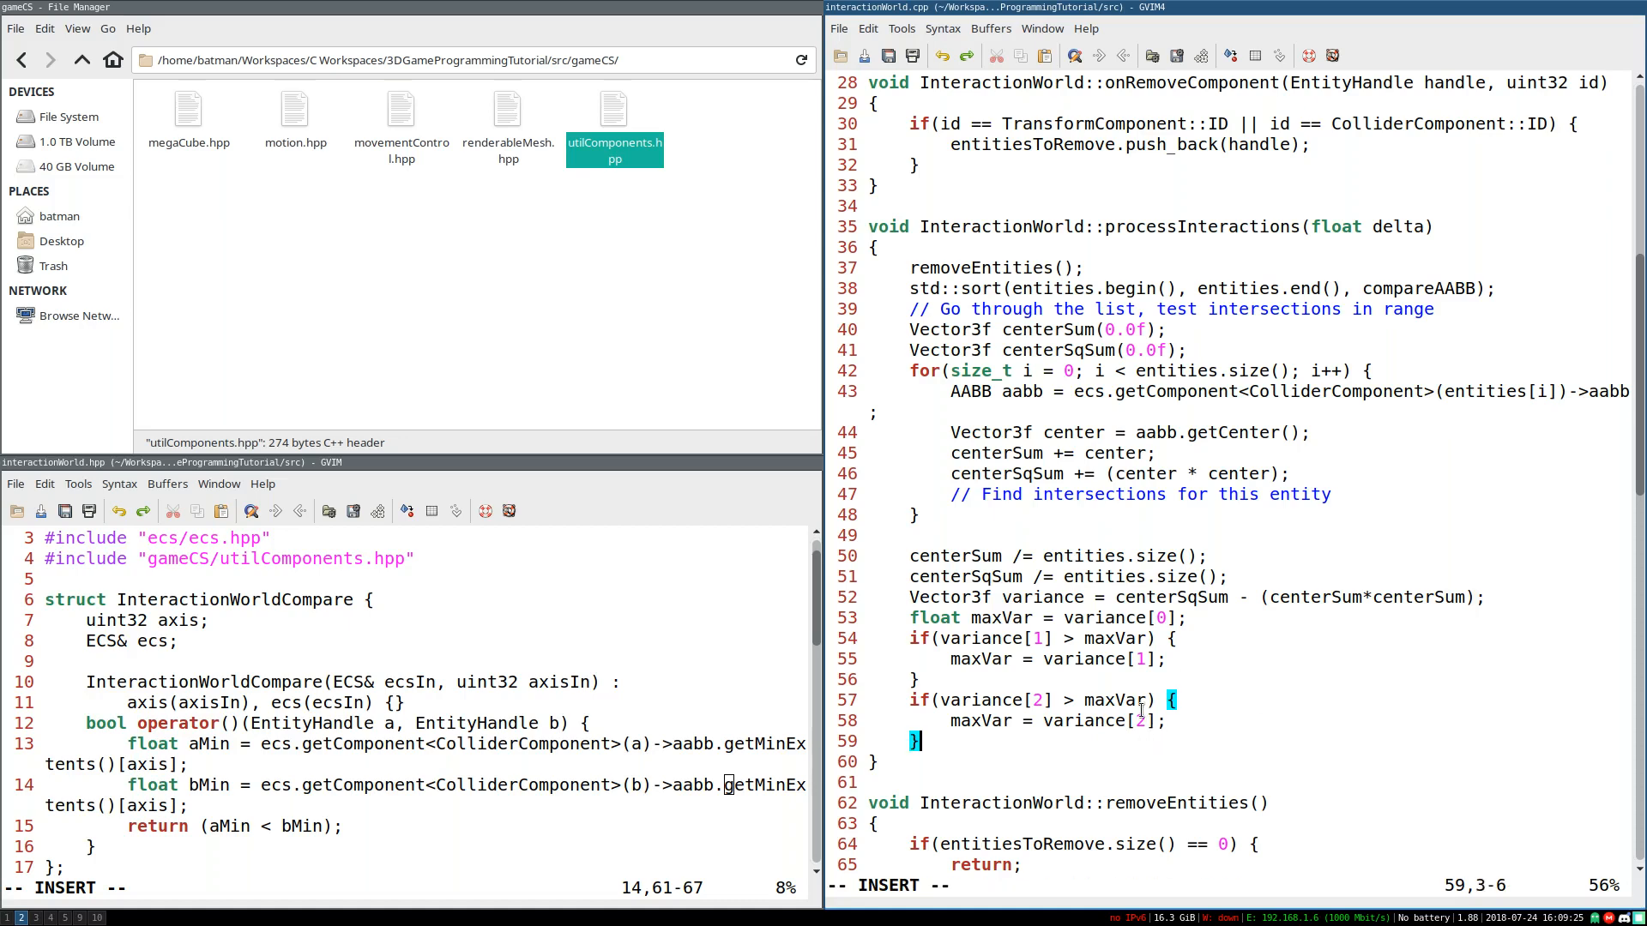
pyautogui.moveTo(1247, 623)
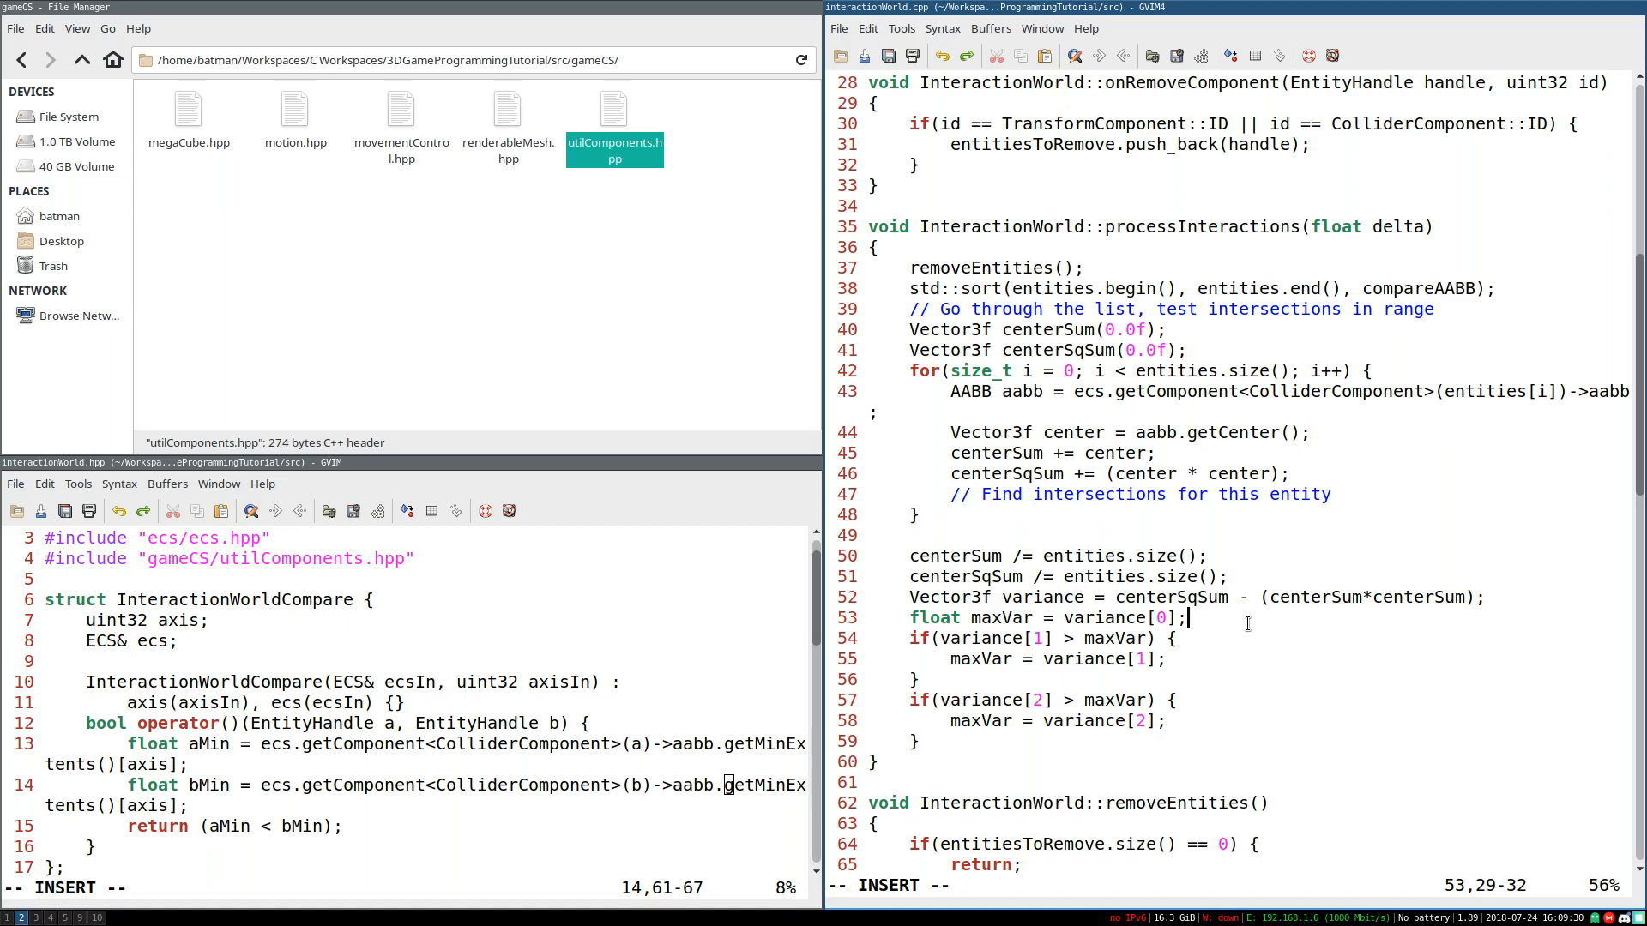
# Step: Track uint32 maxVarAxis (0, 1 or 2) in the if-blocks and set compareAABB.axis = maxVarAxis
pyautogui.write('uint32')
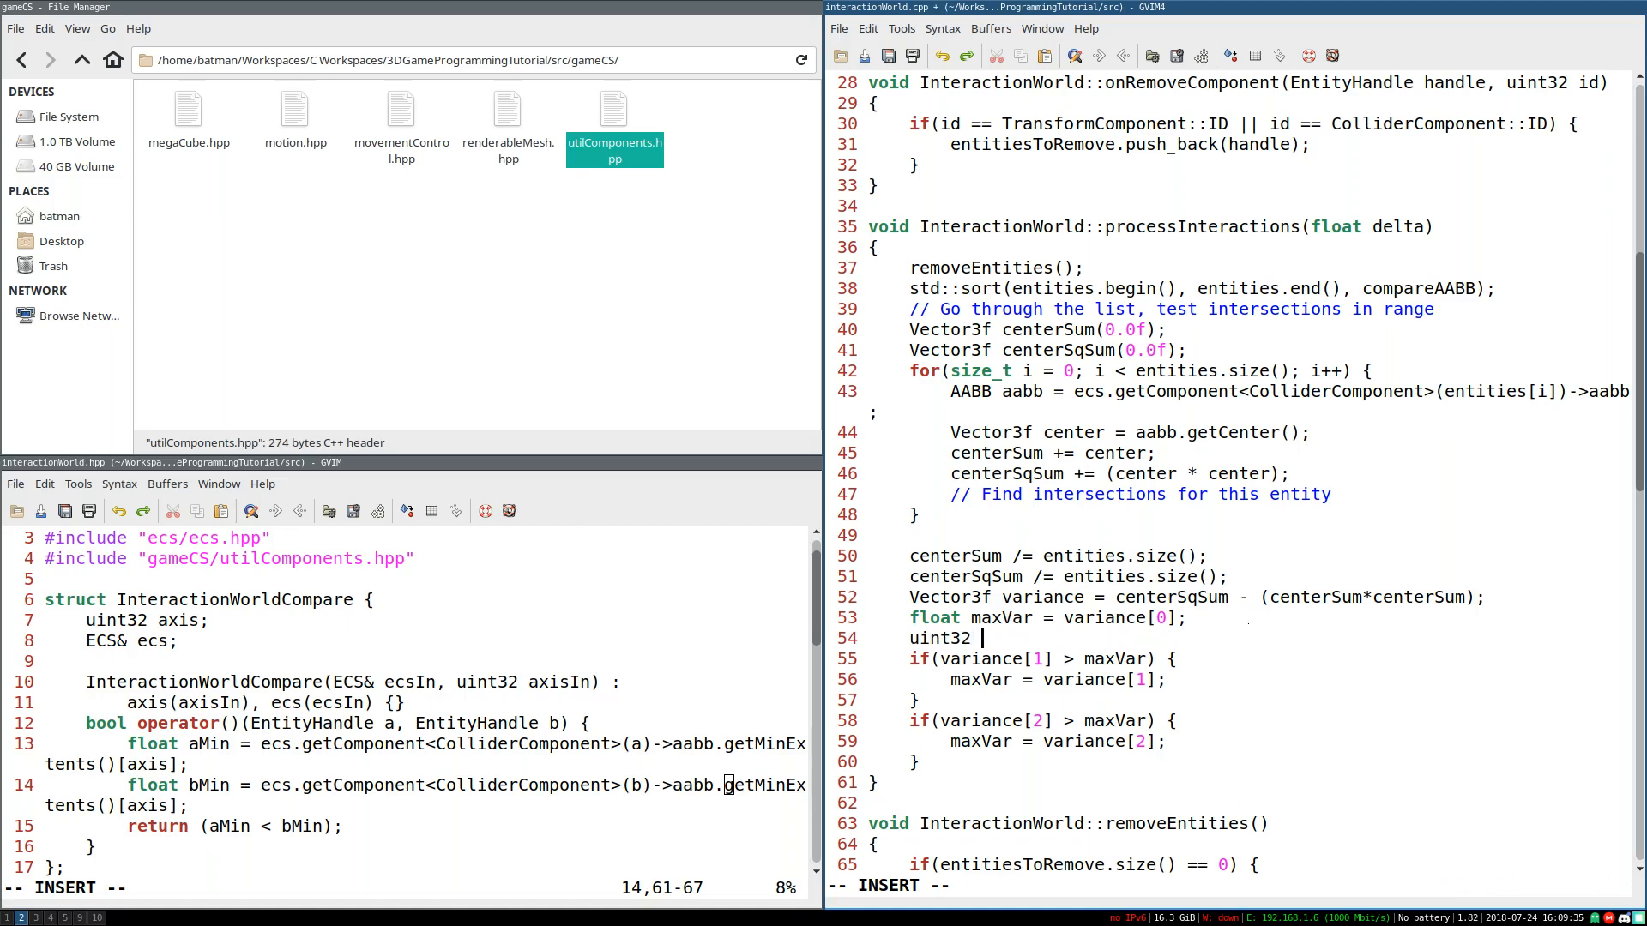
pyautogui.write('maxVarAxis = 0;')
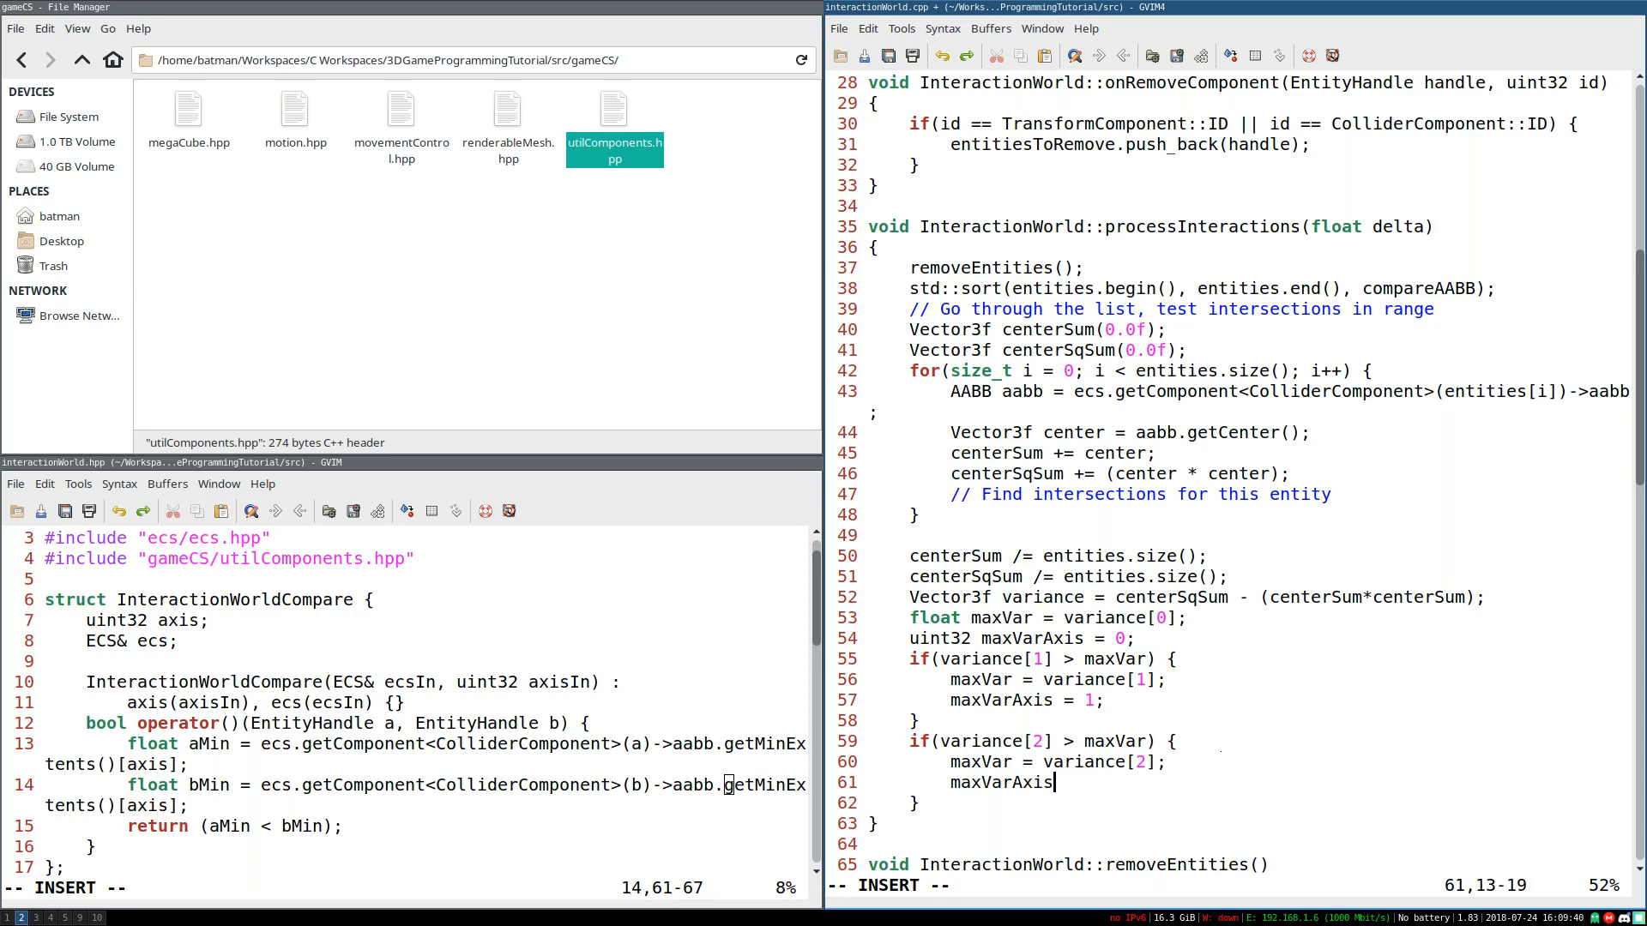
pyautogui.write('= 2;')
pyautogui.write('compareAABB.m')
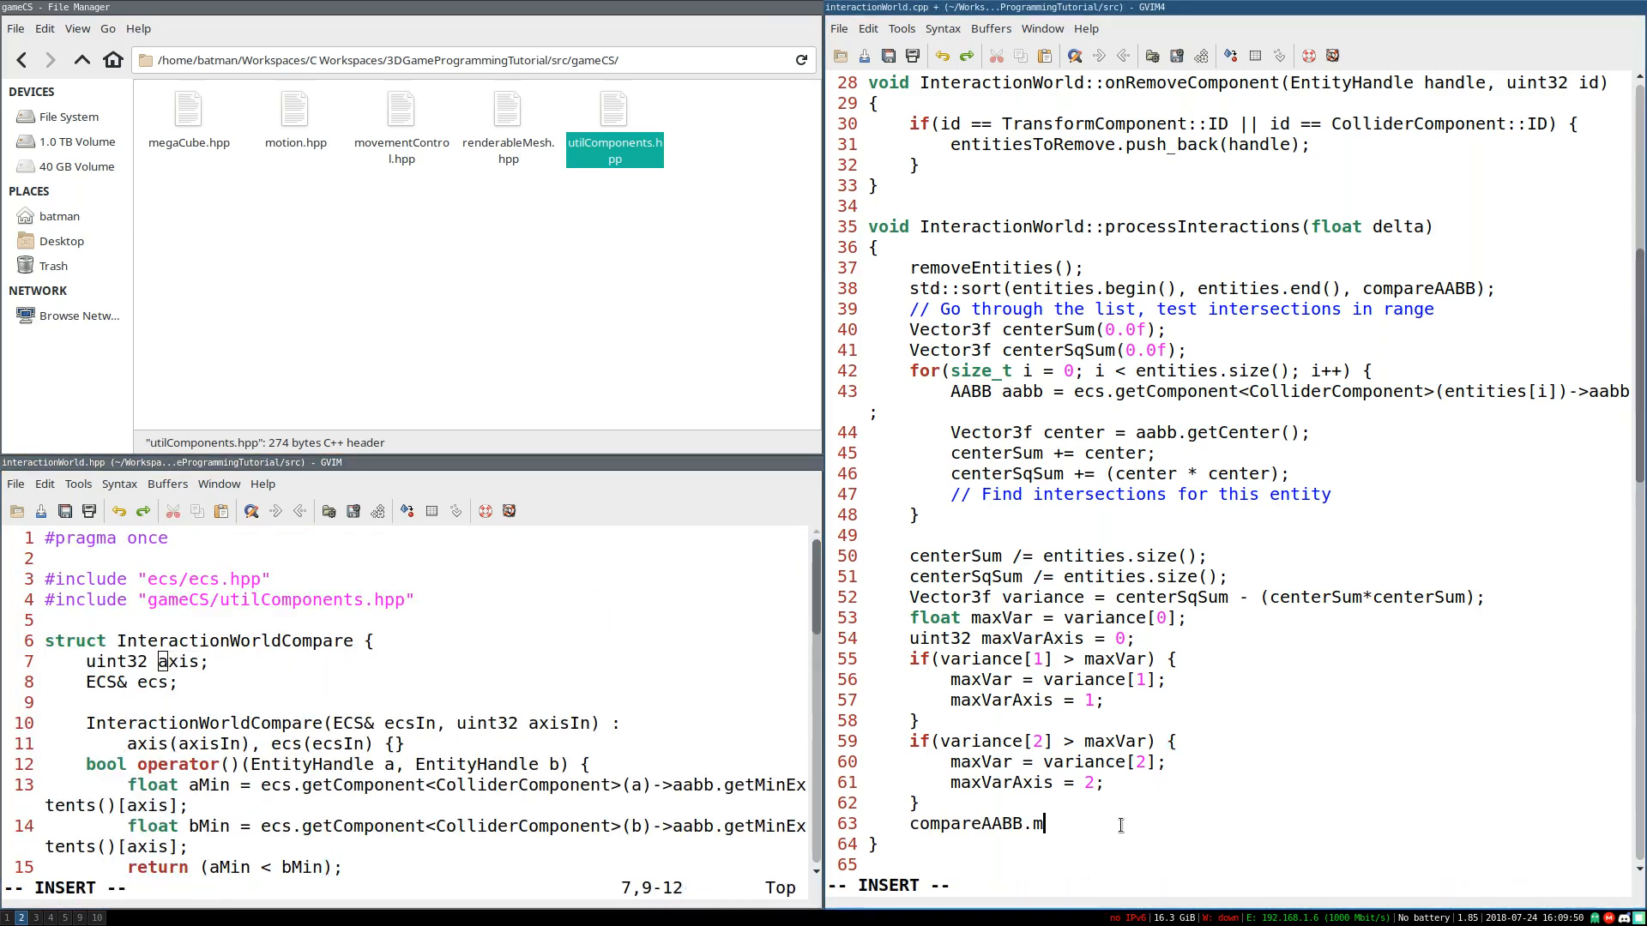
pyautogui.write('axis = maxVar')
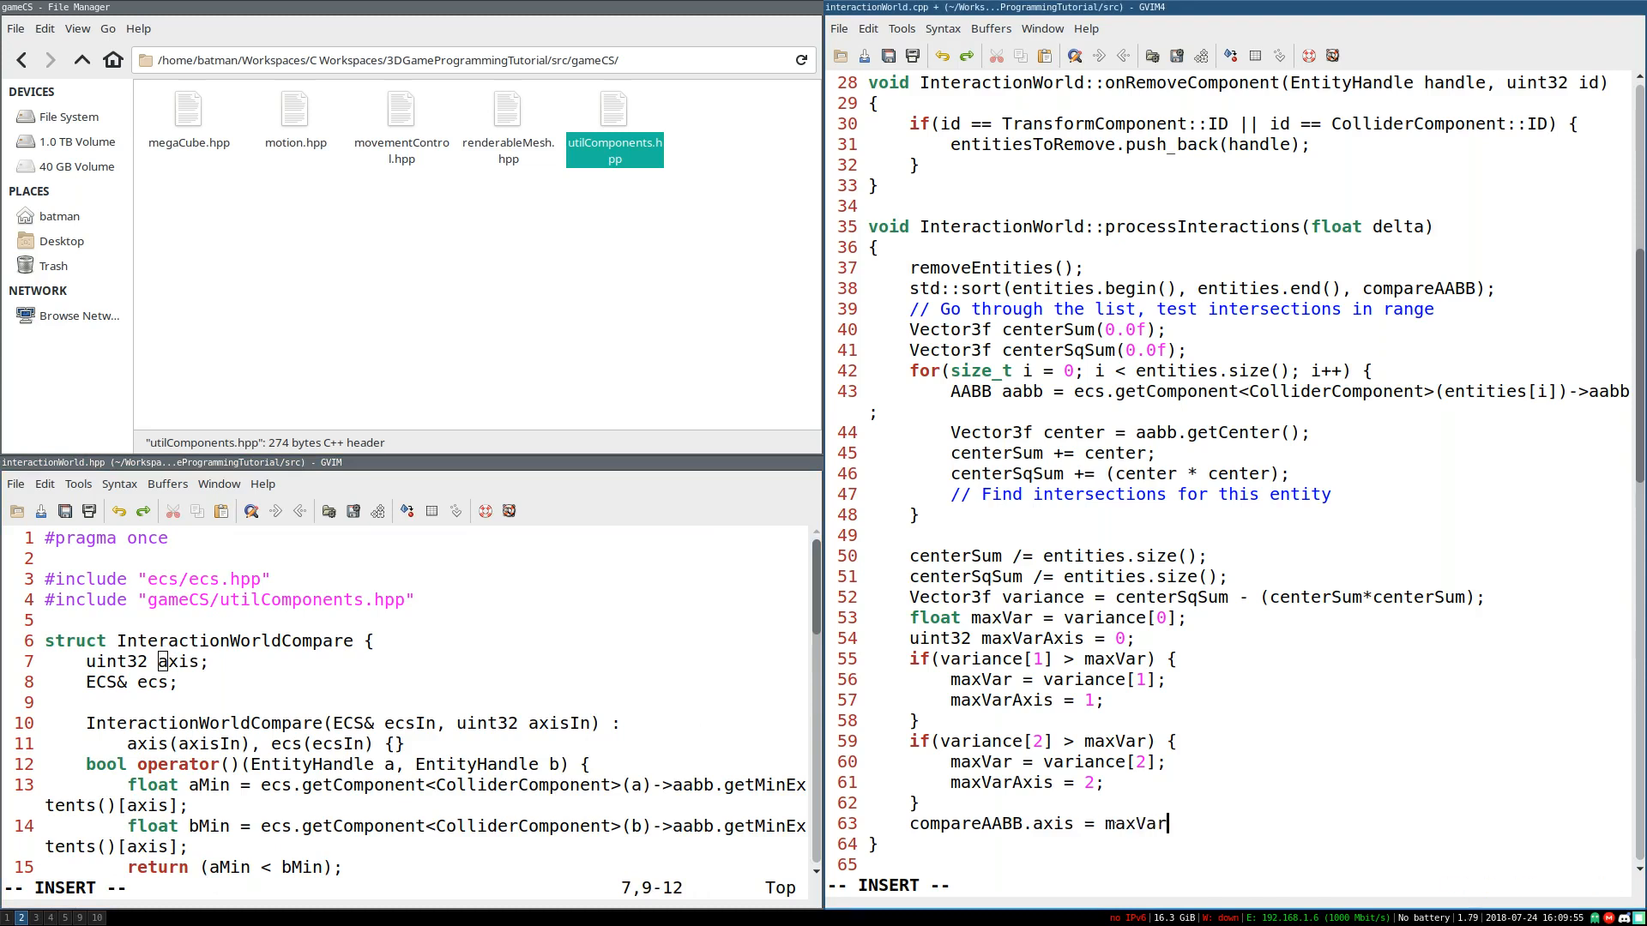
pyautogui.write('Axis;')
pyautogui.write('// sd')
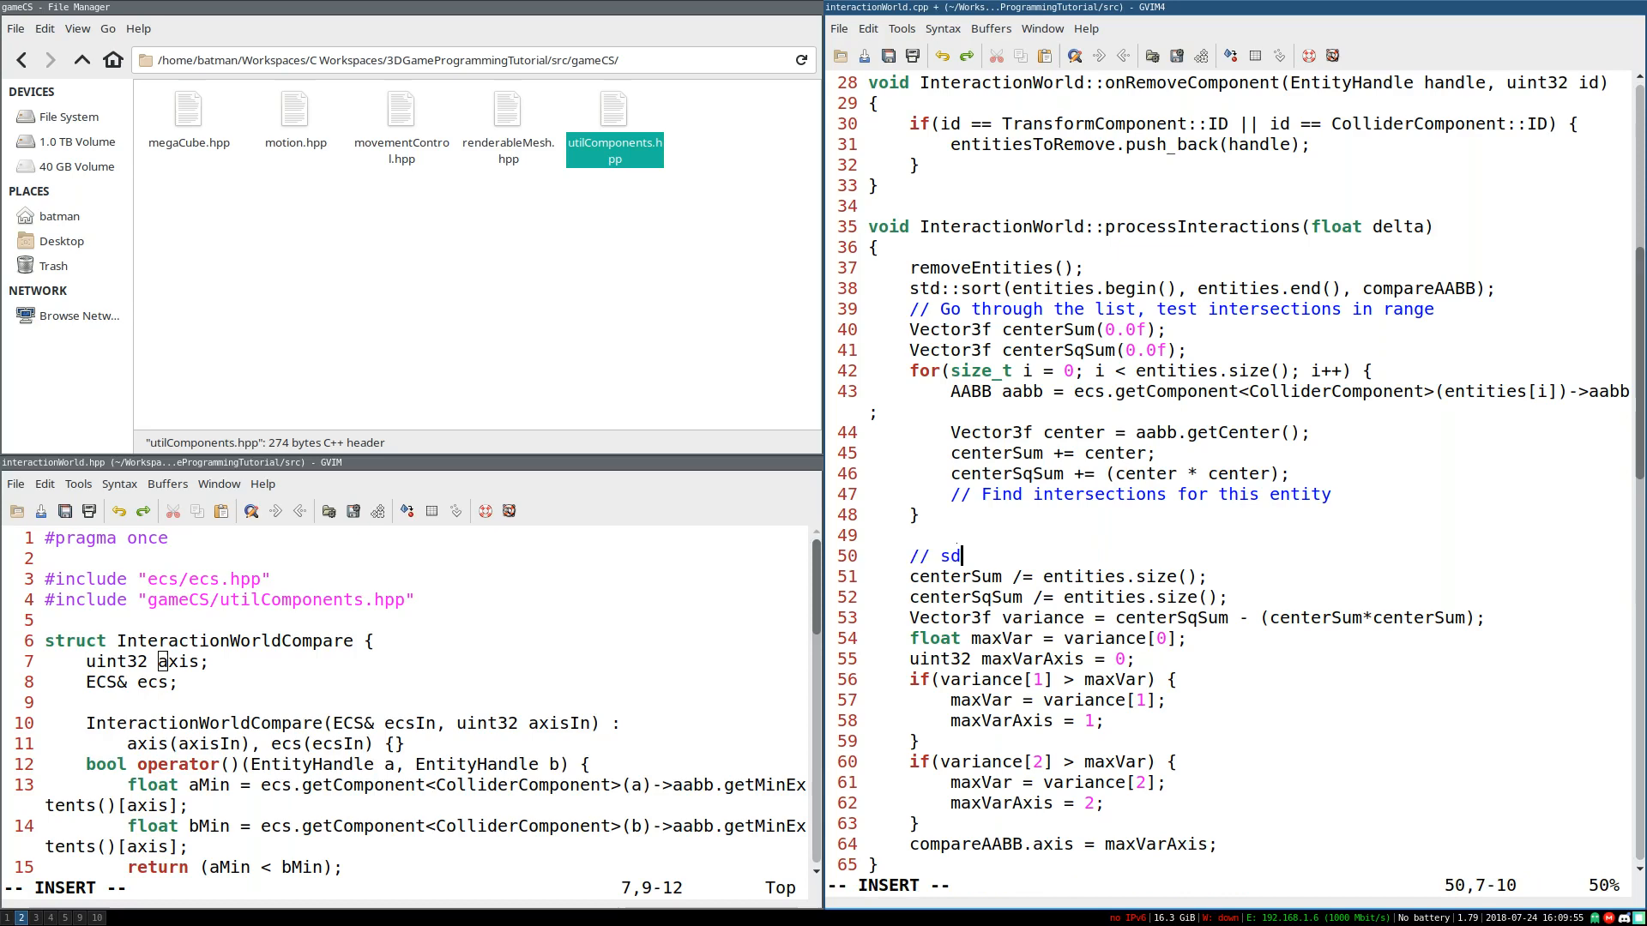
# Step: Add the comment "Set max variance axis" above the block
pyautogui.write('et')
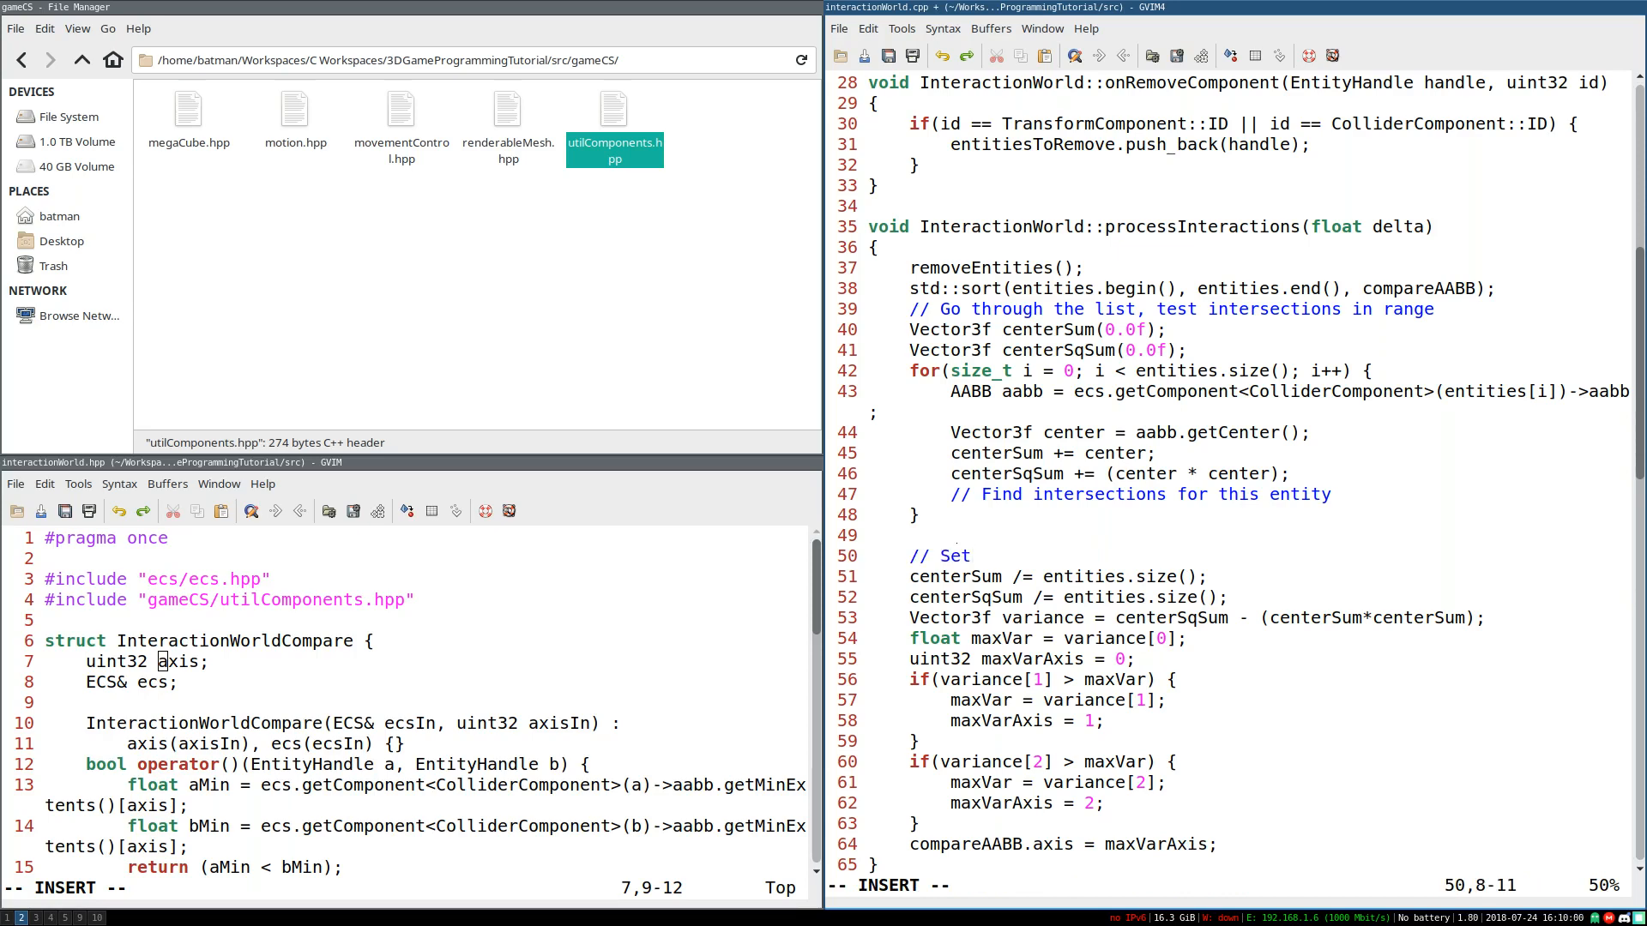
pyautogui.write('Max')
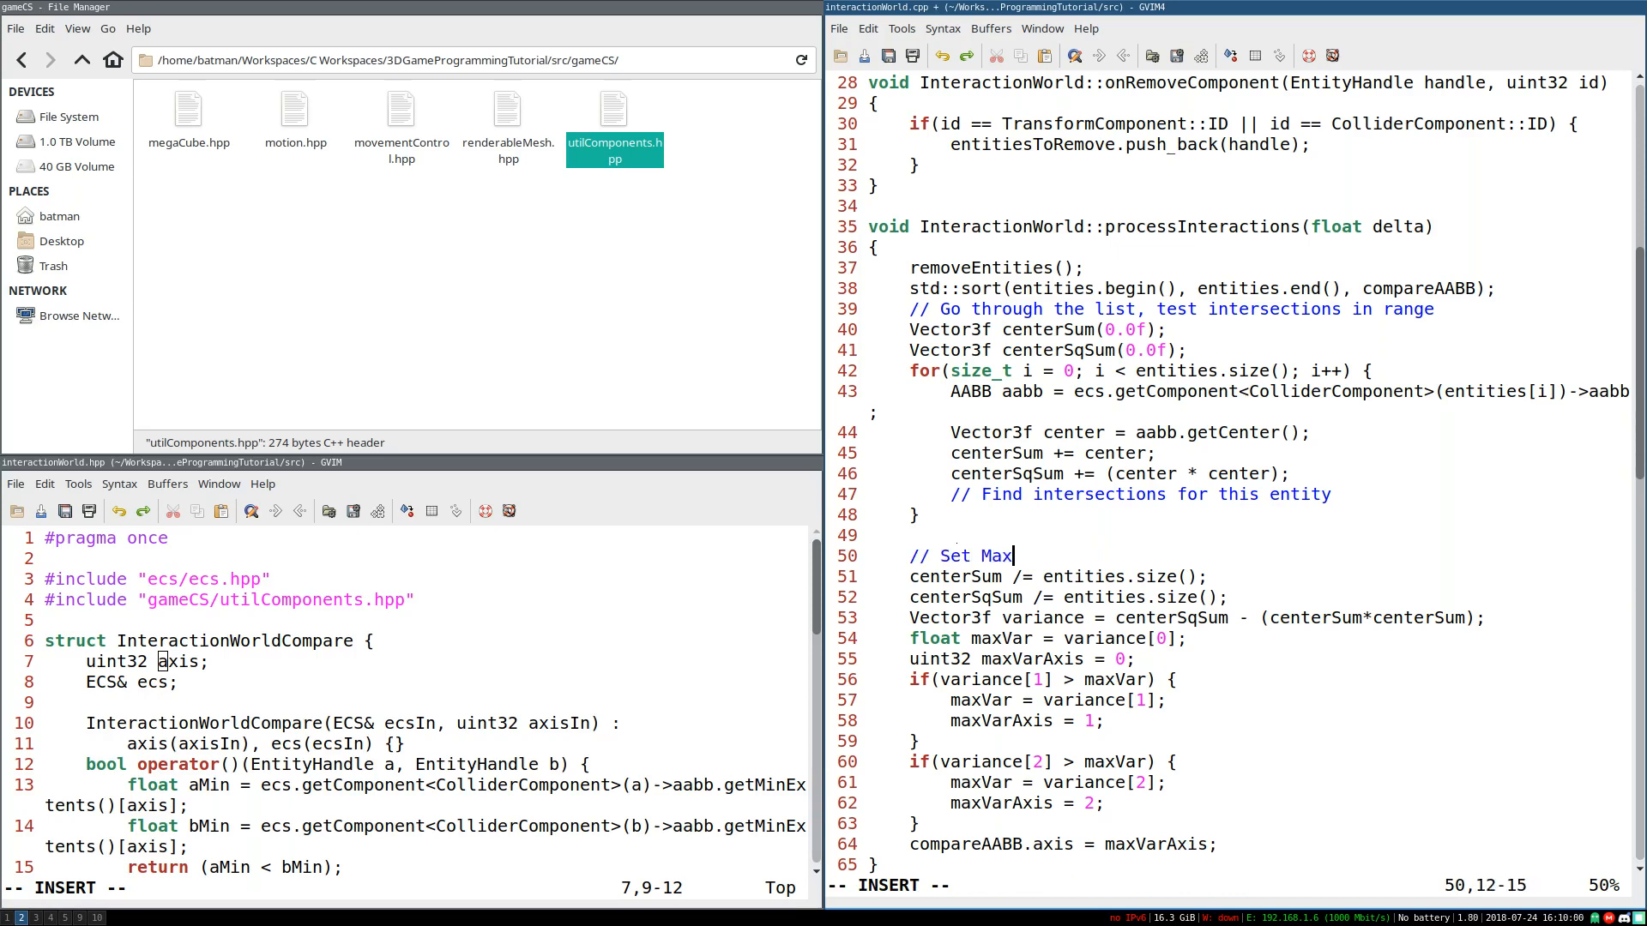
pyautogui.write('max variance axis')
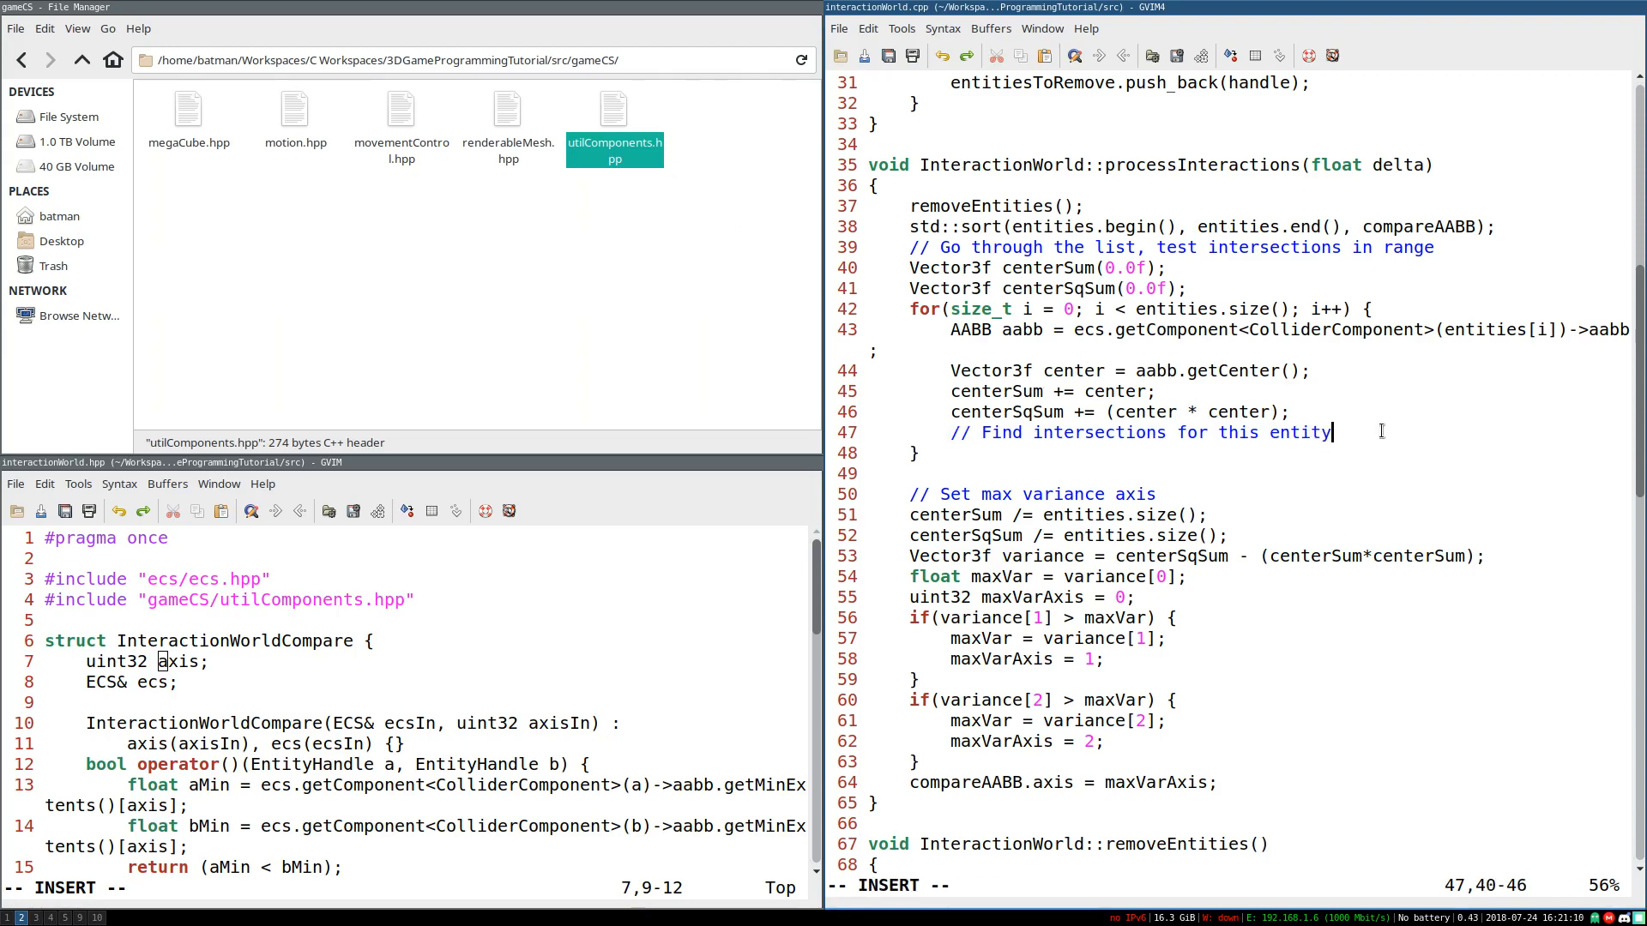
# Step: Write the inner for loop over size_t j from i-1 bounded by entities.size(), with braces
pyautogui.write('for(size')
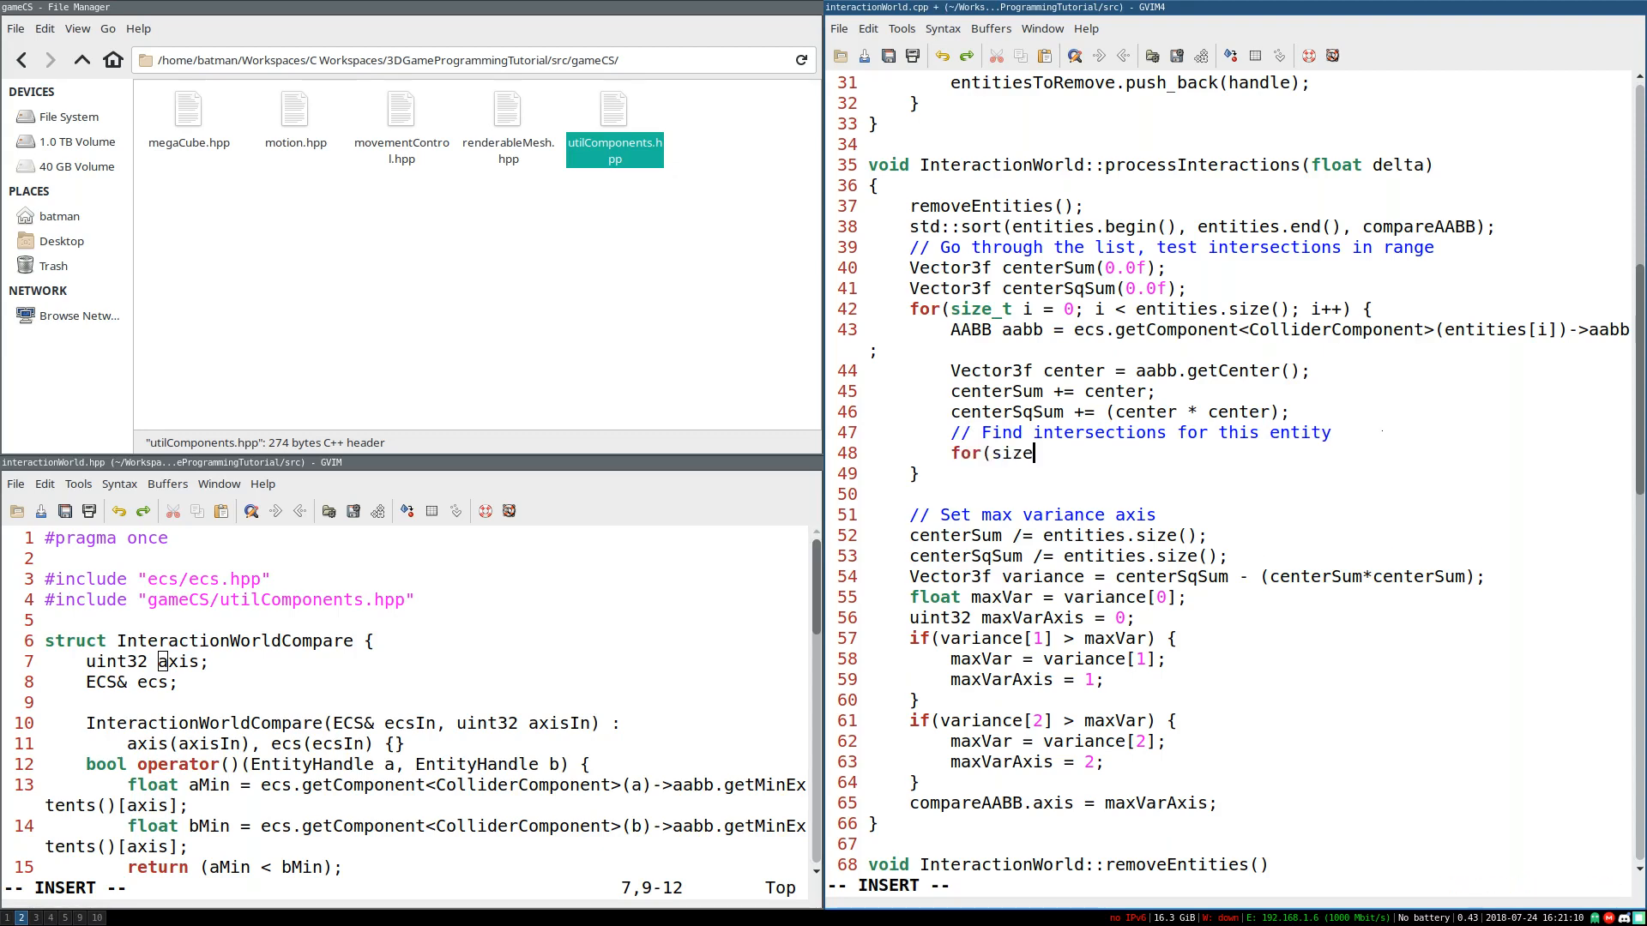
pyautogui.write('_t j')
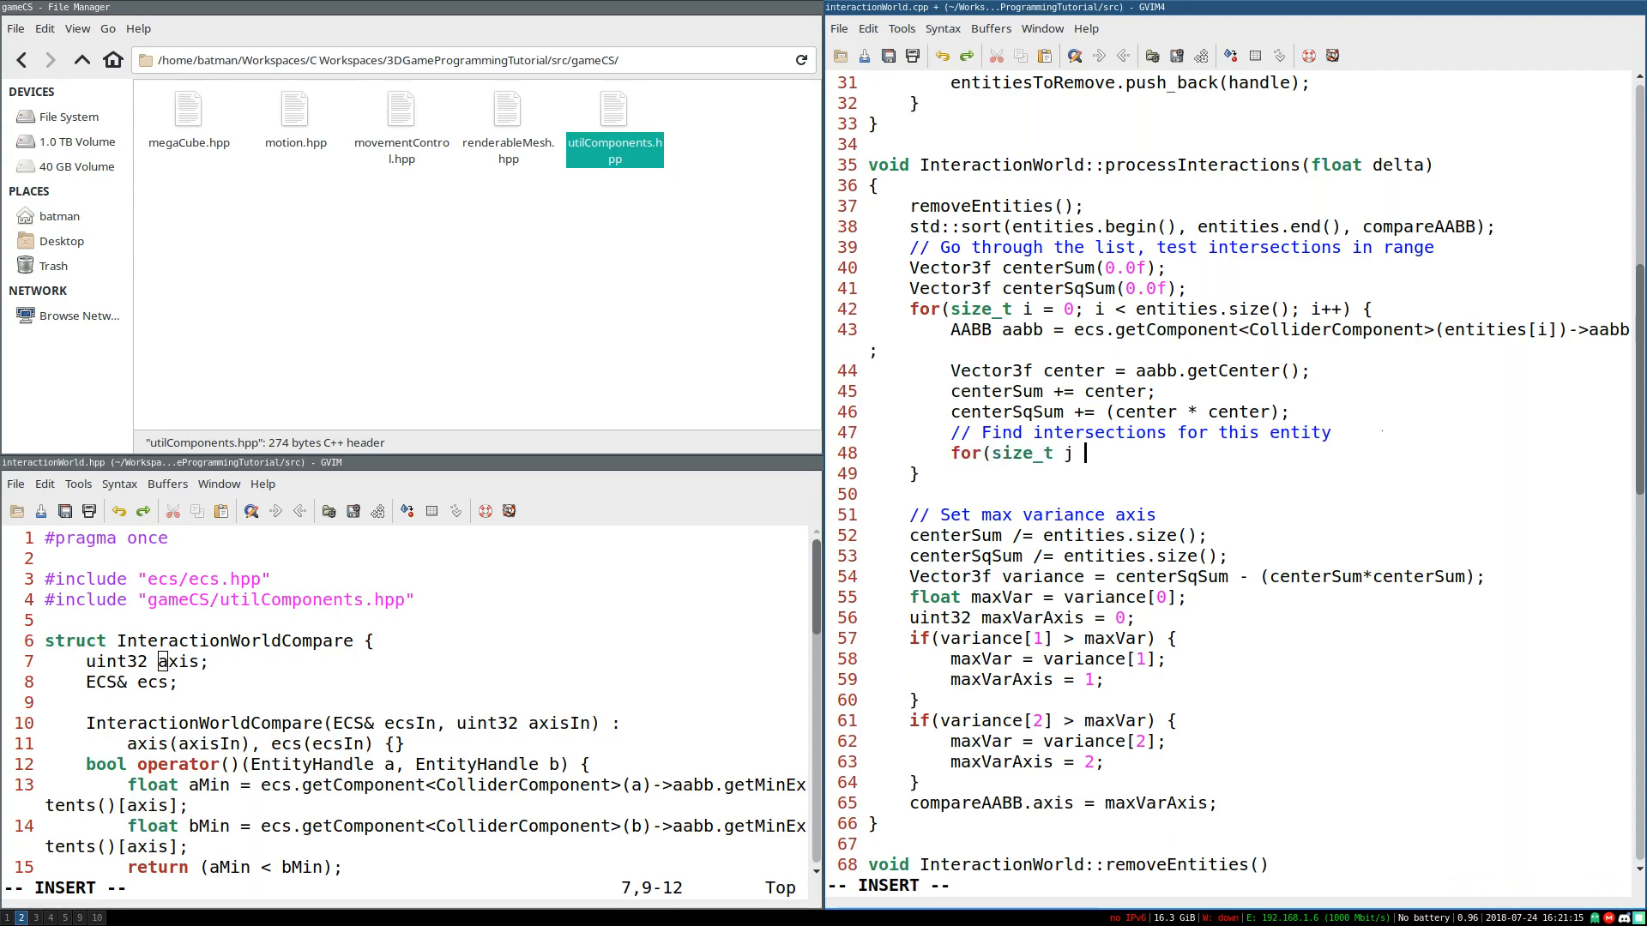
pyautogui.write('= i-1')
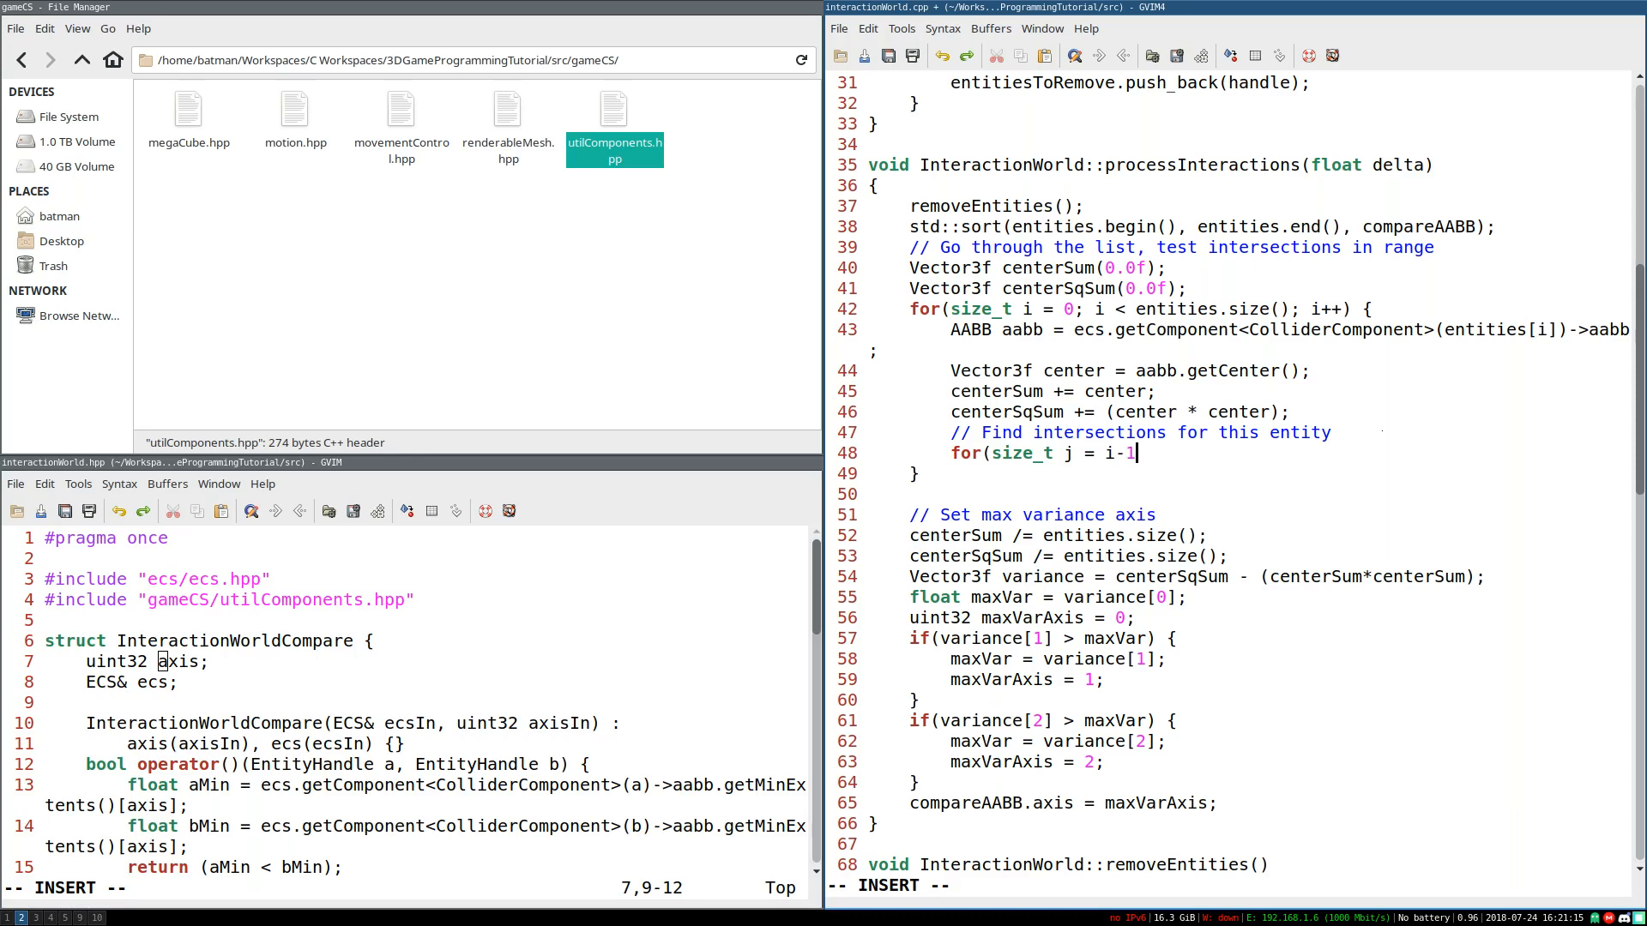
pyautogui.write(';')
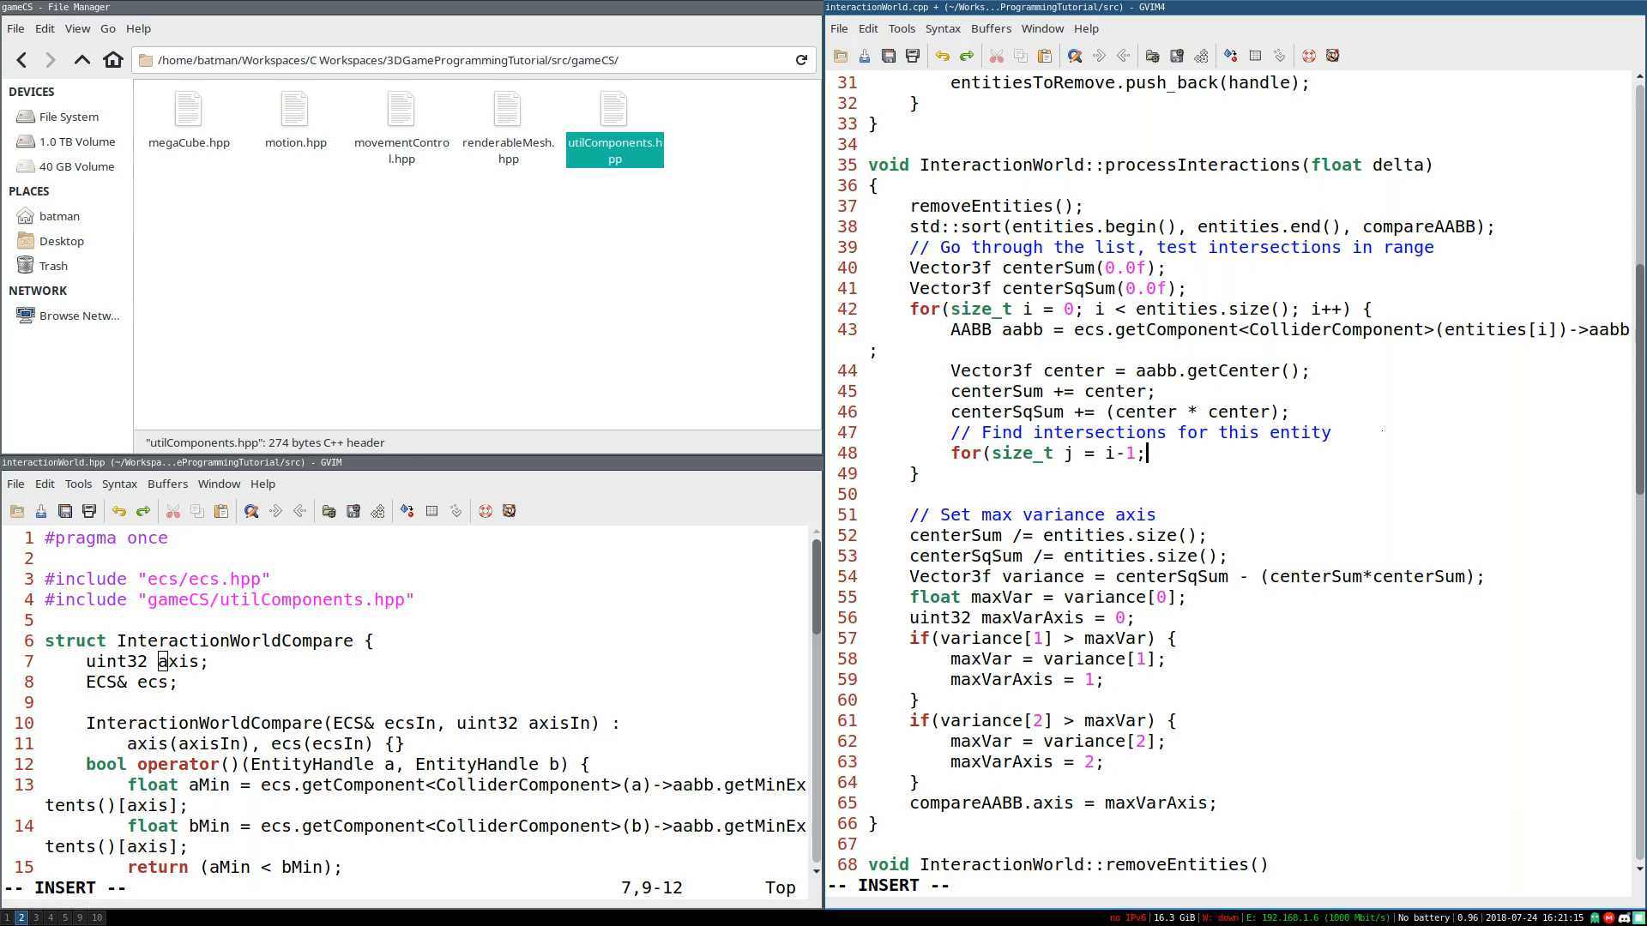
pyautogui.write('j')
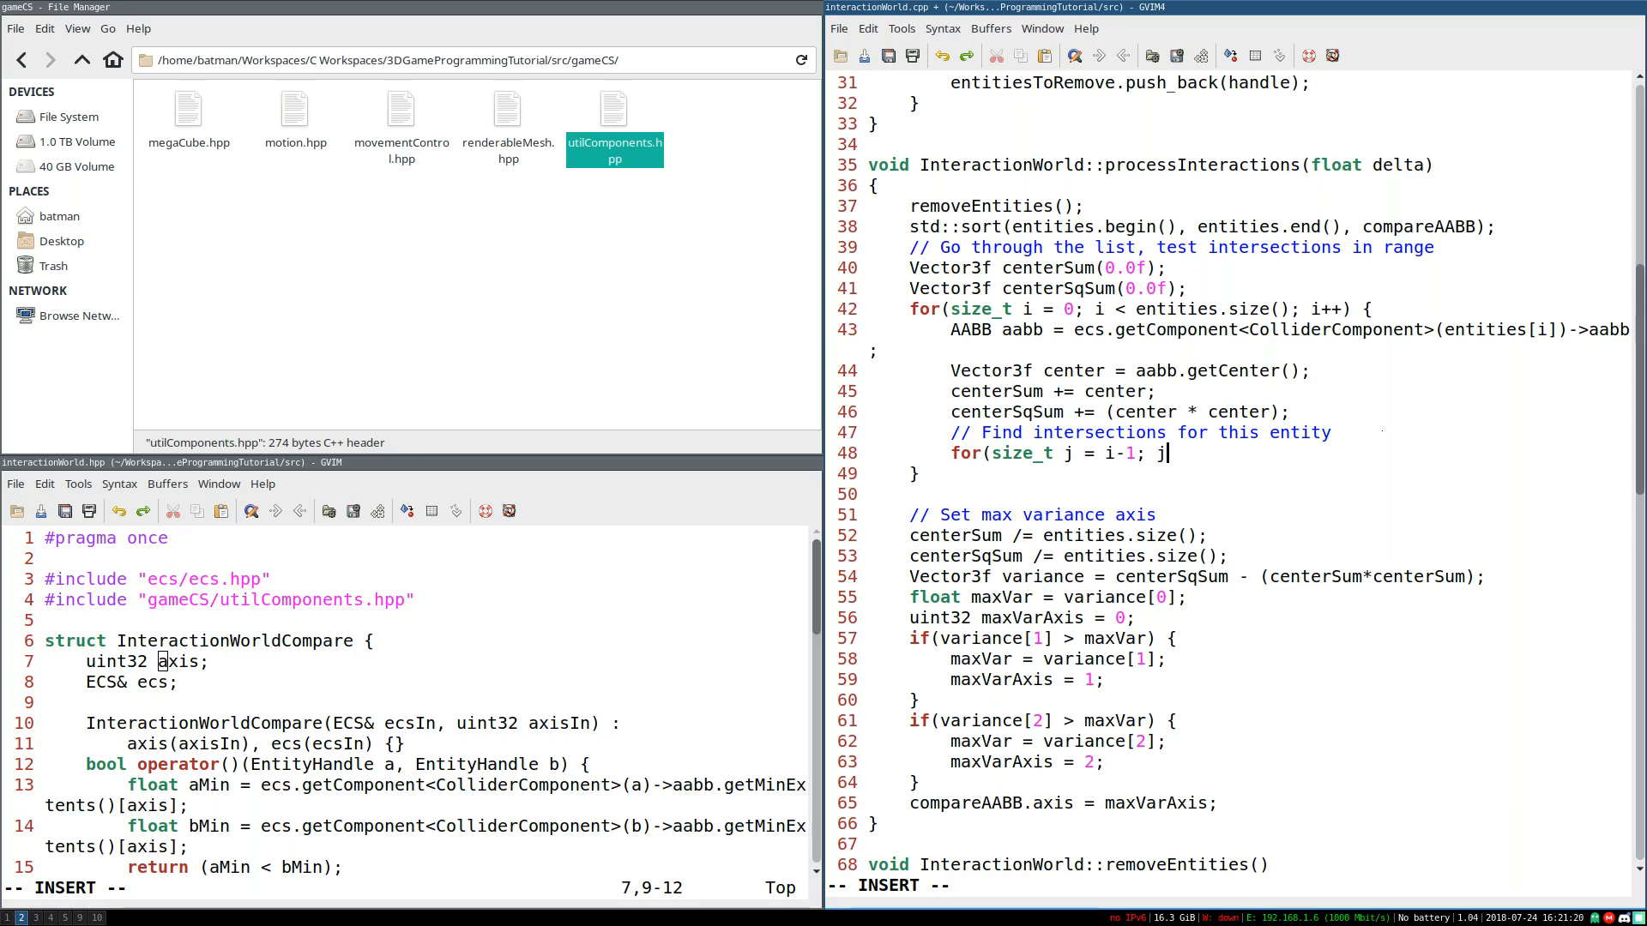
pyautogui.write('<ent')
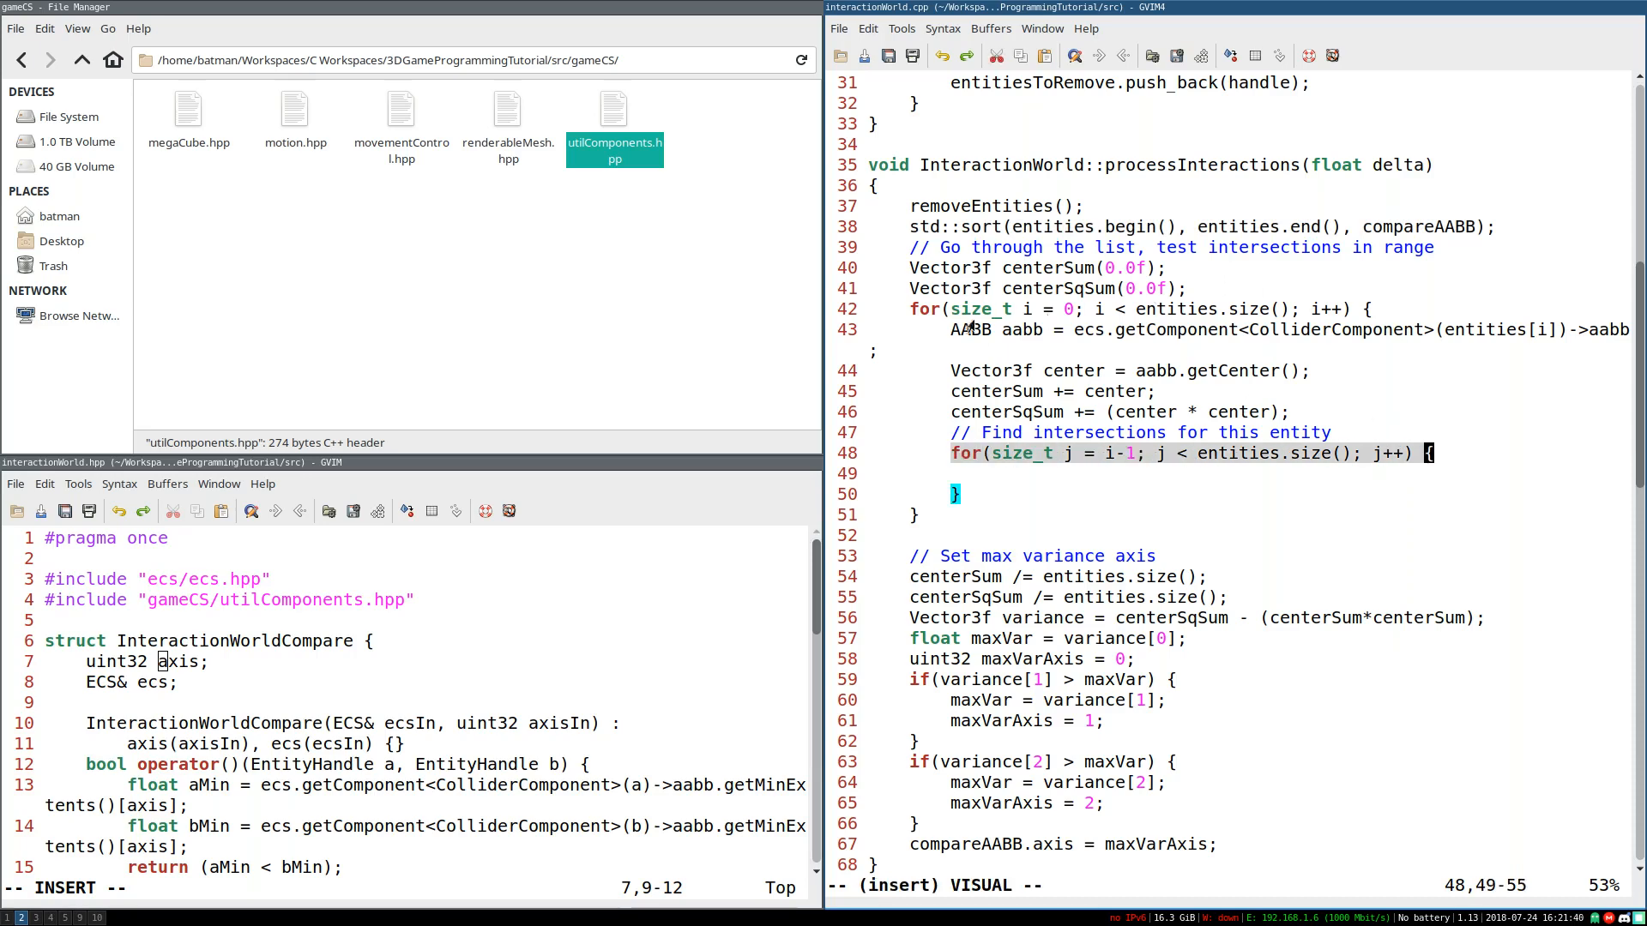
pyautogui.press('Escape')
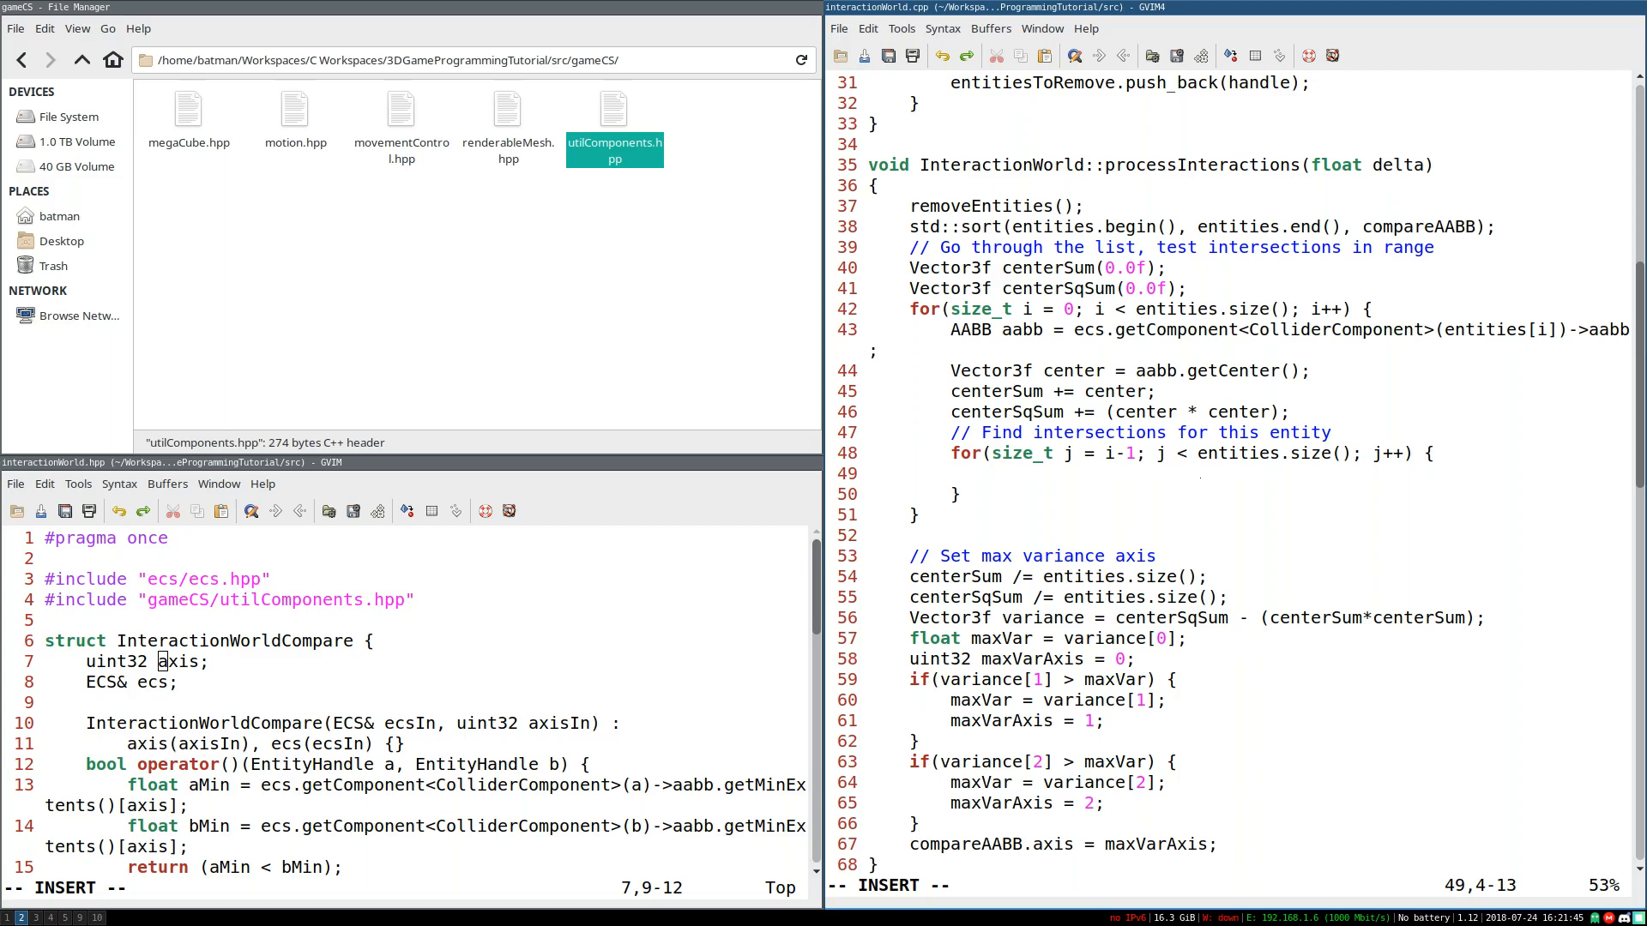
# Step: Declare AABB otherAABB from entities[j]'s ColliderComponent inside the inner loop
pyautogui.write('if')
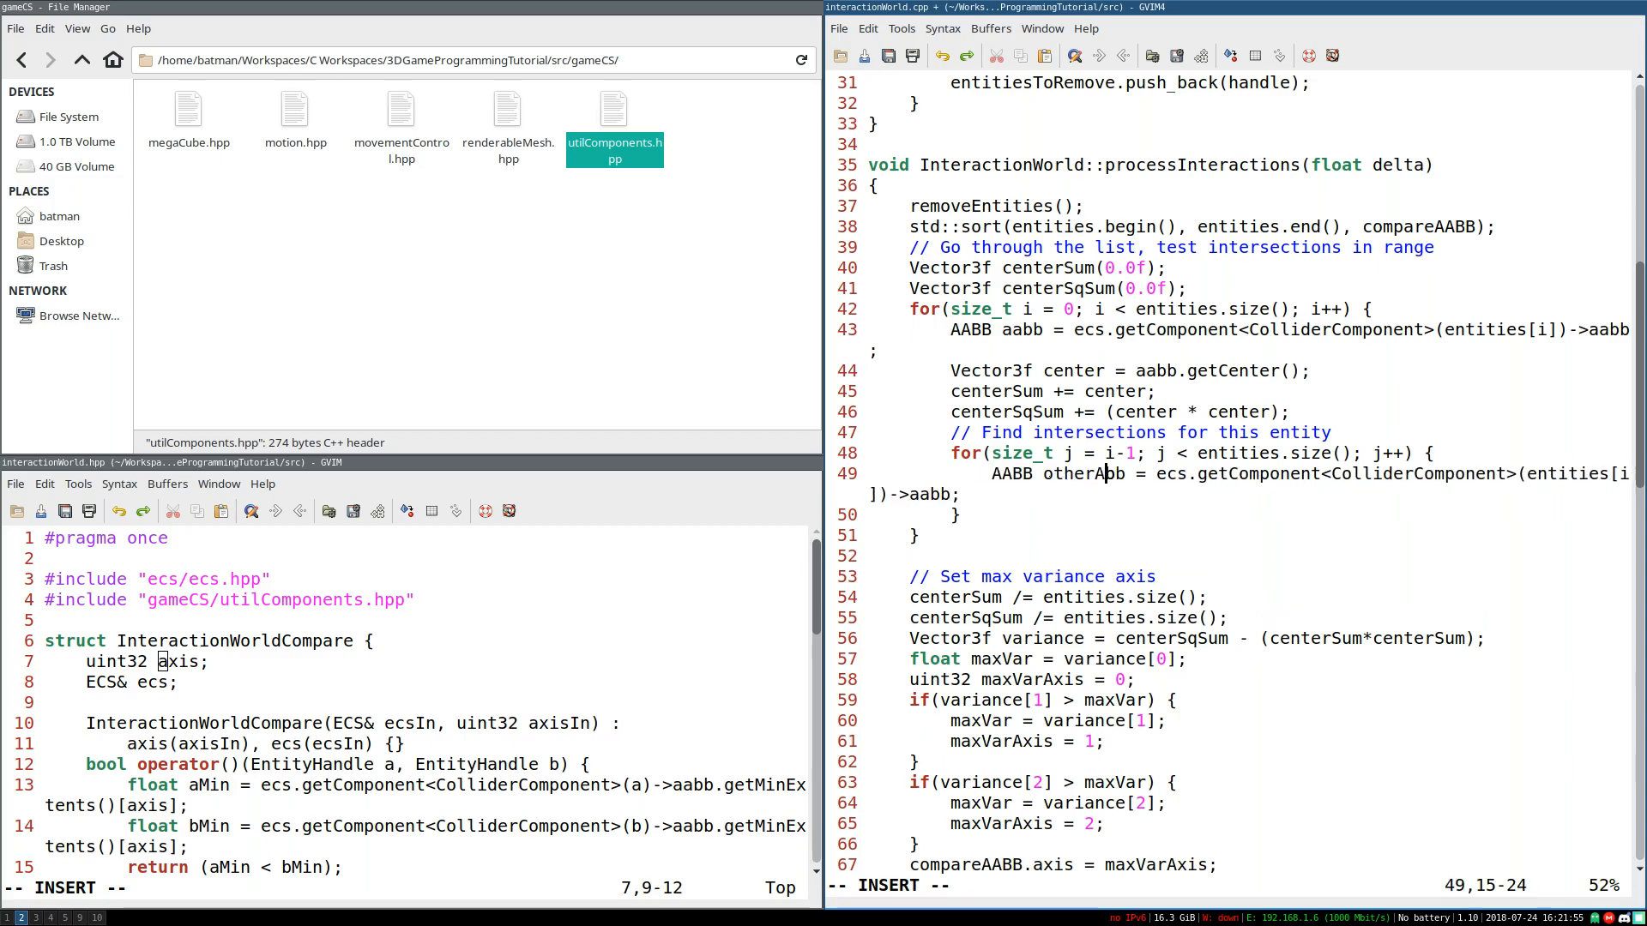
pyautogui.press('BackSpace')
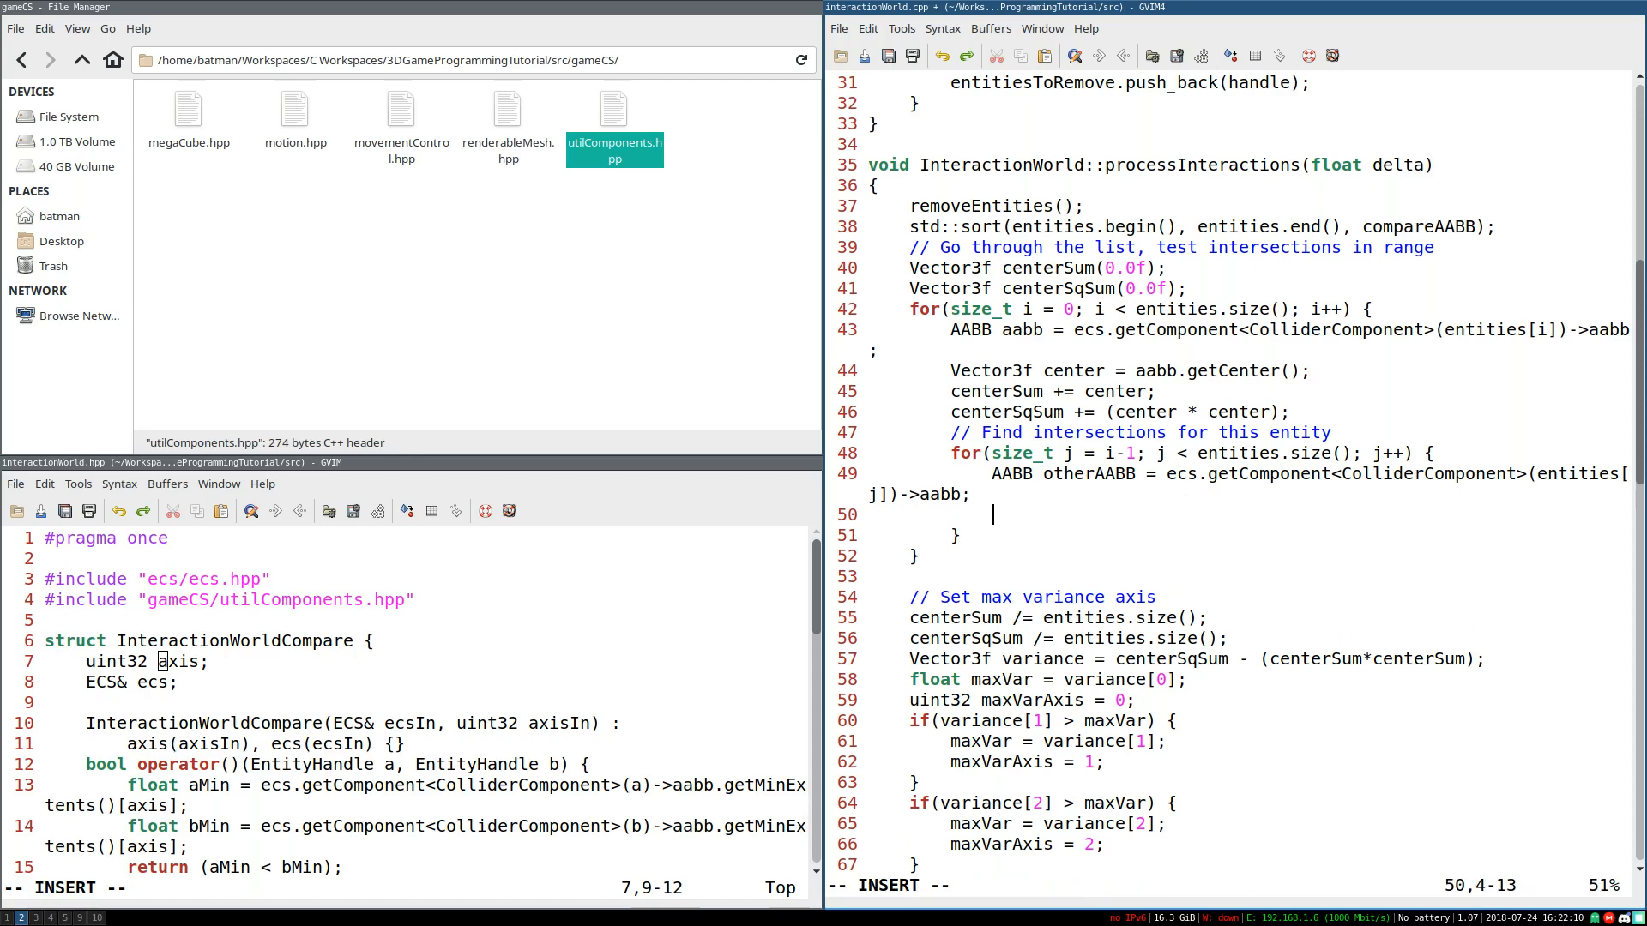
# Step: Break the inner loop when otherAABB.getMinExtents()[compareAABB.axis] > aabb.getMaxExtents()[compareAABB.axis]
pyautogui.write('if(')
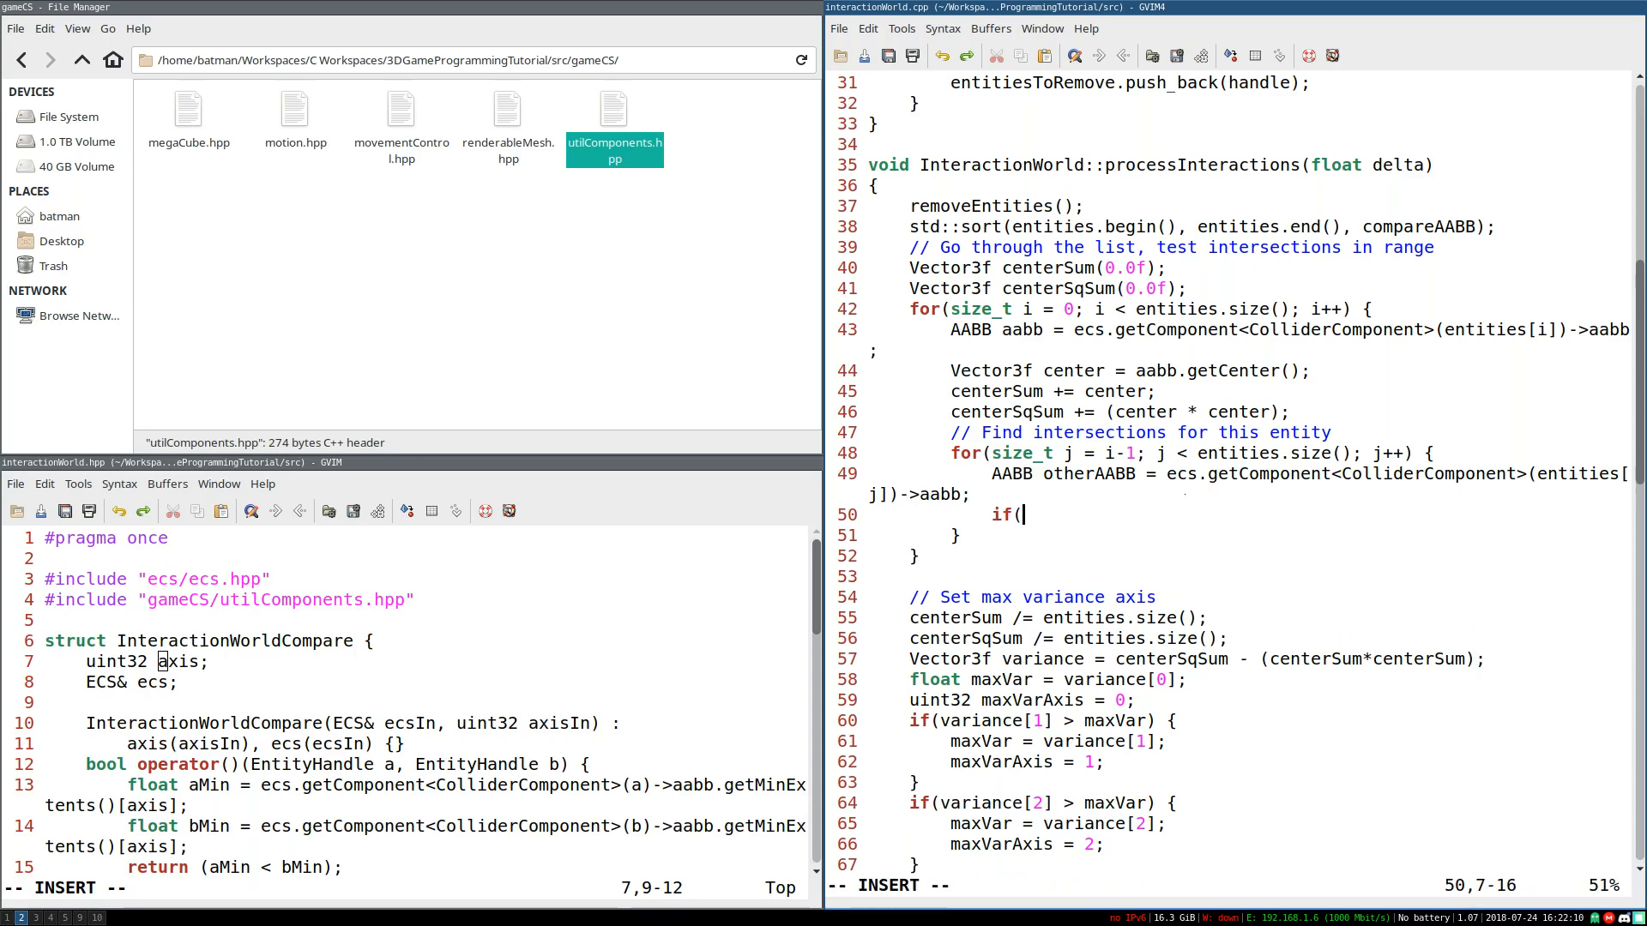
pyautogui.write('aabb')
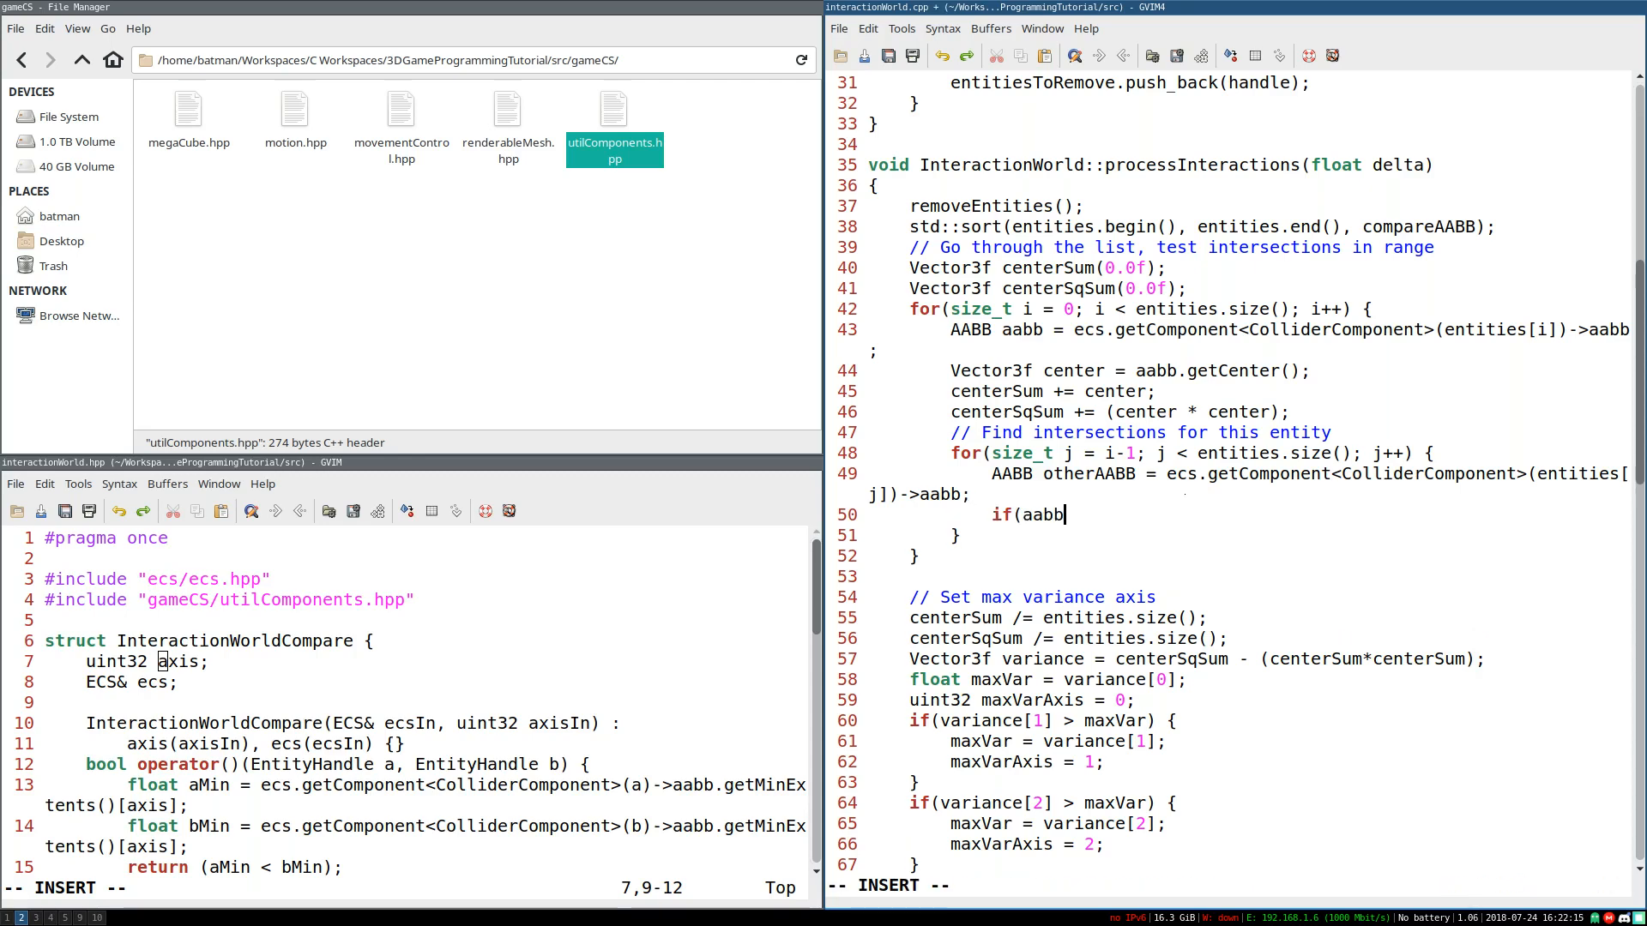
pyautogui.write('.get')
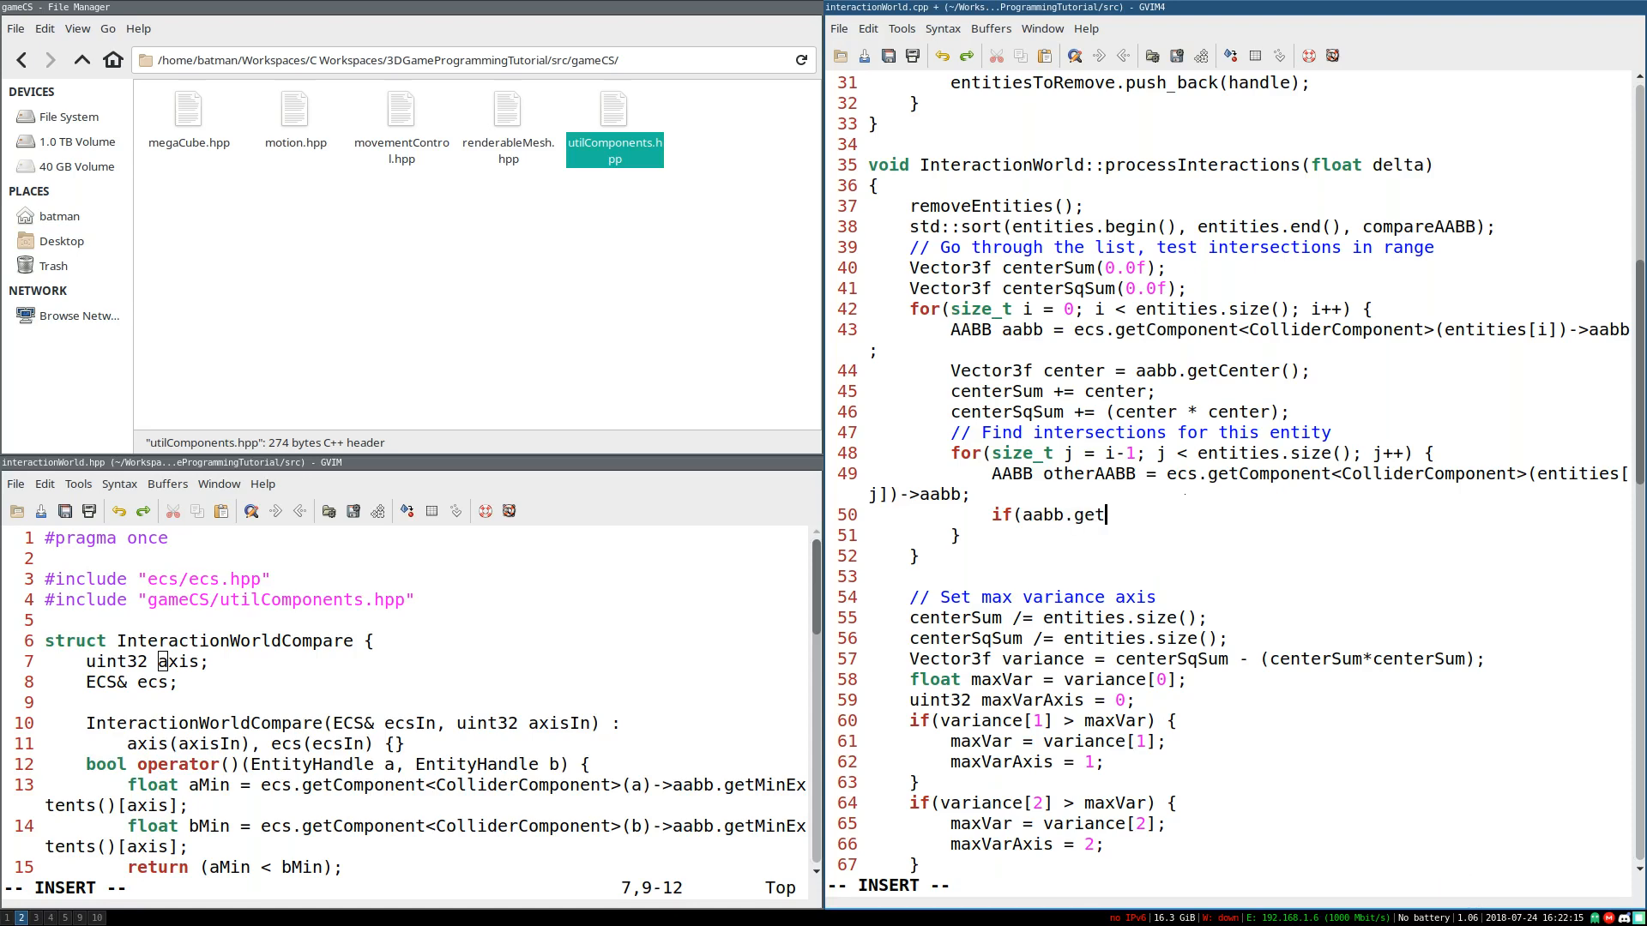
pyautogui.write('Mi')
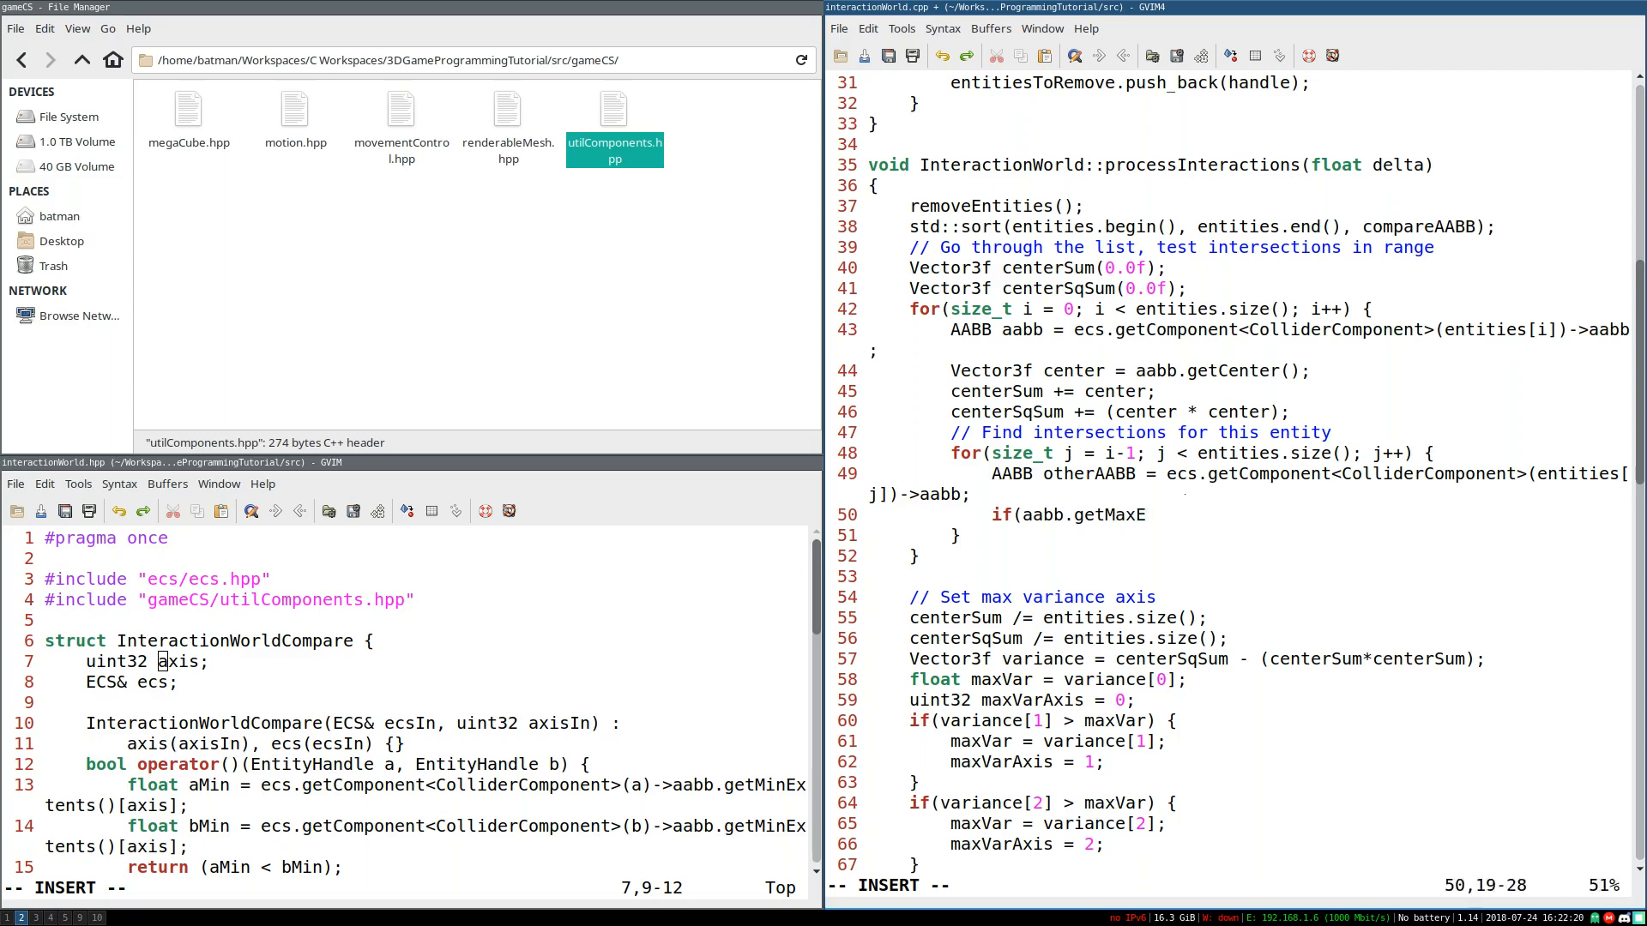
pyautogui.write('xtents()')
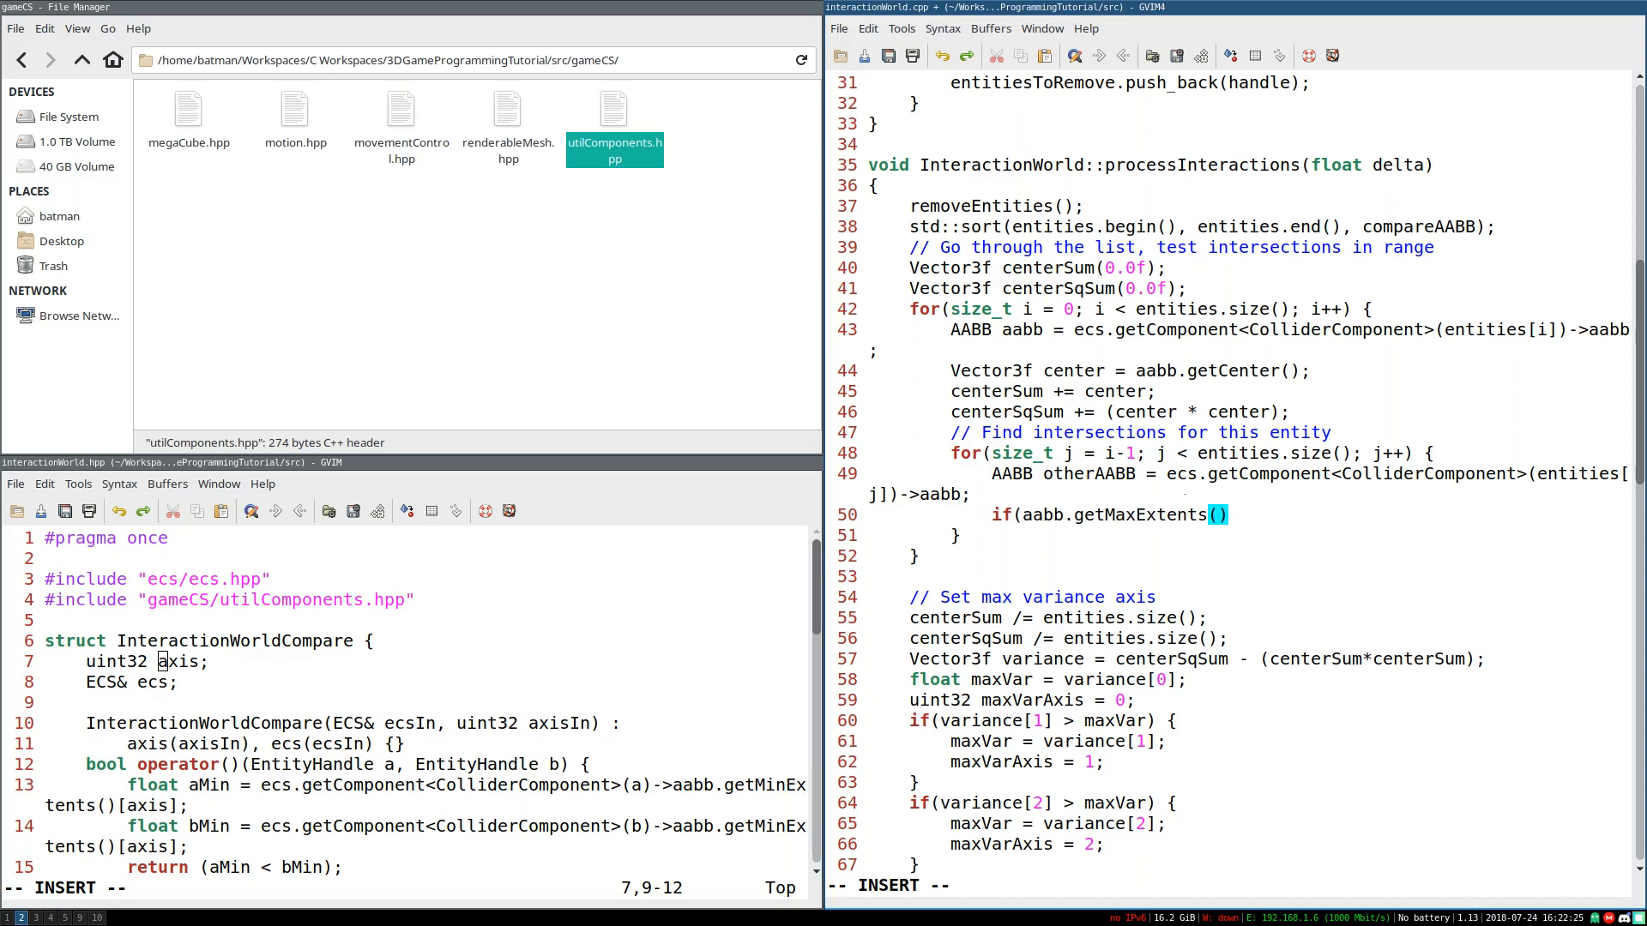
pyautogui.write('[compateAABB.axis')
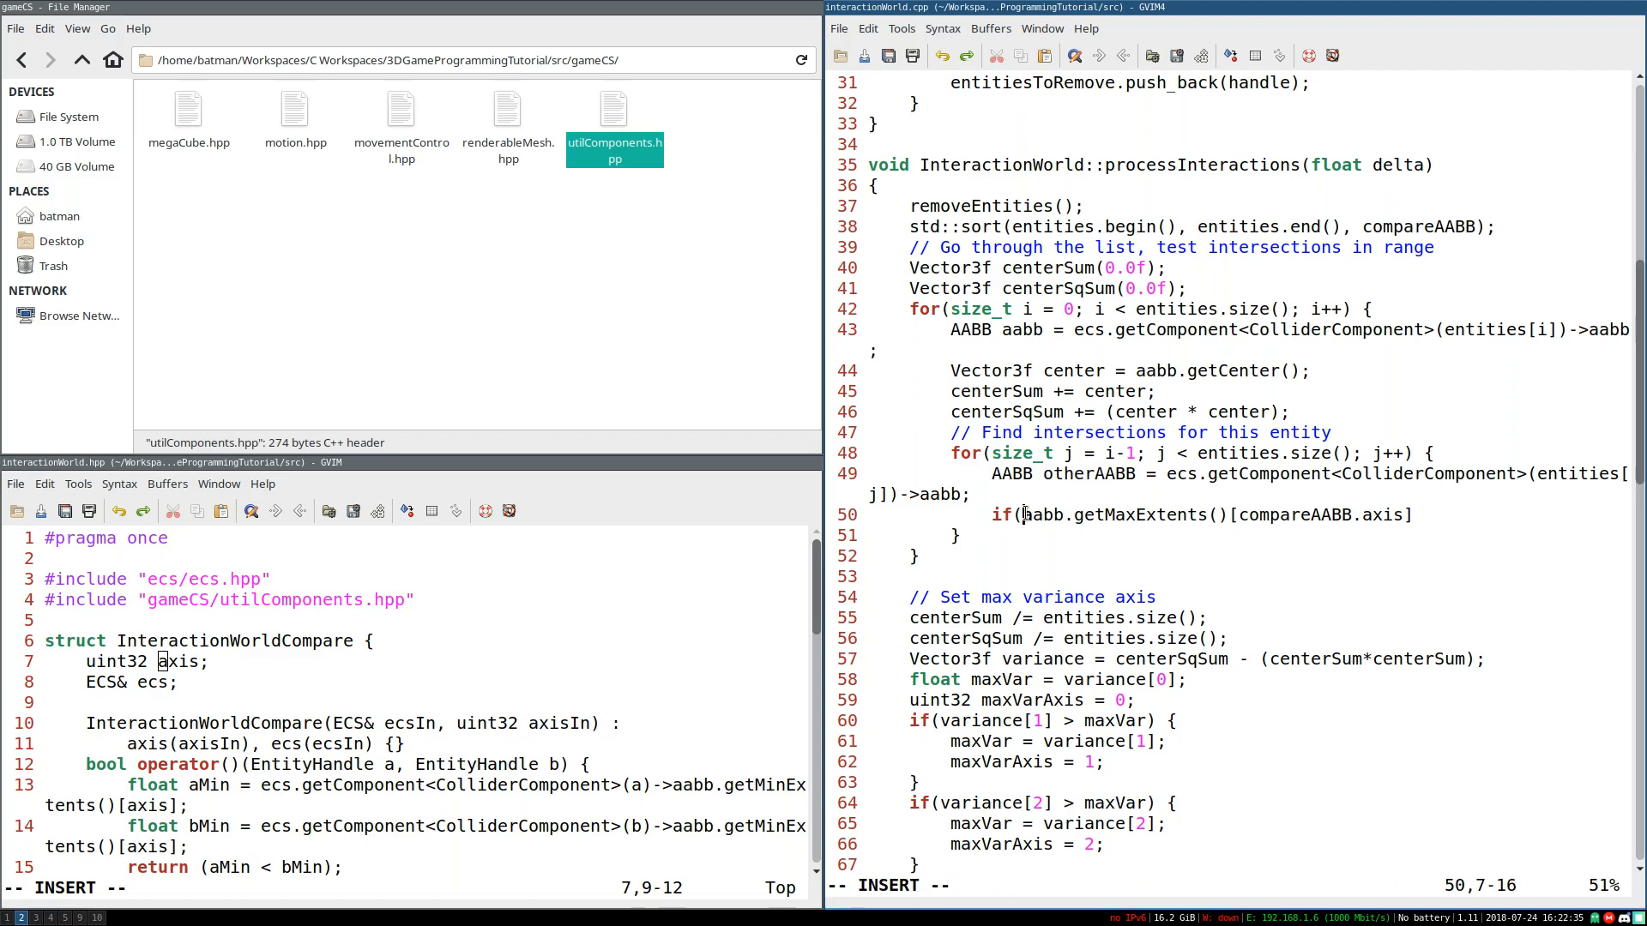
pyautogui.write('otherAABB.getMinExtents()[compareAABB.axis')
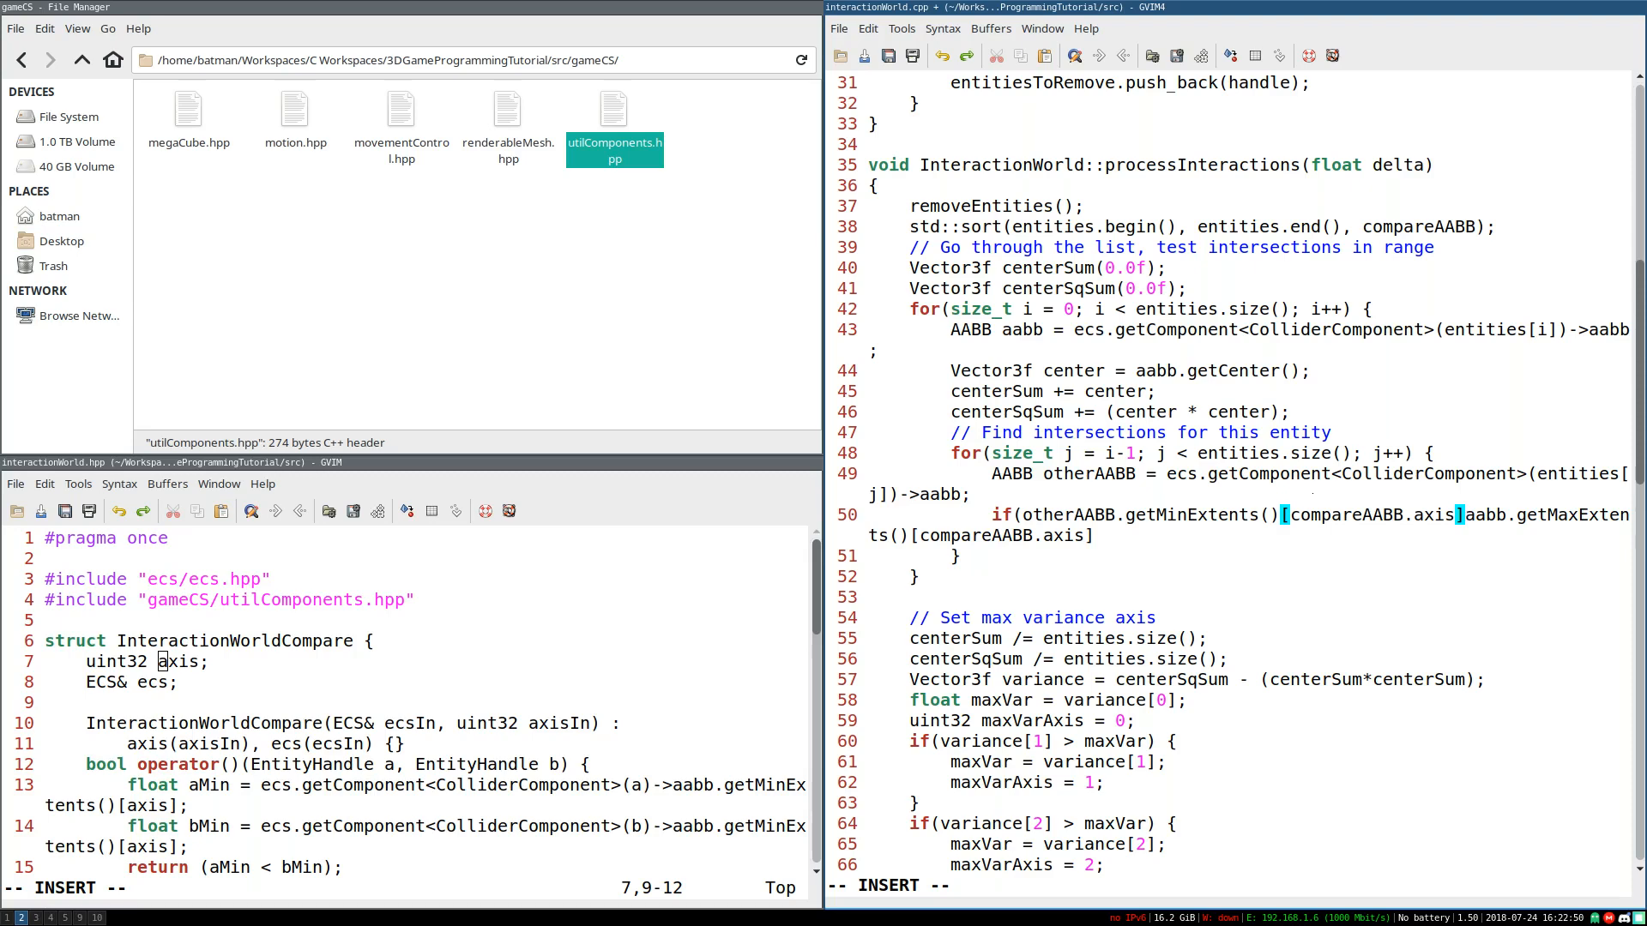
pyautogui.write('>')
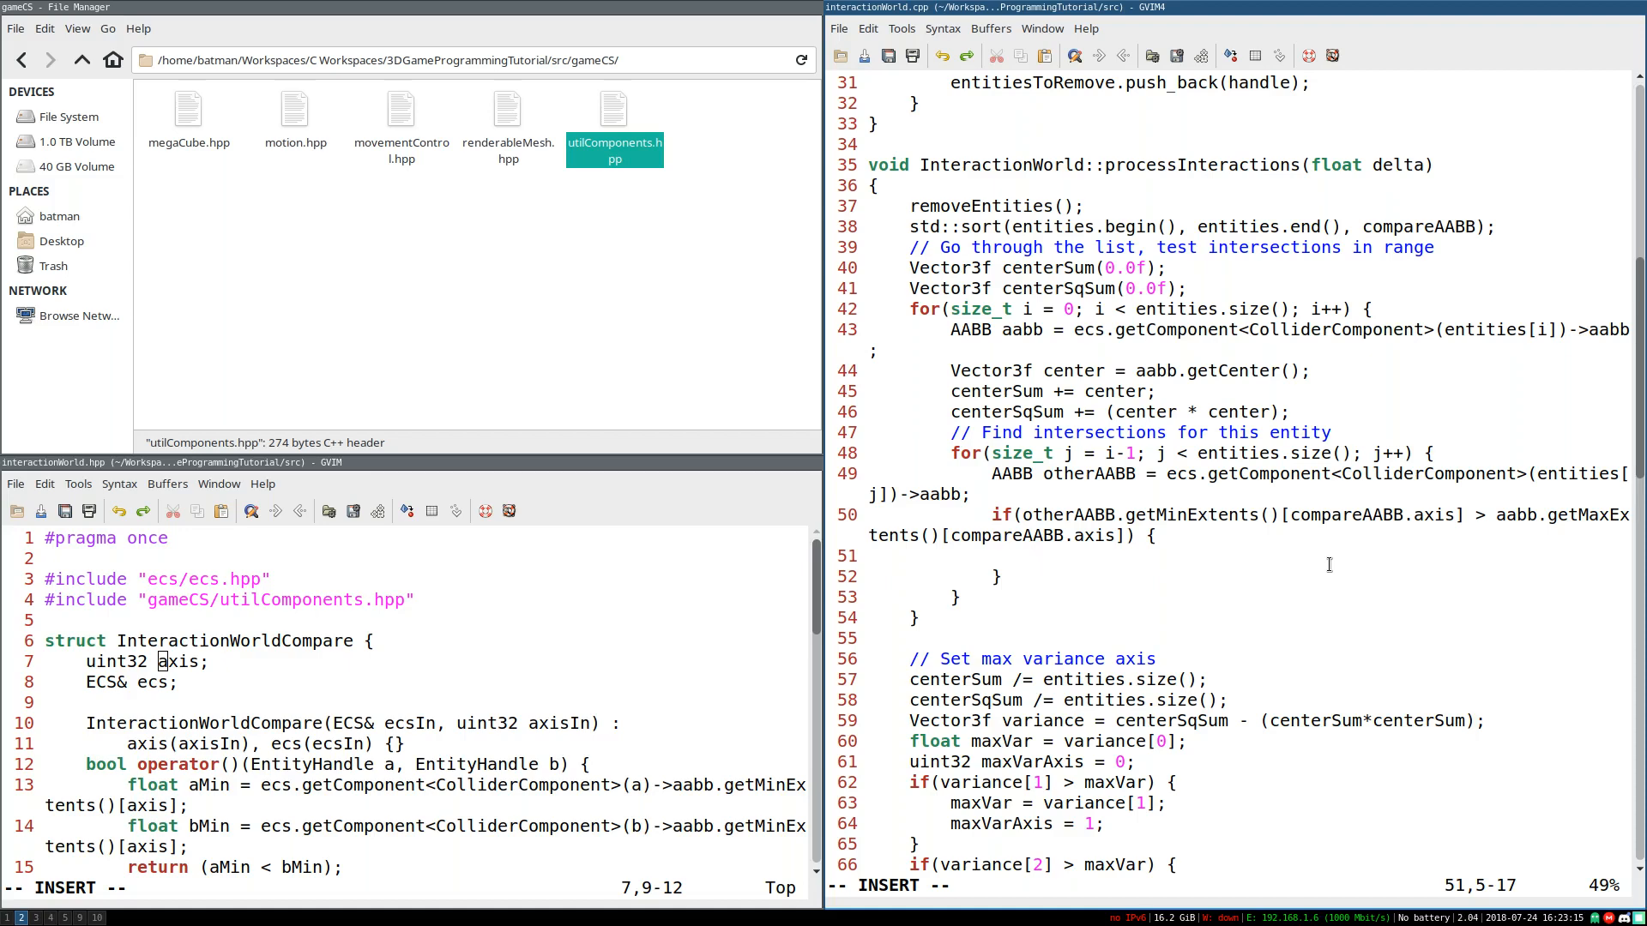
pyautogui.write('break;')
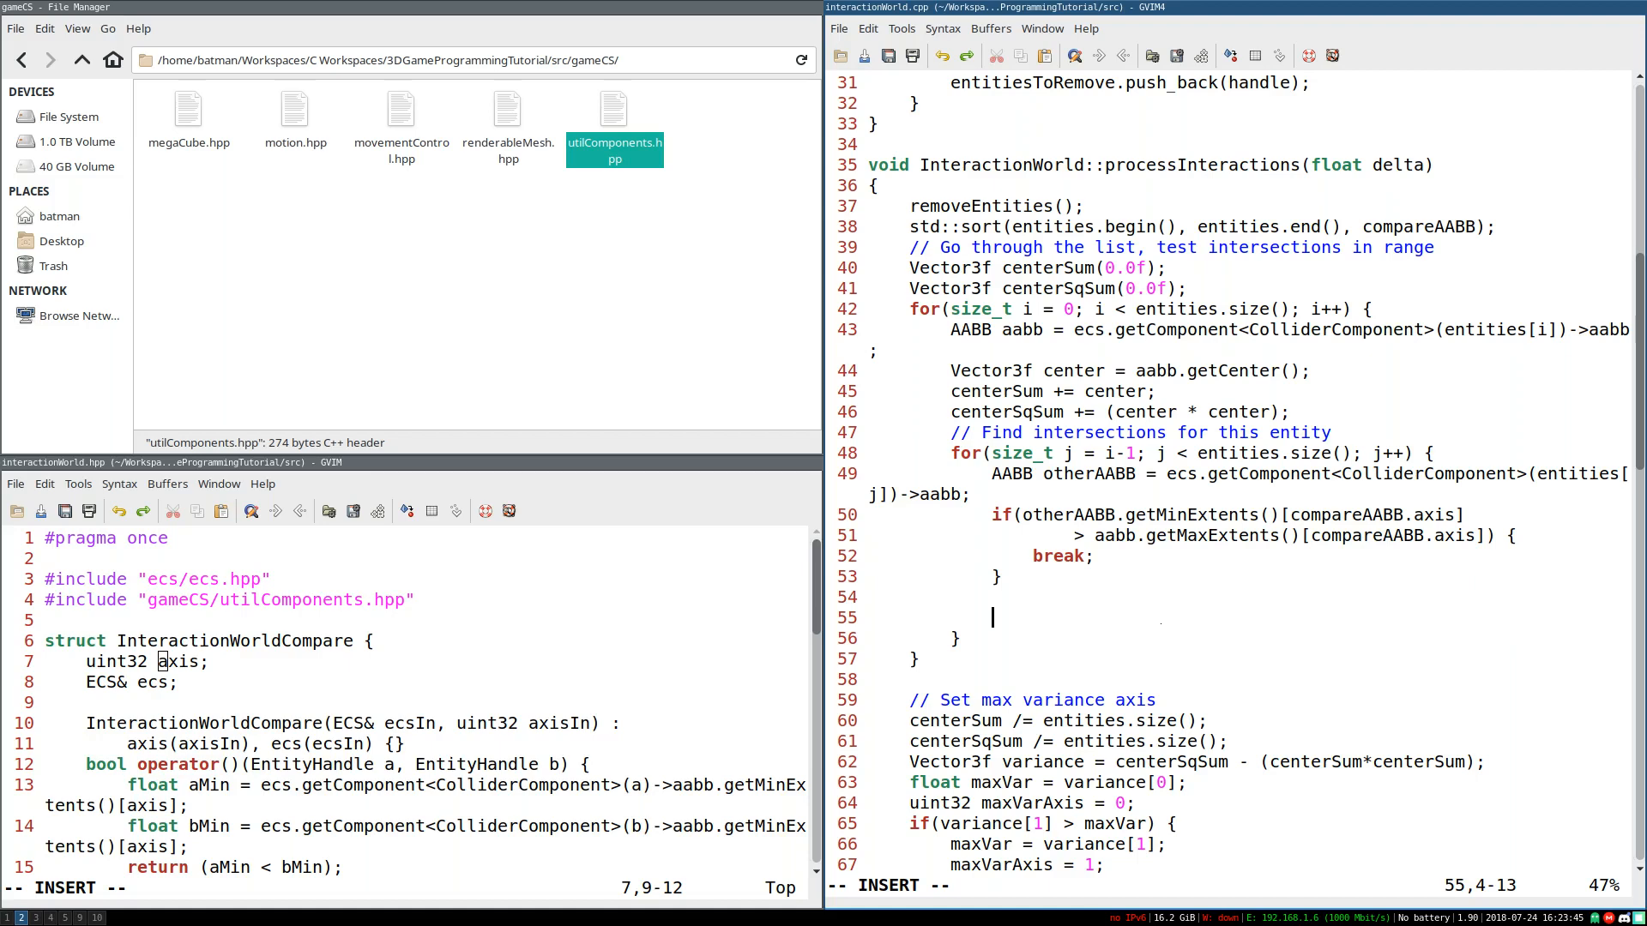
# Step: Add an if(aabb.intersects(otherAABB)) { } block after the break check
pyautogui.write('if(aabb.')
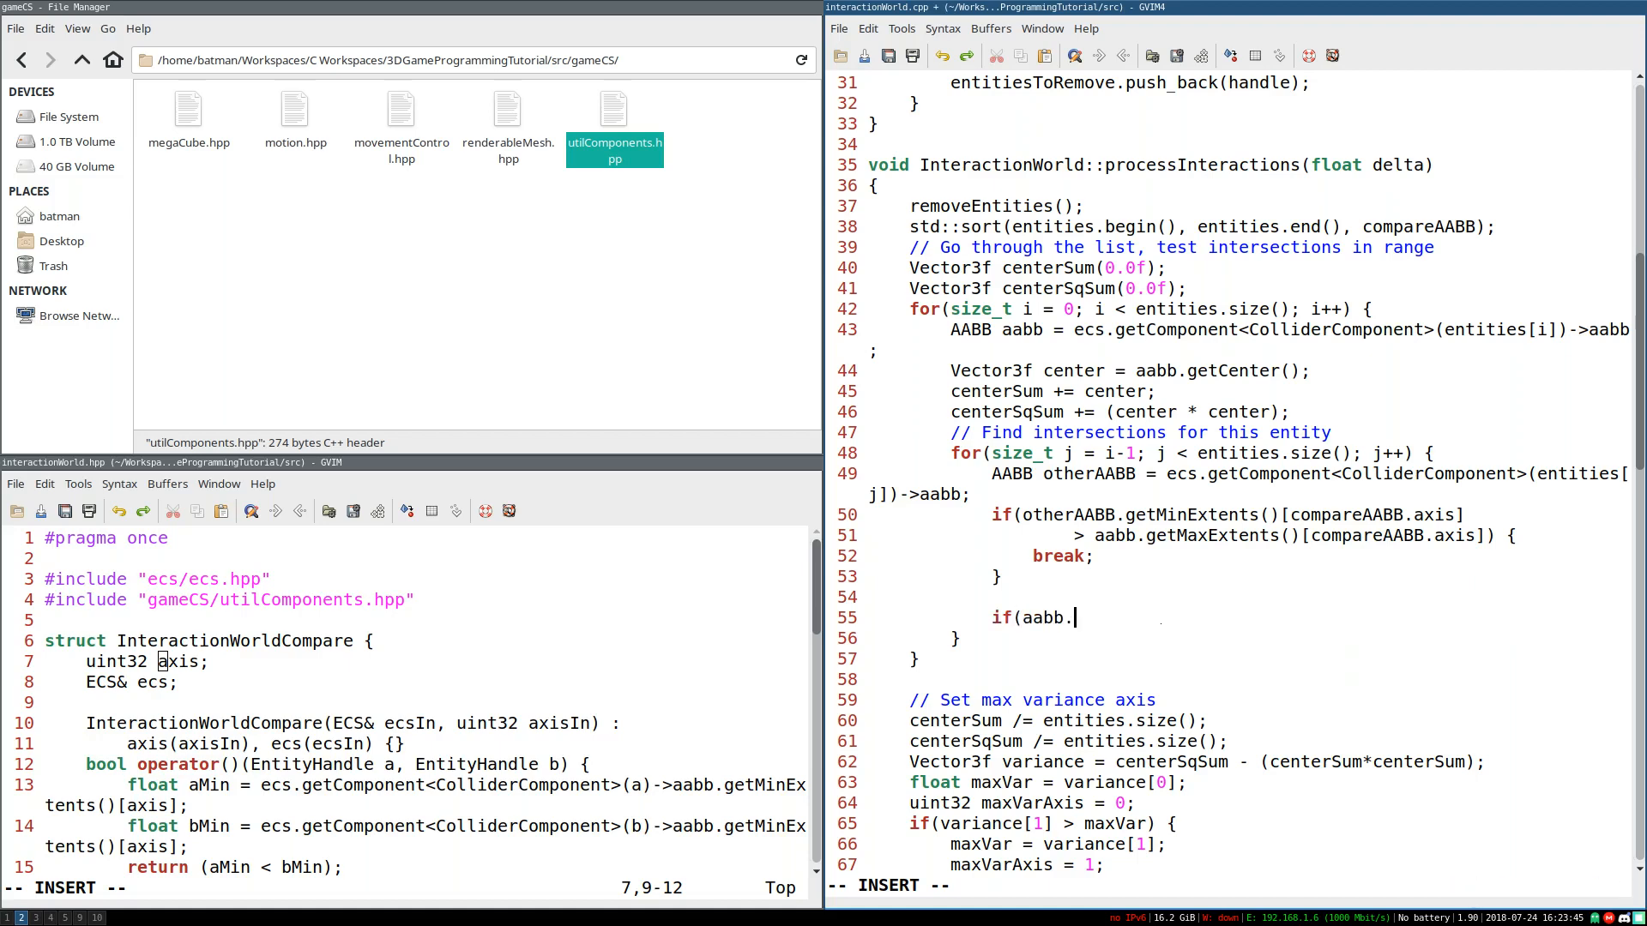
pyautogui.write('inters')
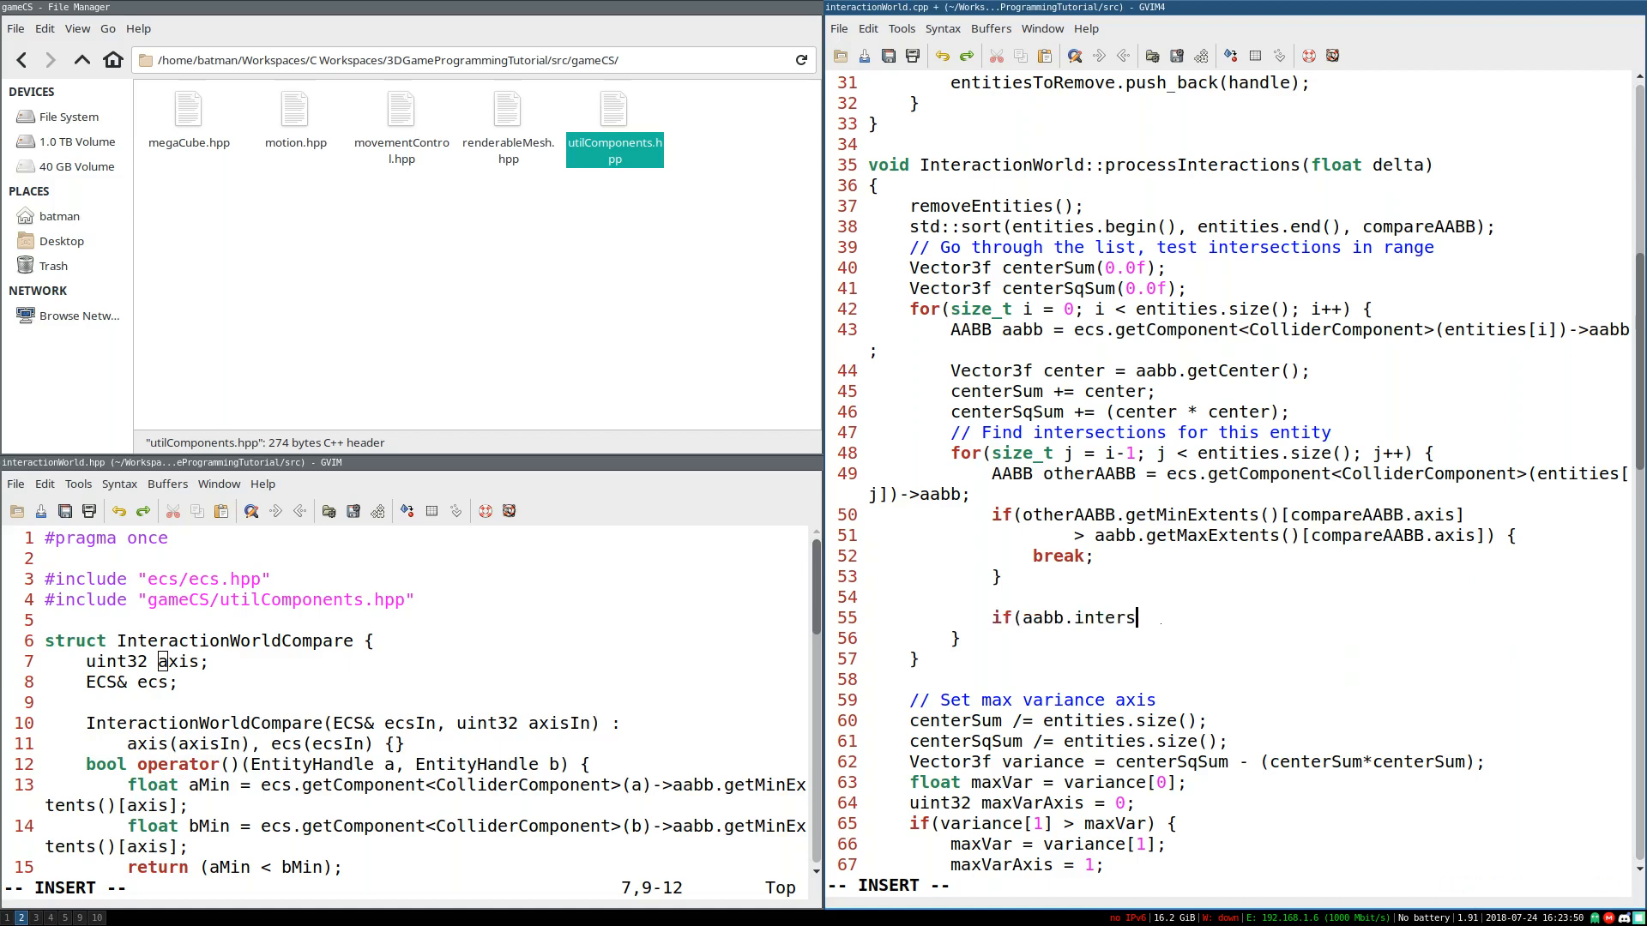
pyautogui.write('ects(')
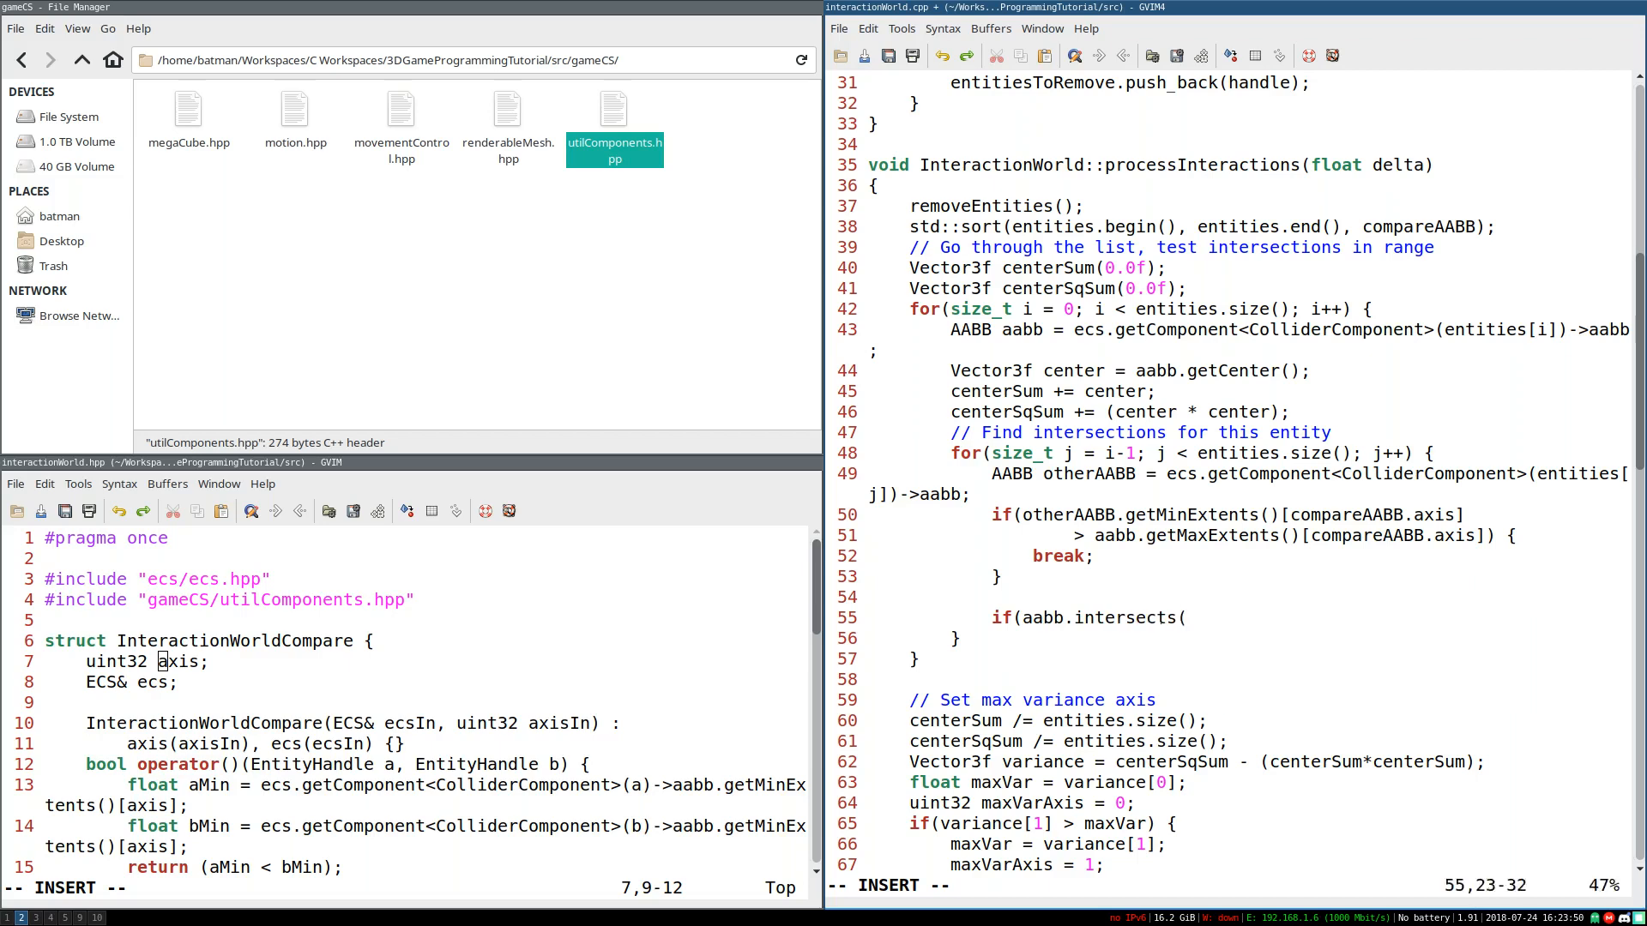
pyautogui.write('otherAAB')
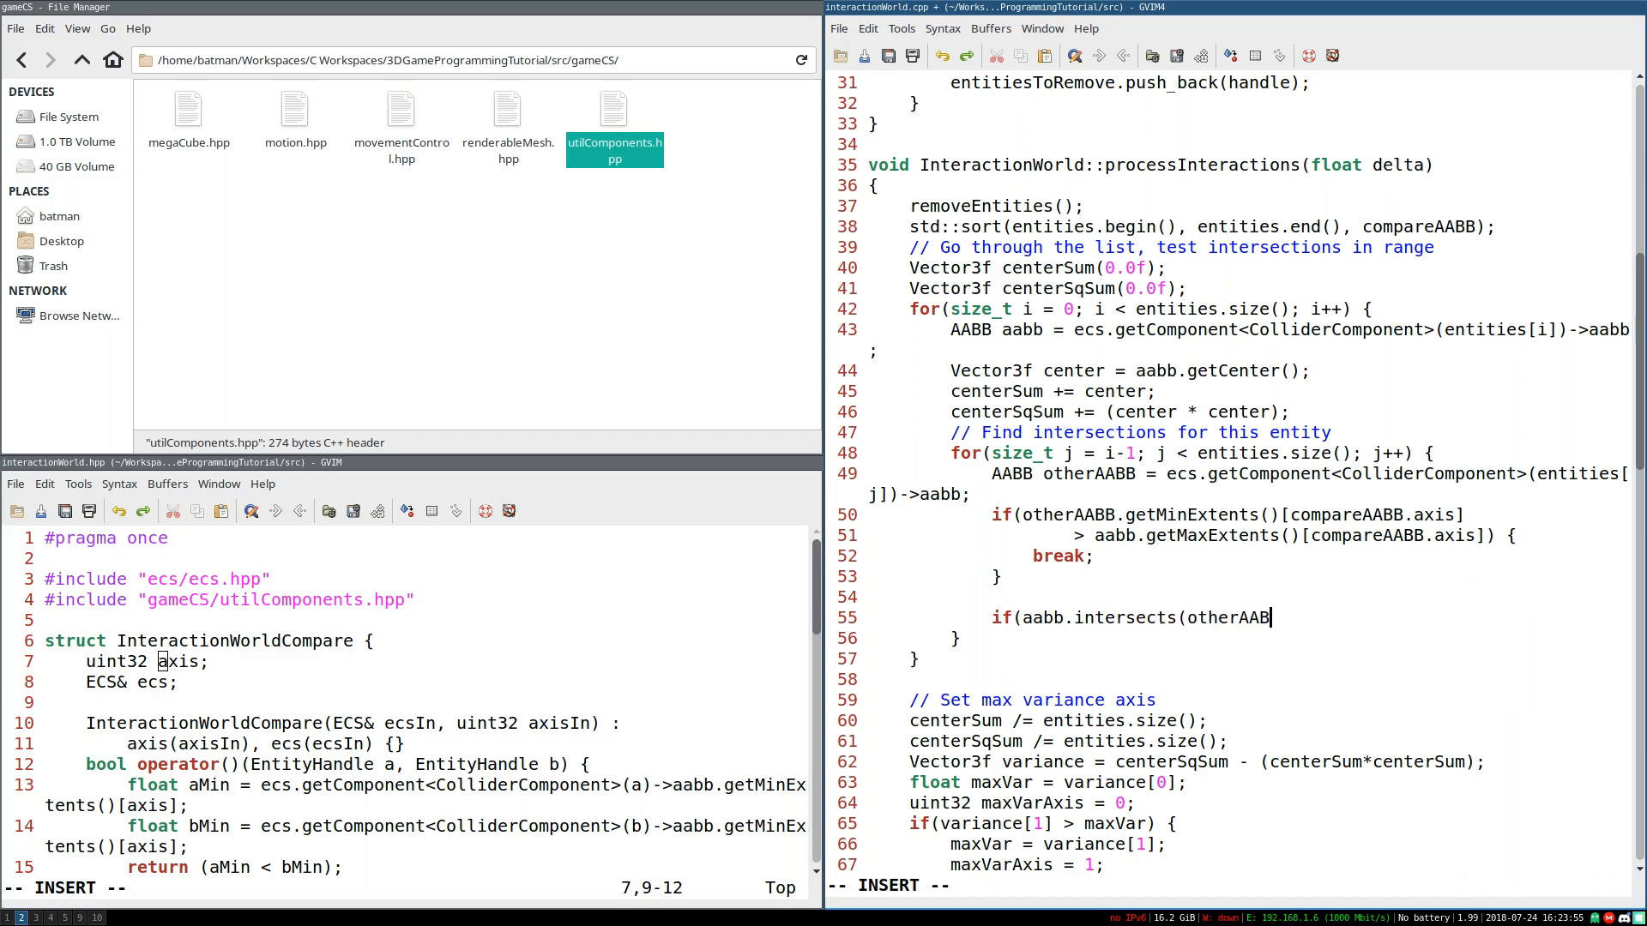
pyautogui.write('B) {')
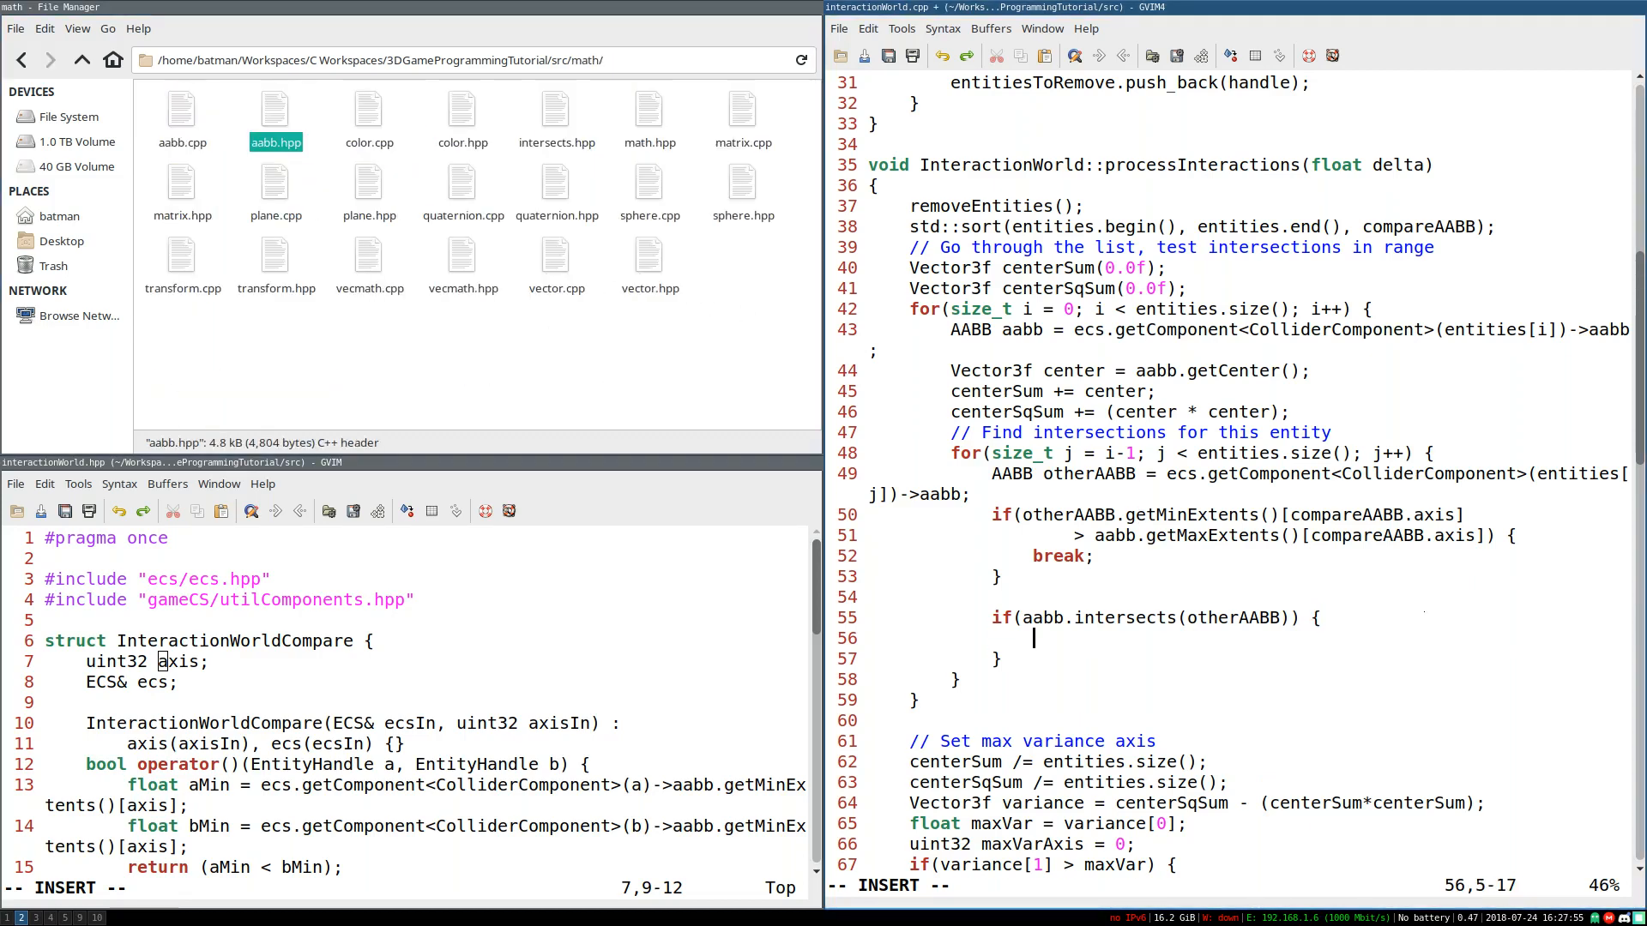
# Step: Comment inside that entities[i] and entities[j] interact if rules say so
pyautogui.write('// entities[')
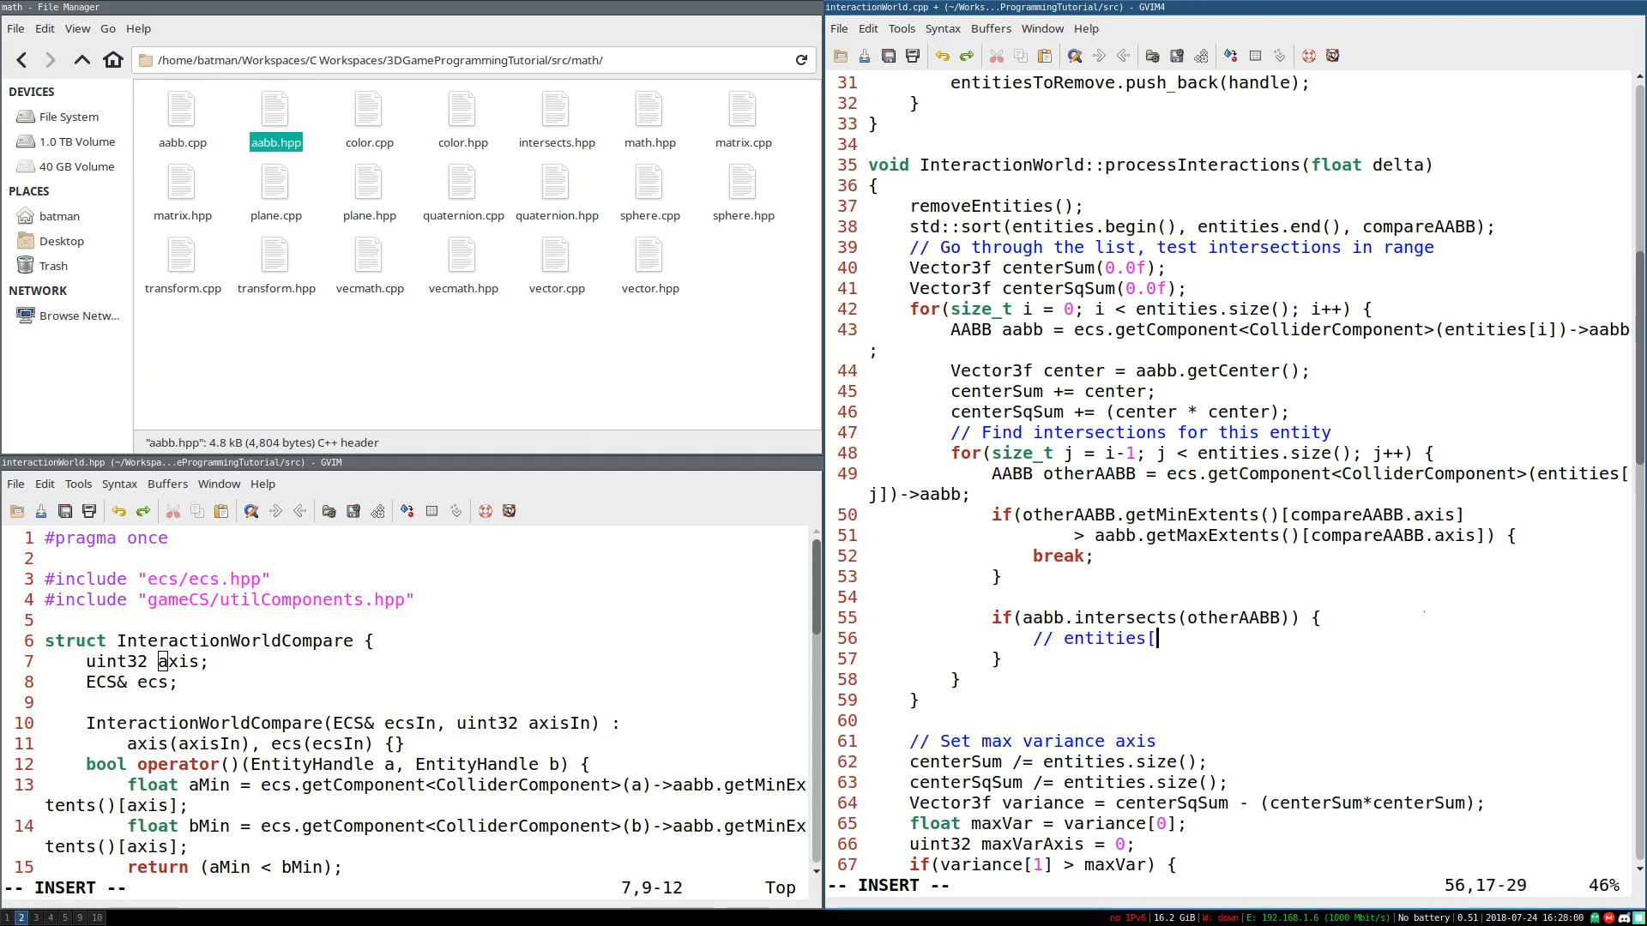
pyautogui.write('i] interacts with')
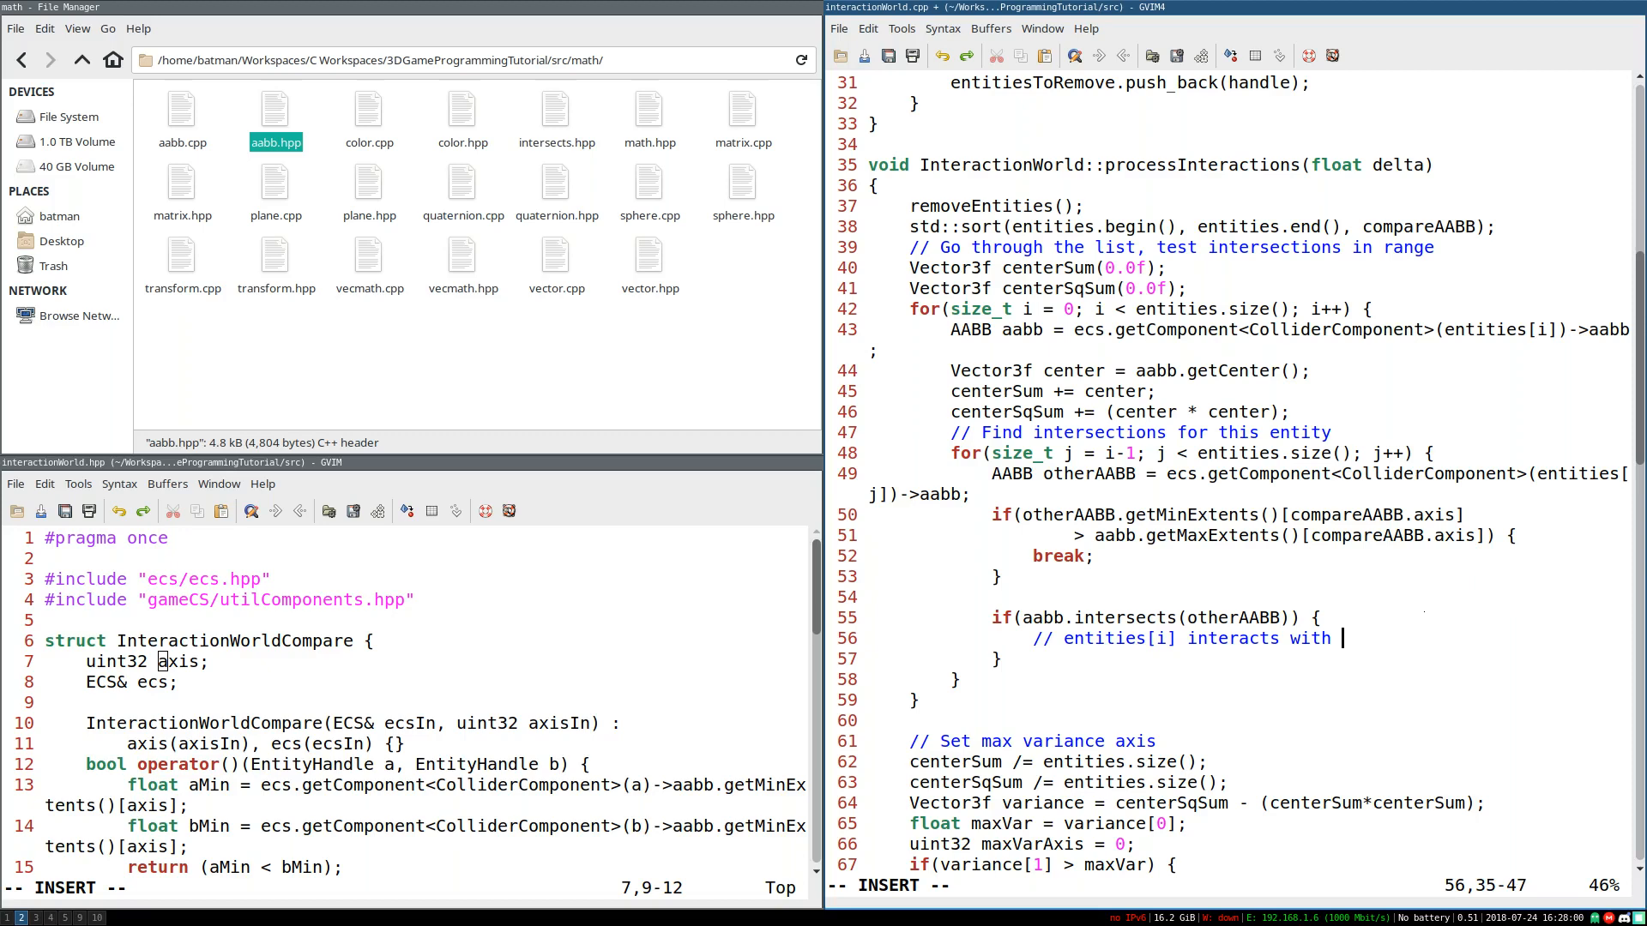
pyautogui.write('entities[j]')
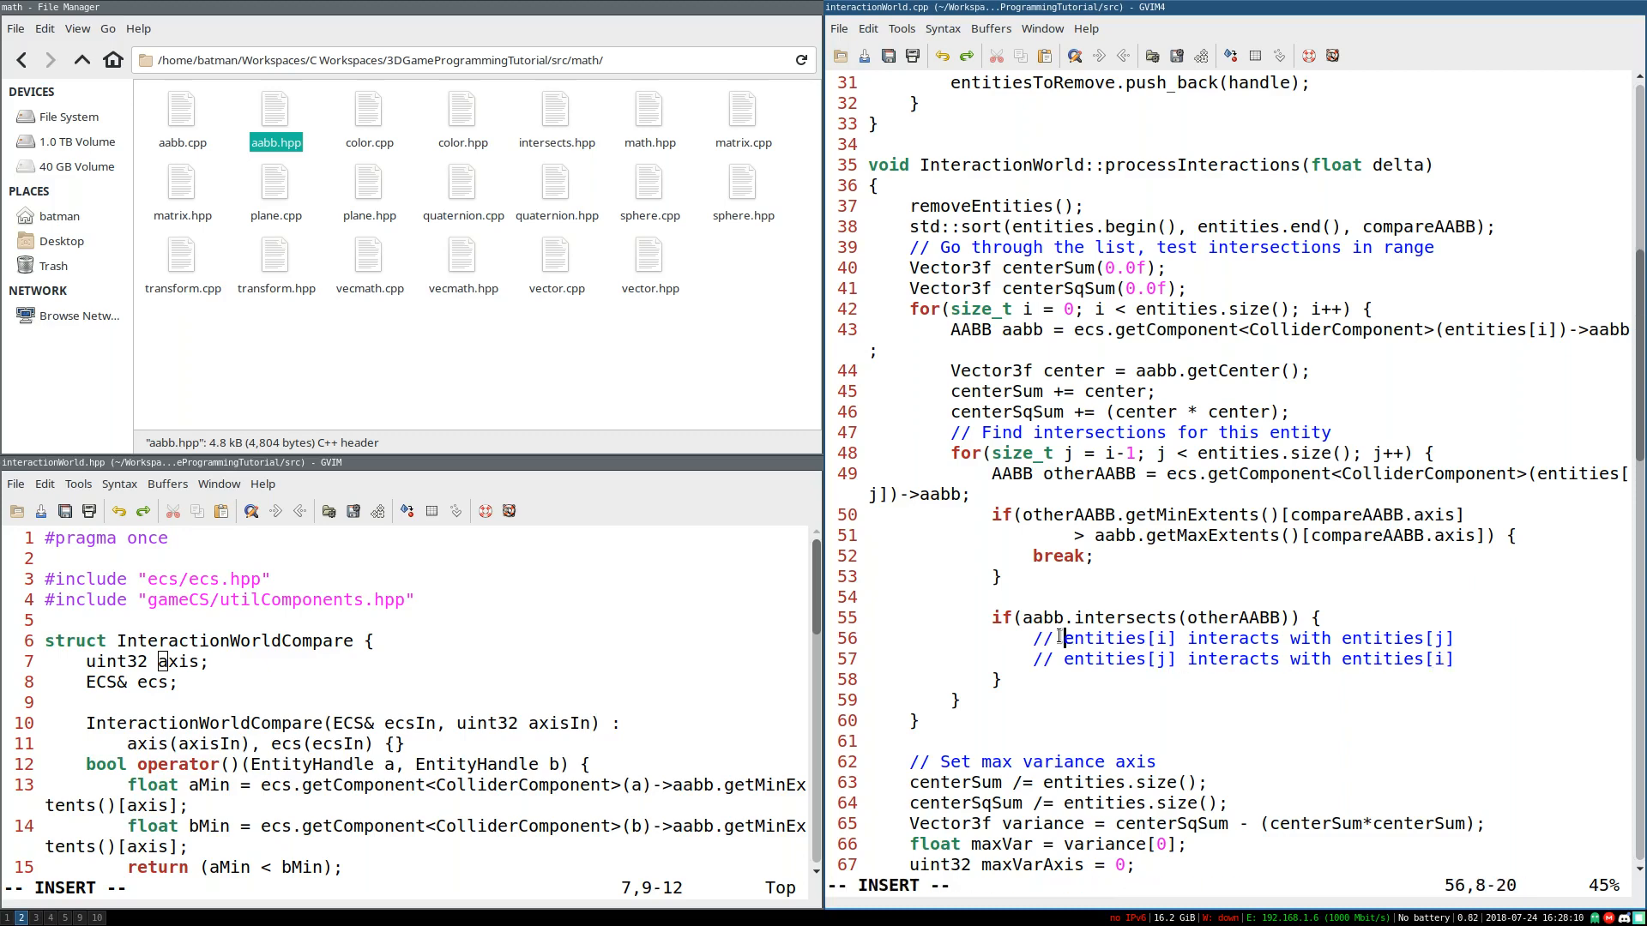
pyautogui.write('if rules')
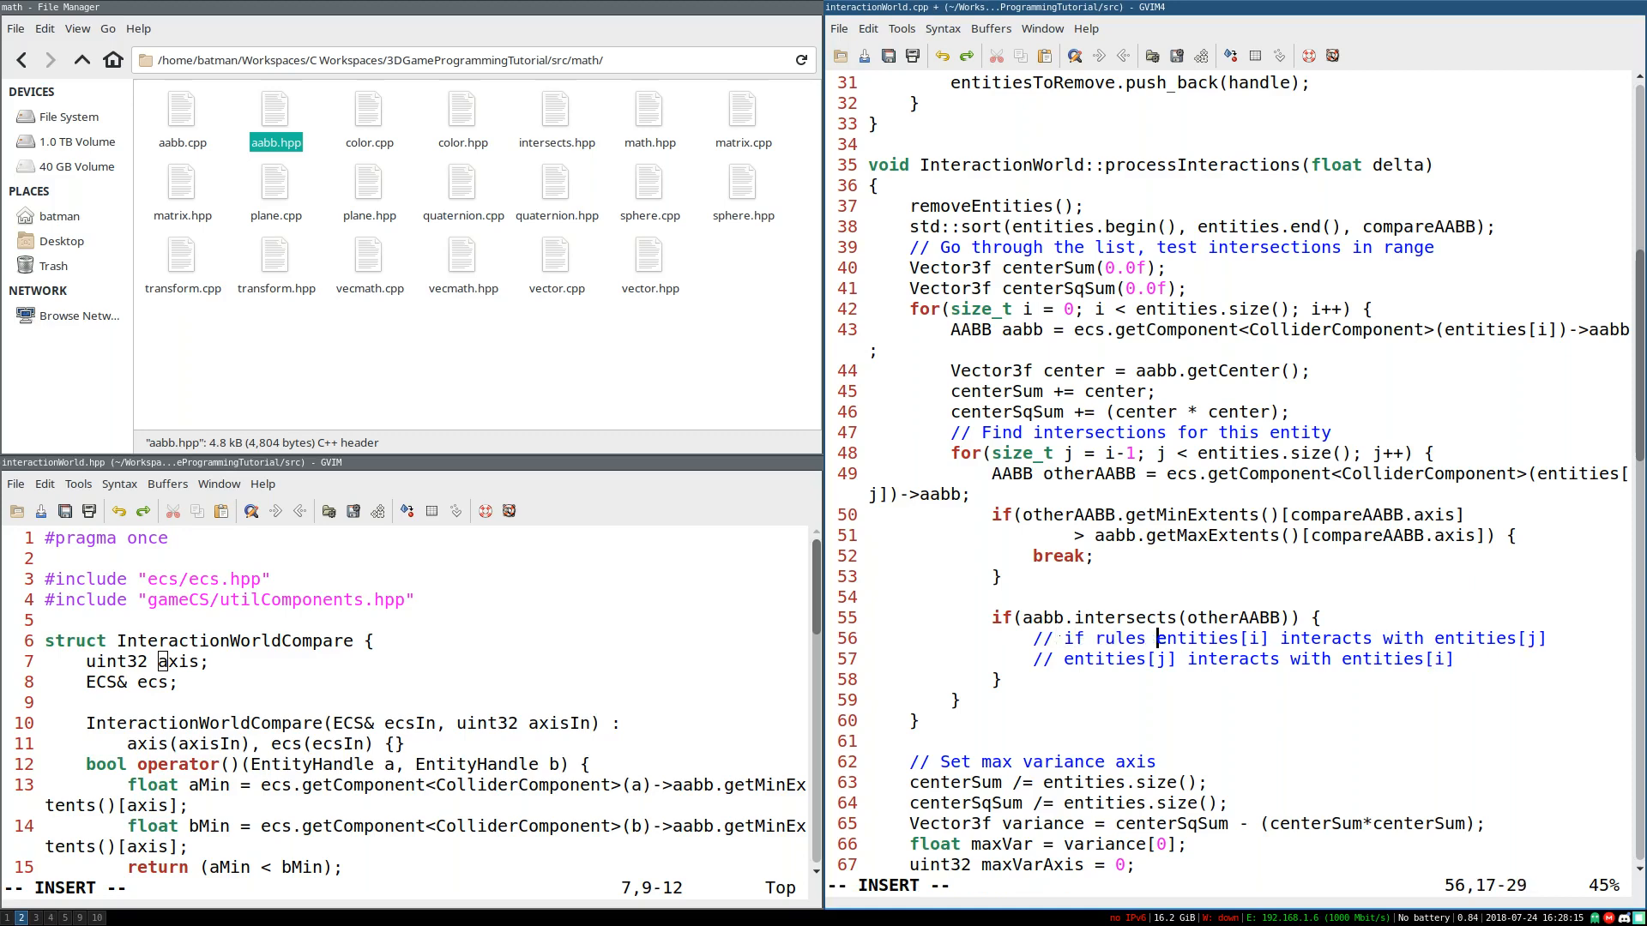
pyautogui.write('say so')
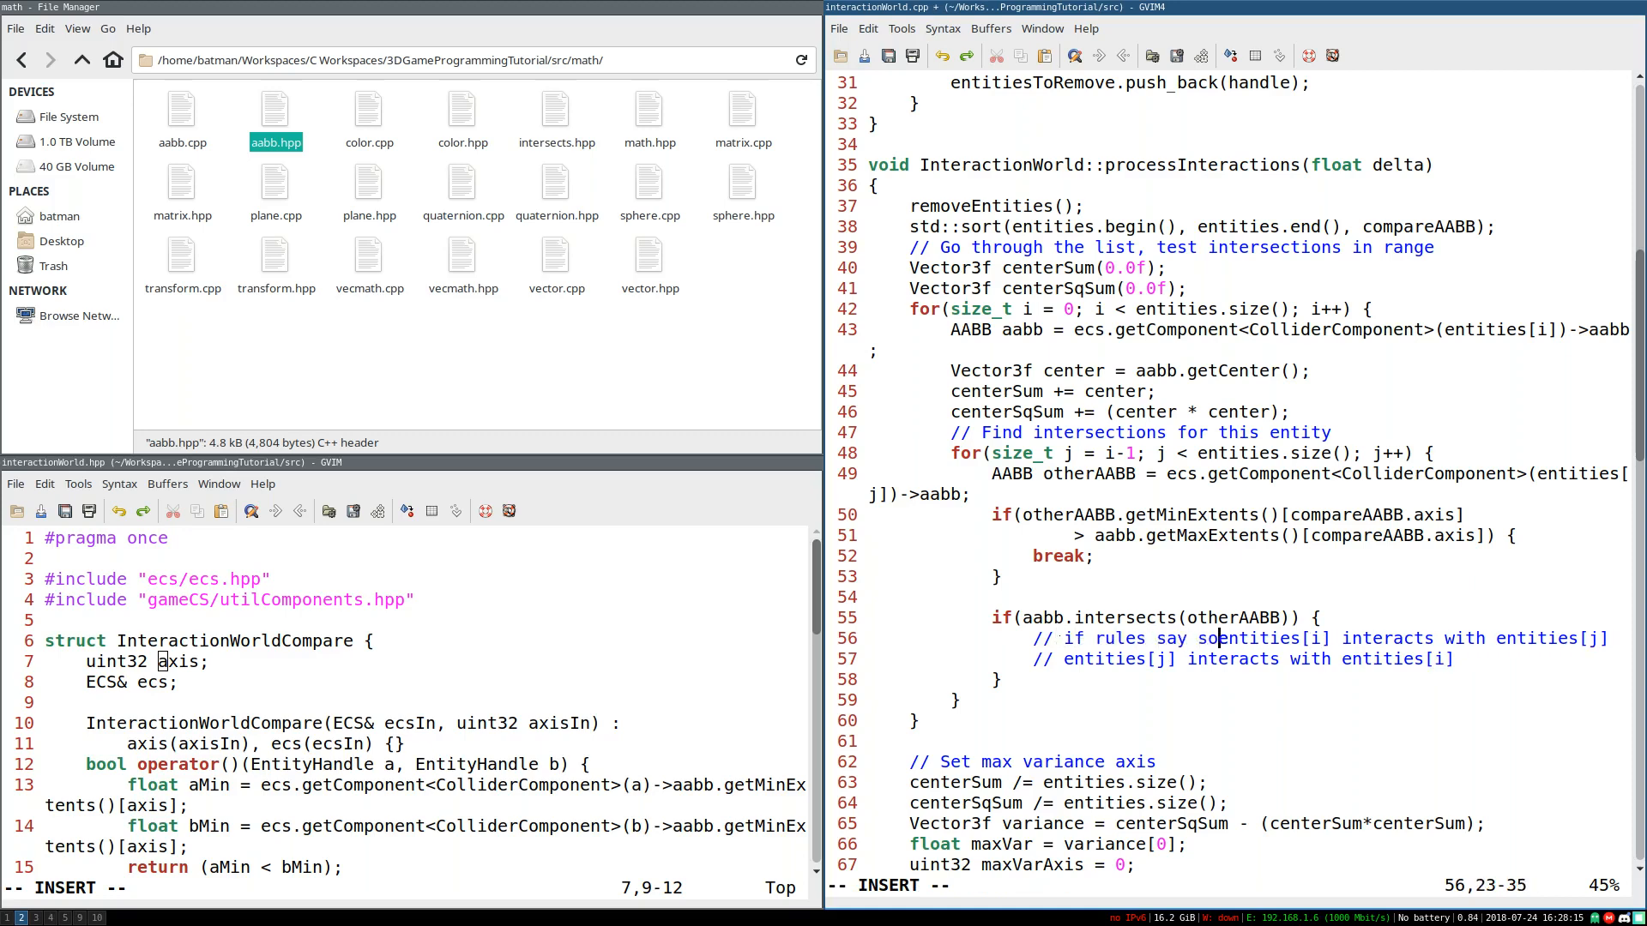